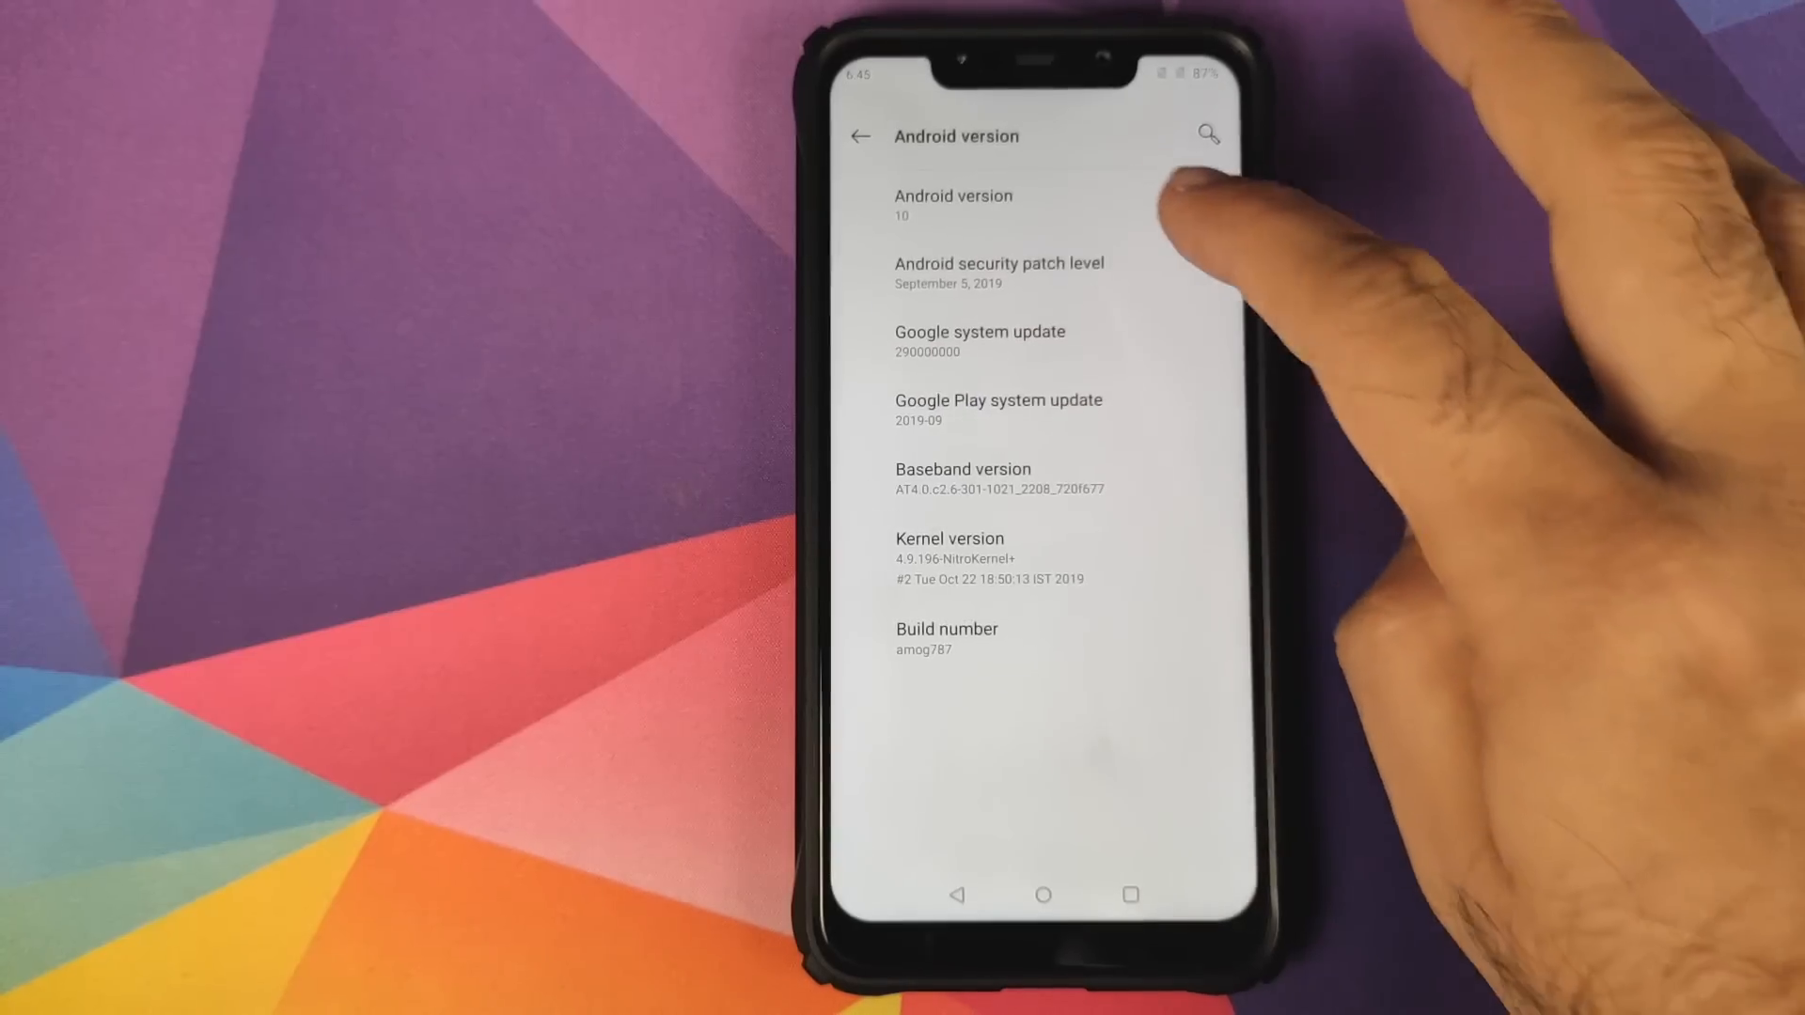
View the Android version details (Android 10, OxygenOS beta 30), then return to About phone.
left_click(1042, 893)
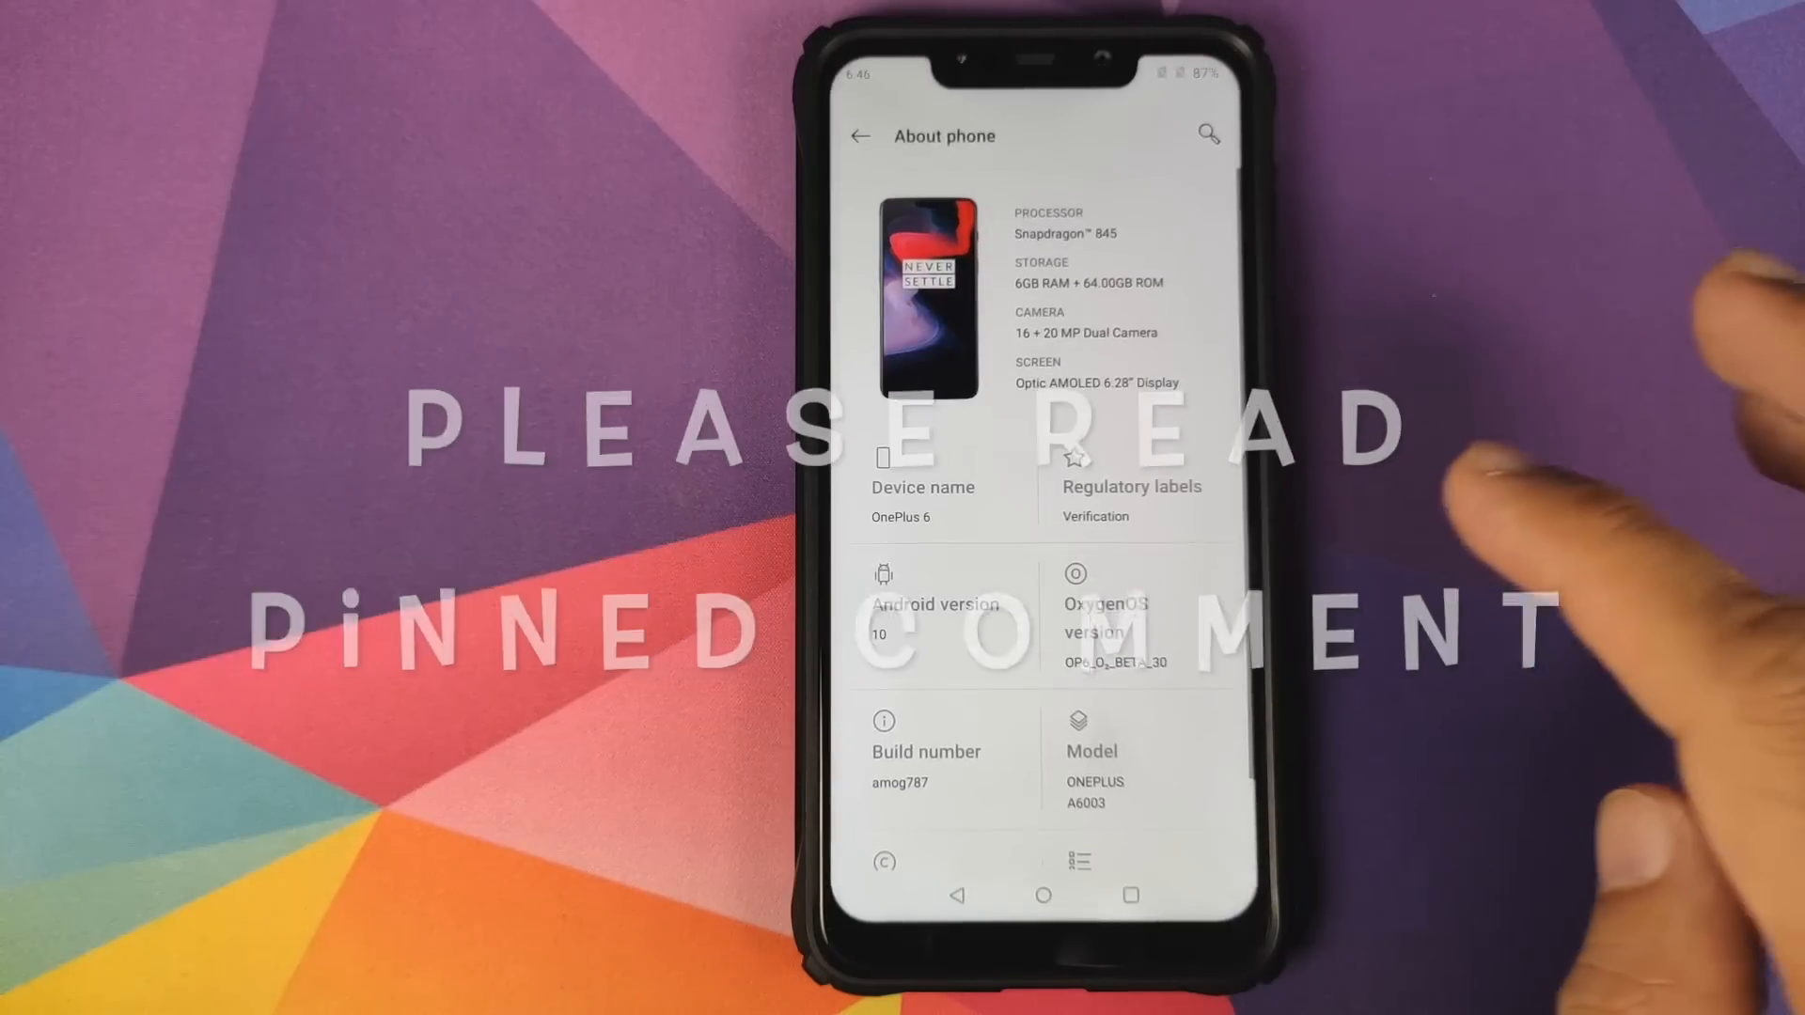
left_click(939, 604)
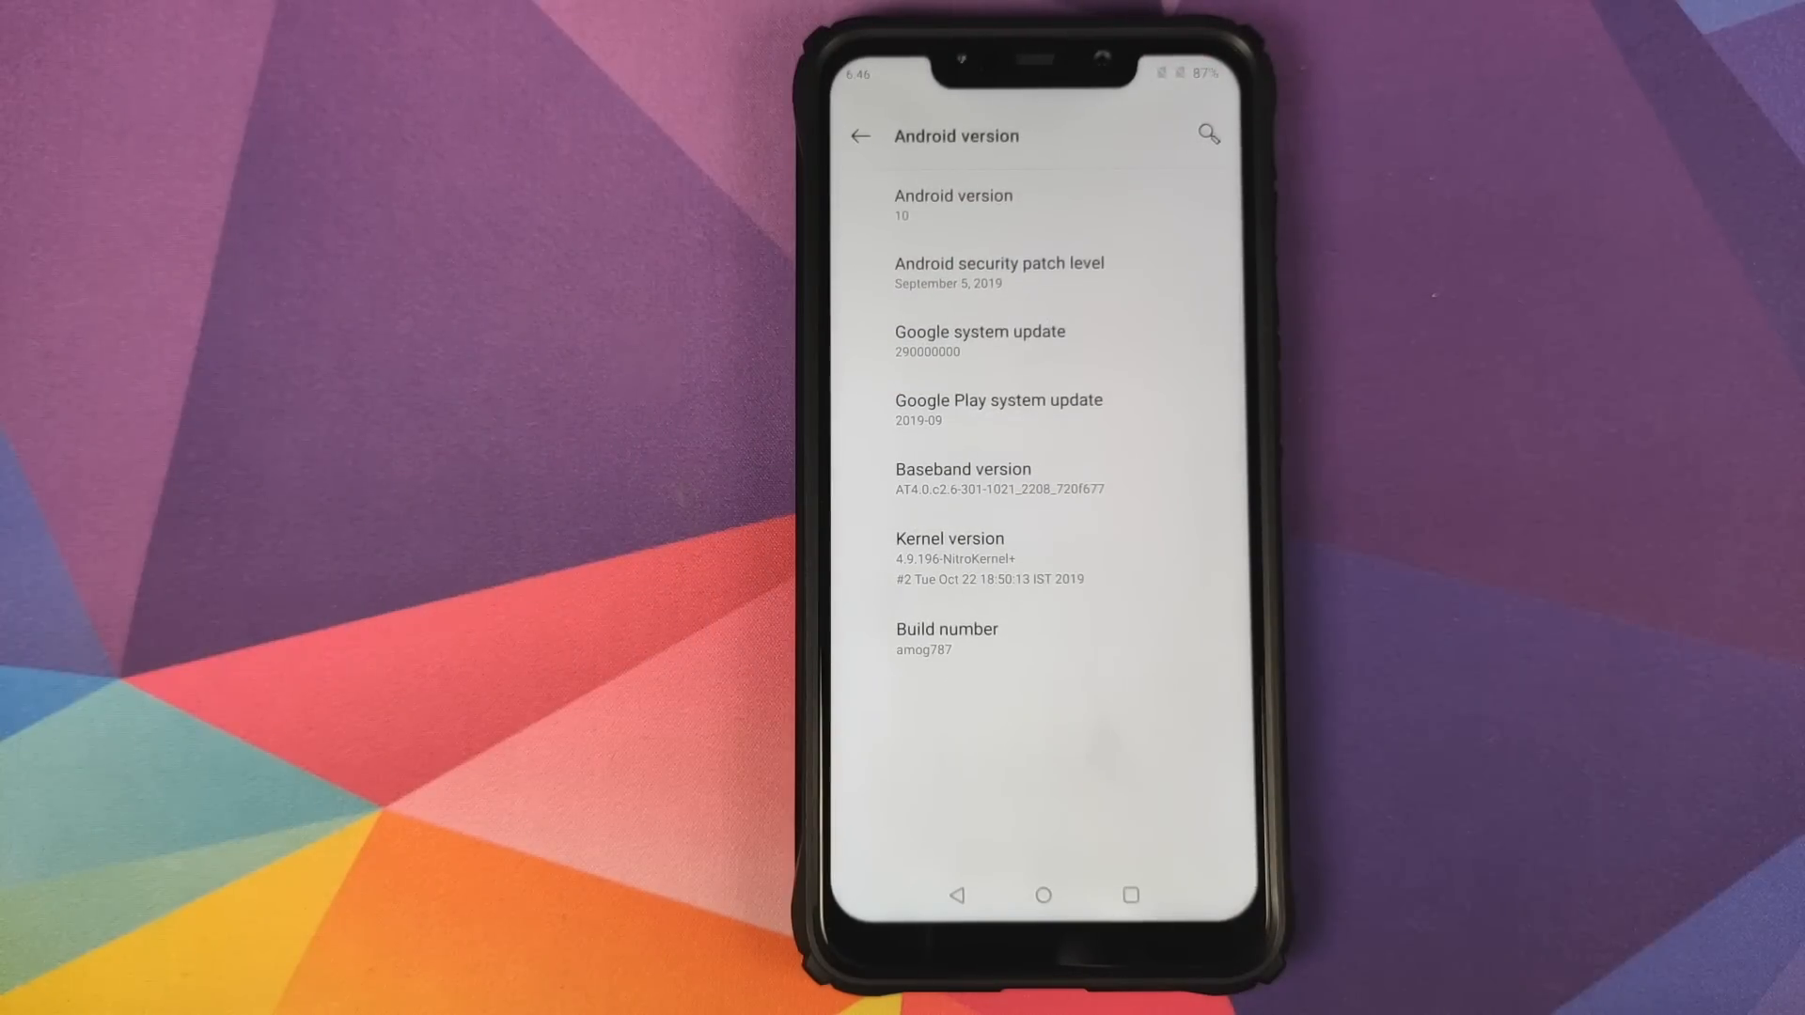
left_click(858, 136)
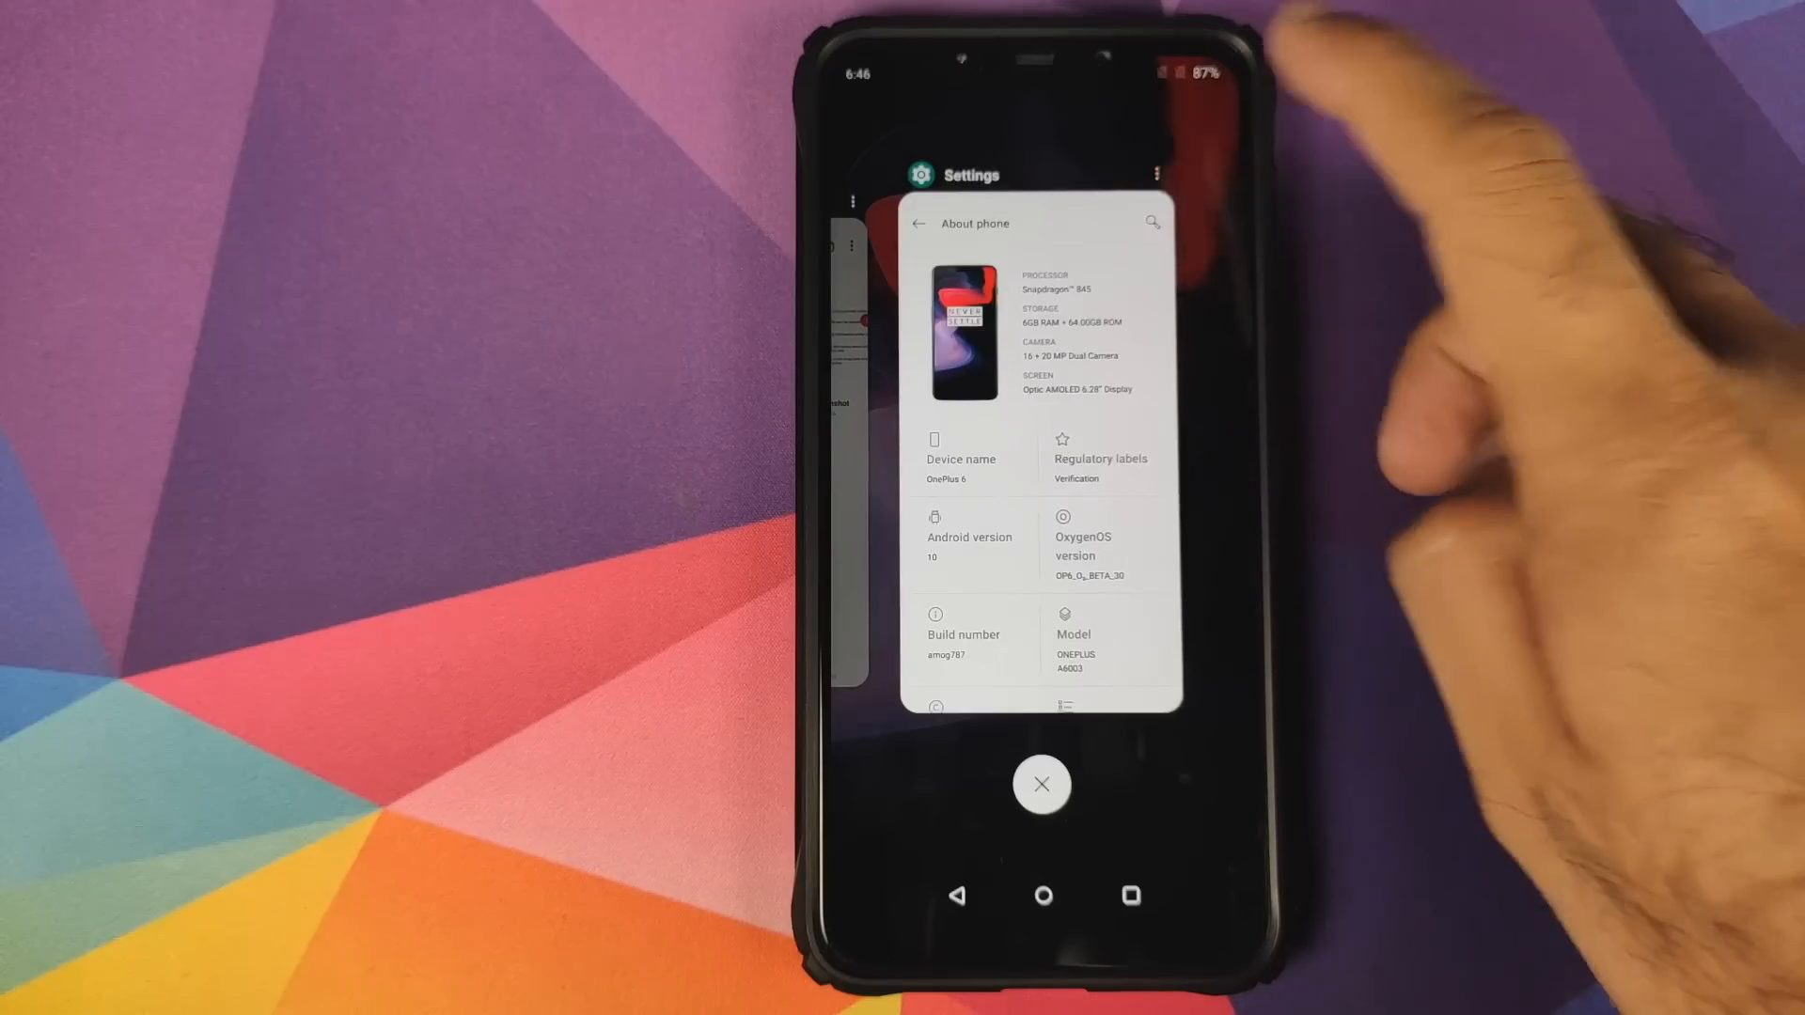
Show the Settings recents card's Lock, App info and Split screen menu, then dismiss it.
left_click(1155, 174)
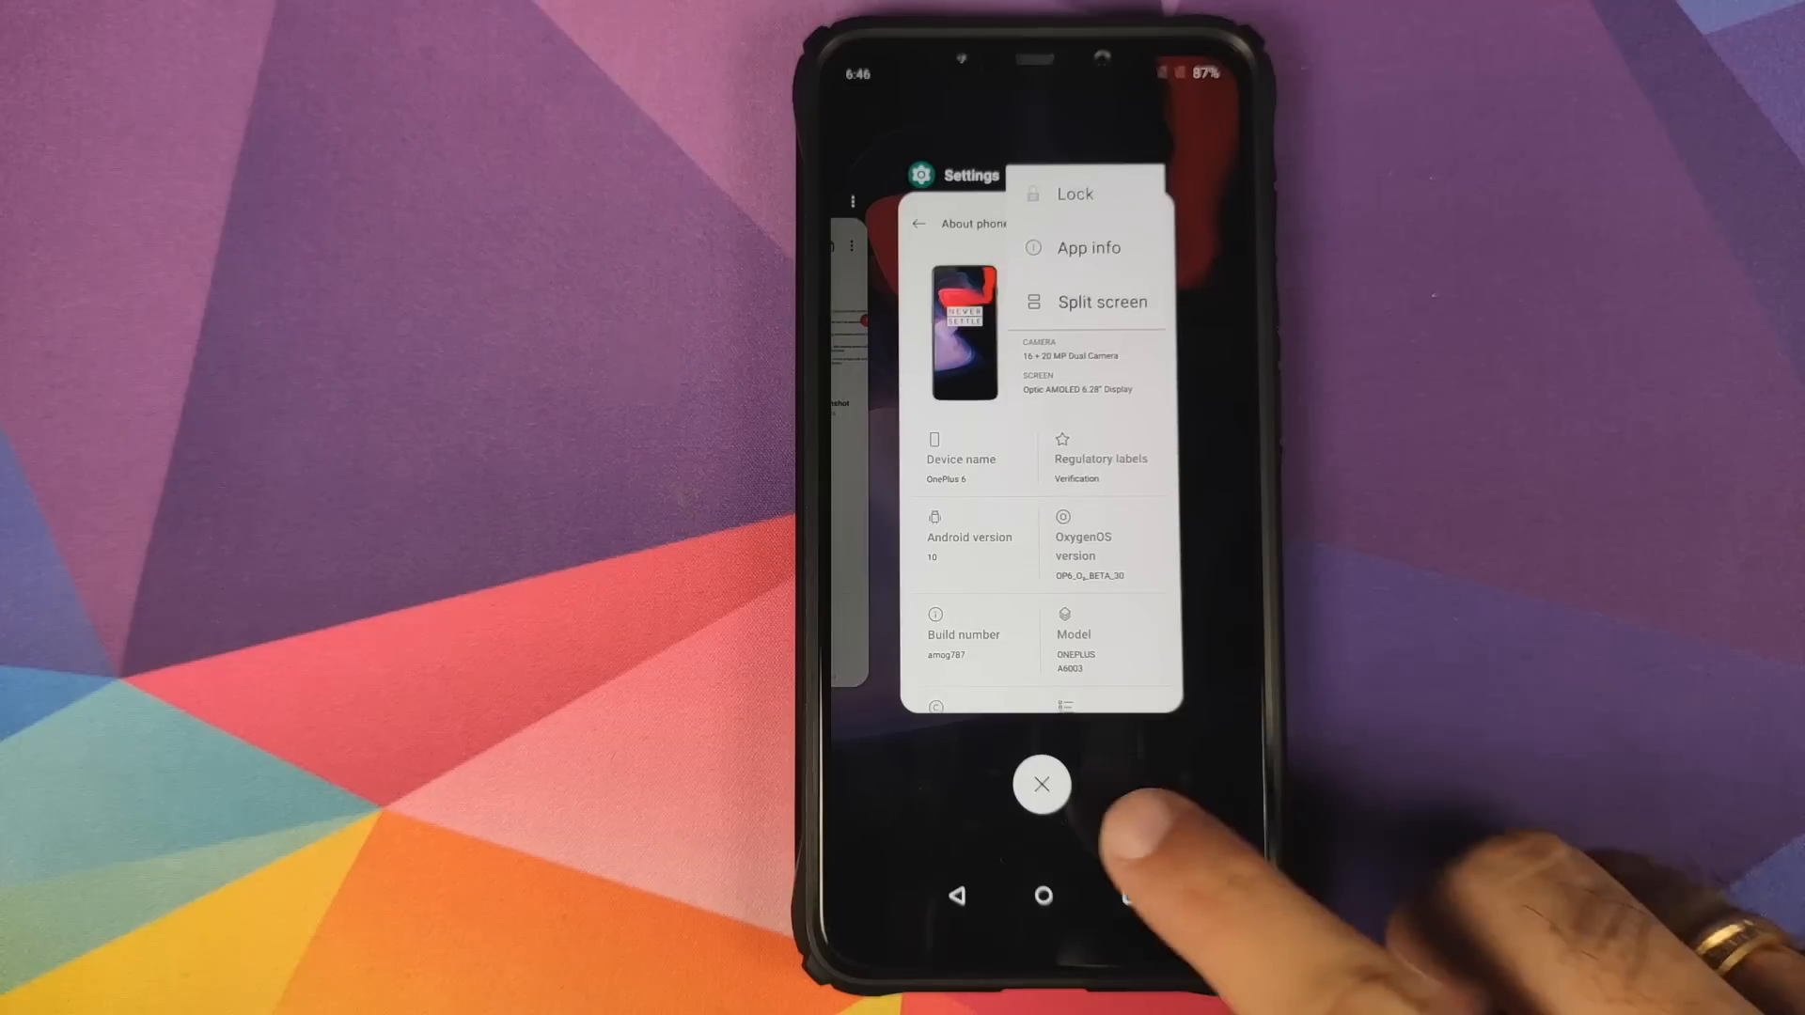
left_click(1041, 784)
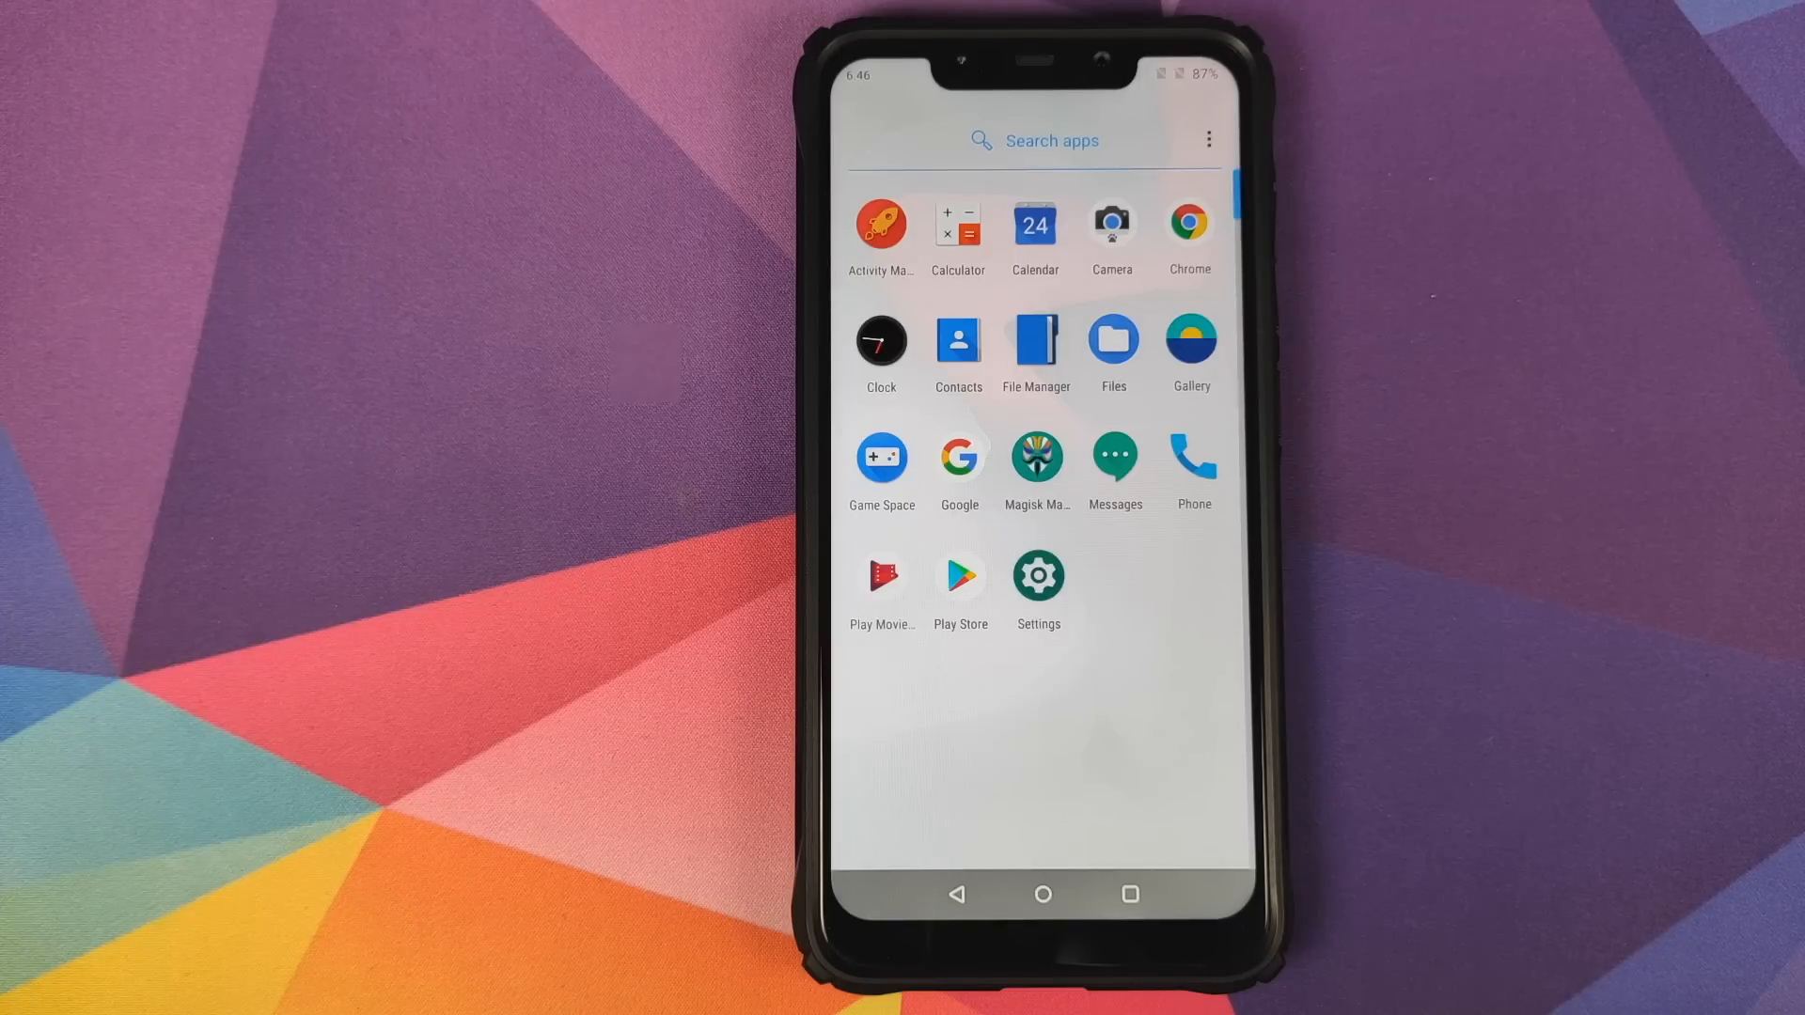
Launch Magisk Manager and check Magisk 20.1 and Manager 7.4.0 are up to date.
left_click(1035, 459)
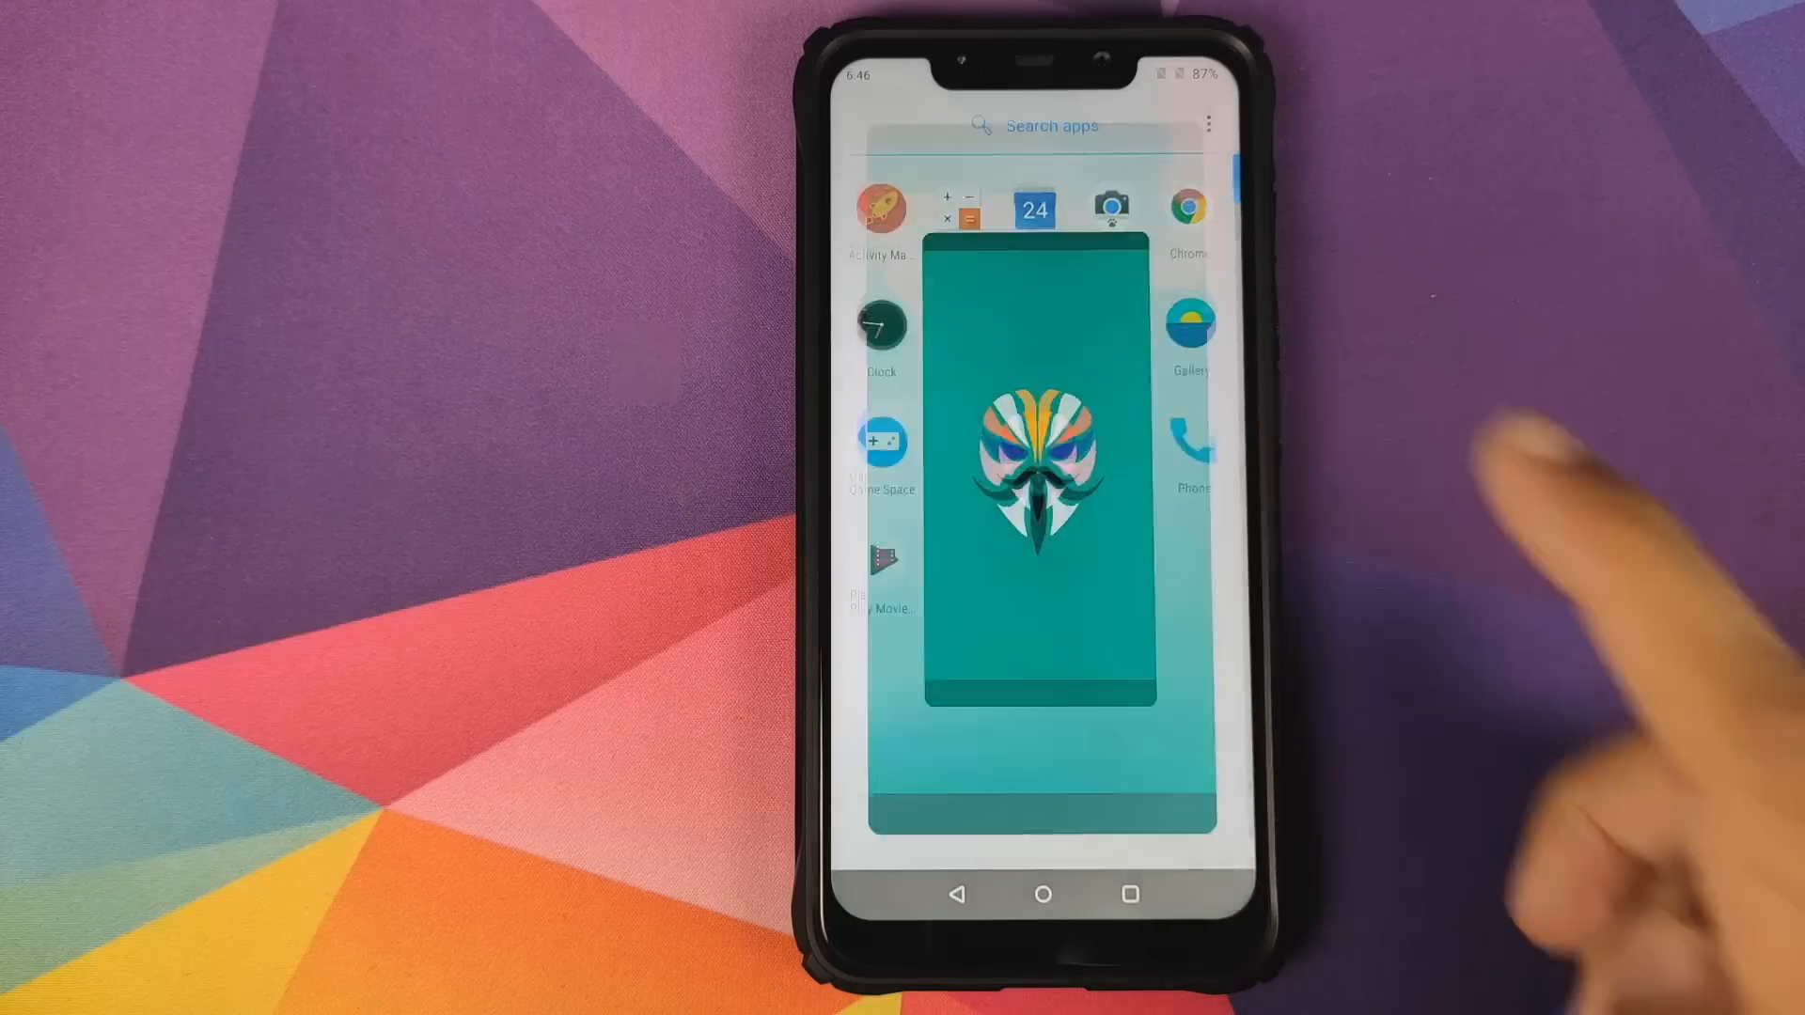
left_click(1041, 450)
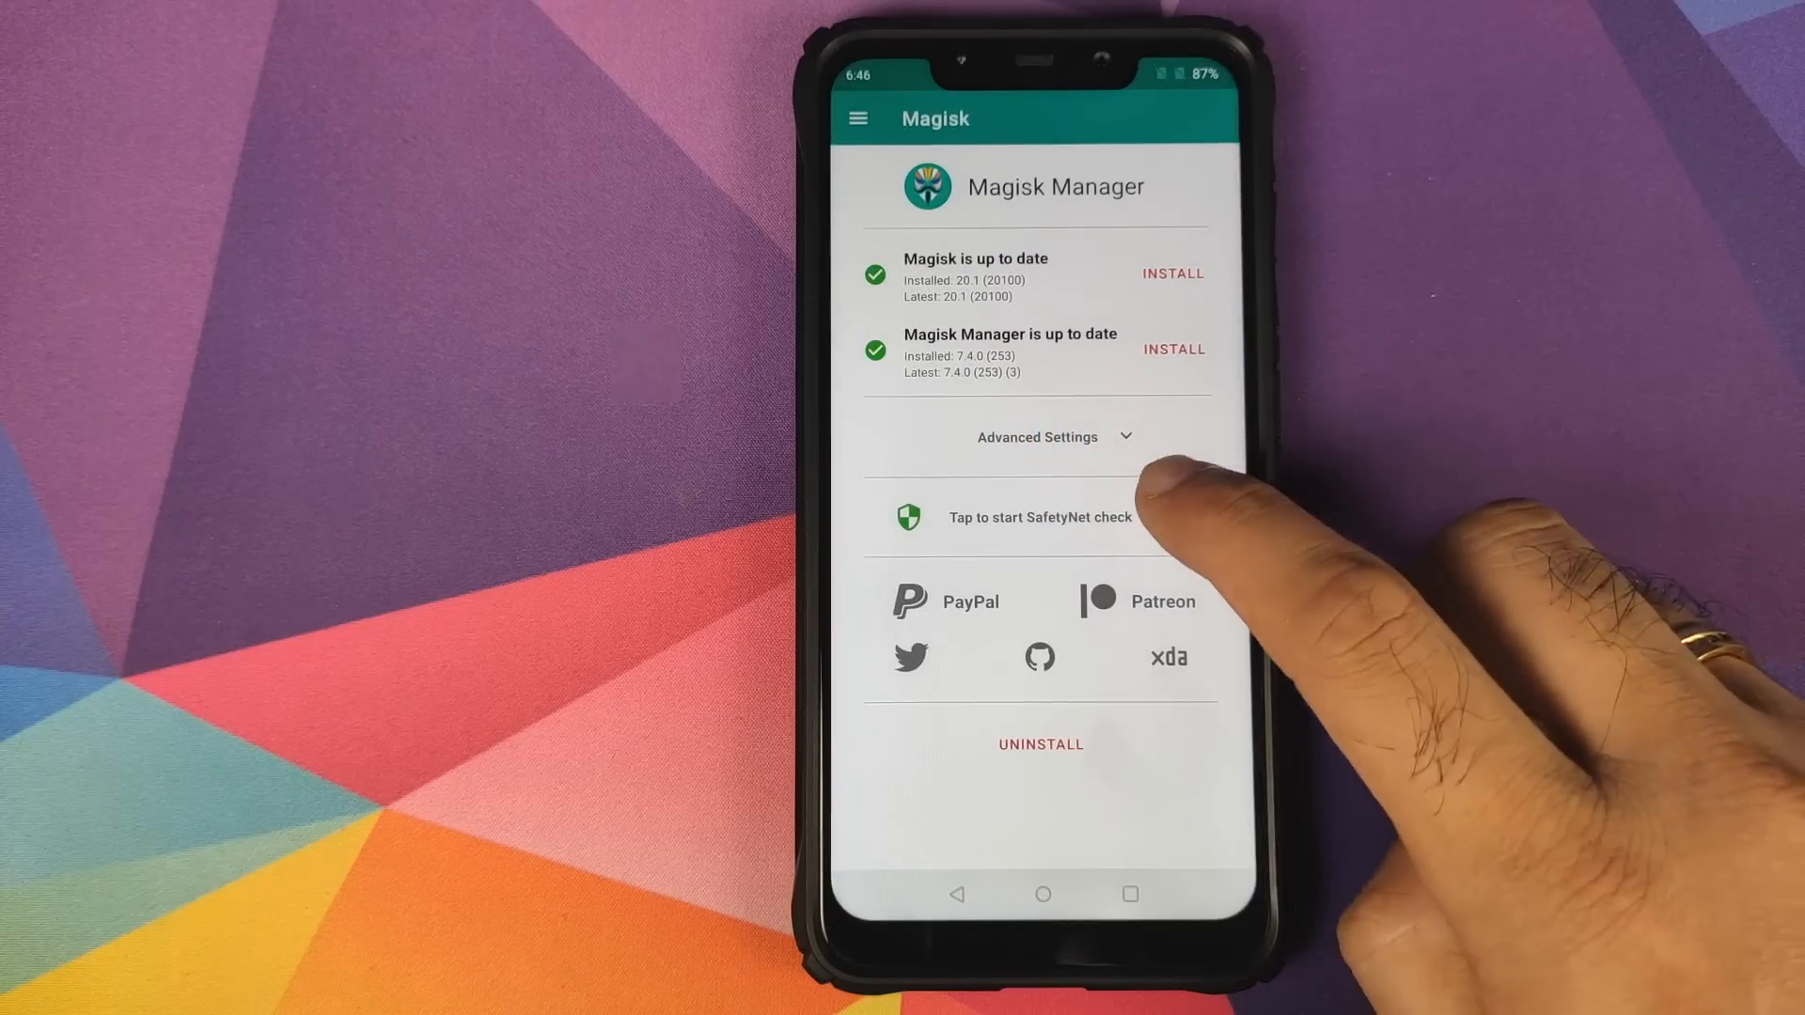
left_click(1036, 517)
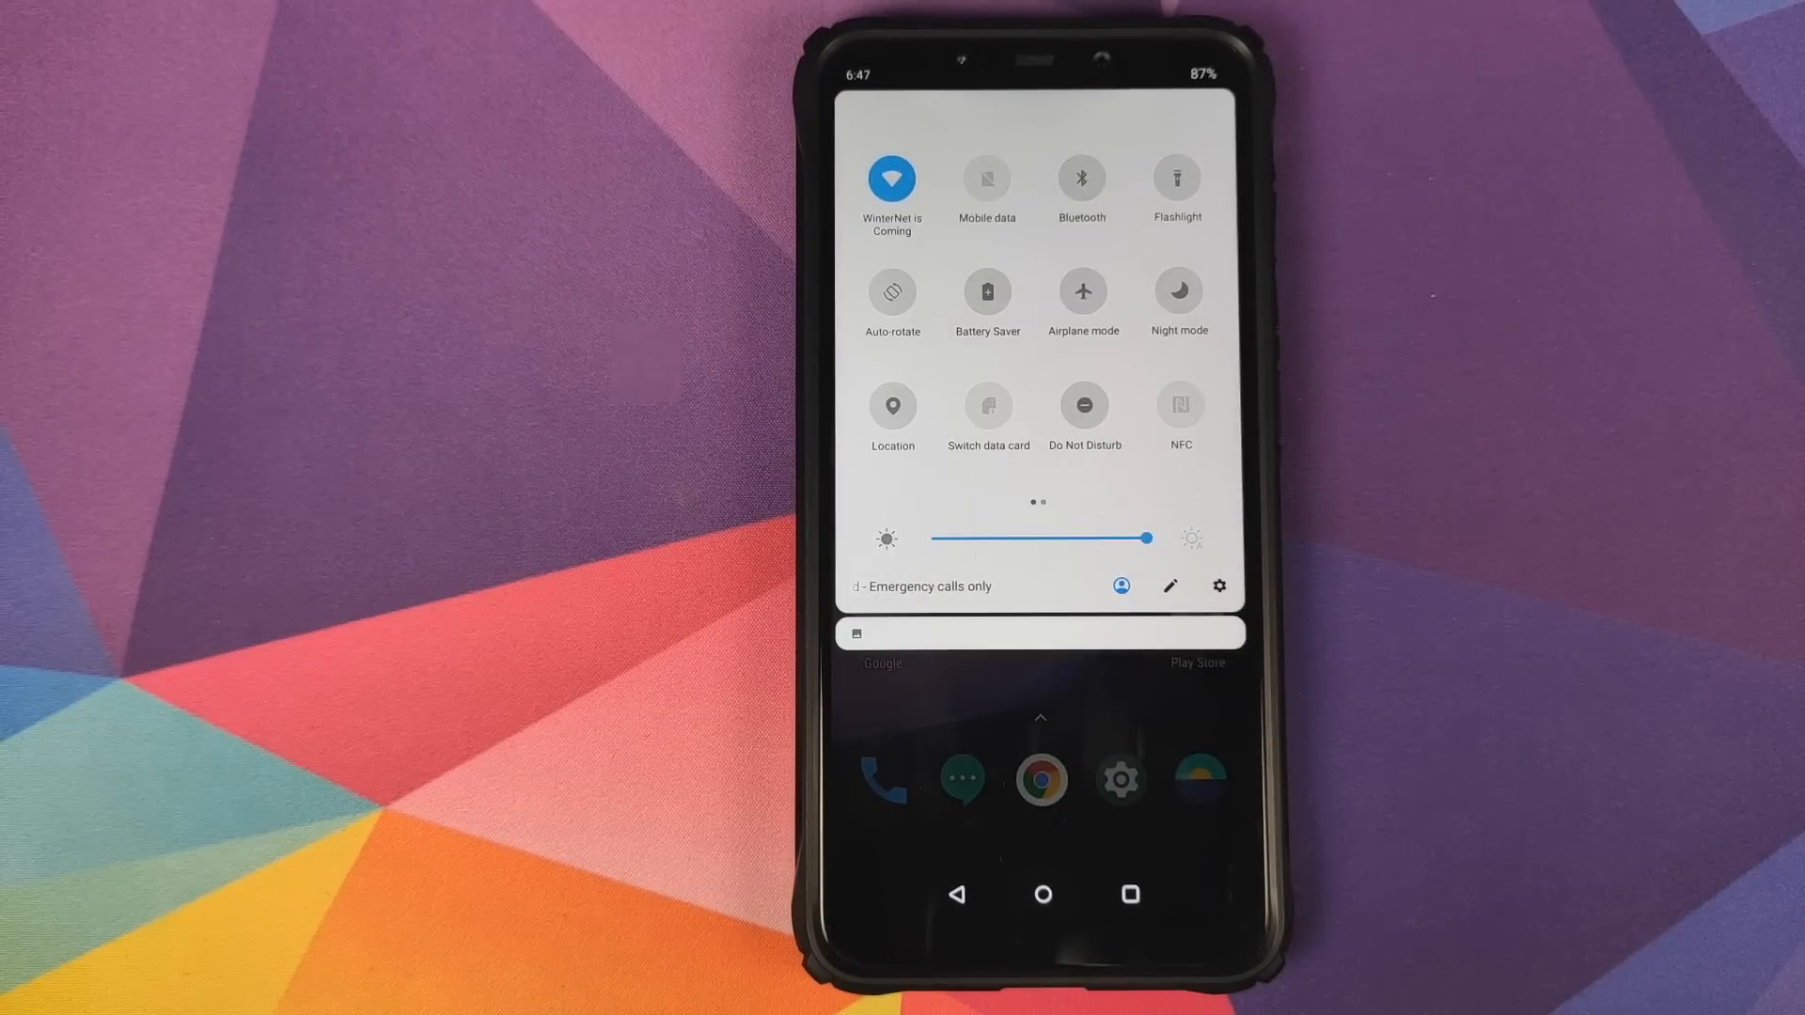
Open Zen Mode from the second quick settings page, view its 20-minute timer, then go home.
scroll("left", 3)
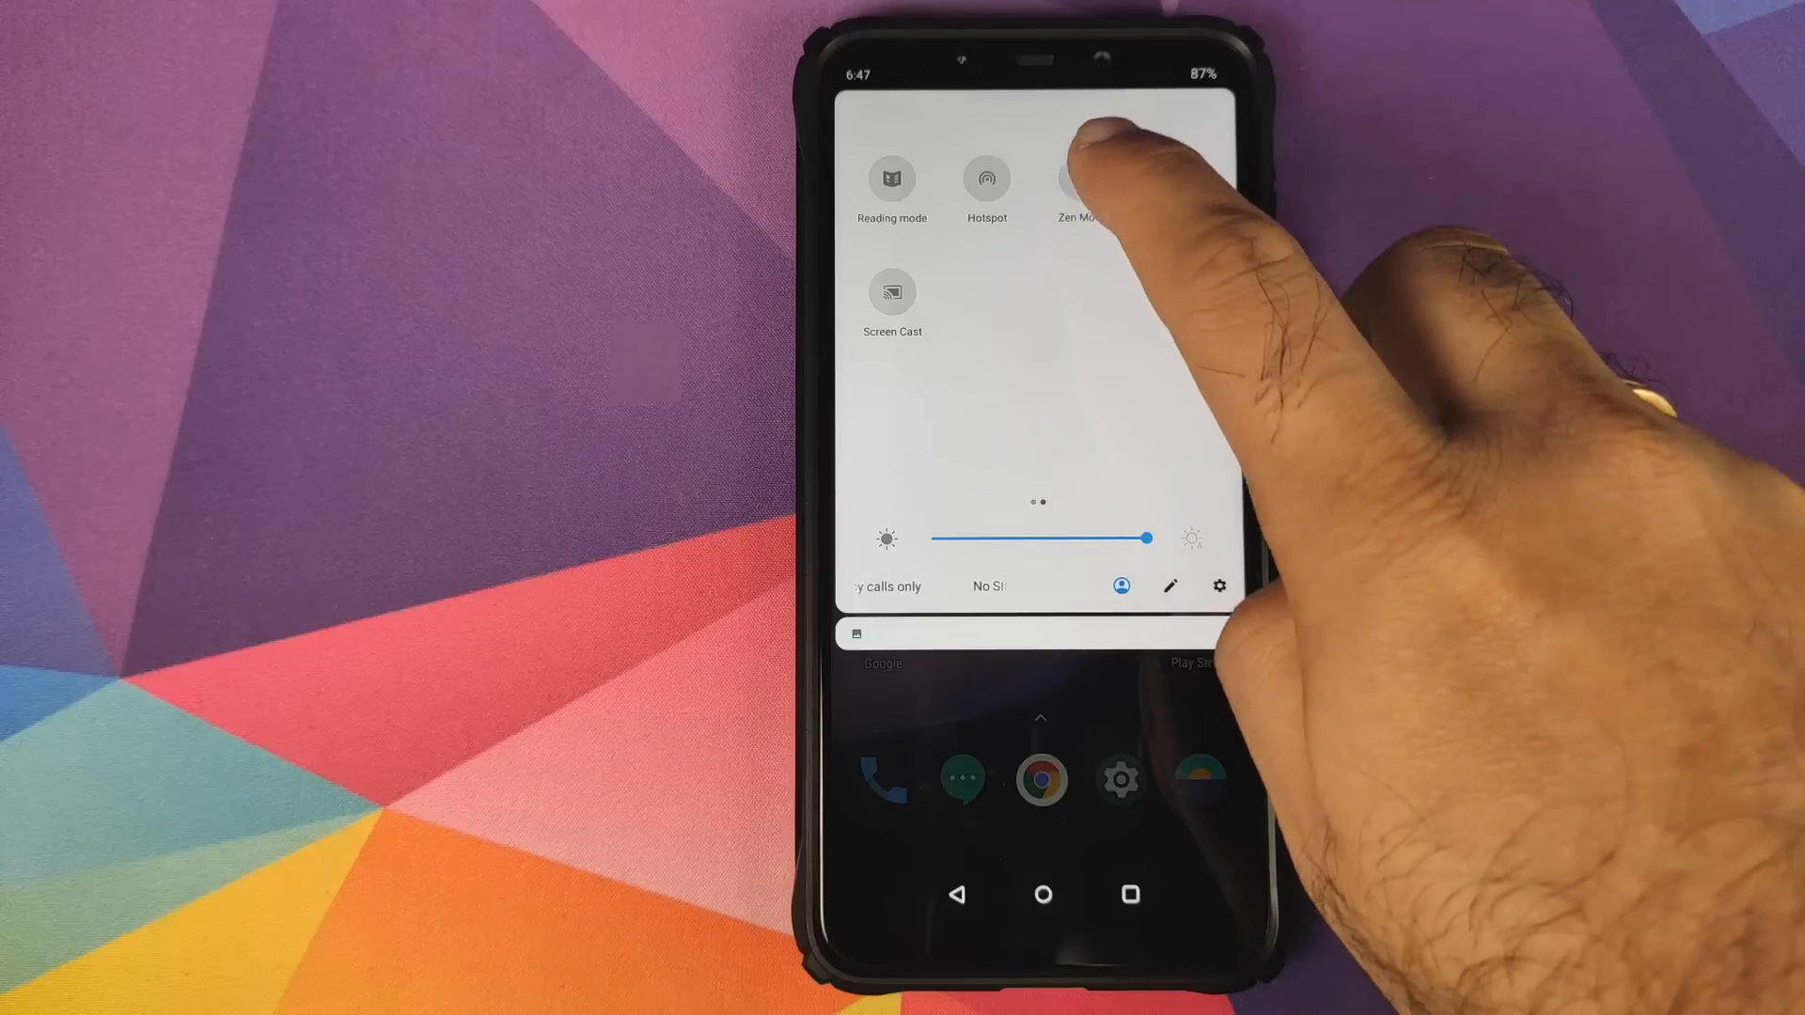
left_click(1076, 179)
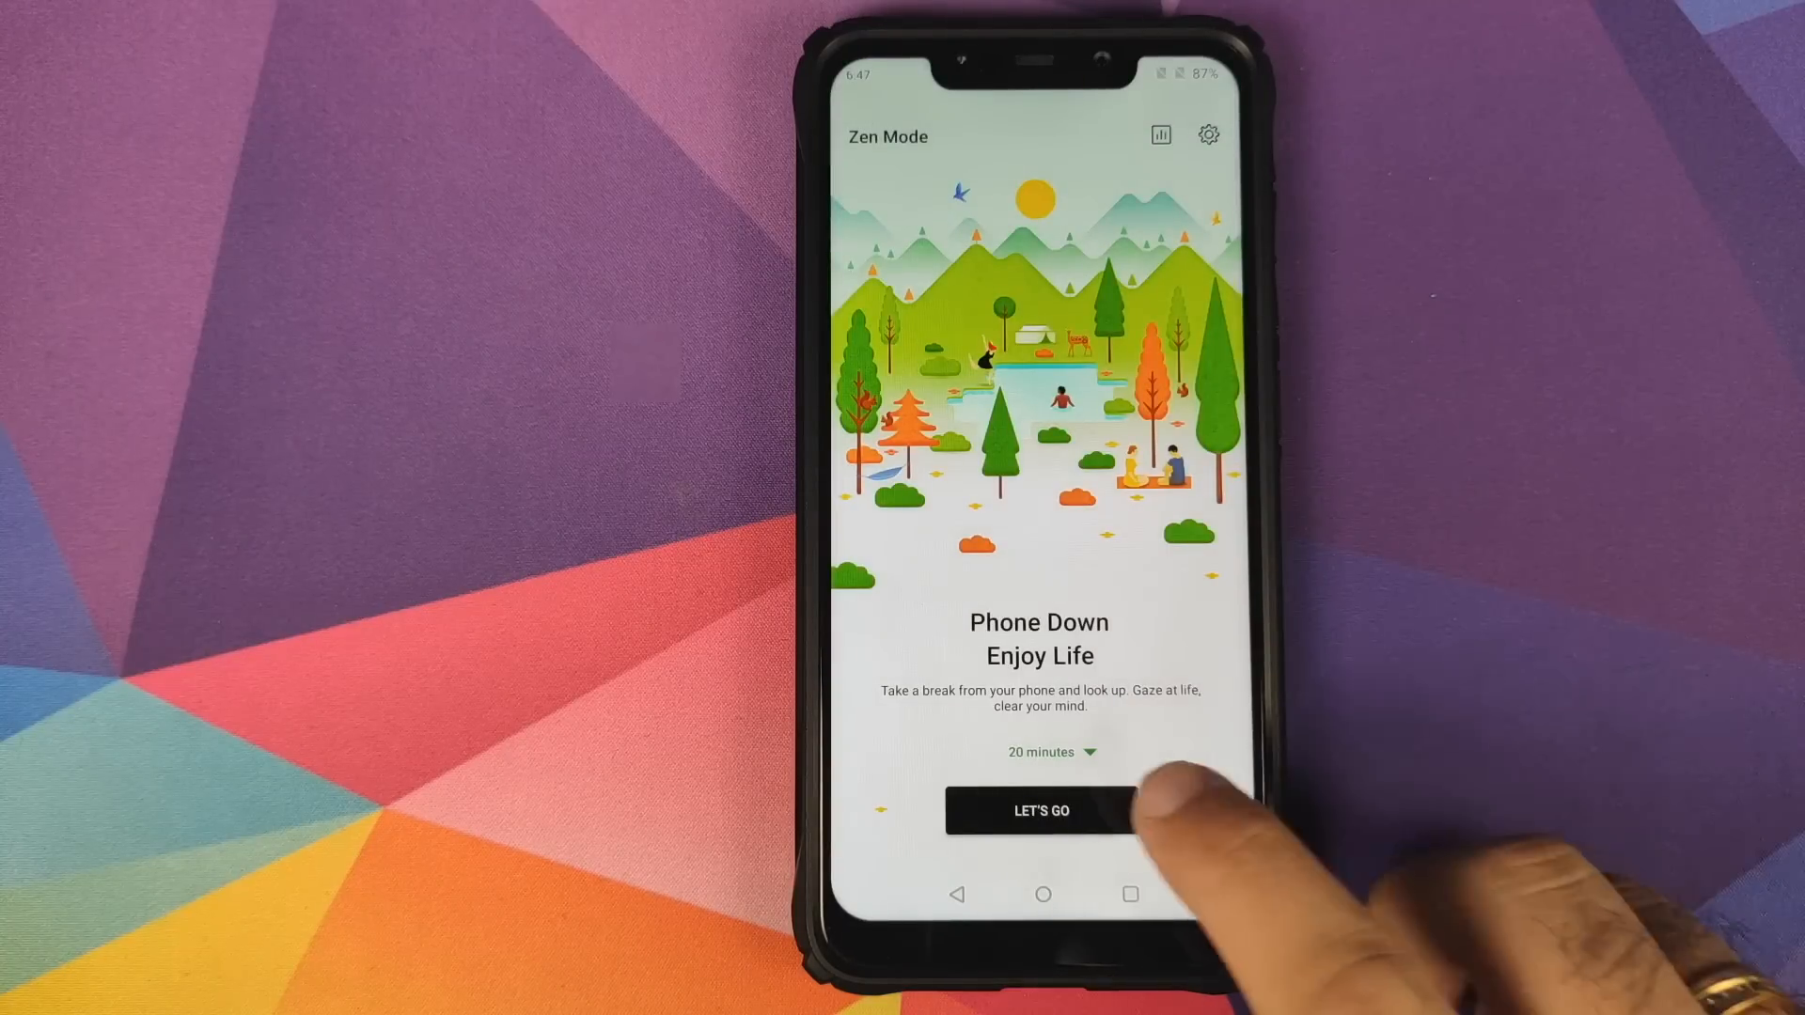
left_click(1049, 752)
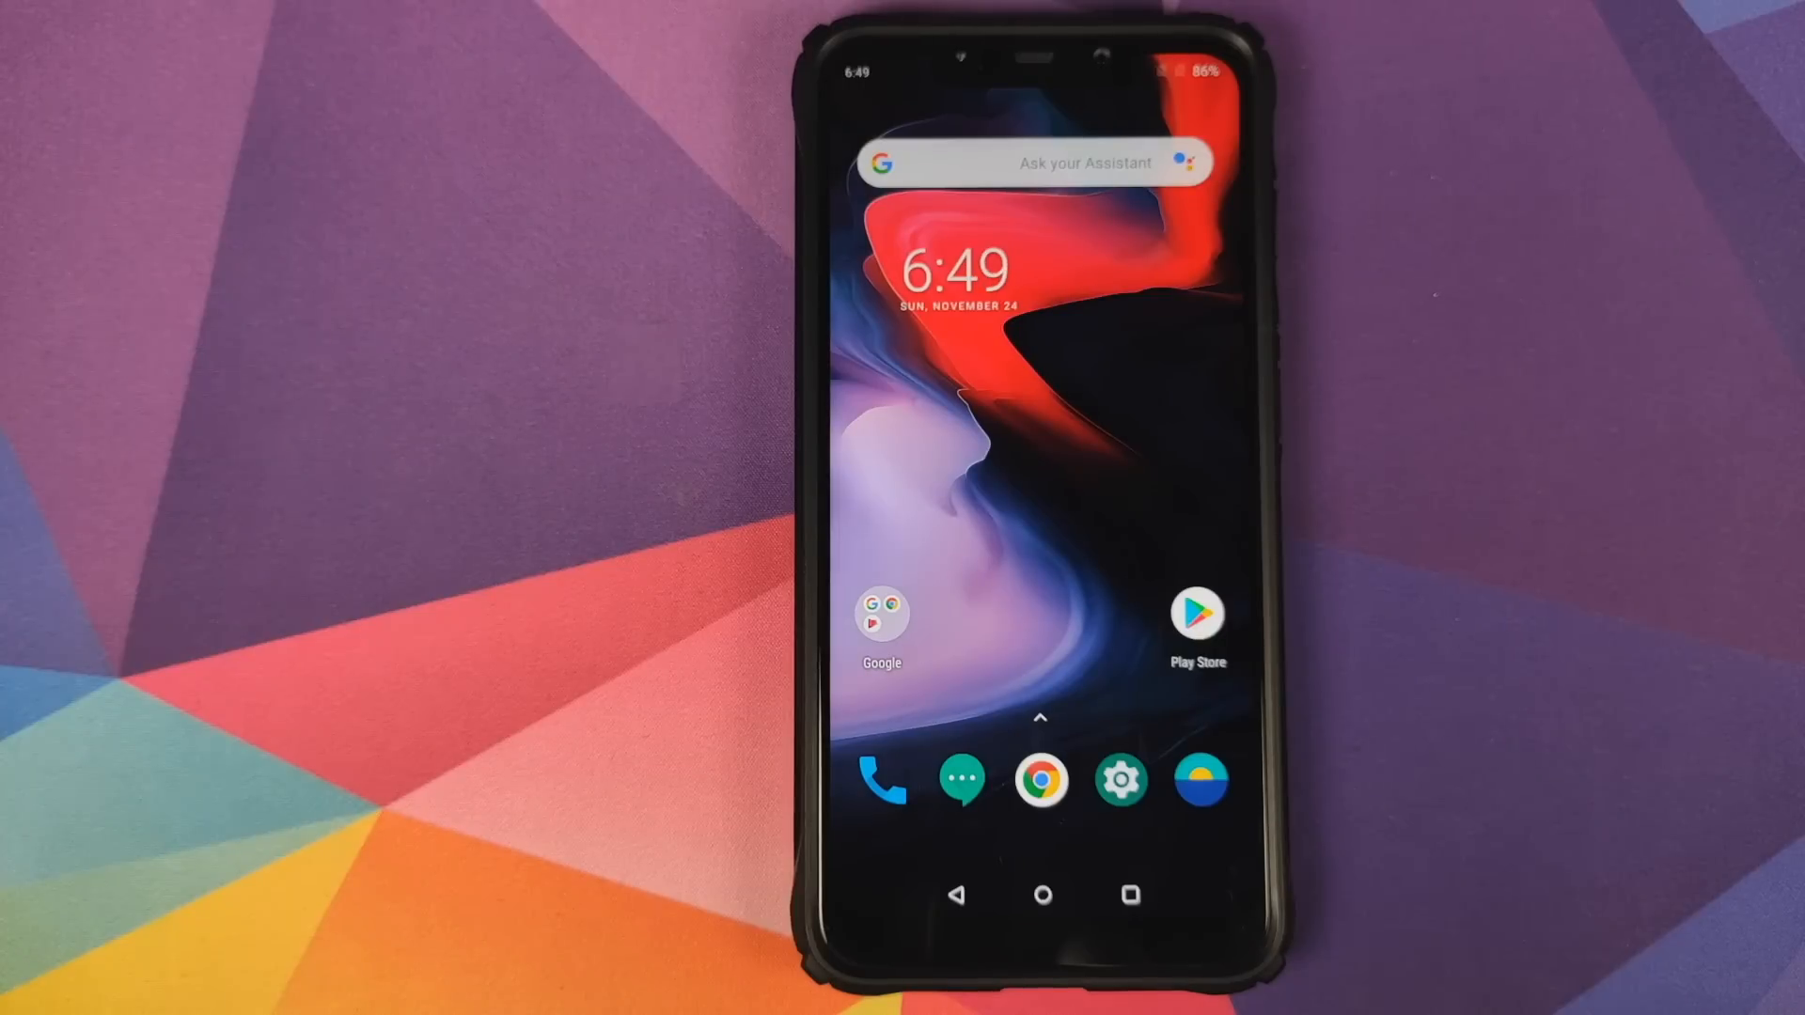
Browse Bluetooth & device connection and its Tap & pay screen, then return to main Settings.
left_click(1120, 779)
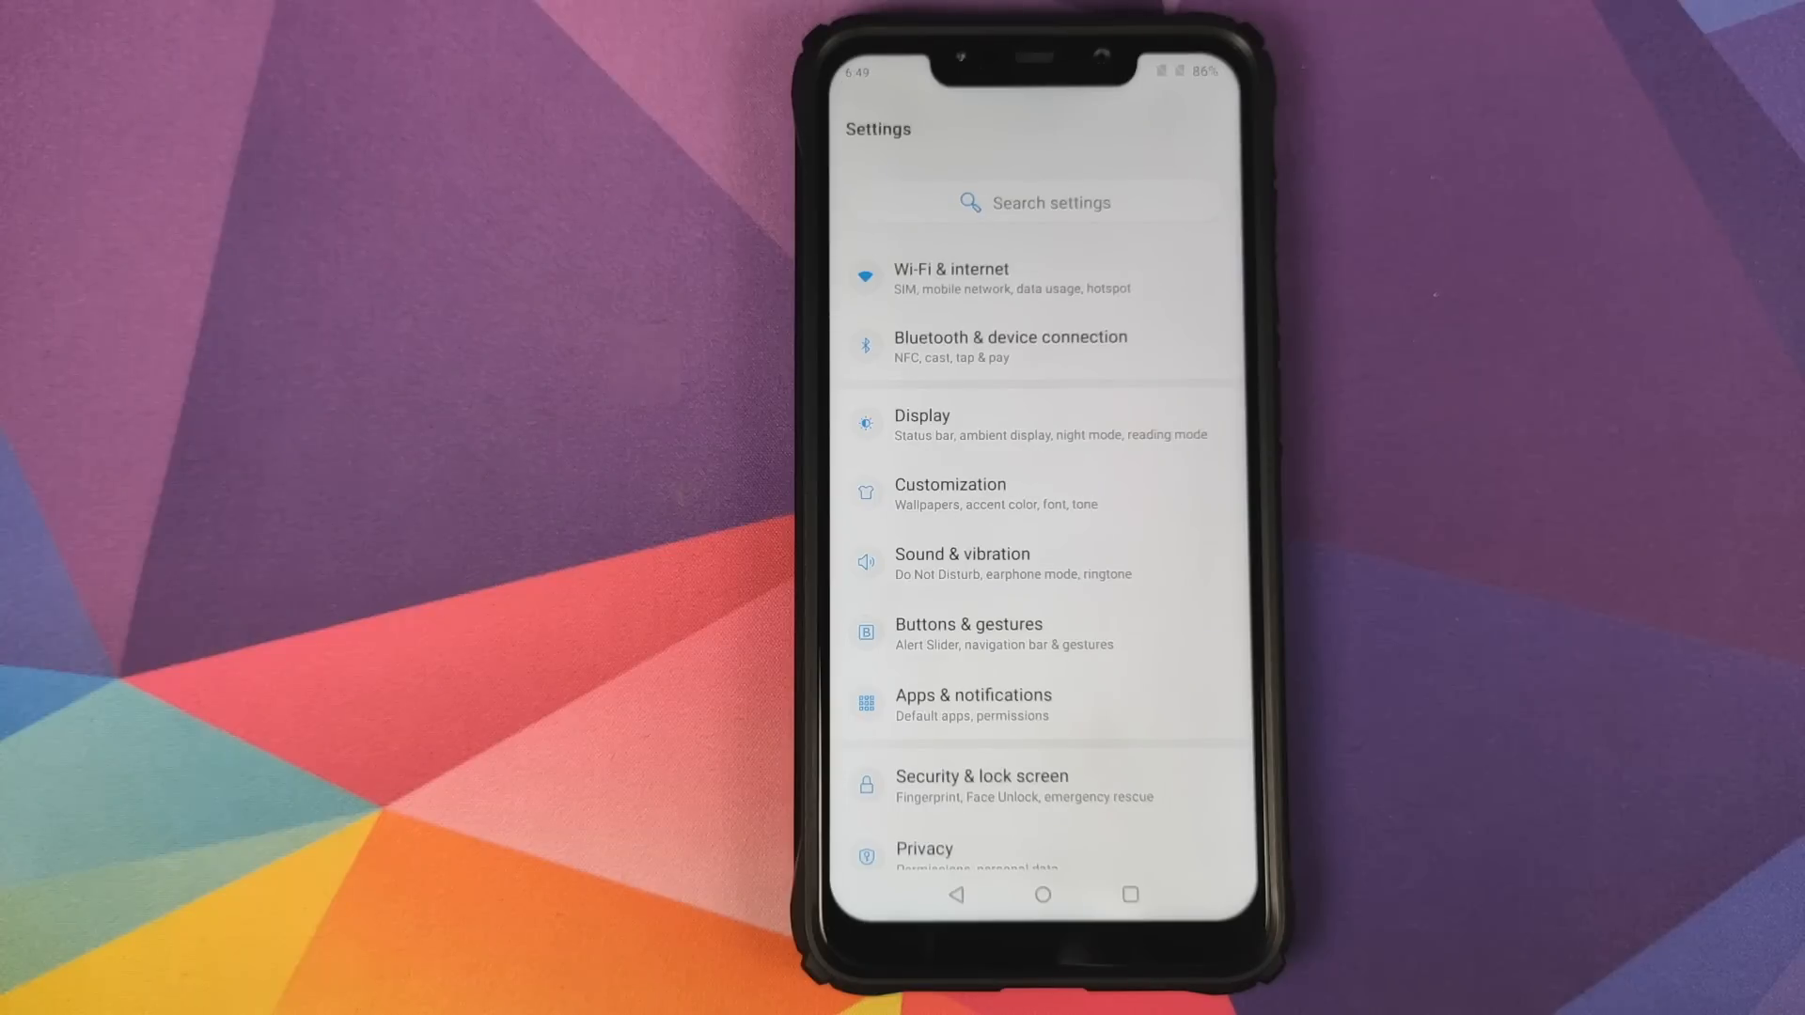
left_click(1009, 345)
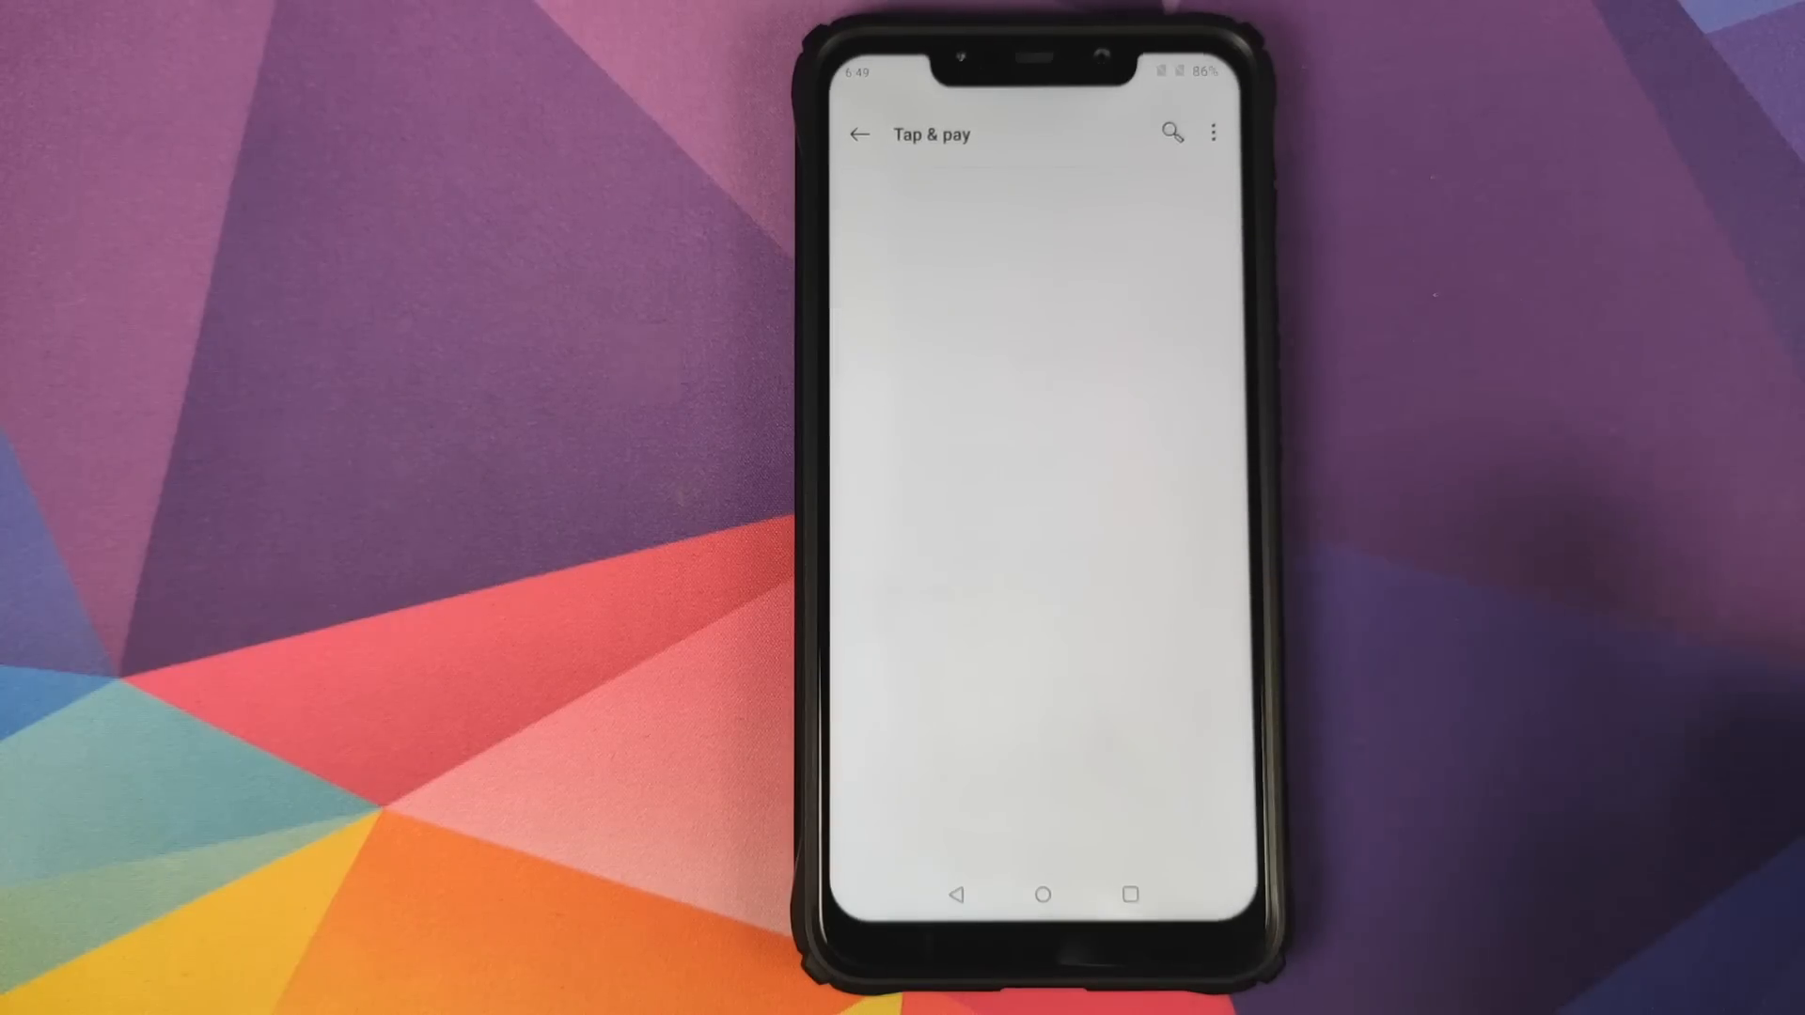
left_click(860, 133)
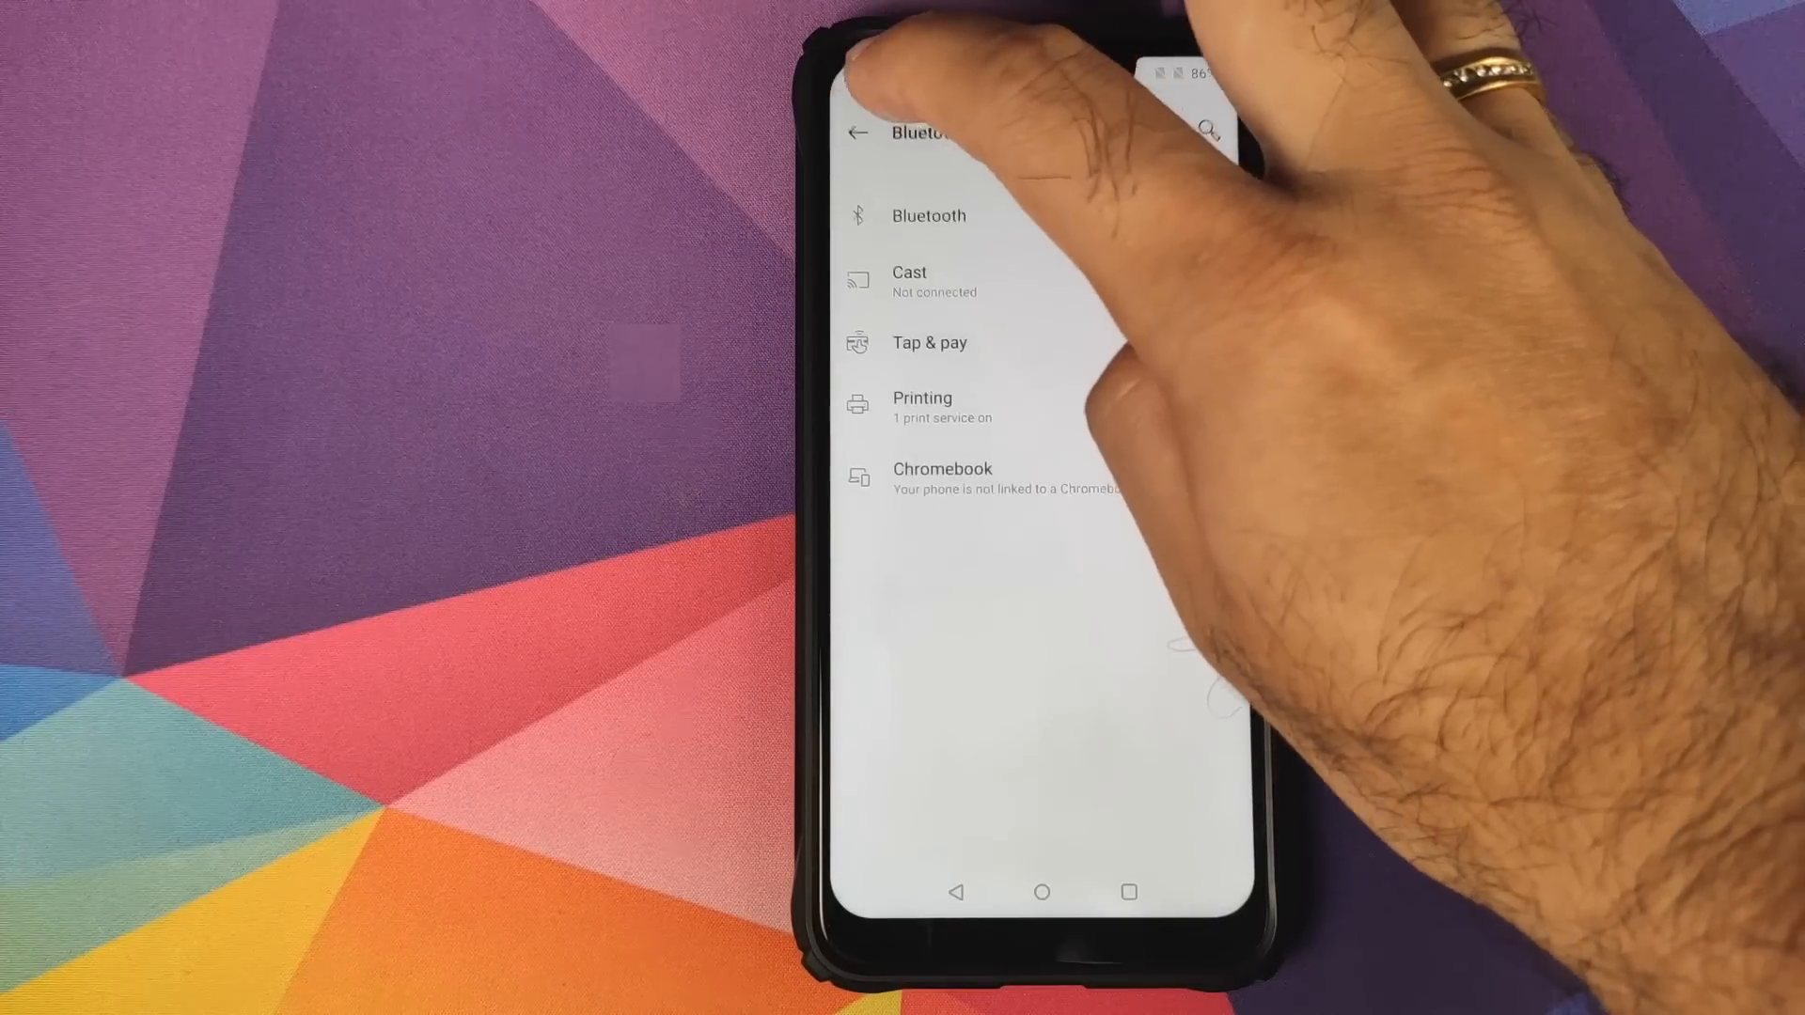
left_click(857, 132)
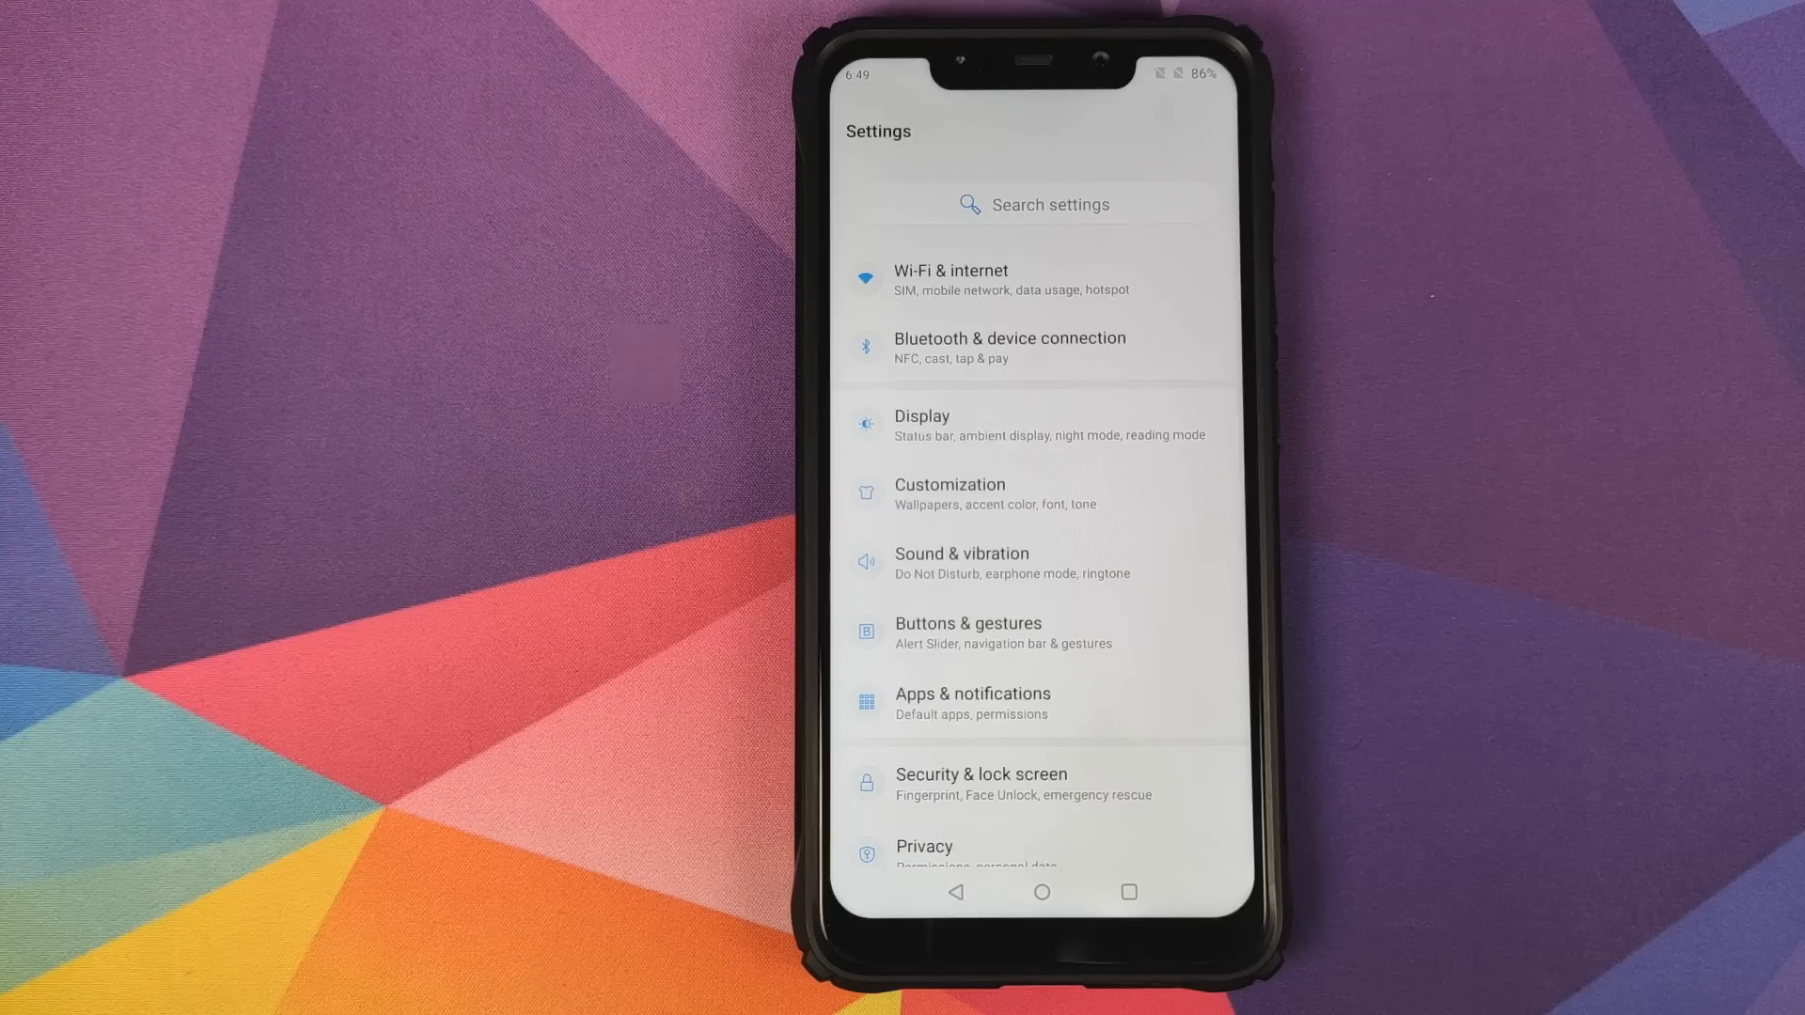
Try Display P3 and AMOLED Wide Gamut screen calibration, then settle on sRGB.
left_click(921, 424)
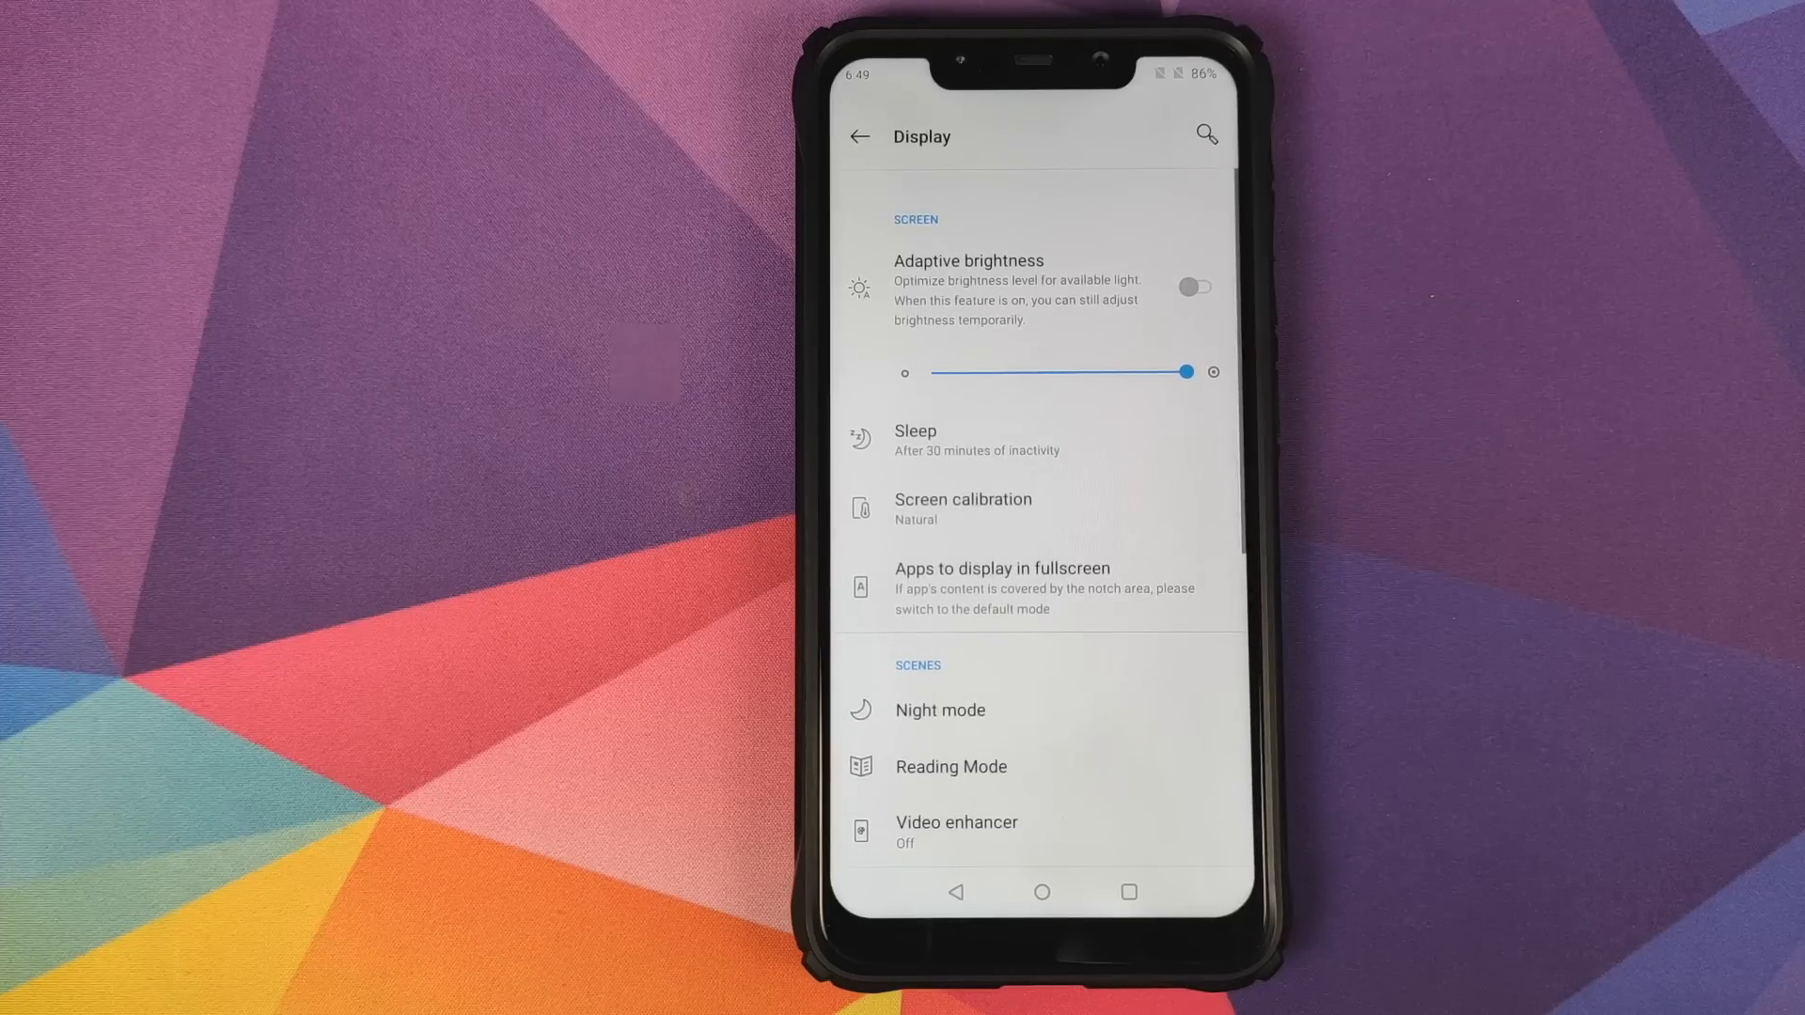
scroll("down", 3)
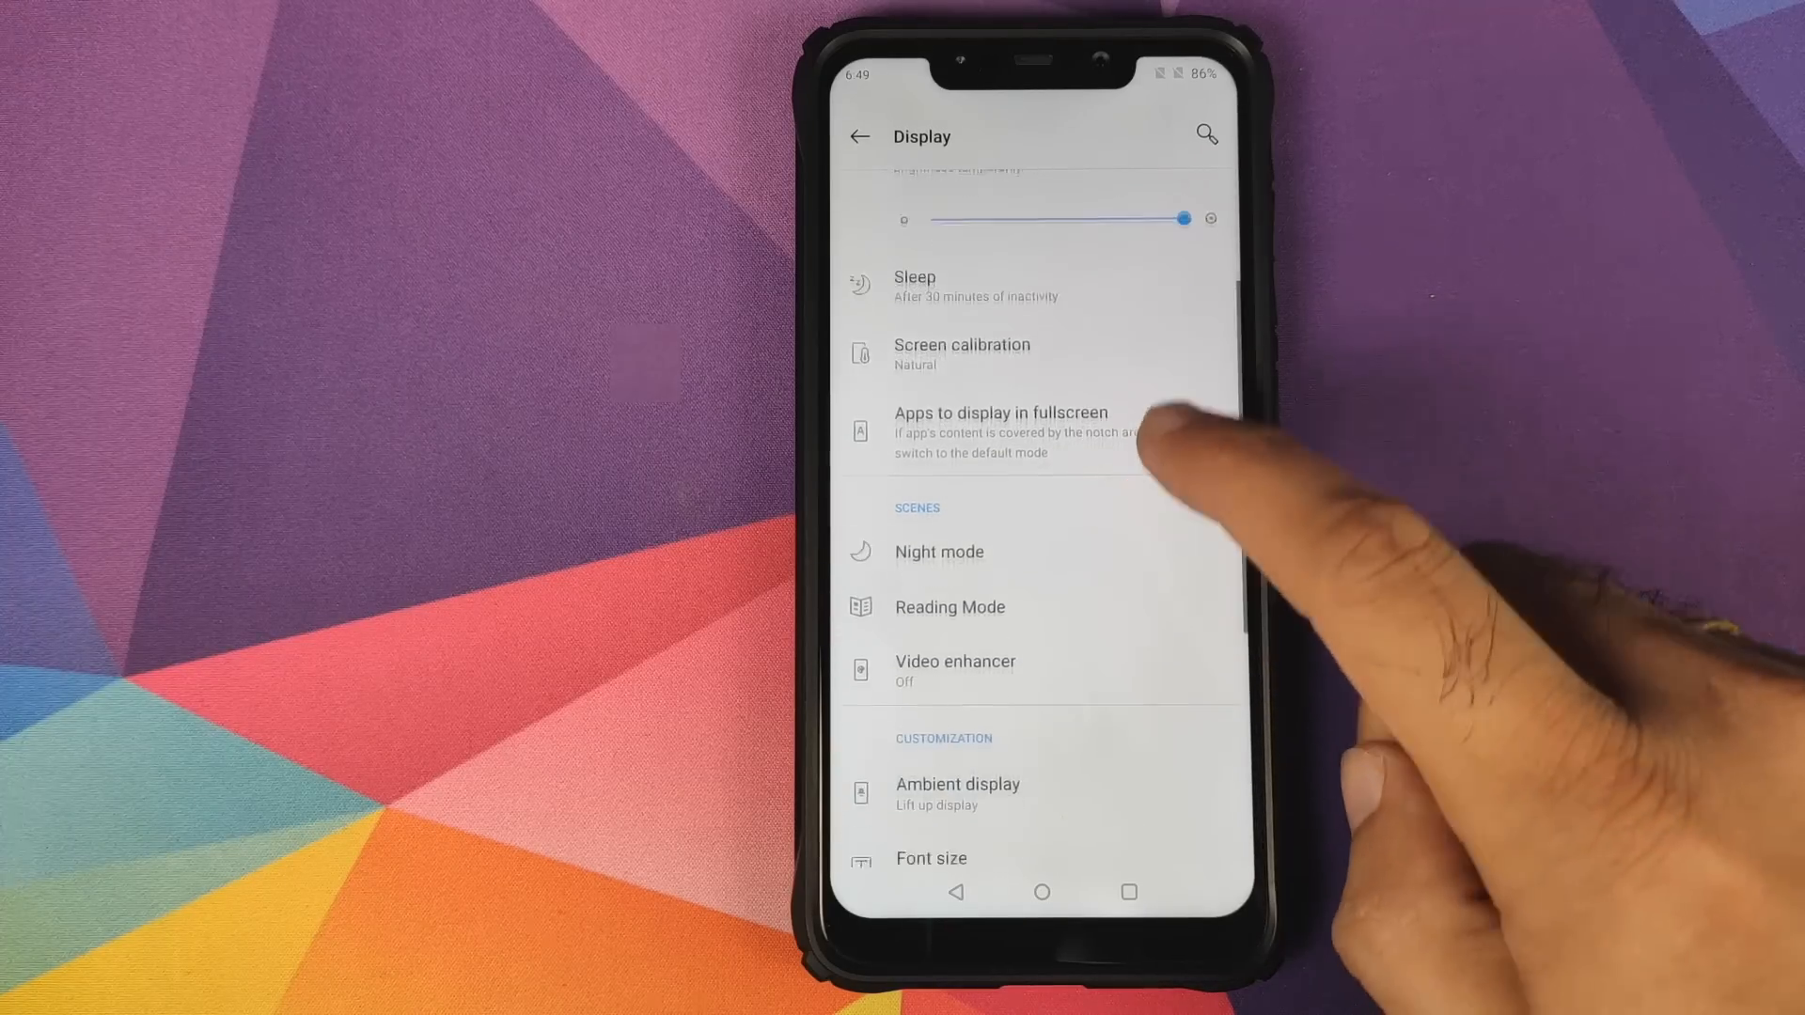
left_click(961, 355)
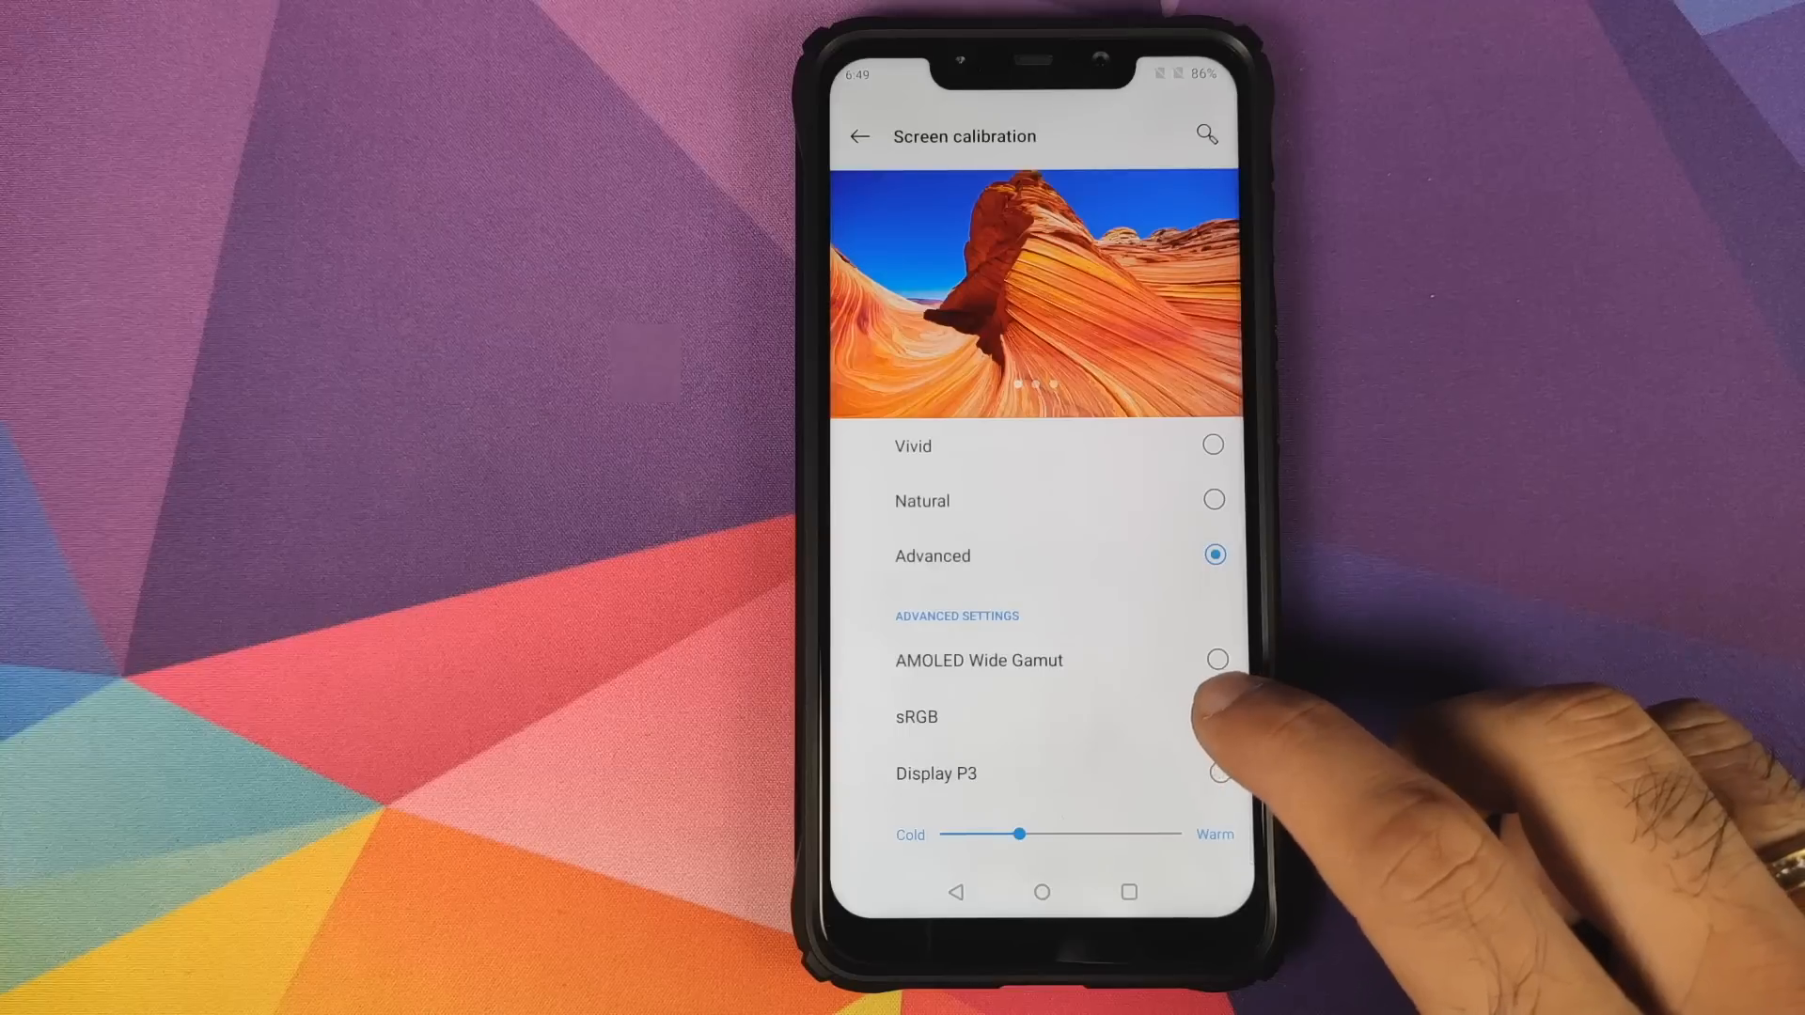
left_click(1218, 773)
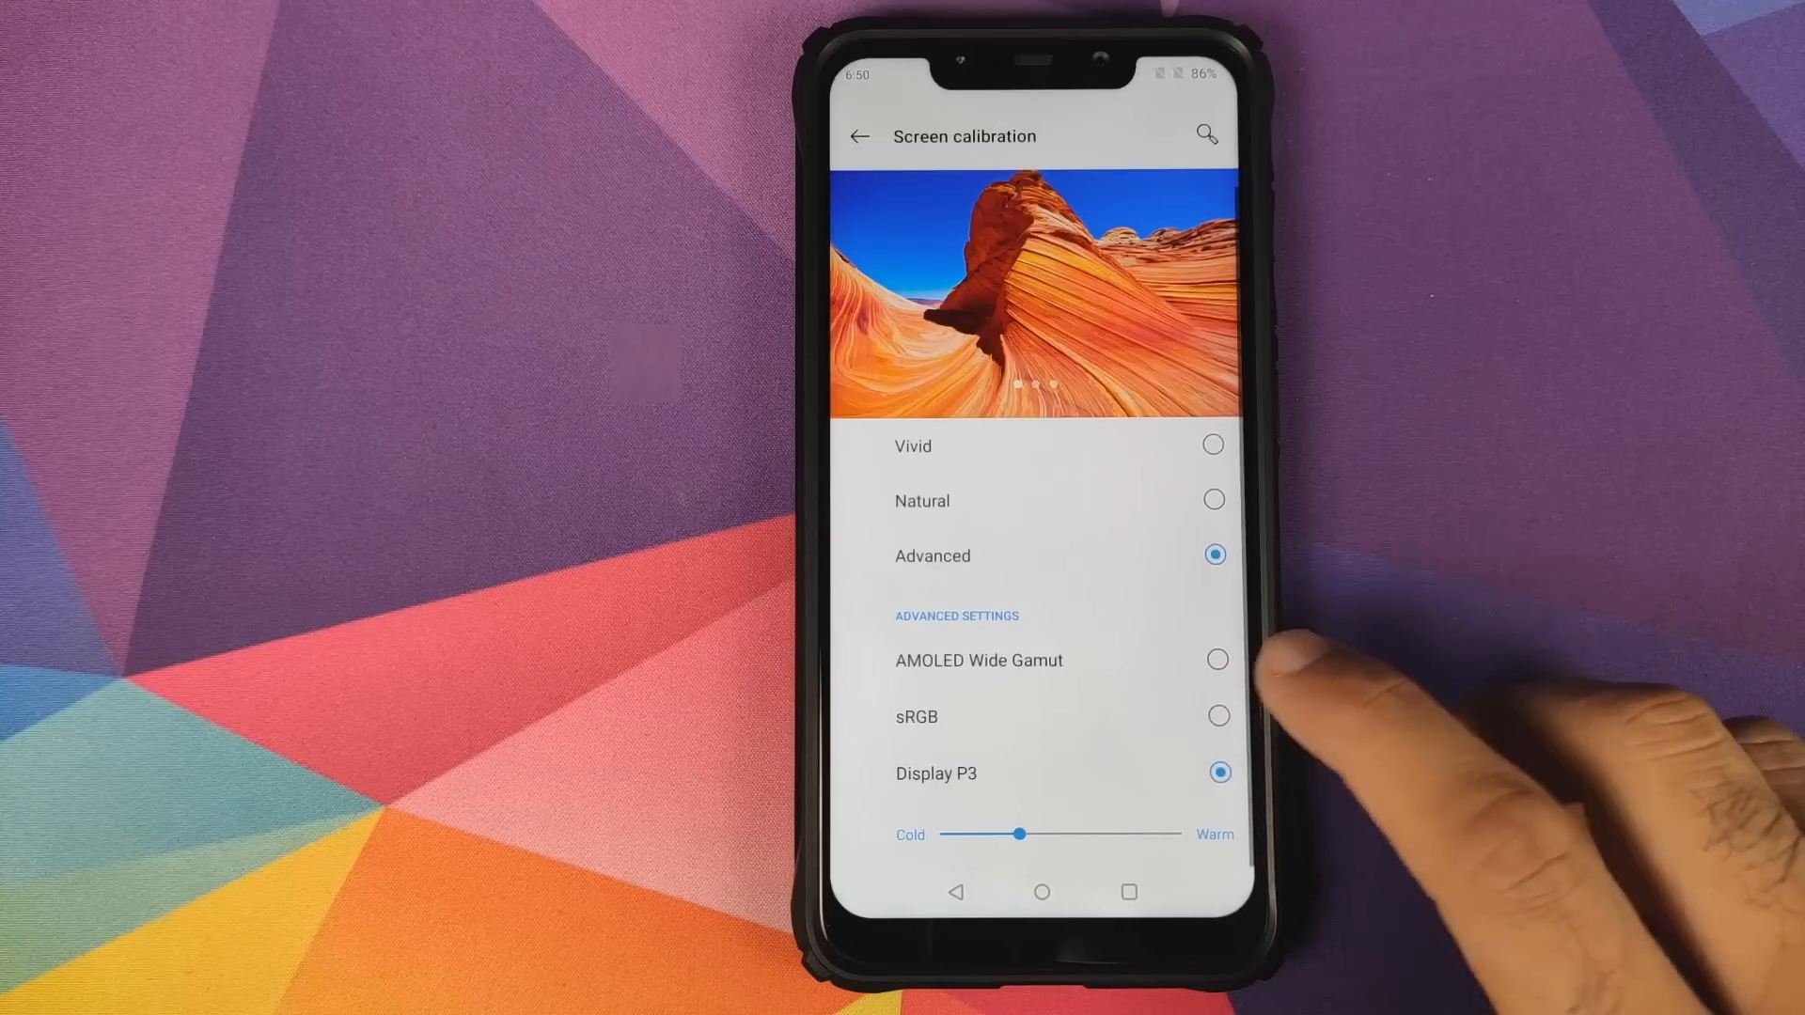
left_click(1217, 660)
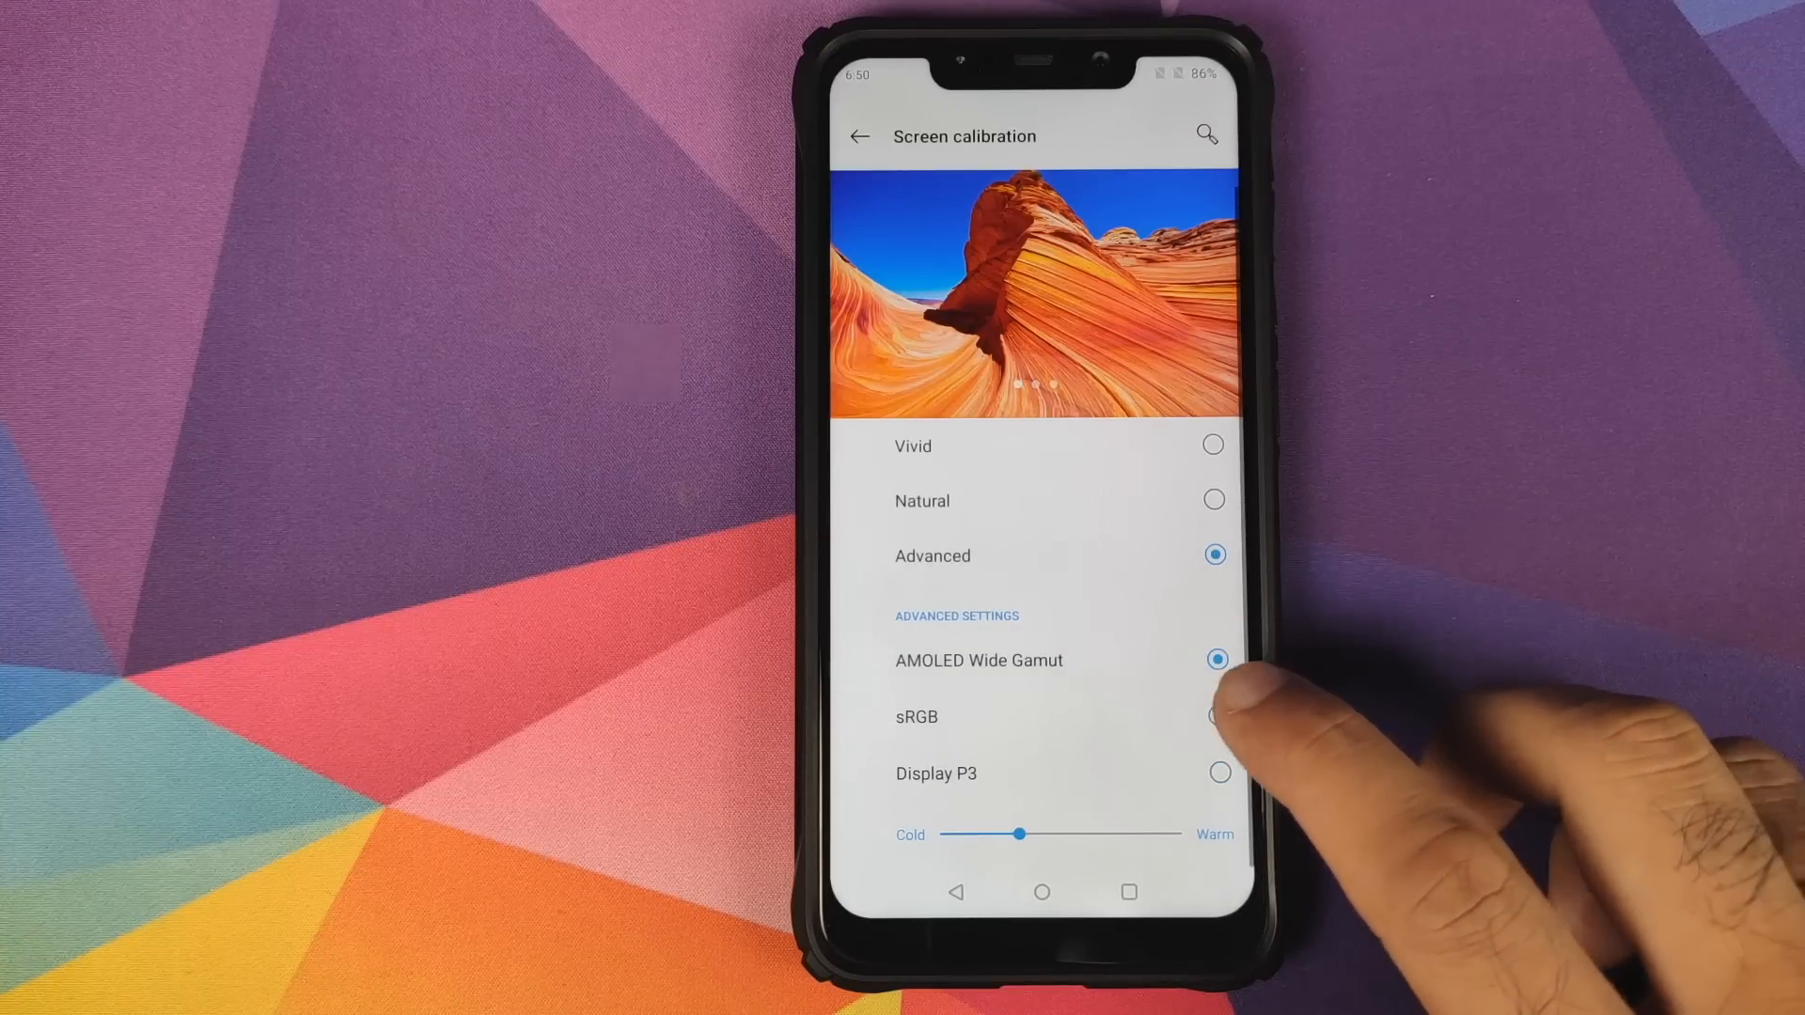
left_click(1216, 716)
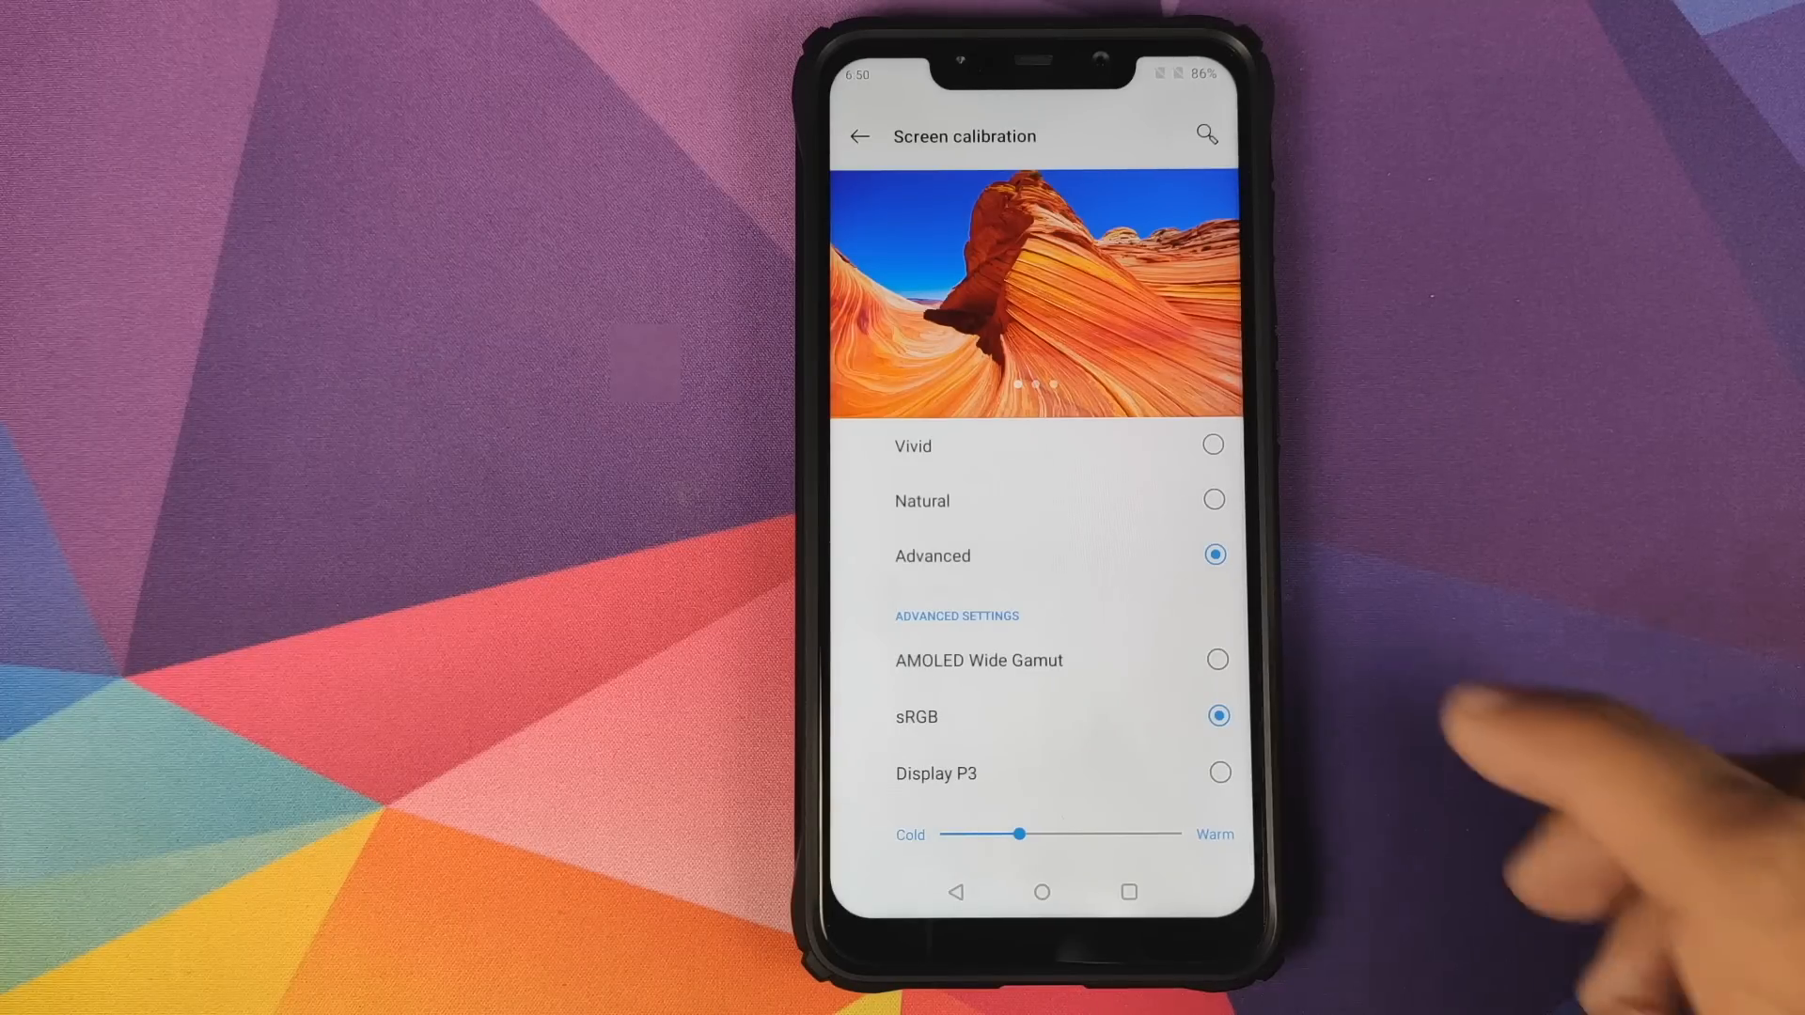
left_click(1212, 499)
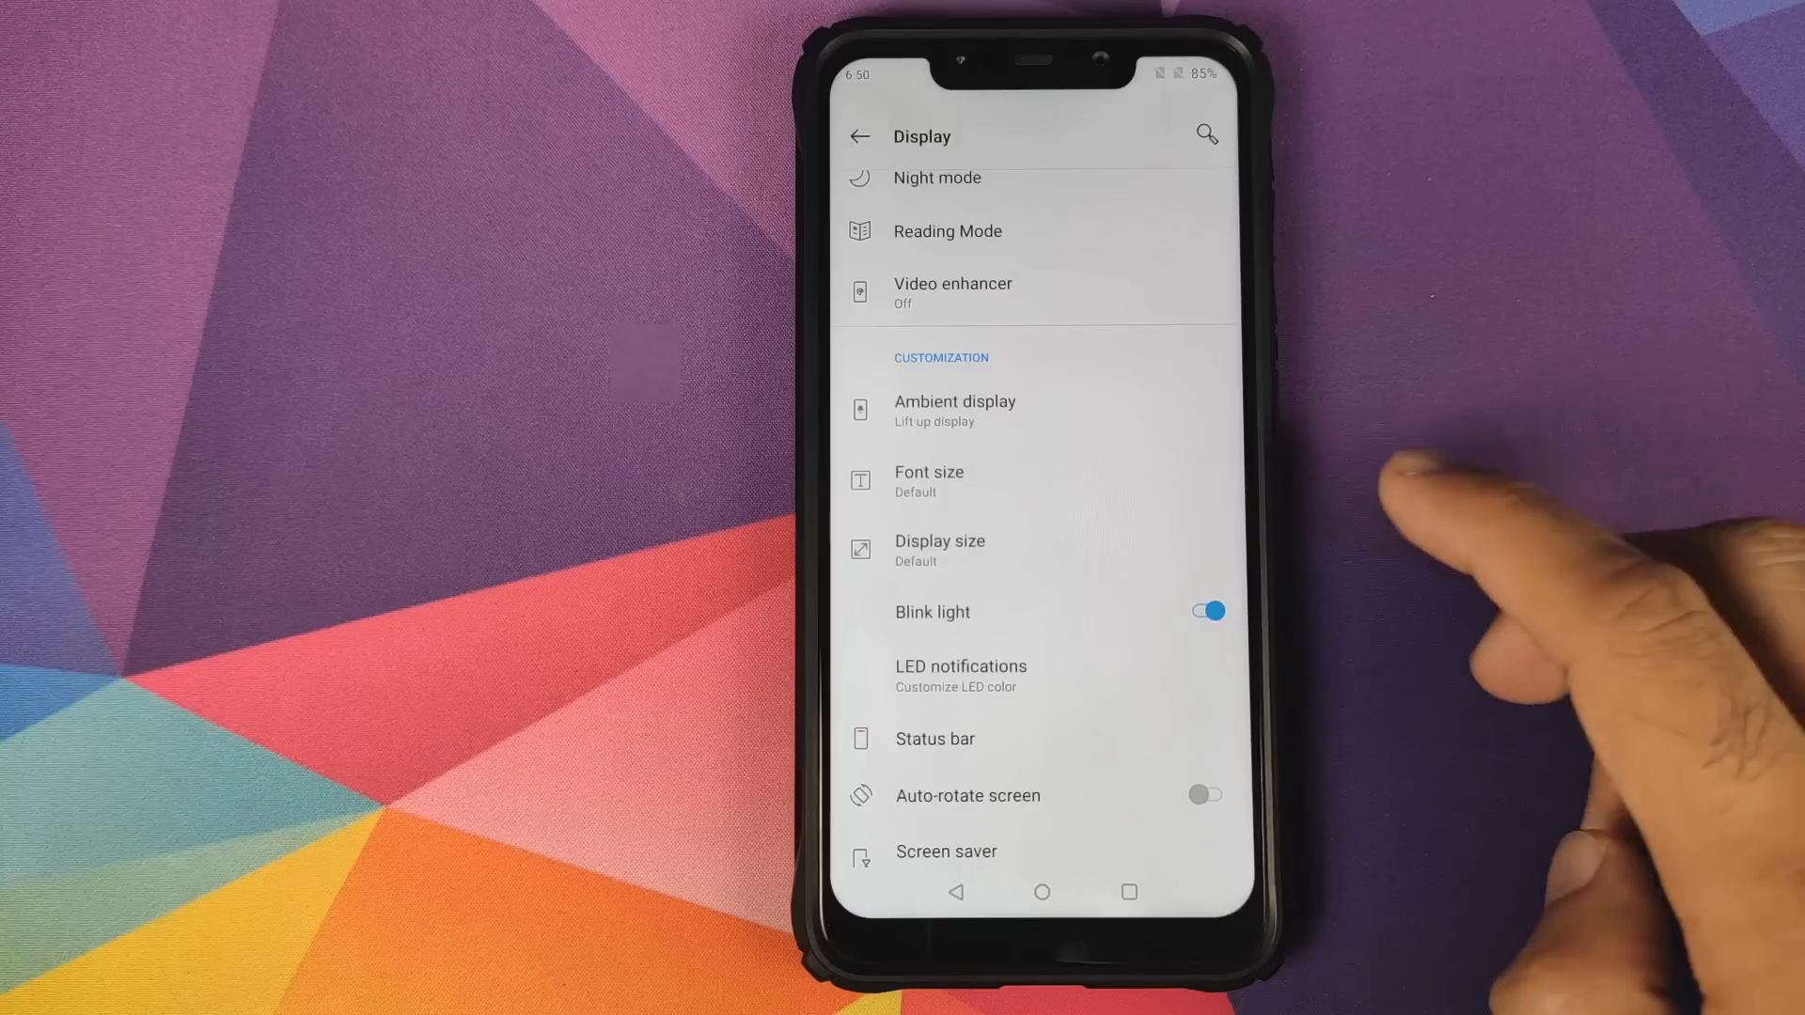
mouse_move(1266, 542)
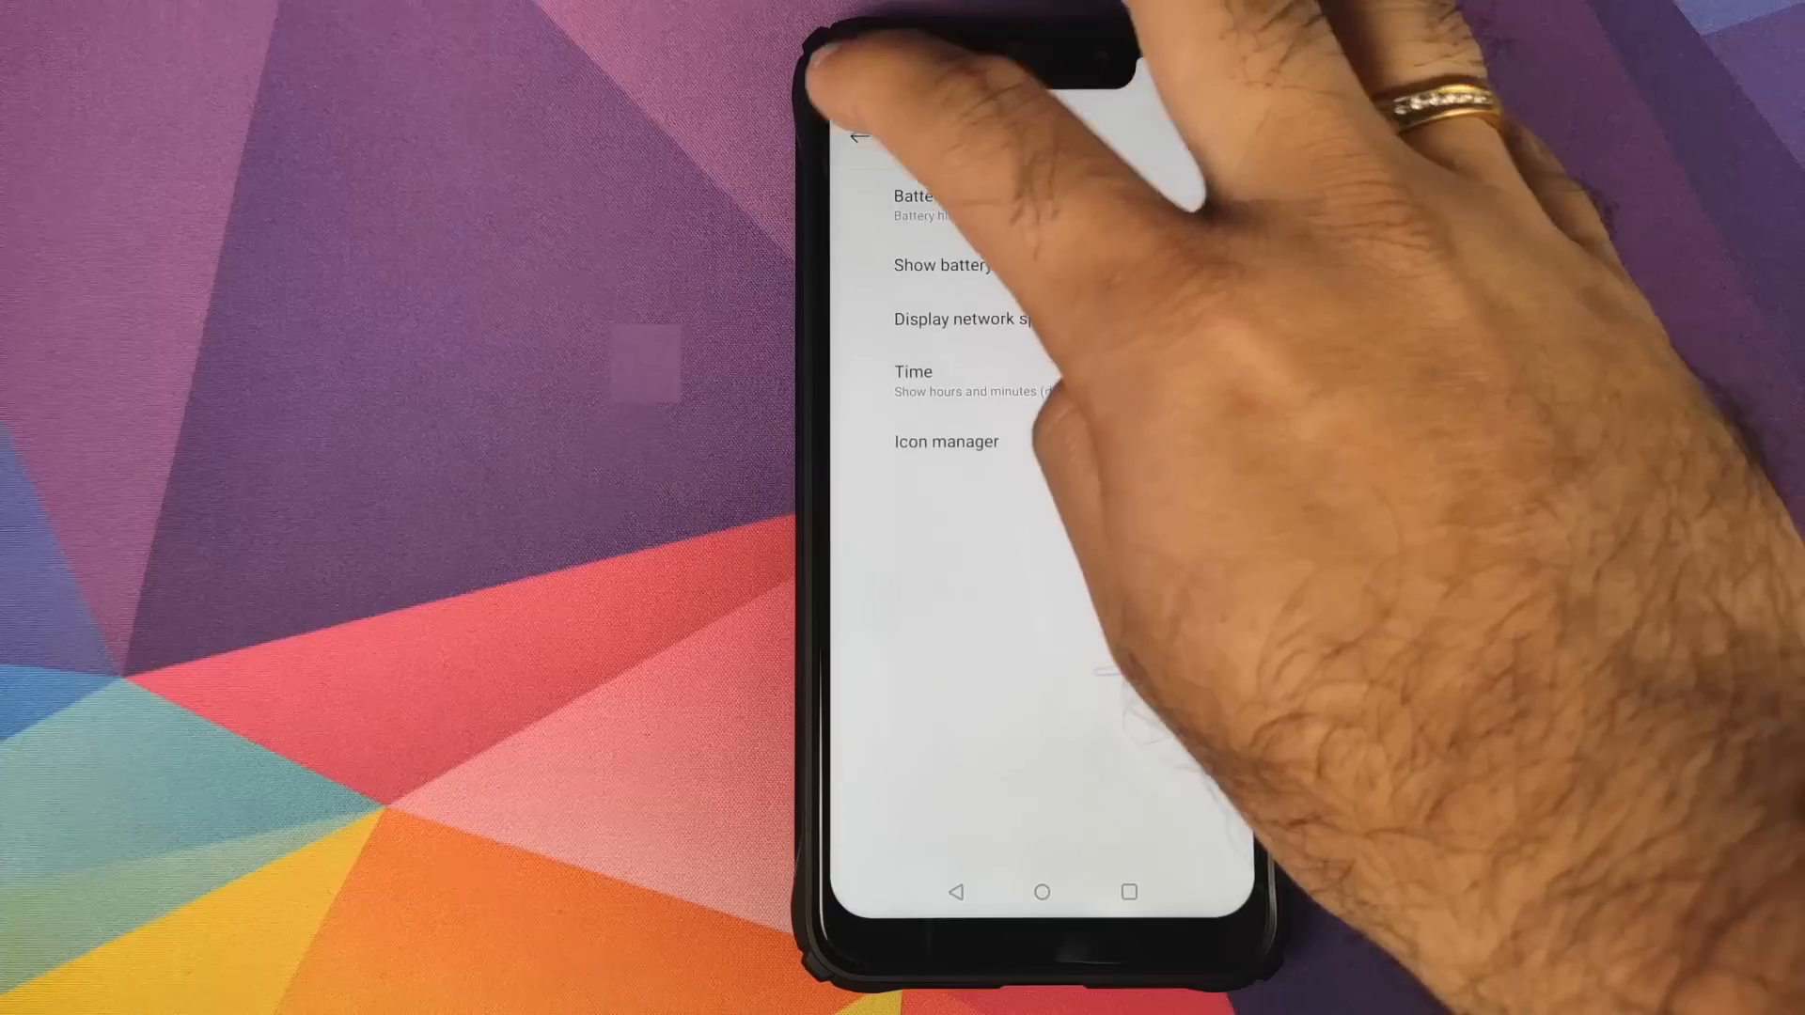
Leave display settings and relaunch Settings from the home screen.
left_click(860, 136)
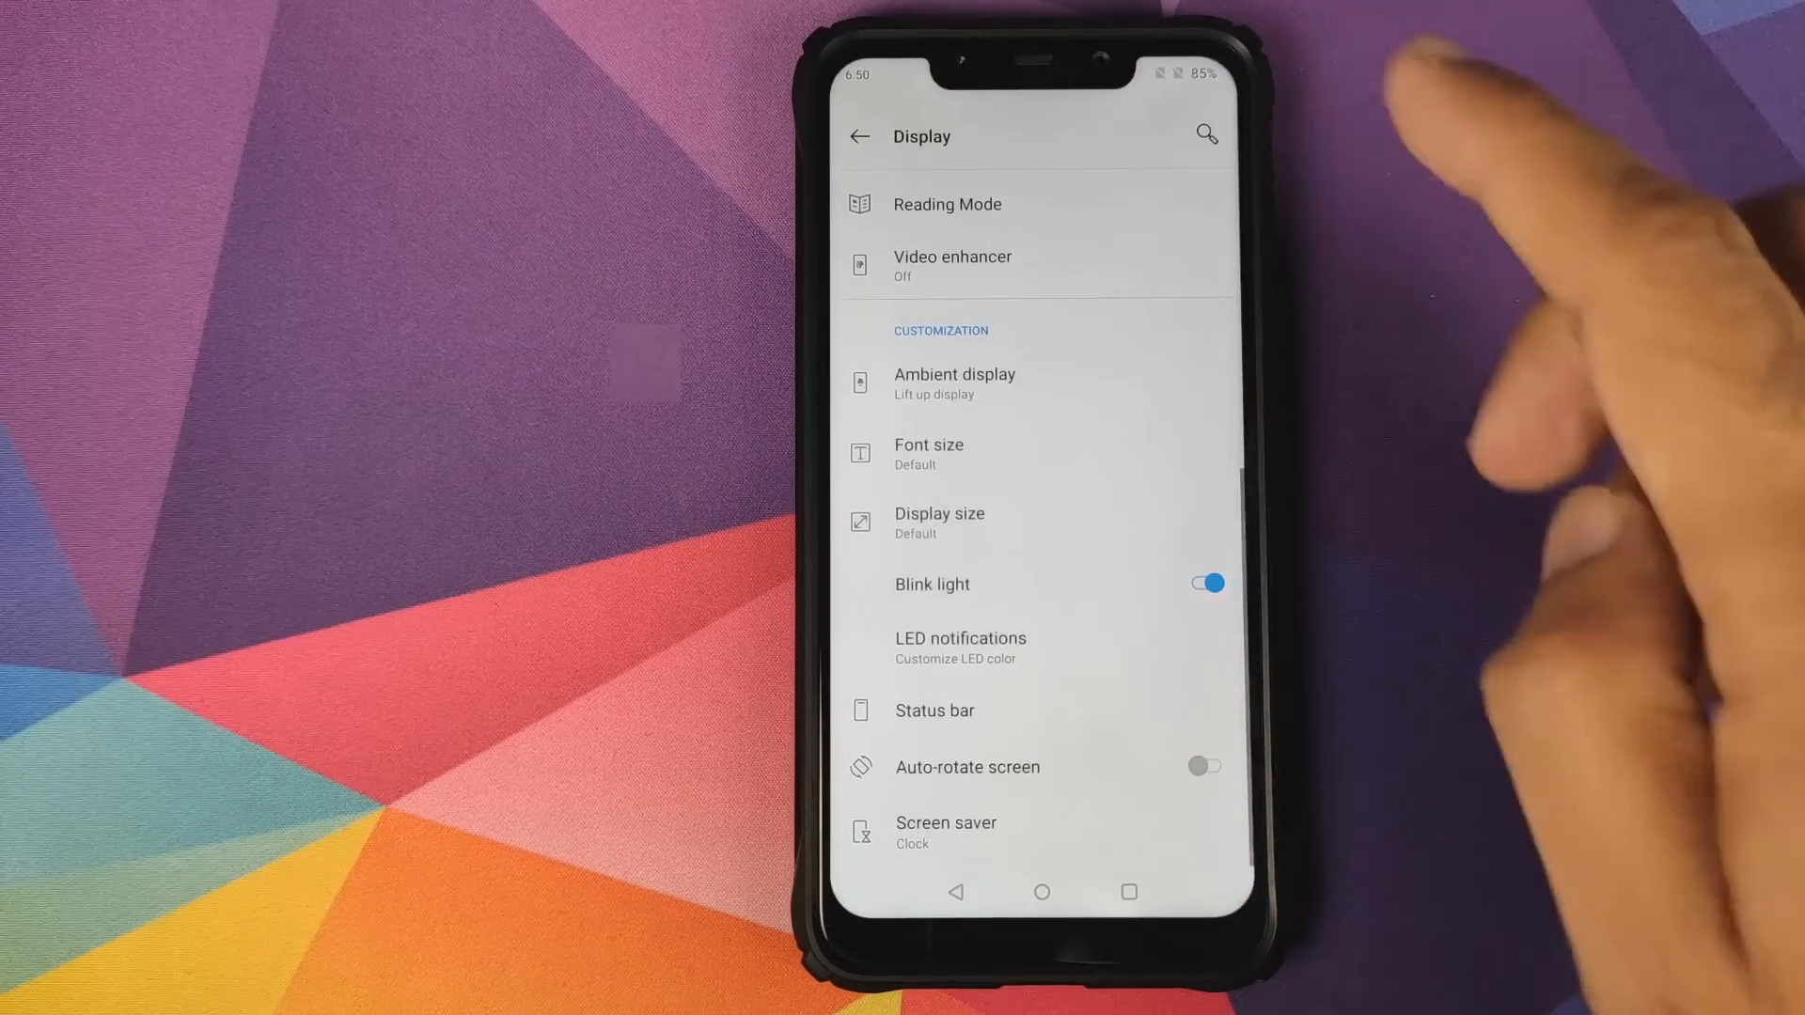
scroll("down", 3)
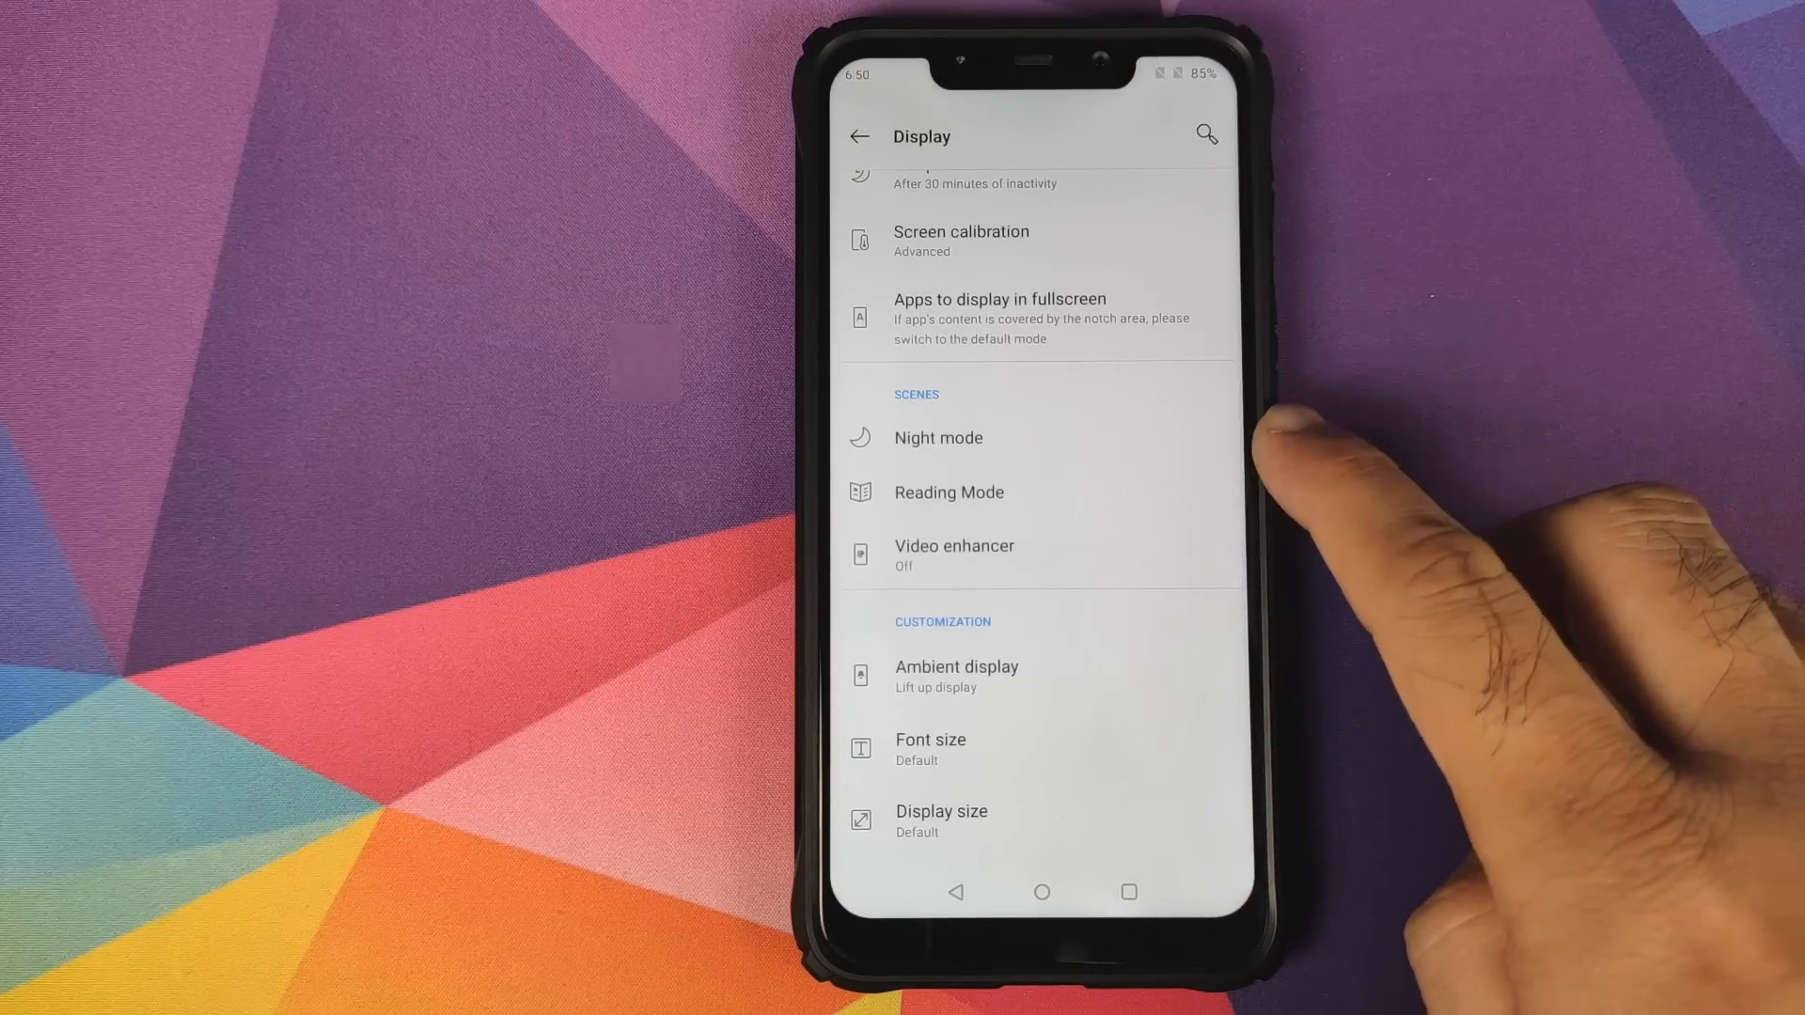
left_click(1039, 892)
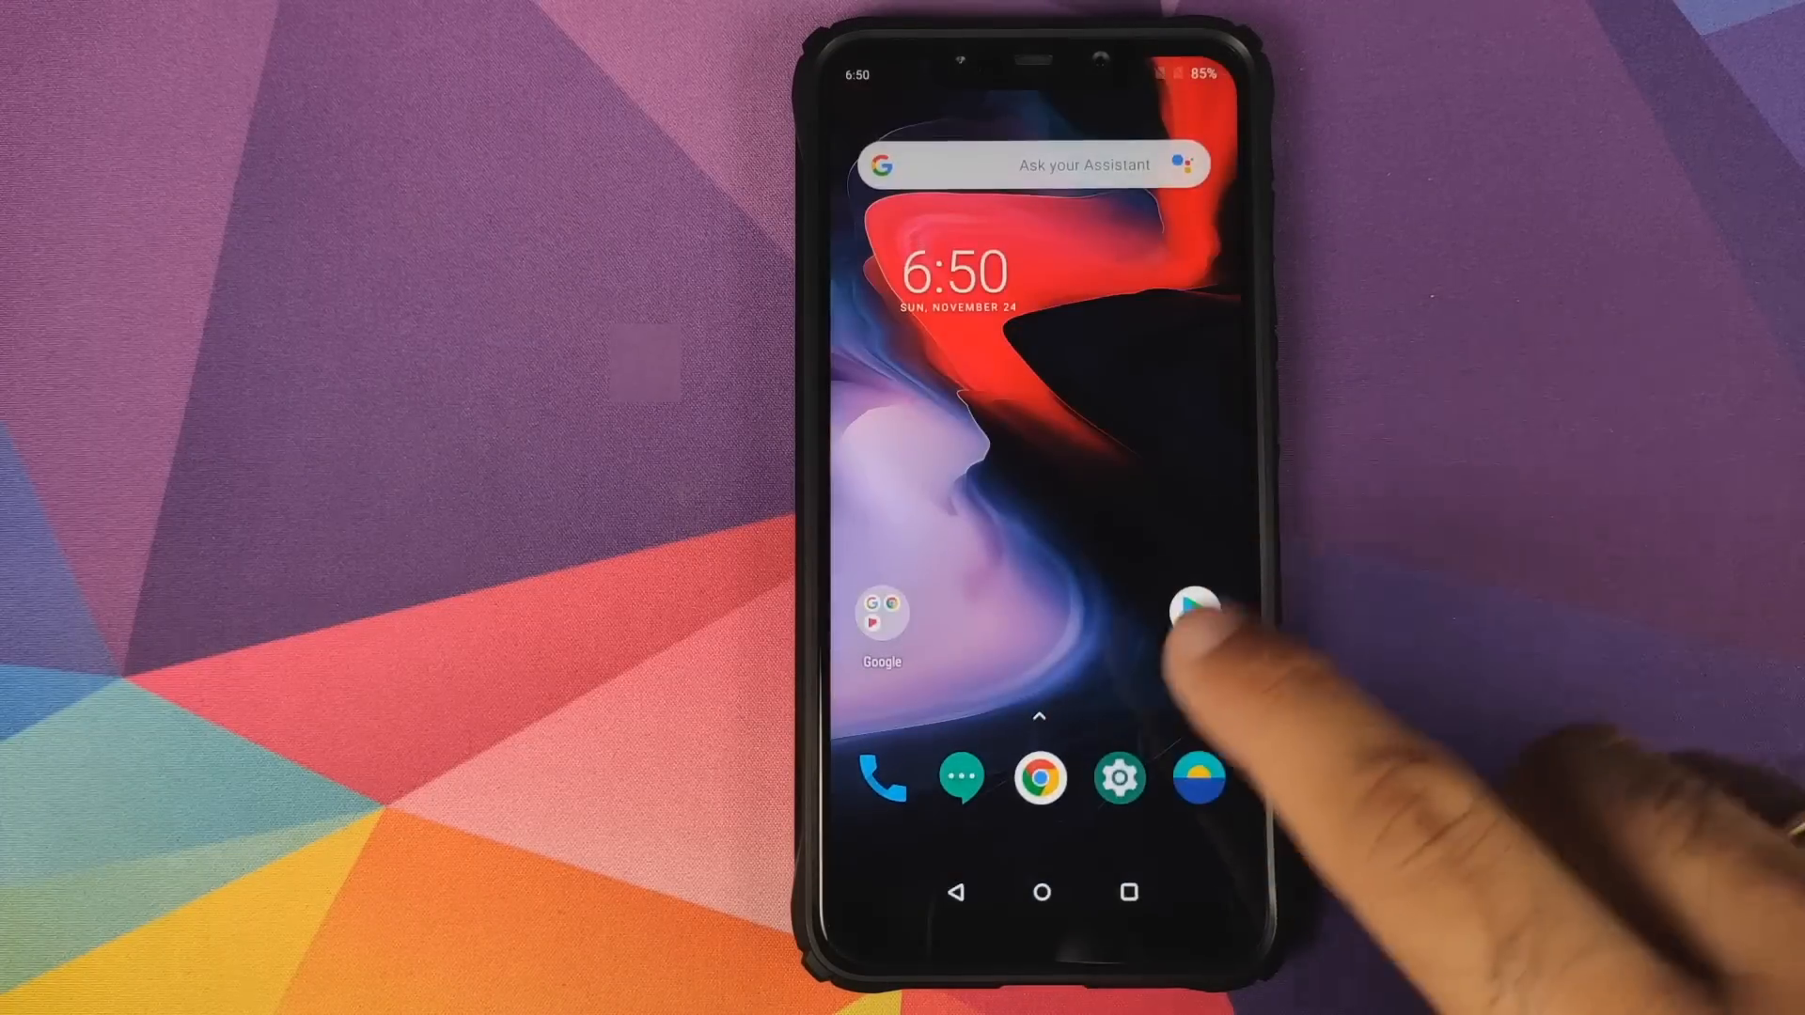
left_click(1195, 606)
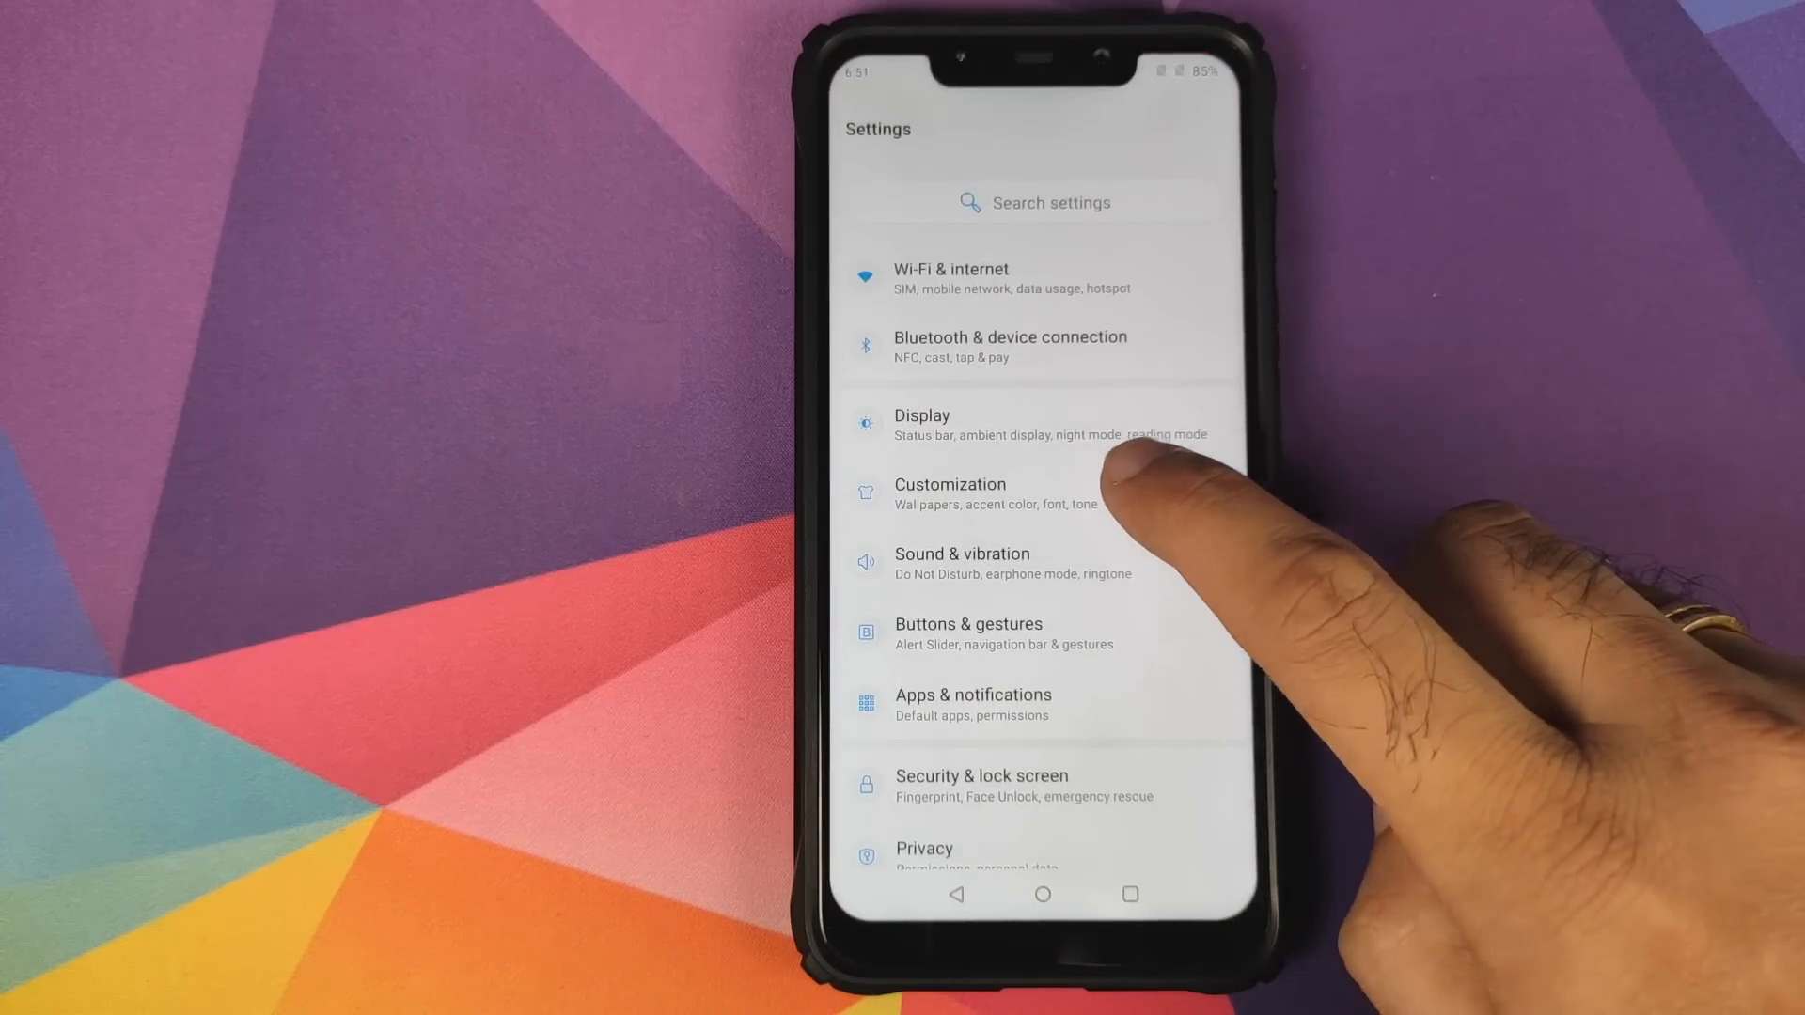
Open Customization and preview the lock-screen clock style choices.
left_click(949, 493)
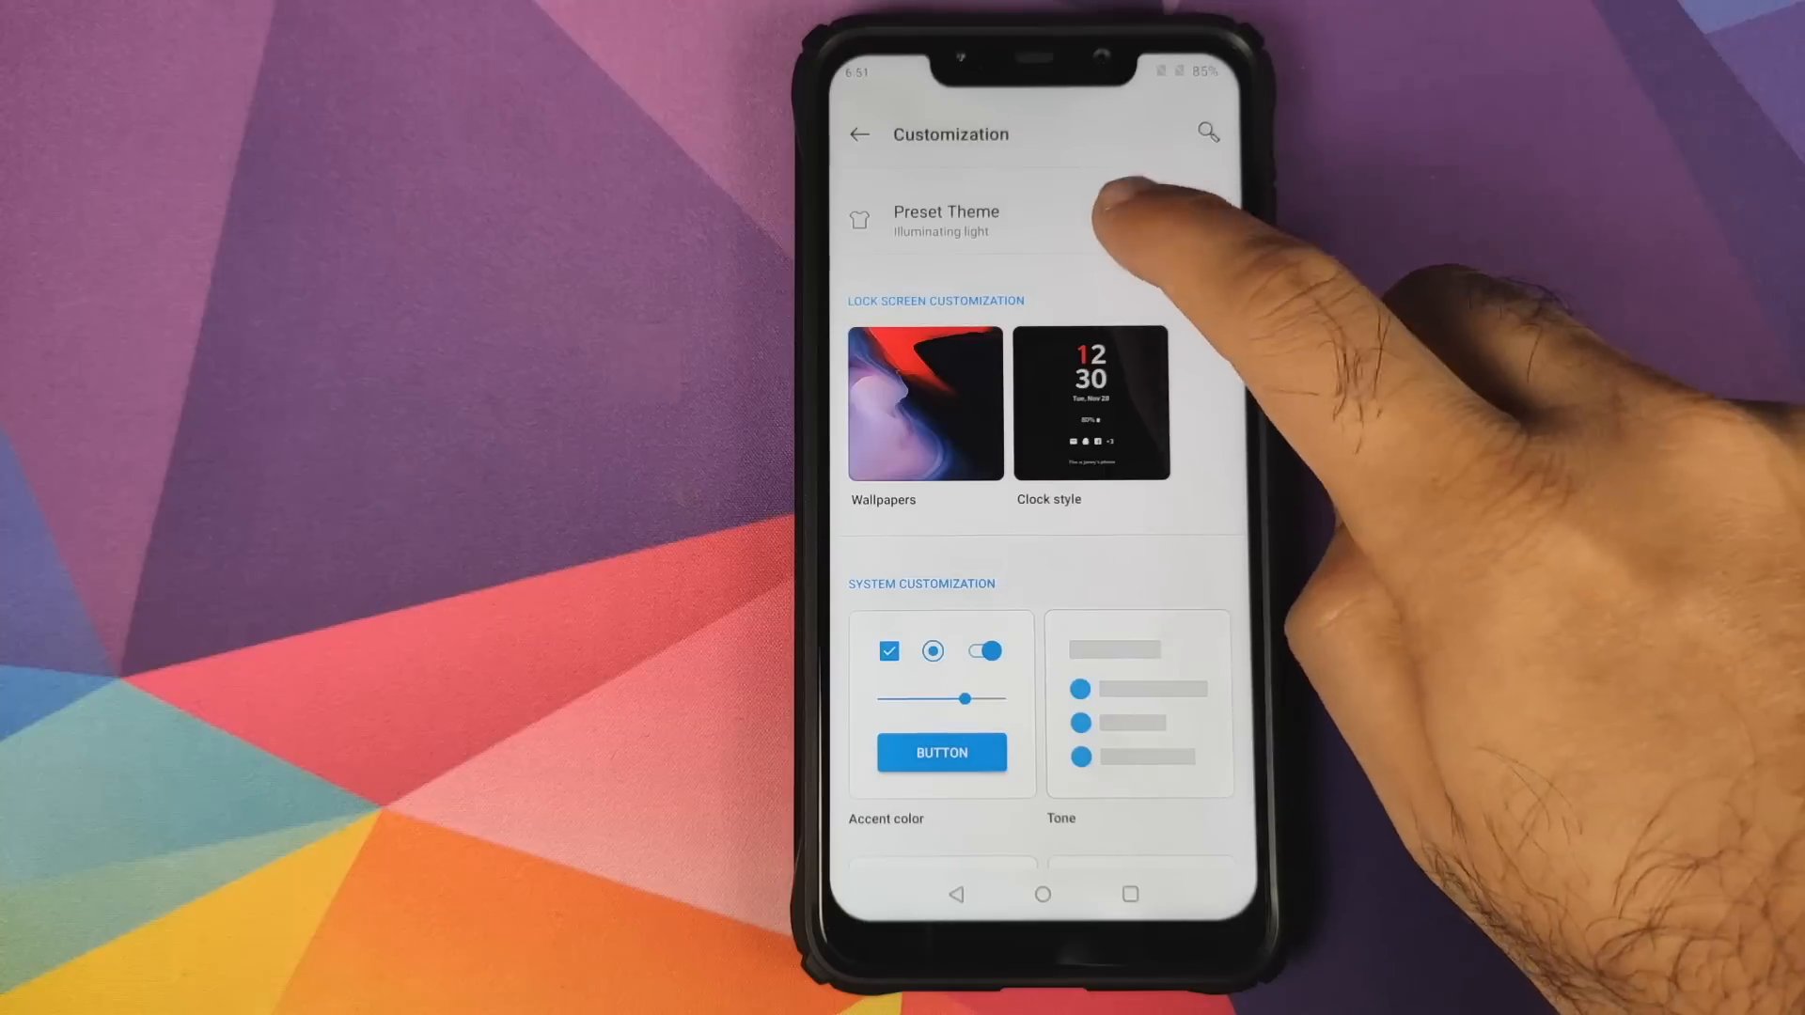
left_click(944, 220)
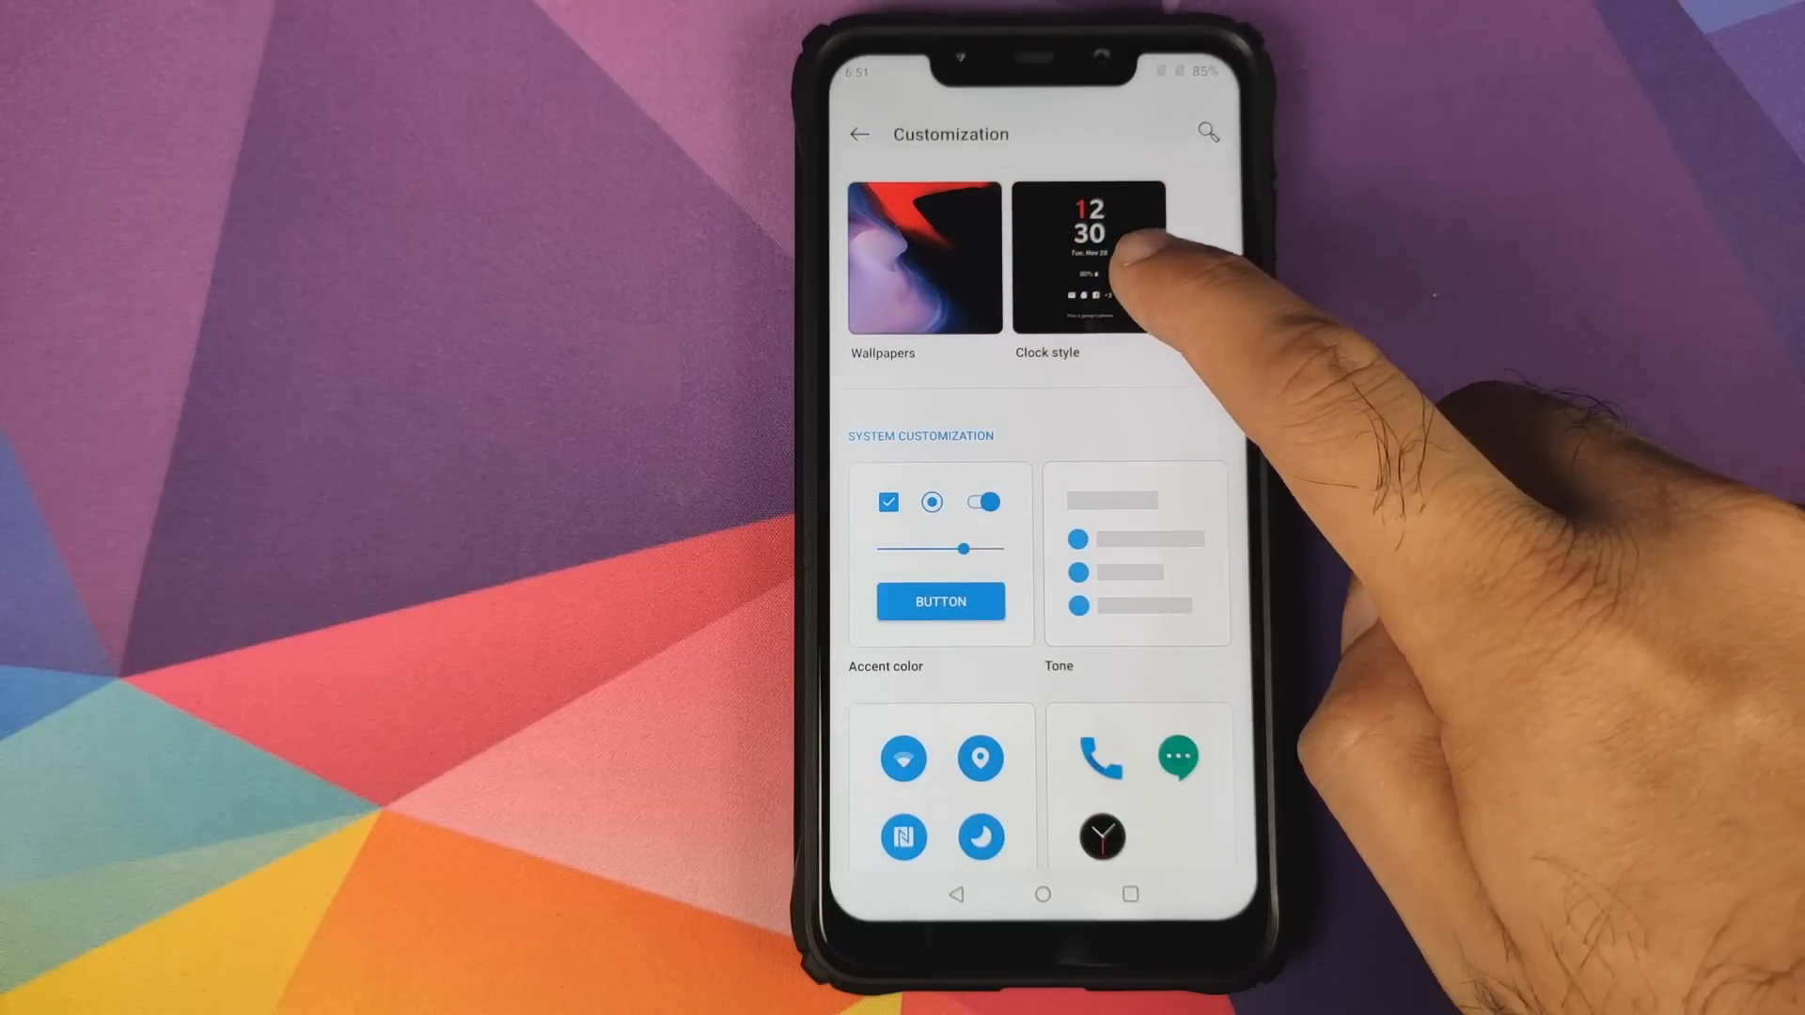
left_click(1087, 256)
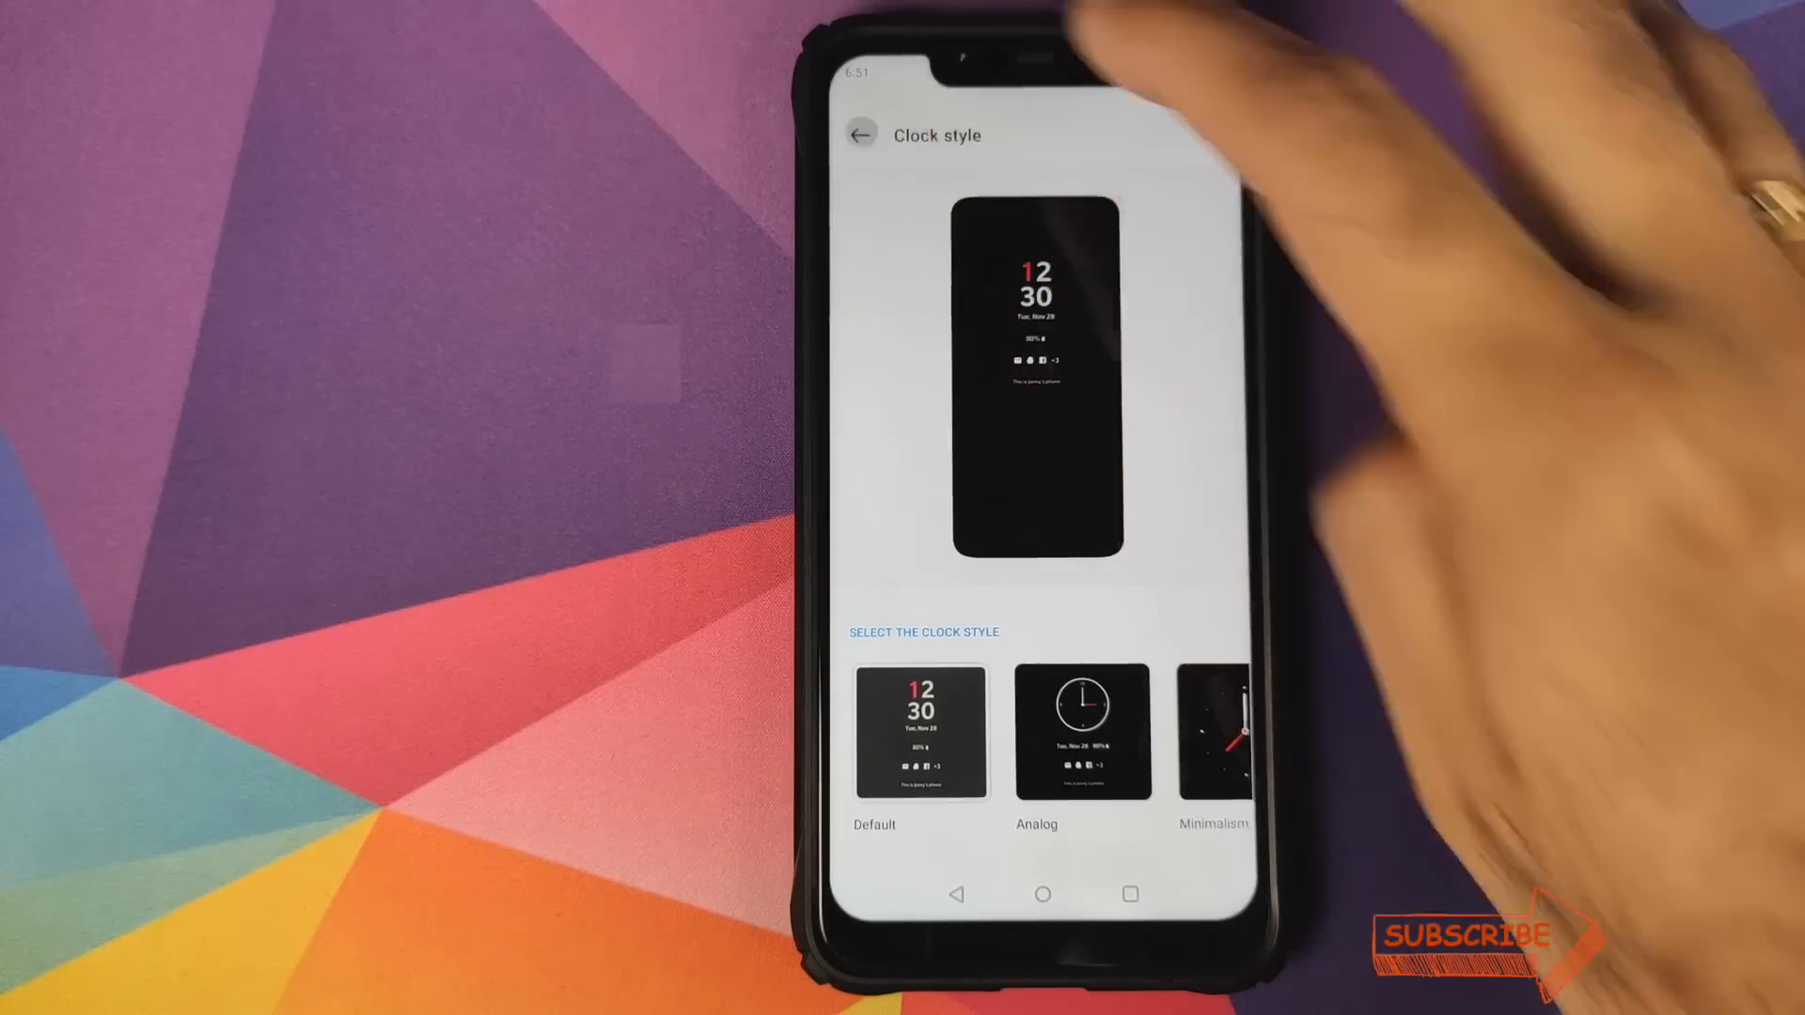
left_click(860, 135)
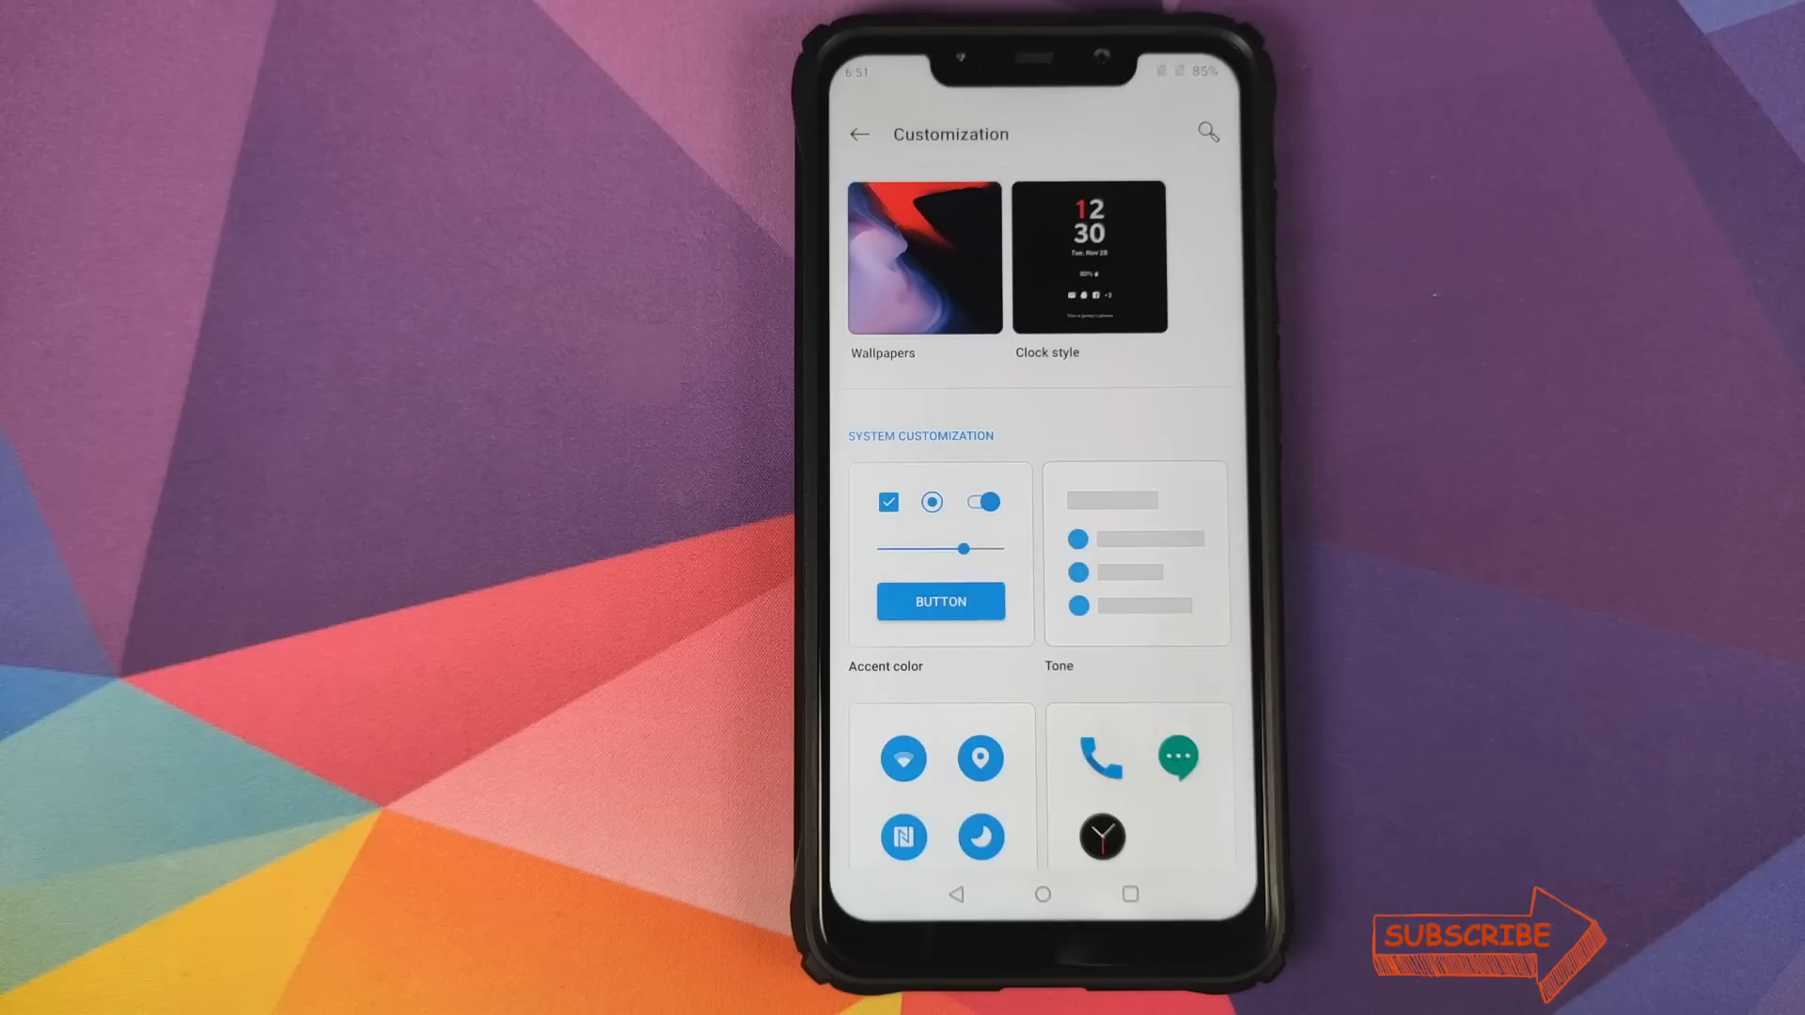
Browse the system tone choices, then return to main Settings and reopen Customization.
scroll("down", 3)
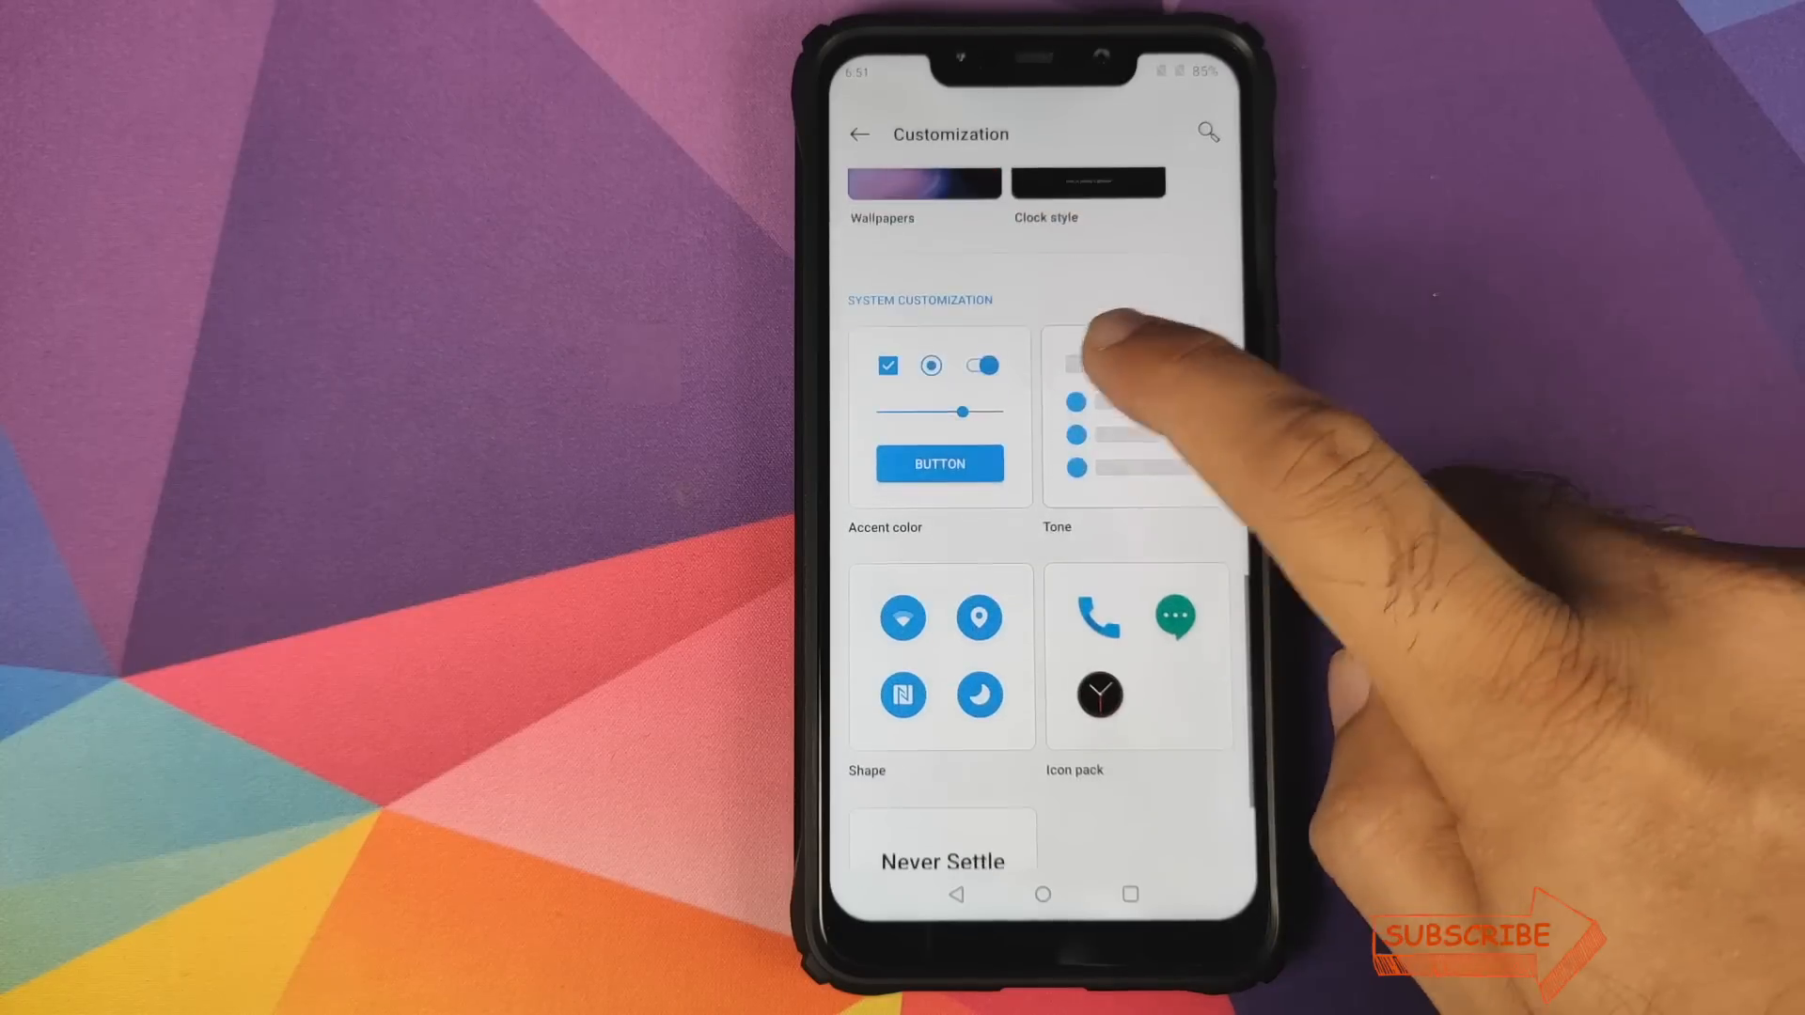
left_click(938, 414)
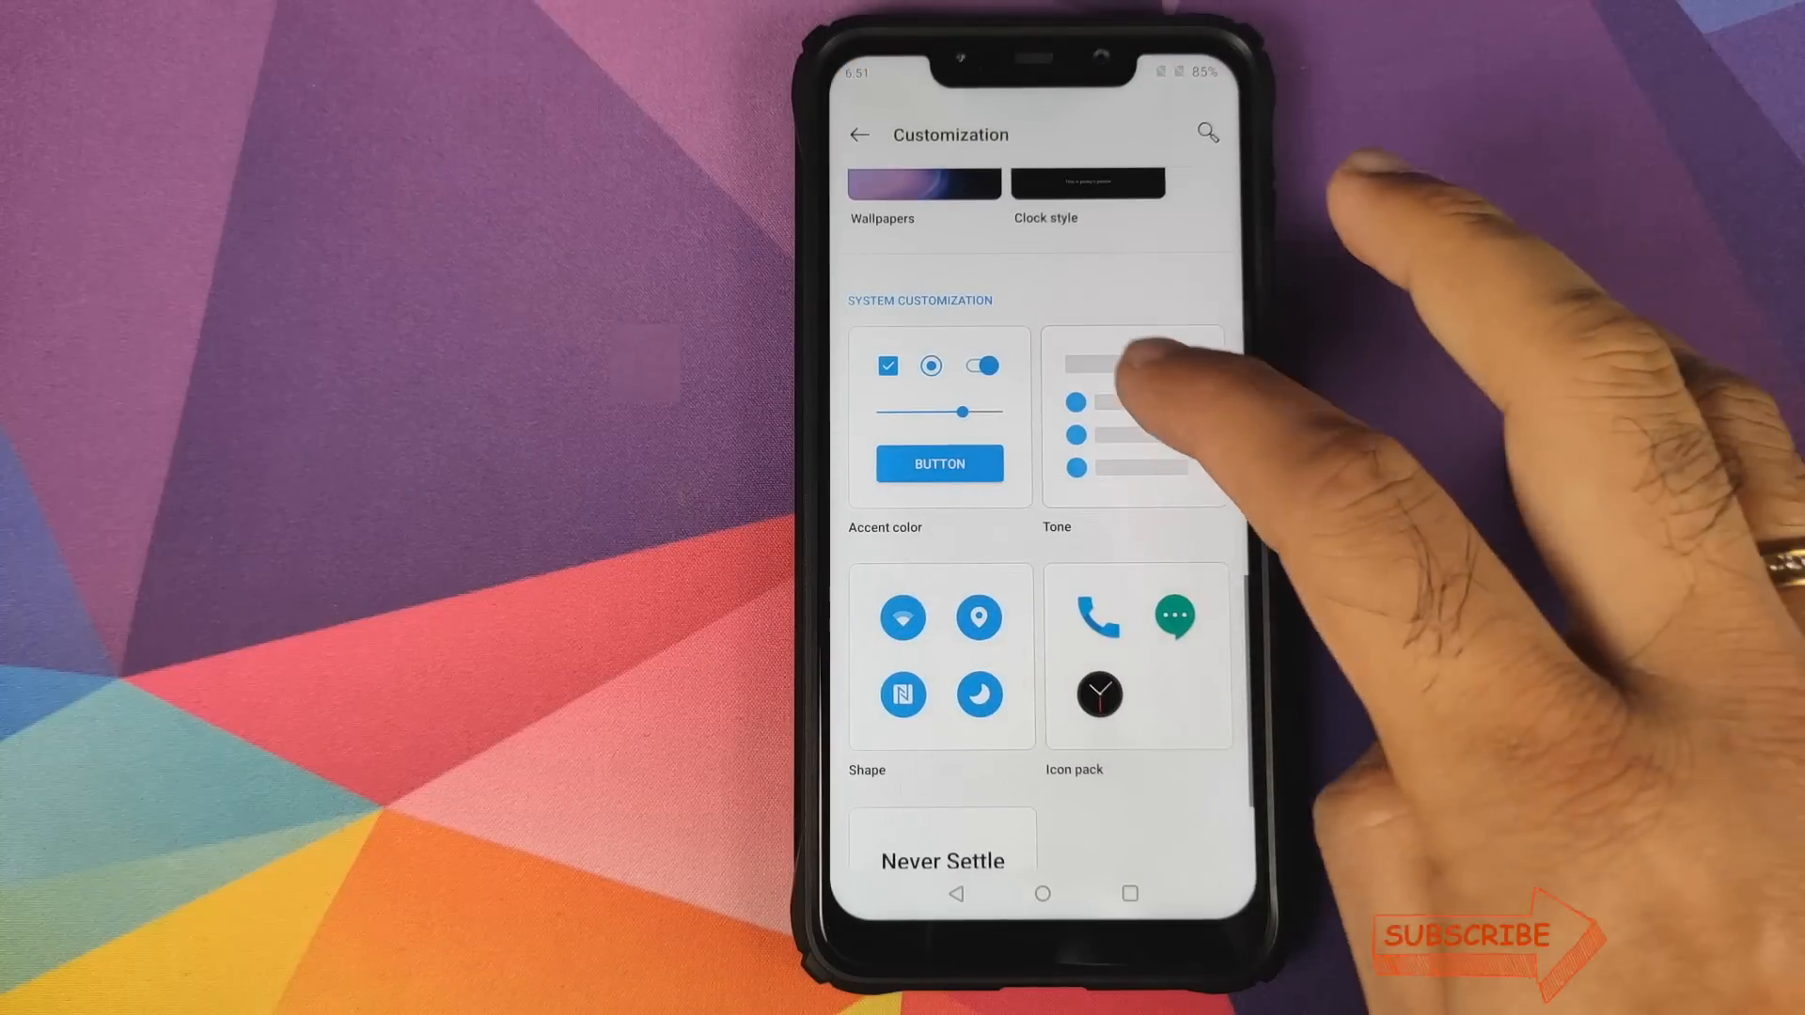
left_click(1132, 416)
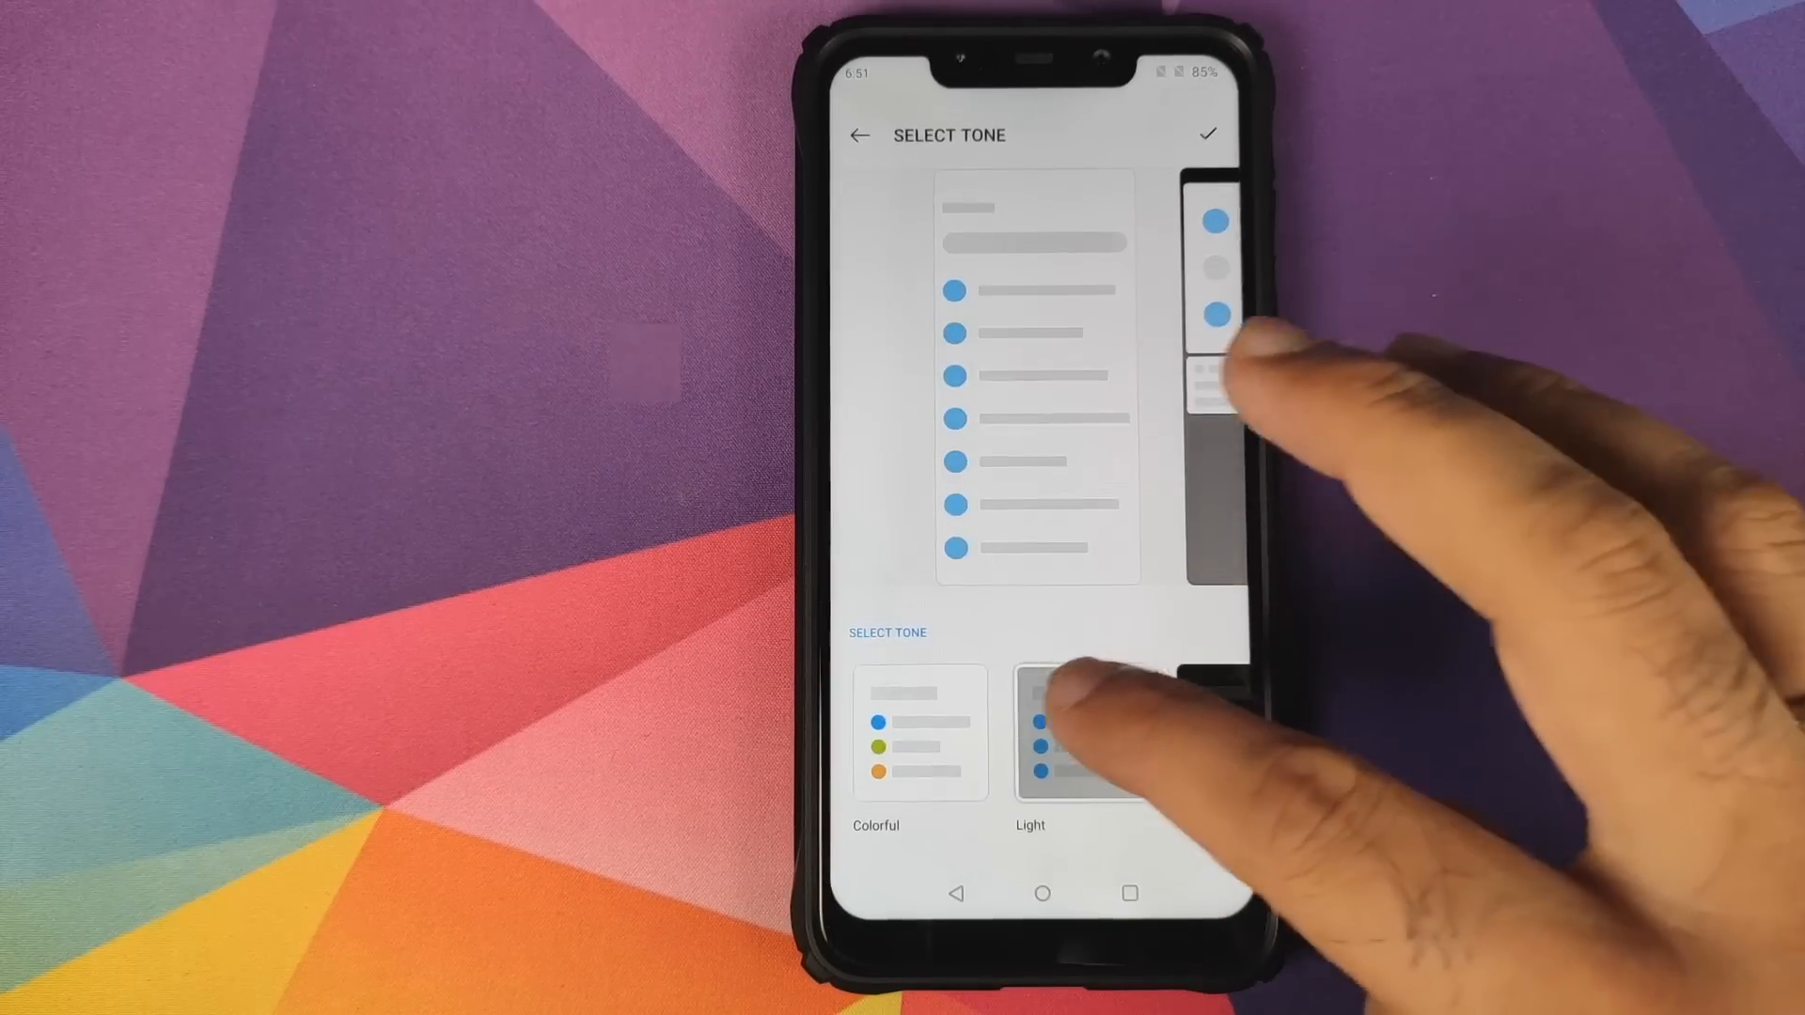
left_click(922, 734)
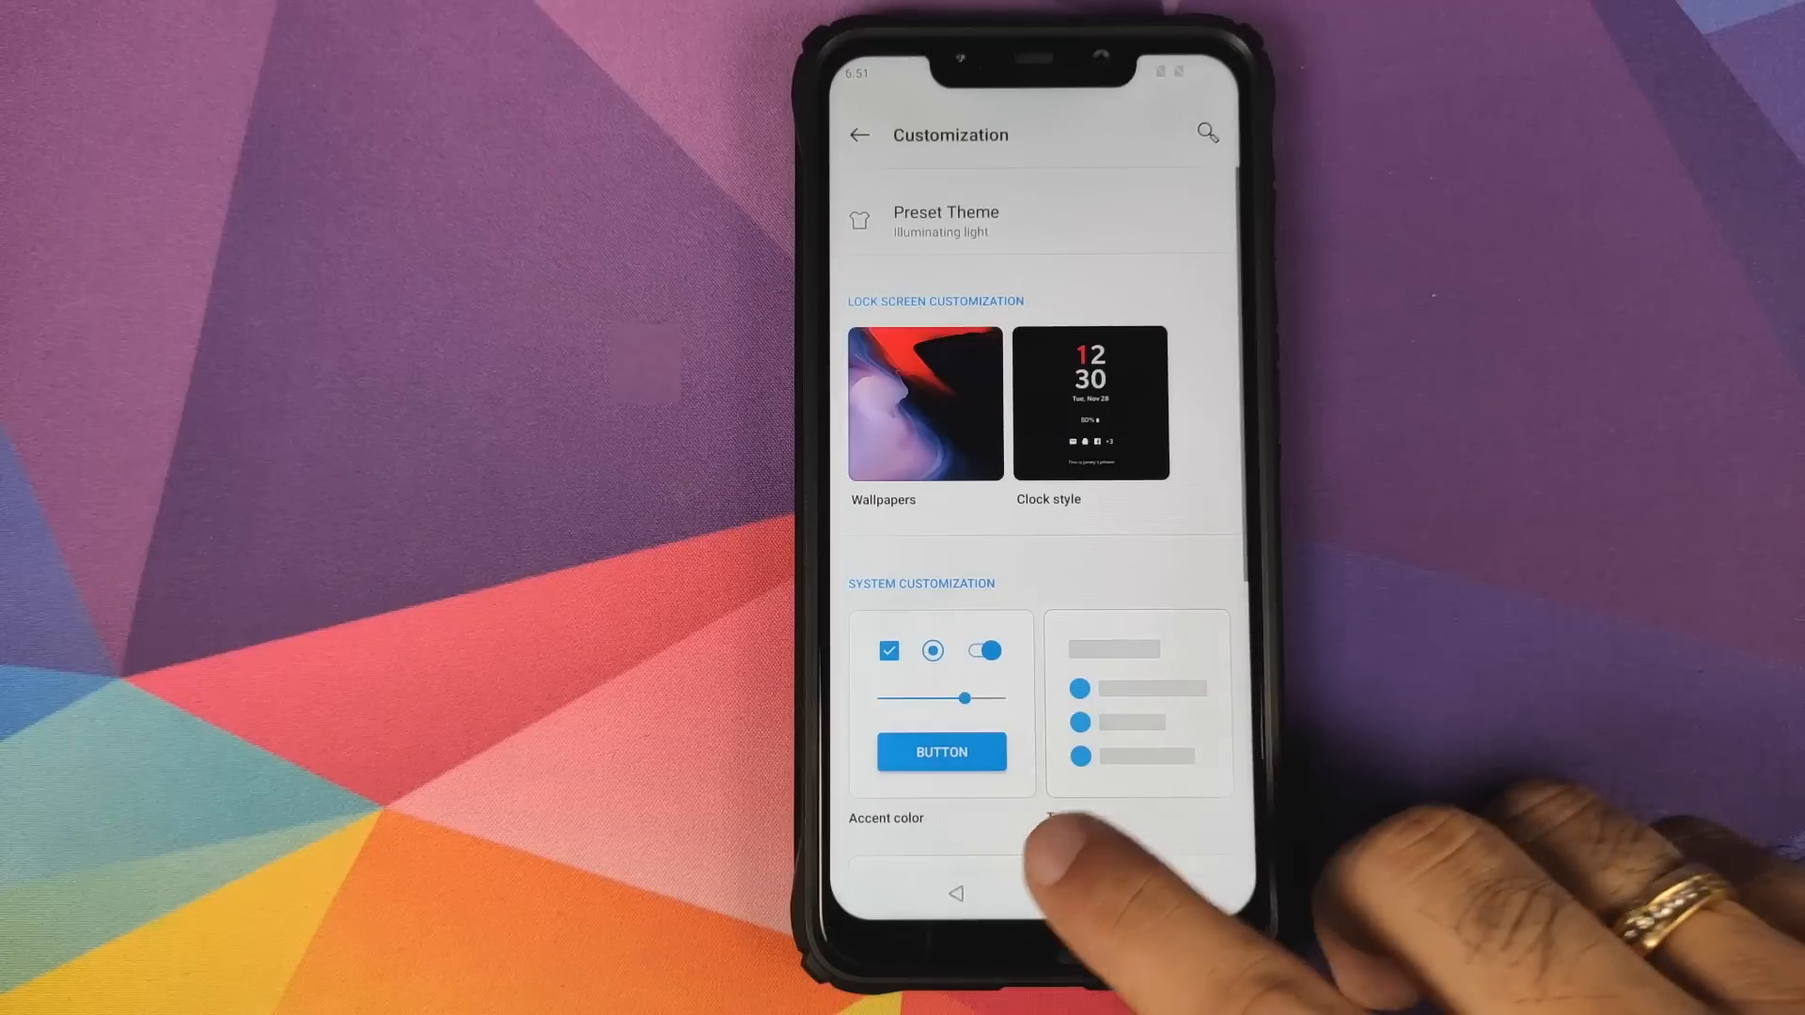
left_click(957, 893)
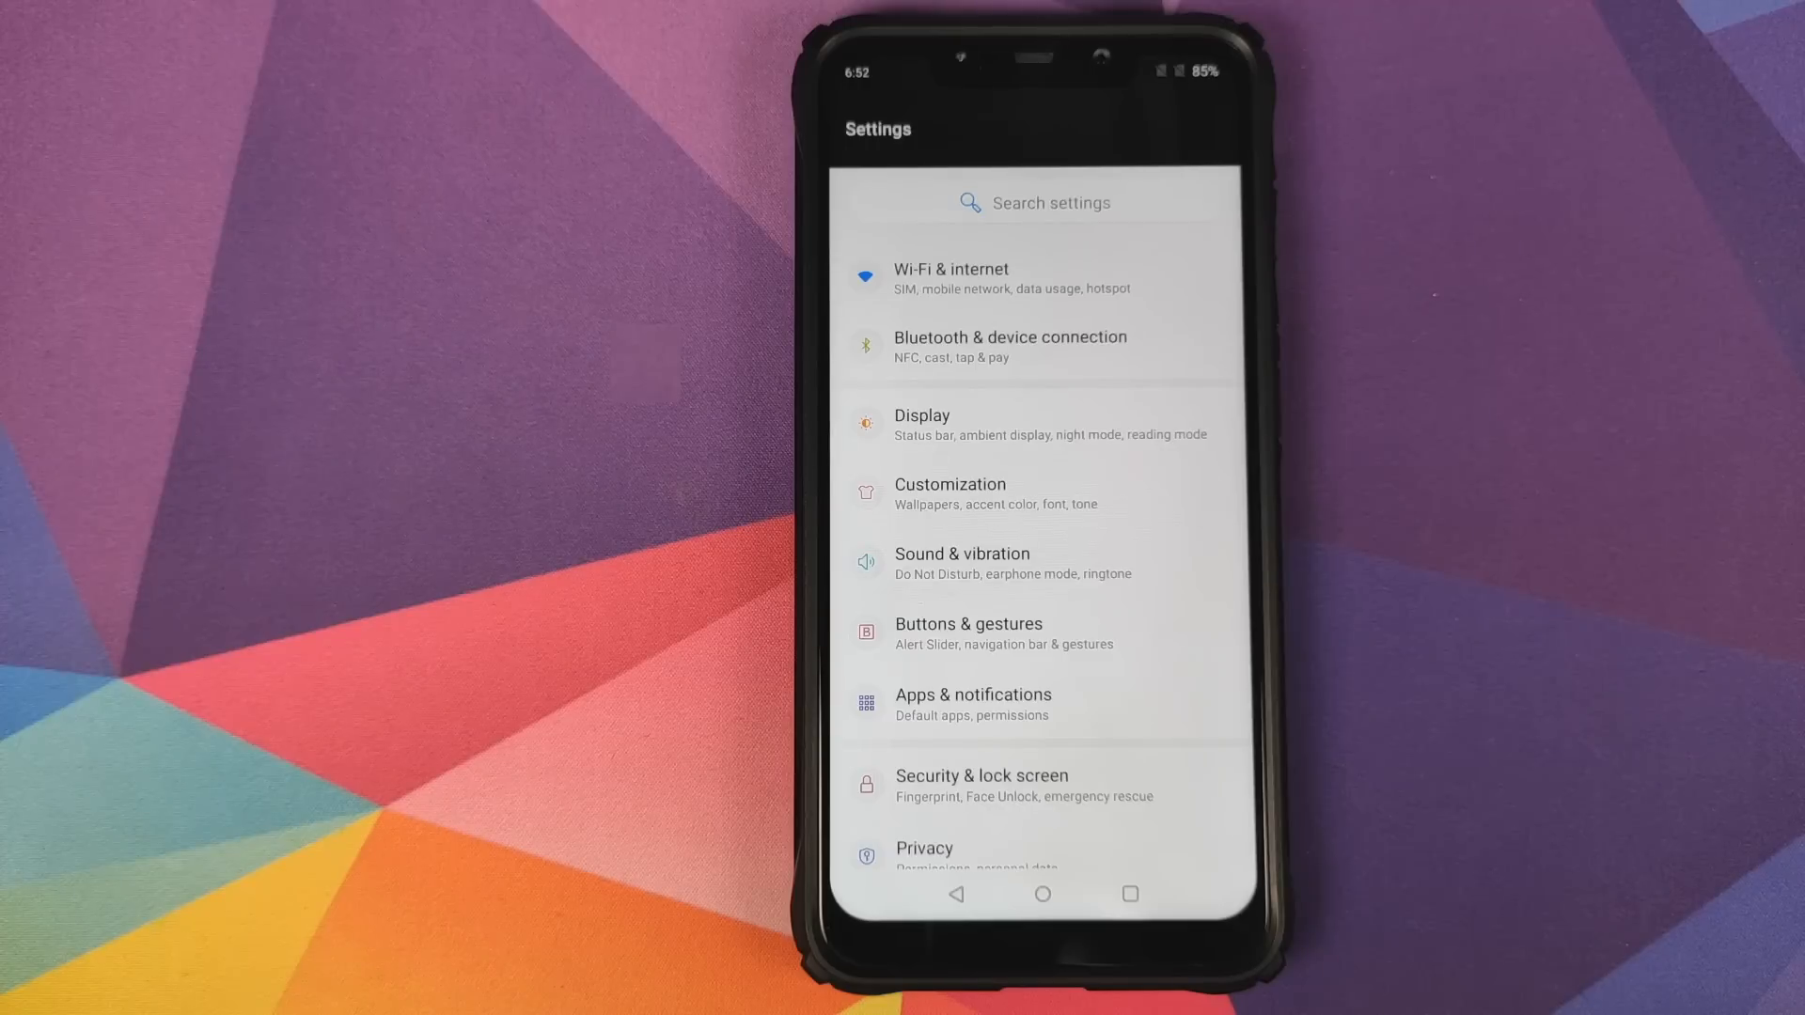
left_click(949, 492)
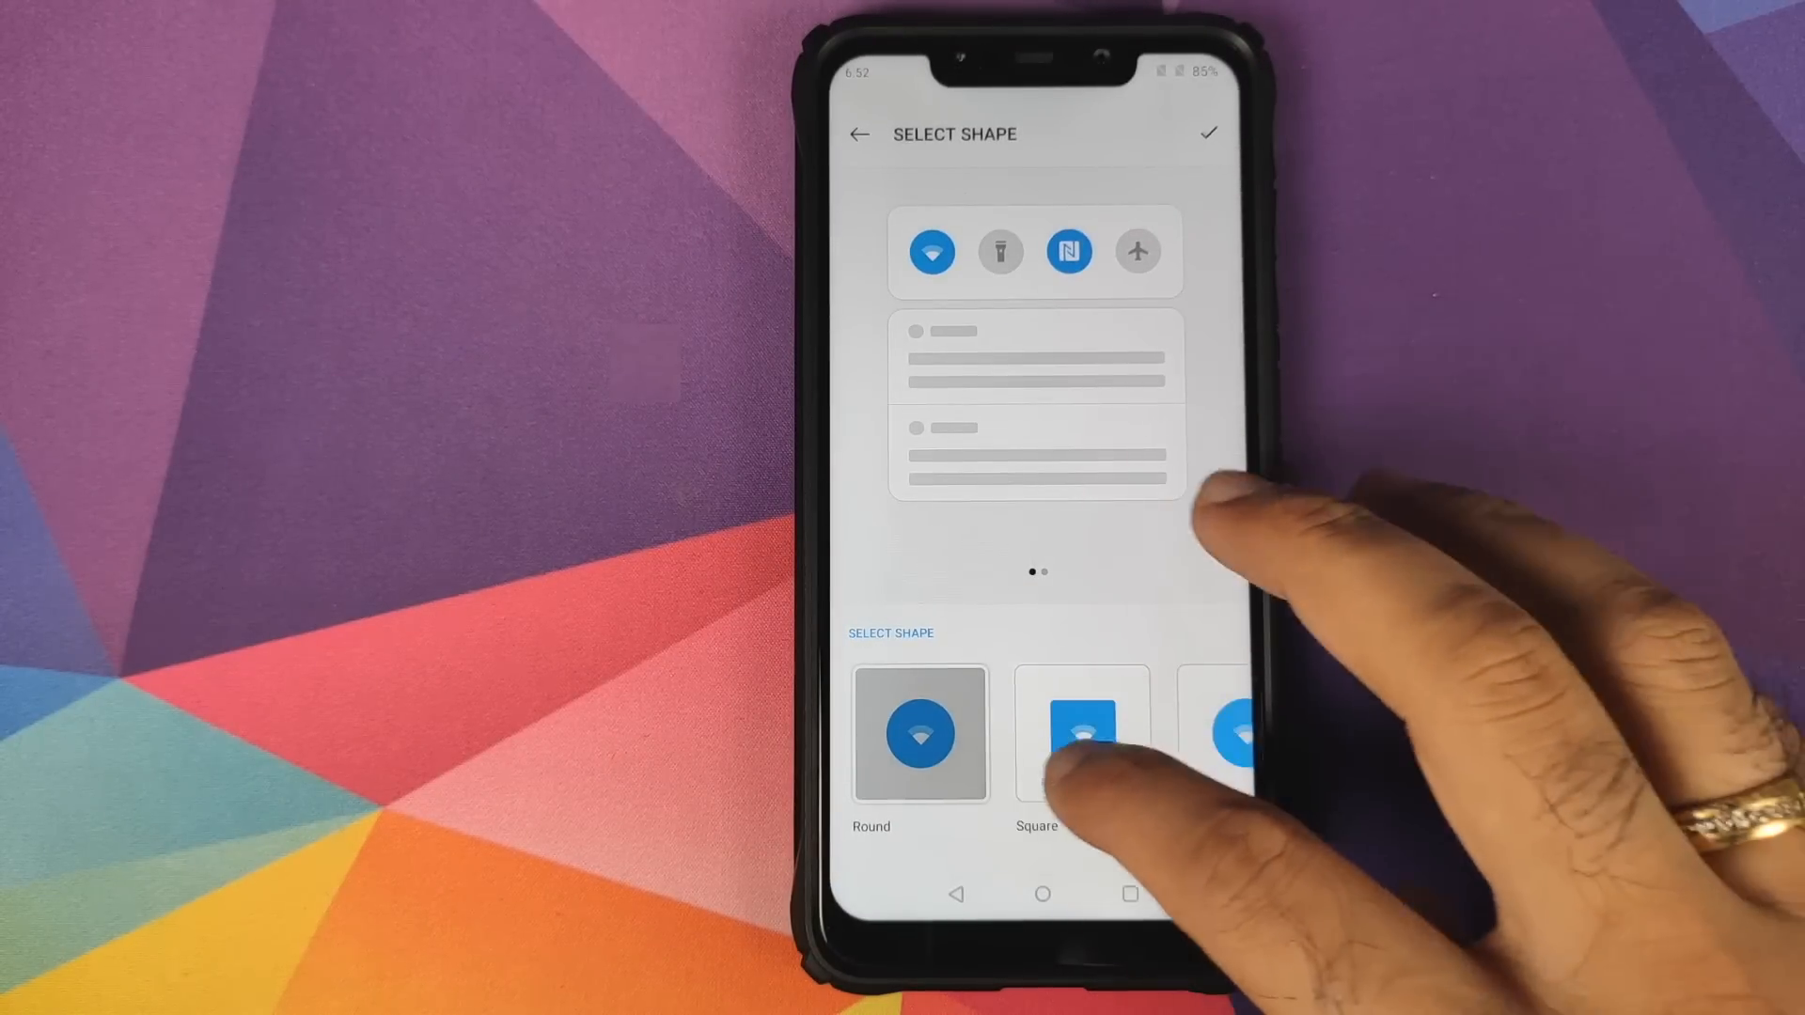
Preview the icon pack choices and return to the Customization page.
scroll("left", 3)
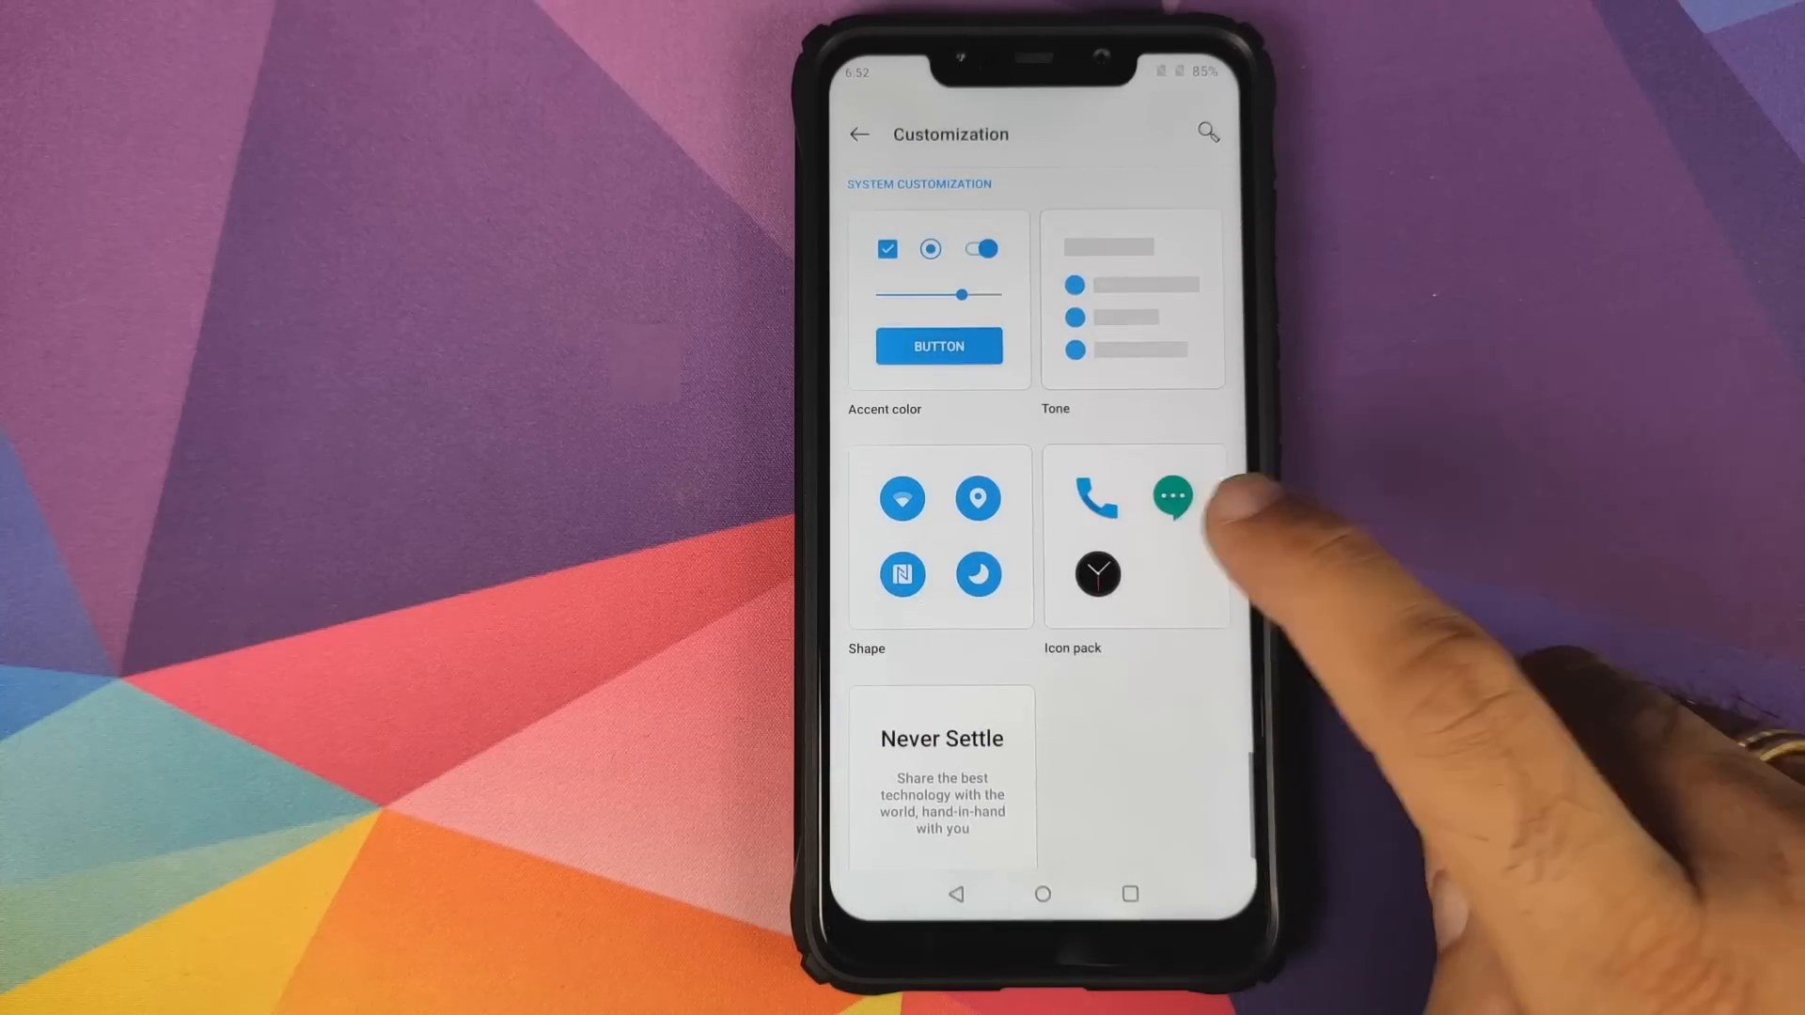
left_click(1133, 535)
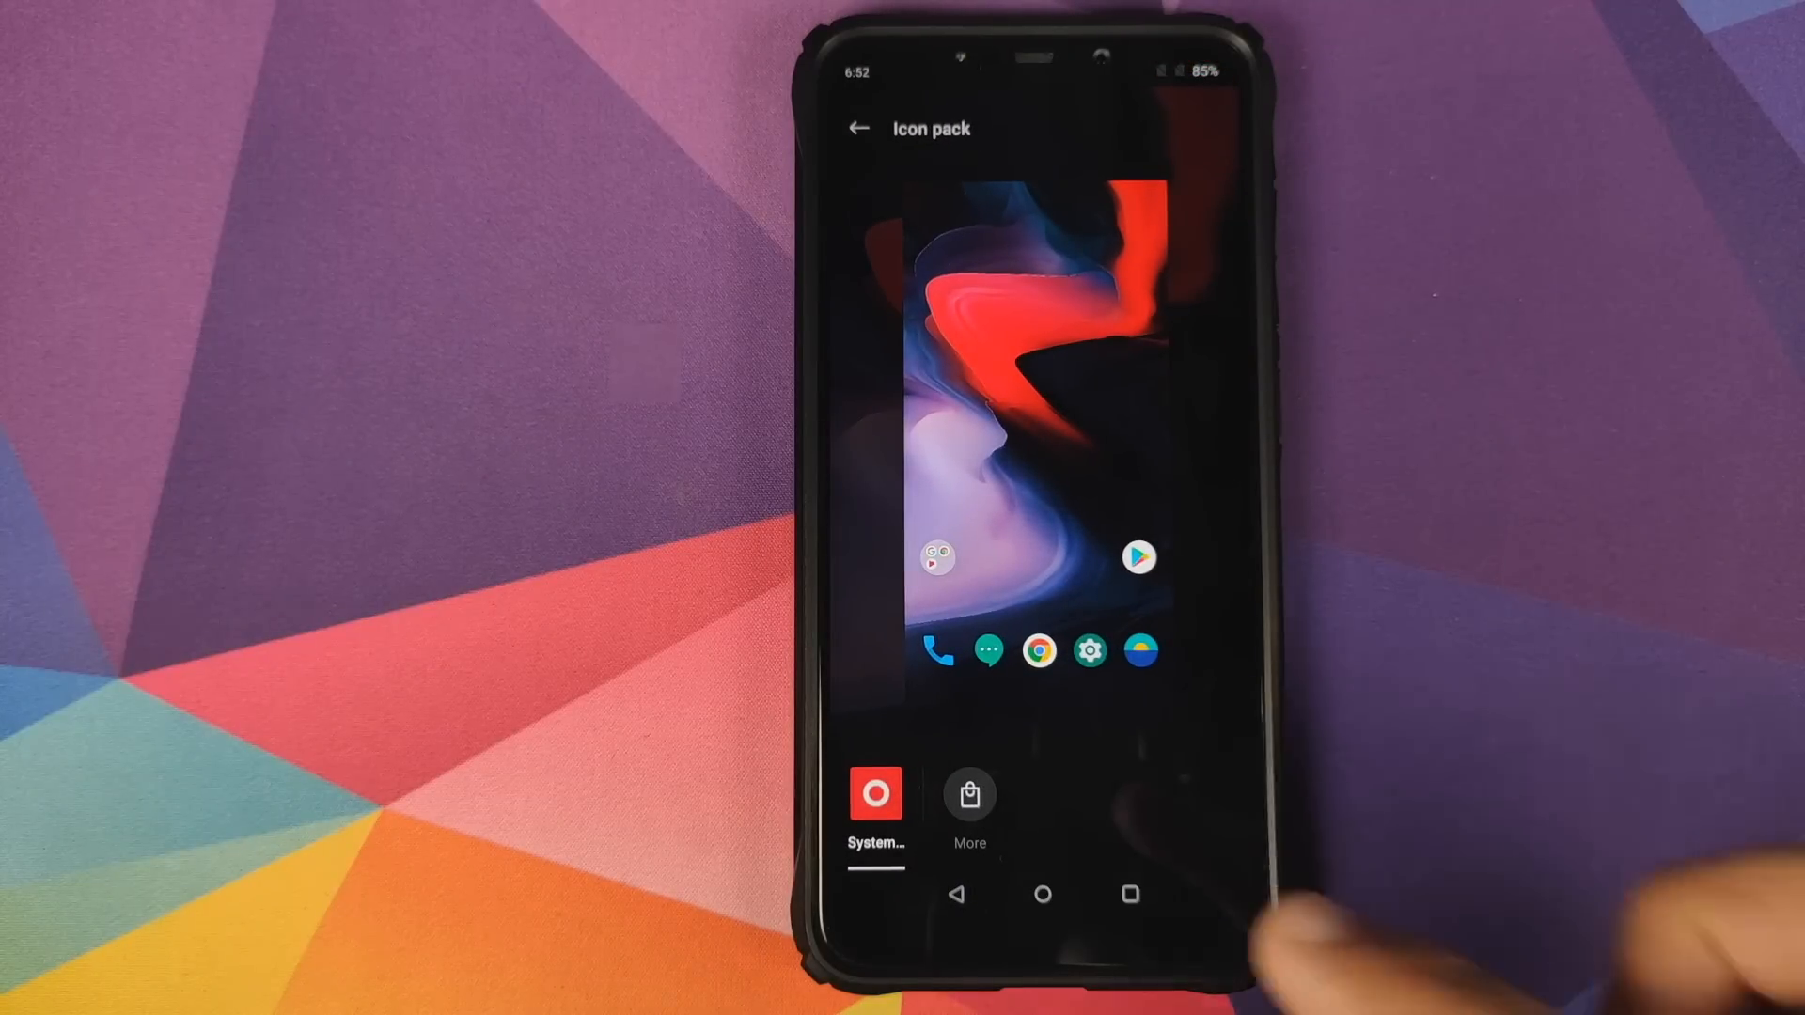
left_click(857, 127)
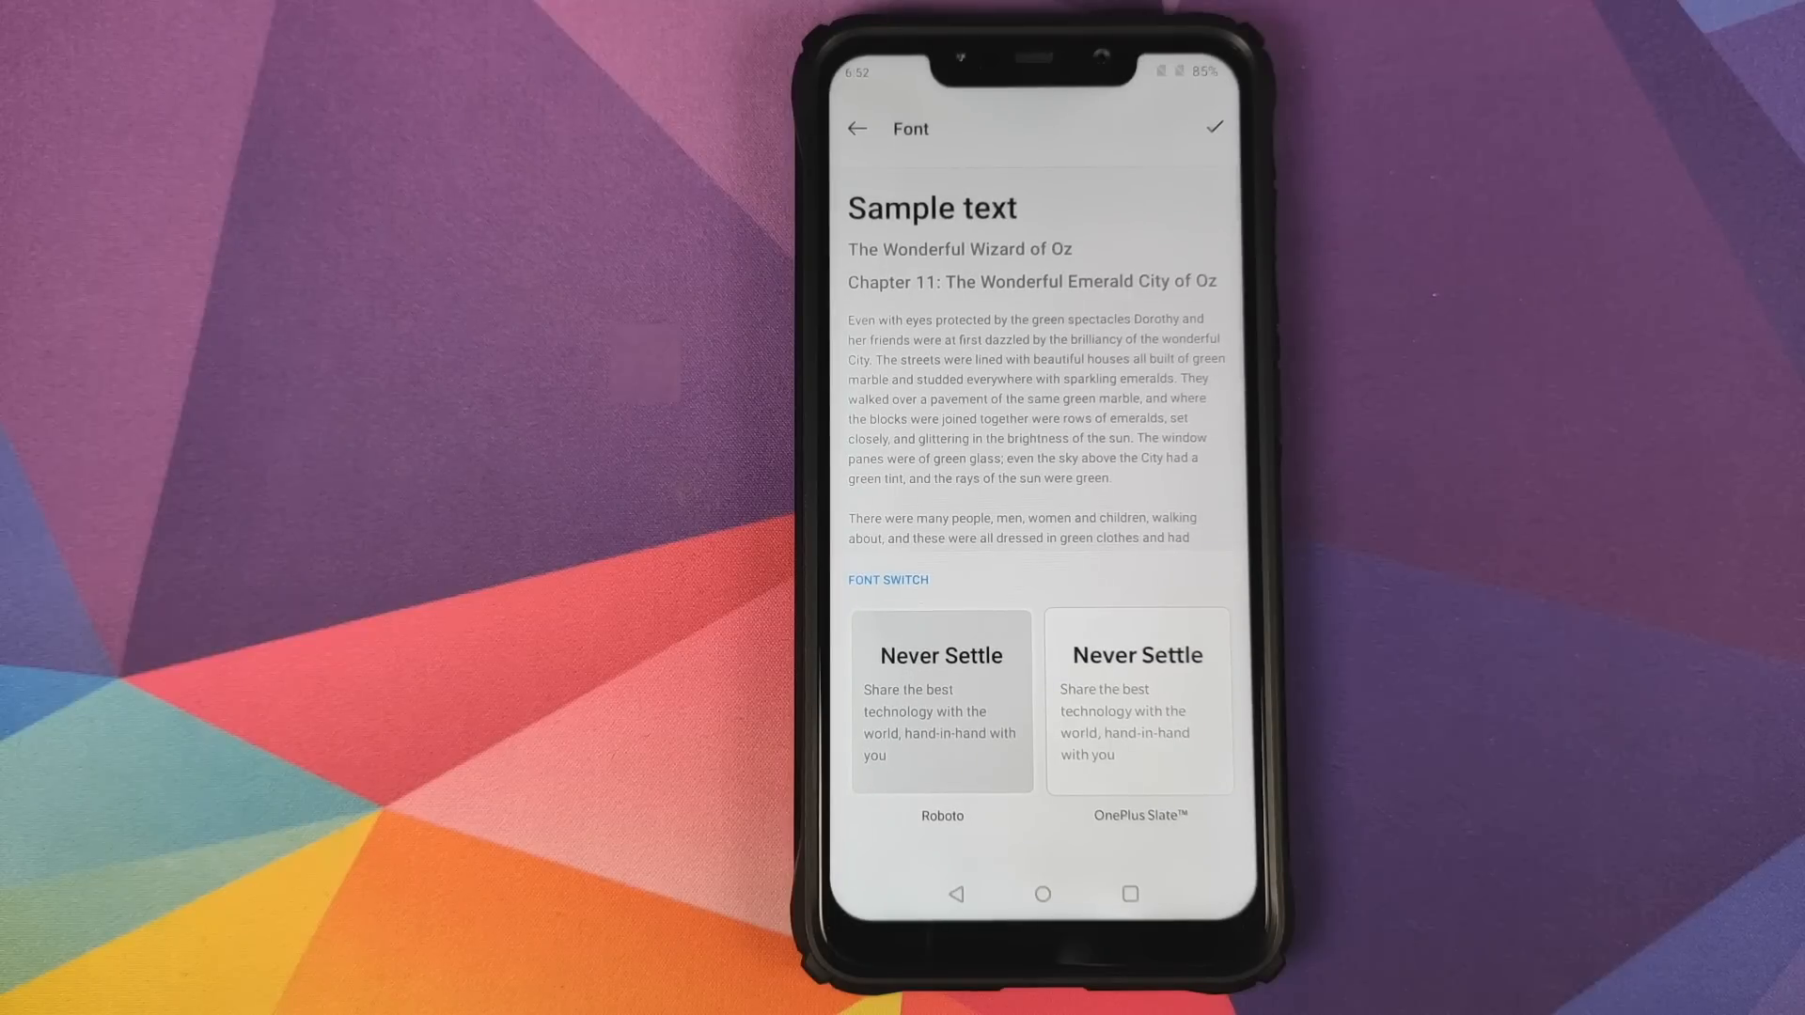
Select and apply OnePlus Slate as the system font, then return to main Settings.
left_click(940, 699)
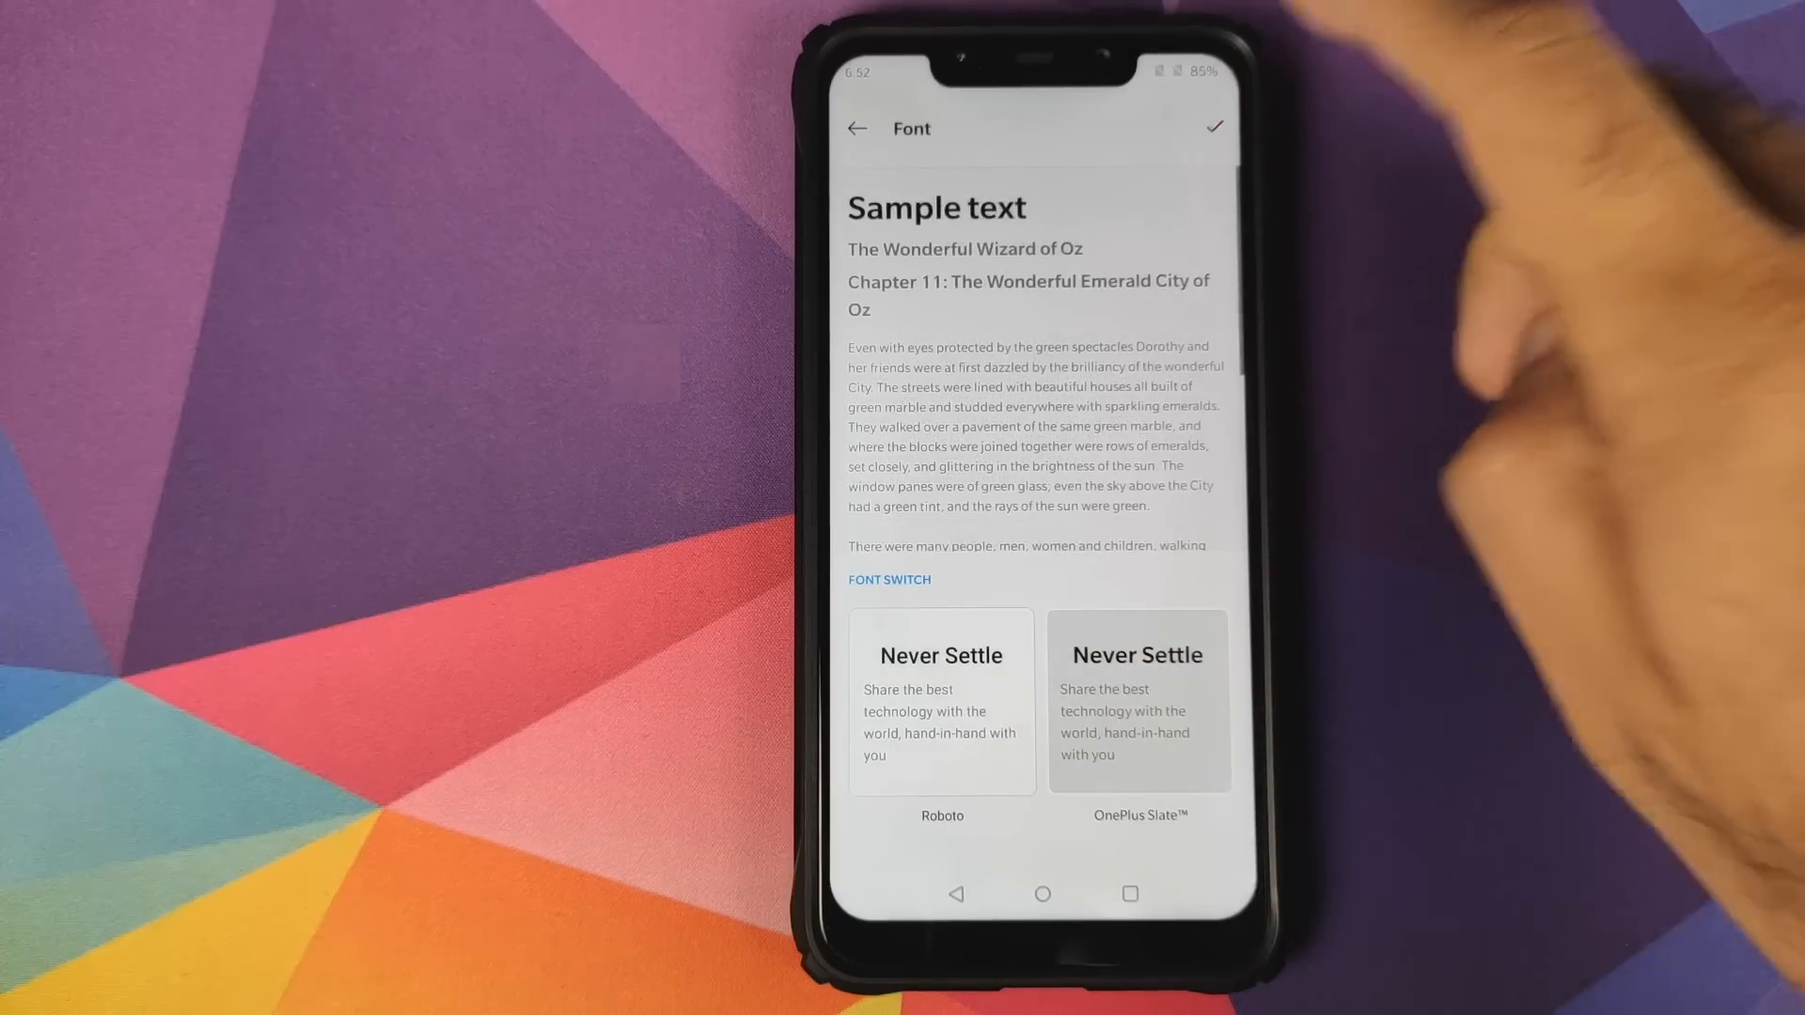
left_click(856, 128)
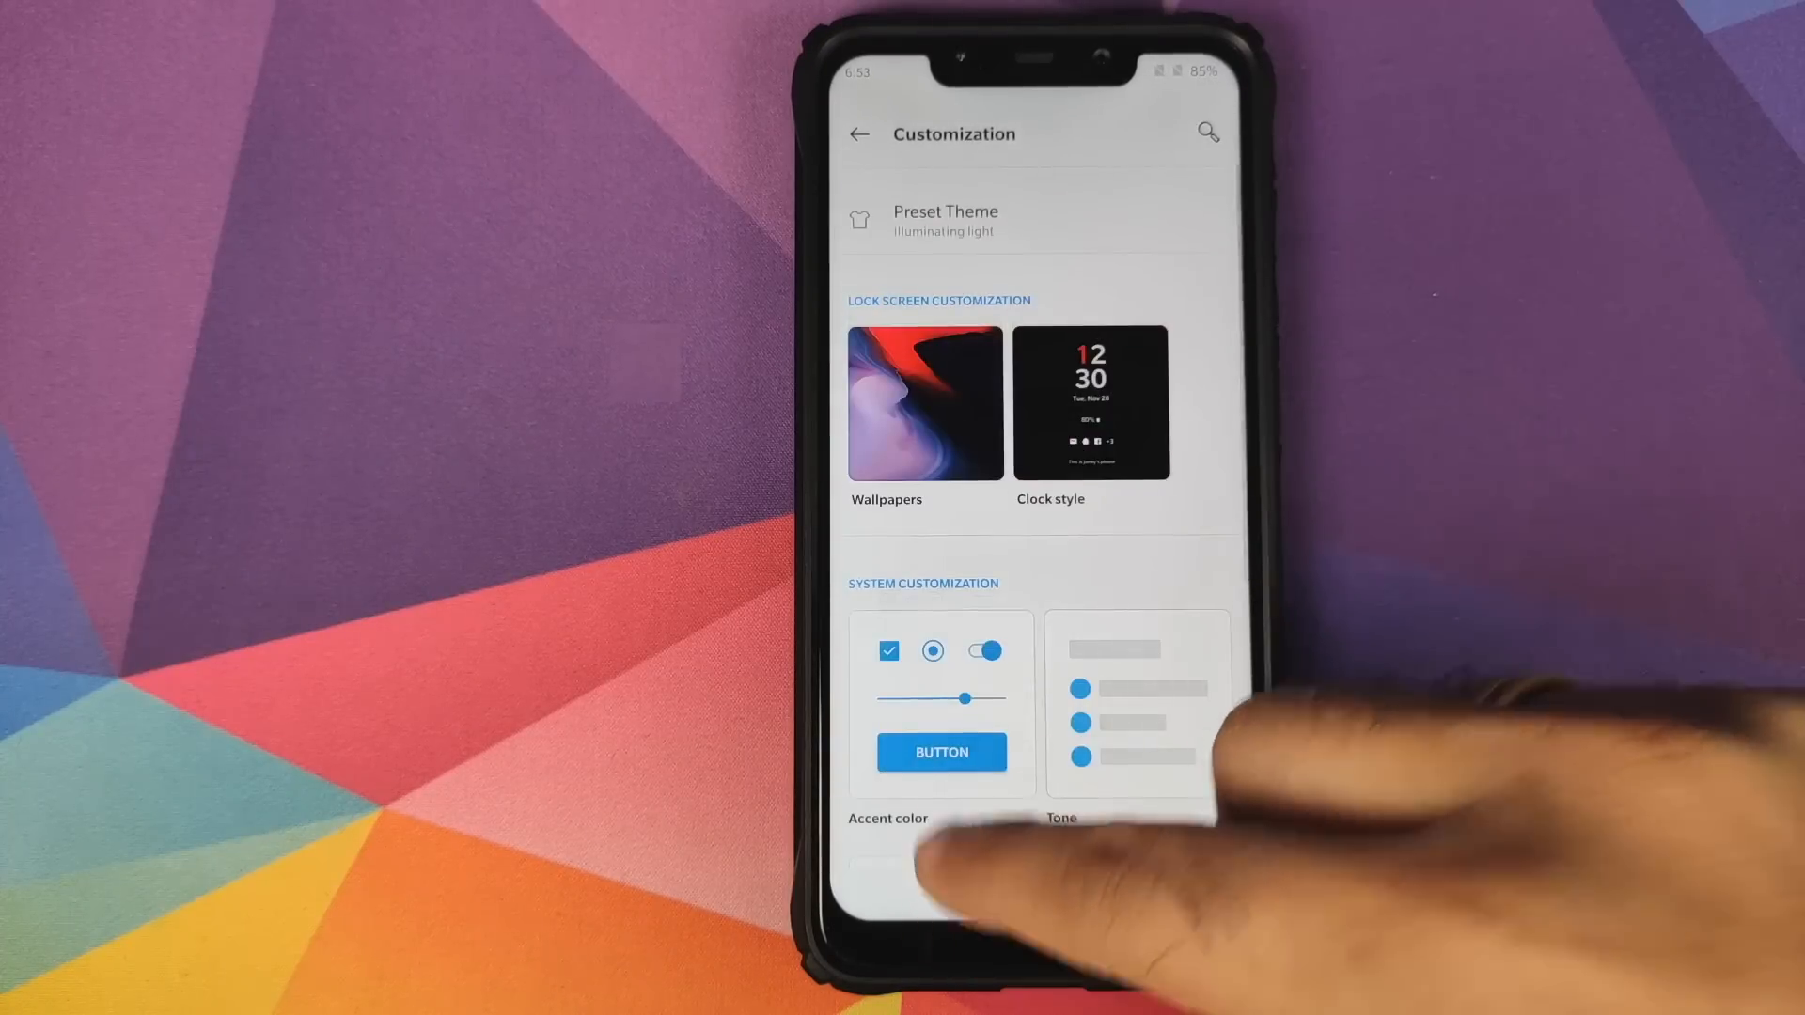
left_click(858, 134)
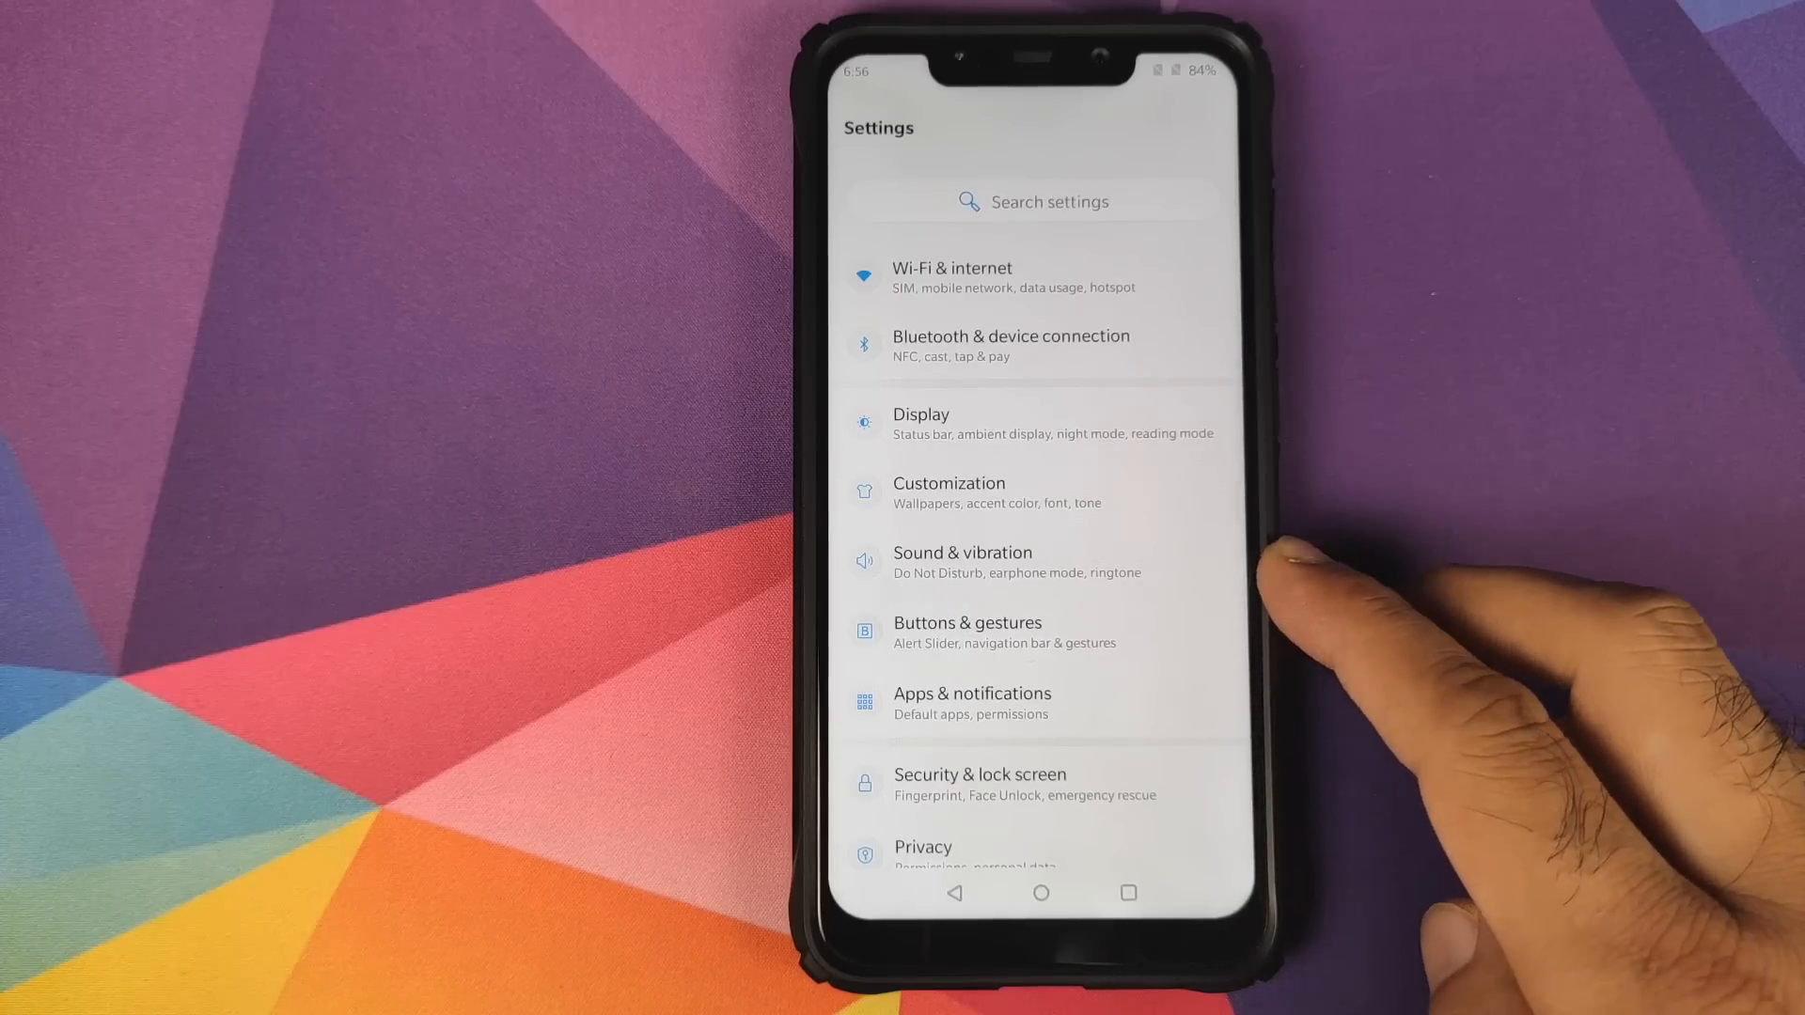
Go through Buttons & gestures and Navigation bar & gestures to Navigation bar customization.
left_click(967, 632)
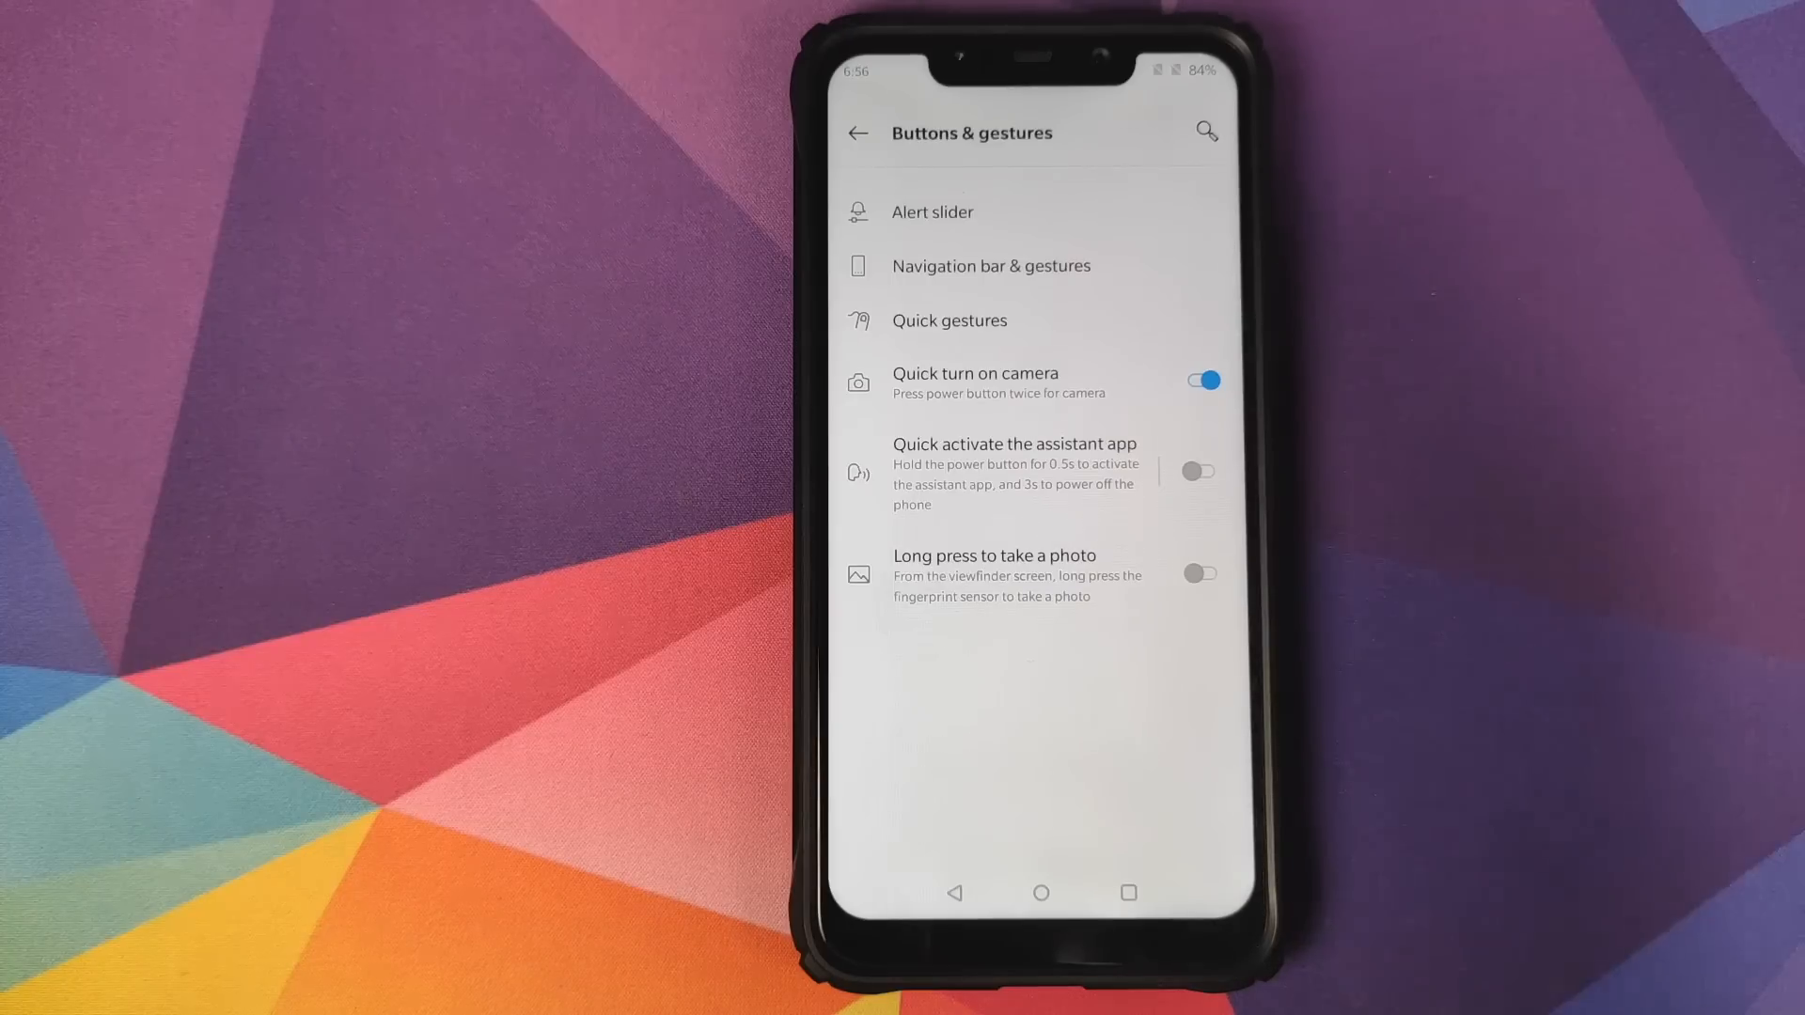
left_click(1024, 265)
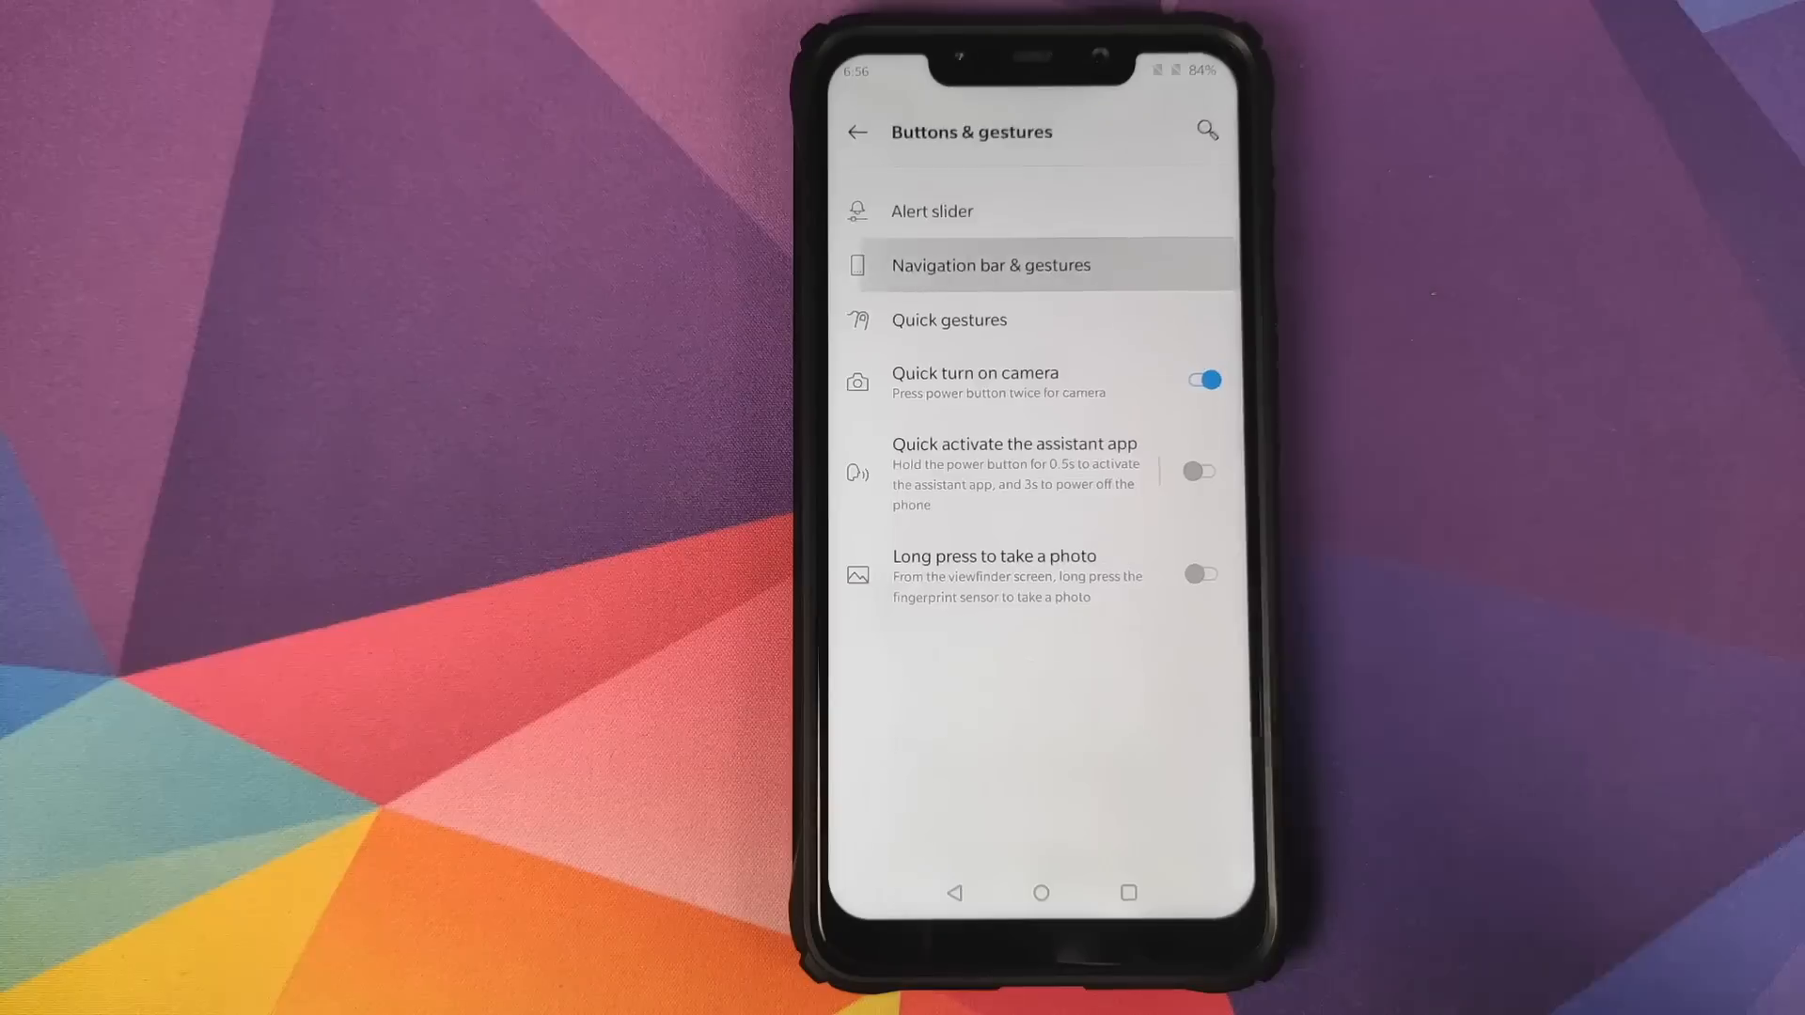
left_click(989, 265)
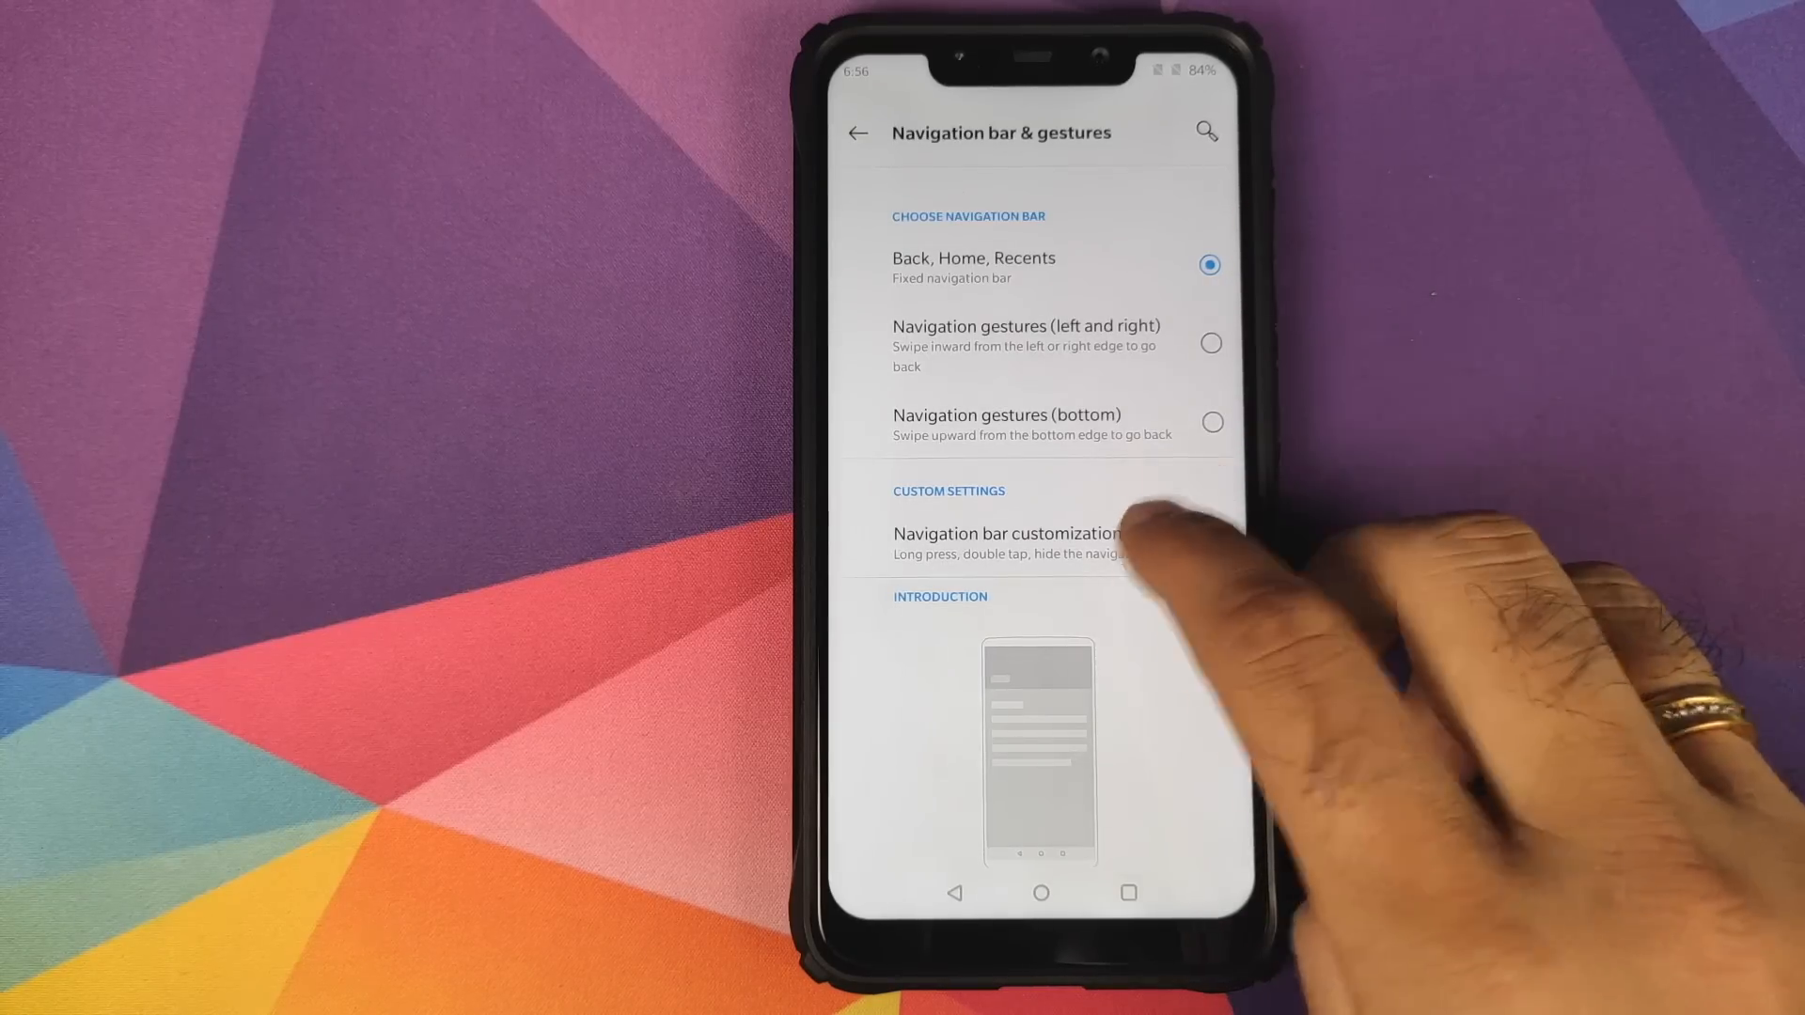
left_click(1007, 533)
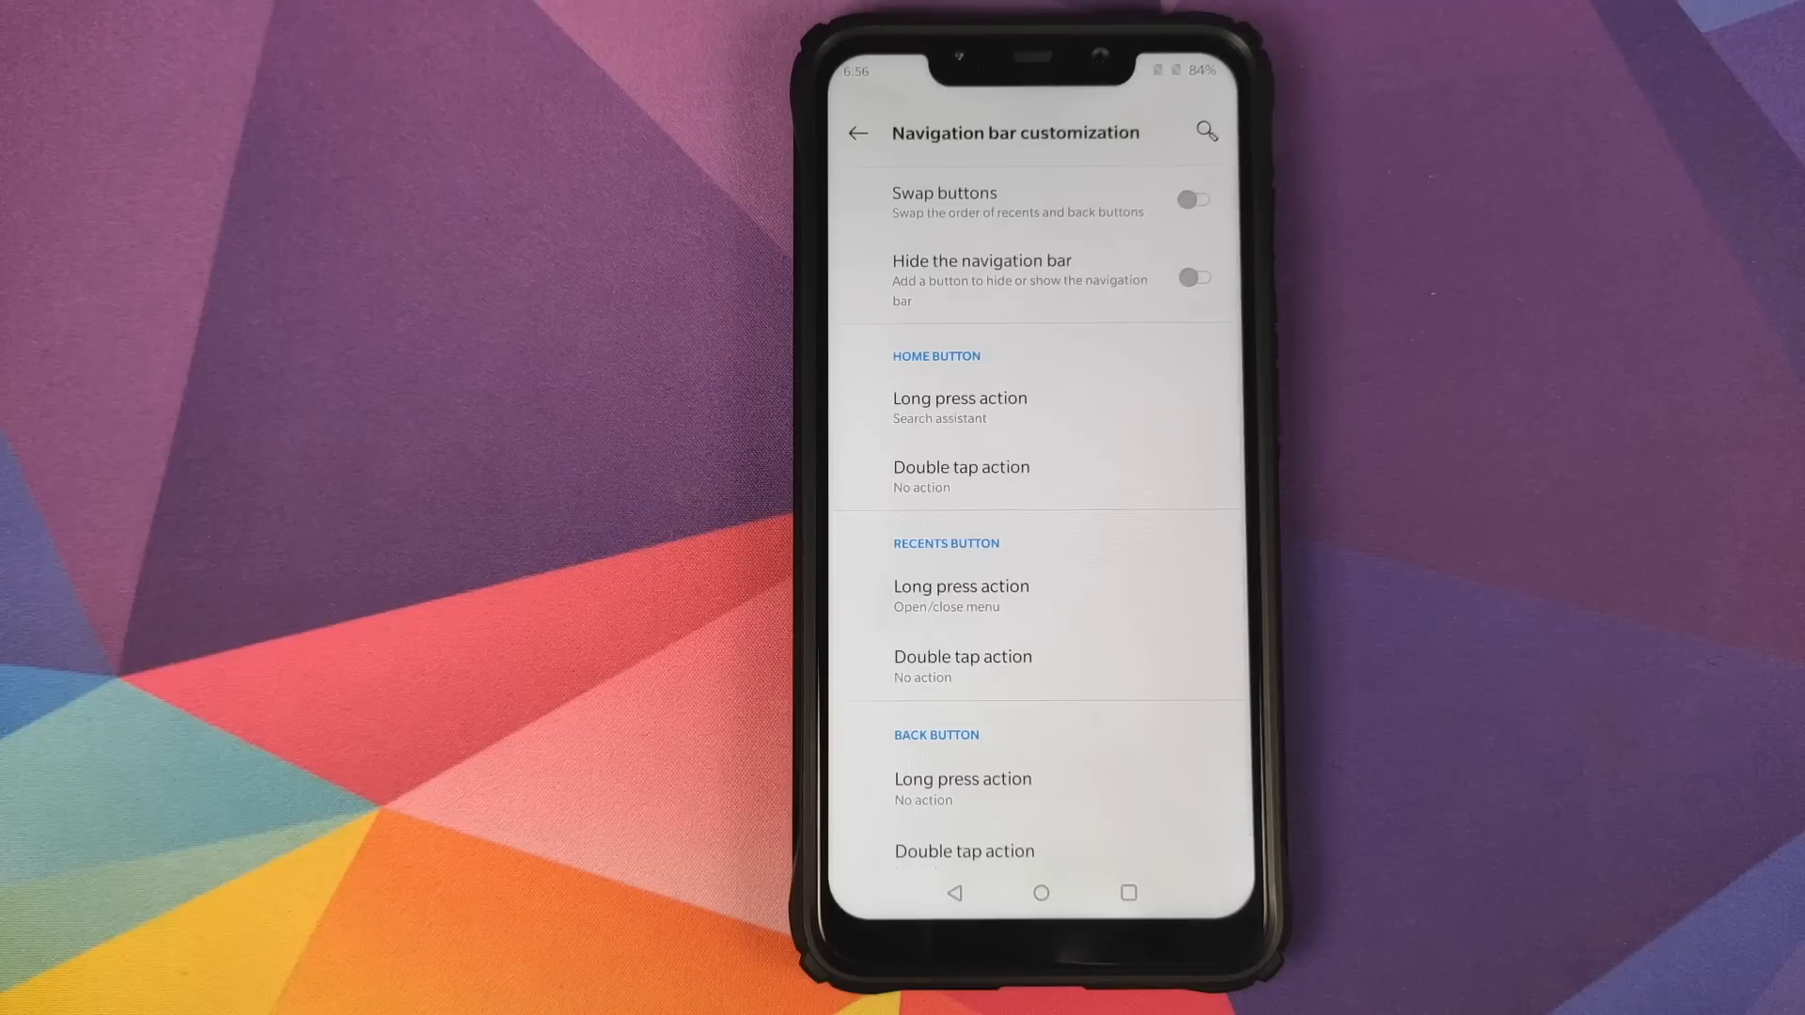
mouse_move(1612, 783)
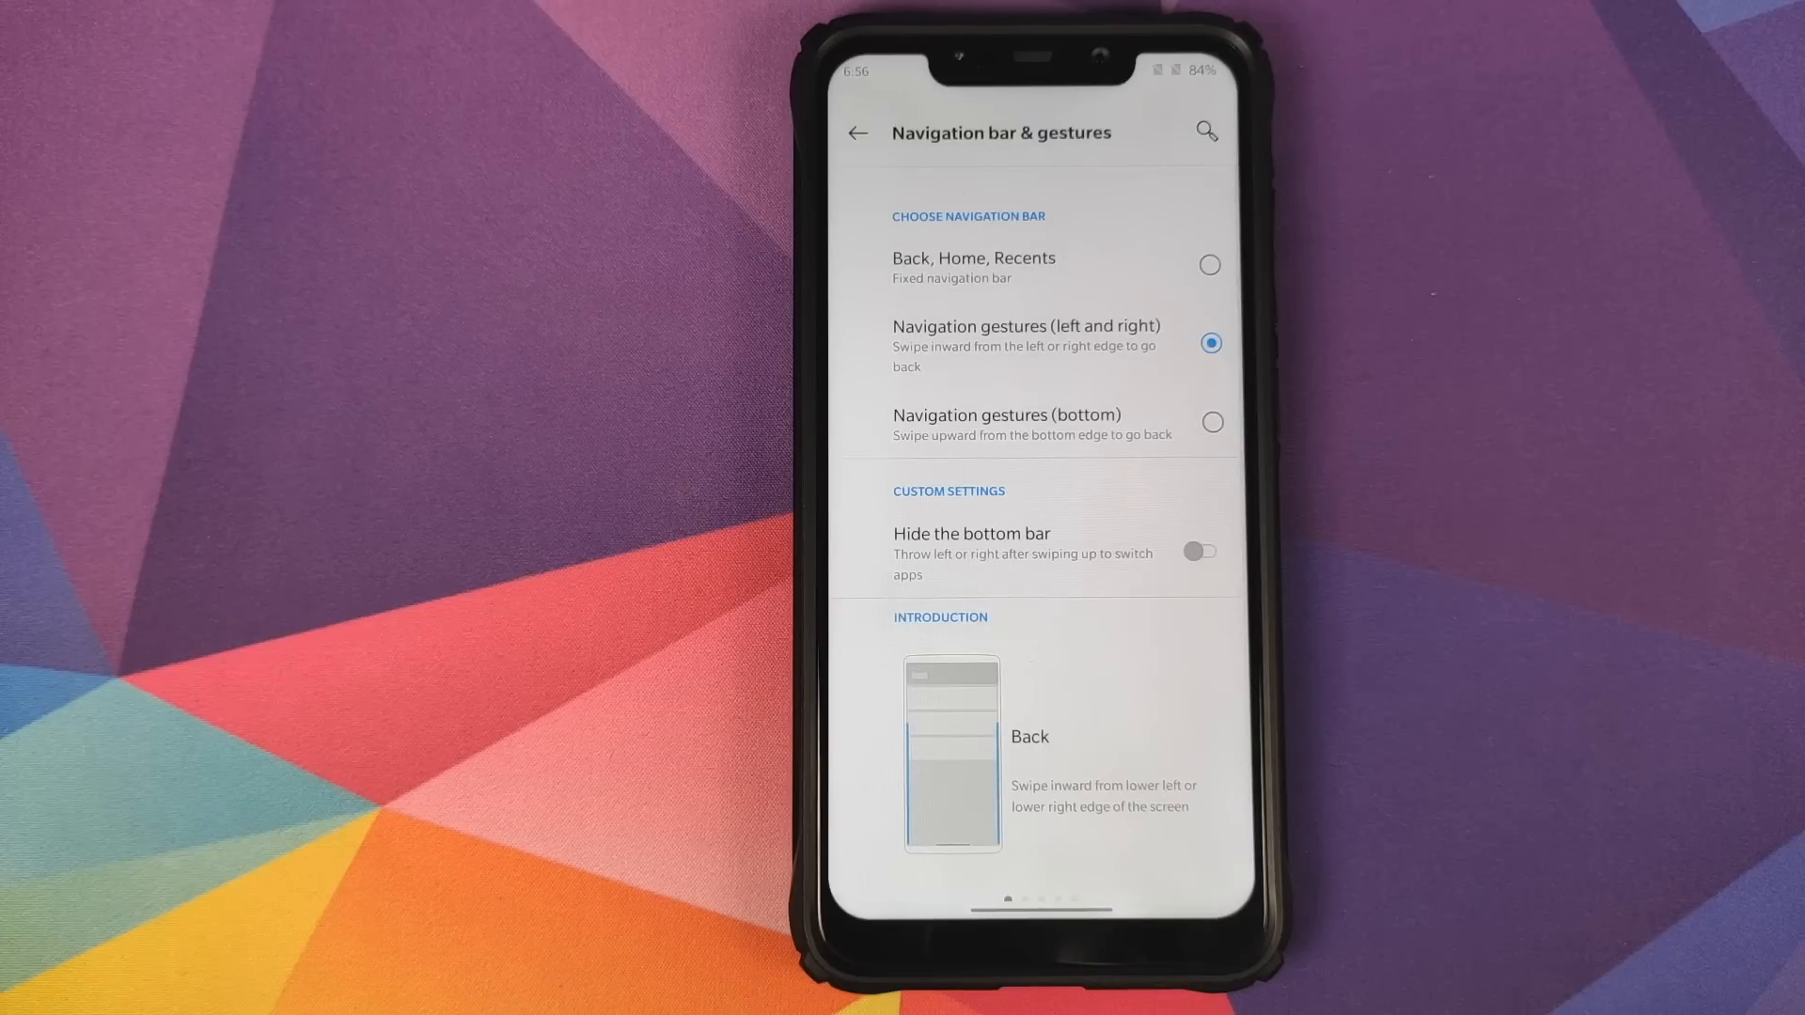
Confirm the default Assist app is still Google, then go home and reopen Settings.
left_click(857, 133)
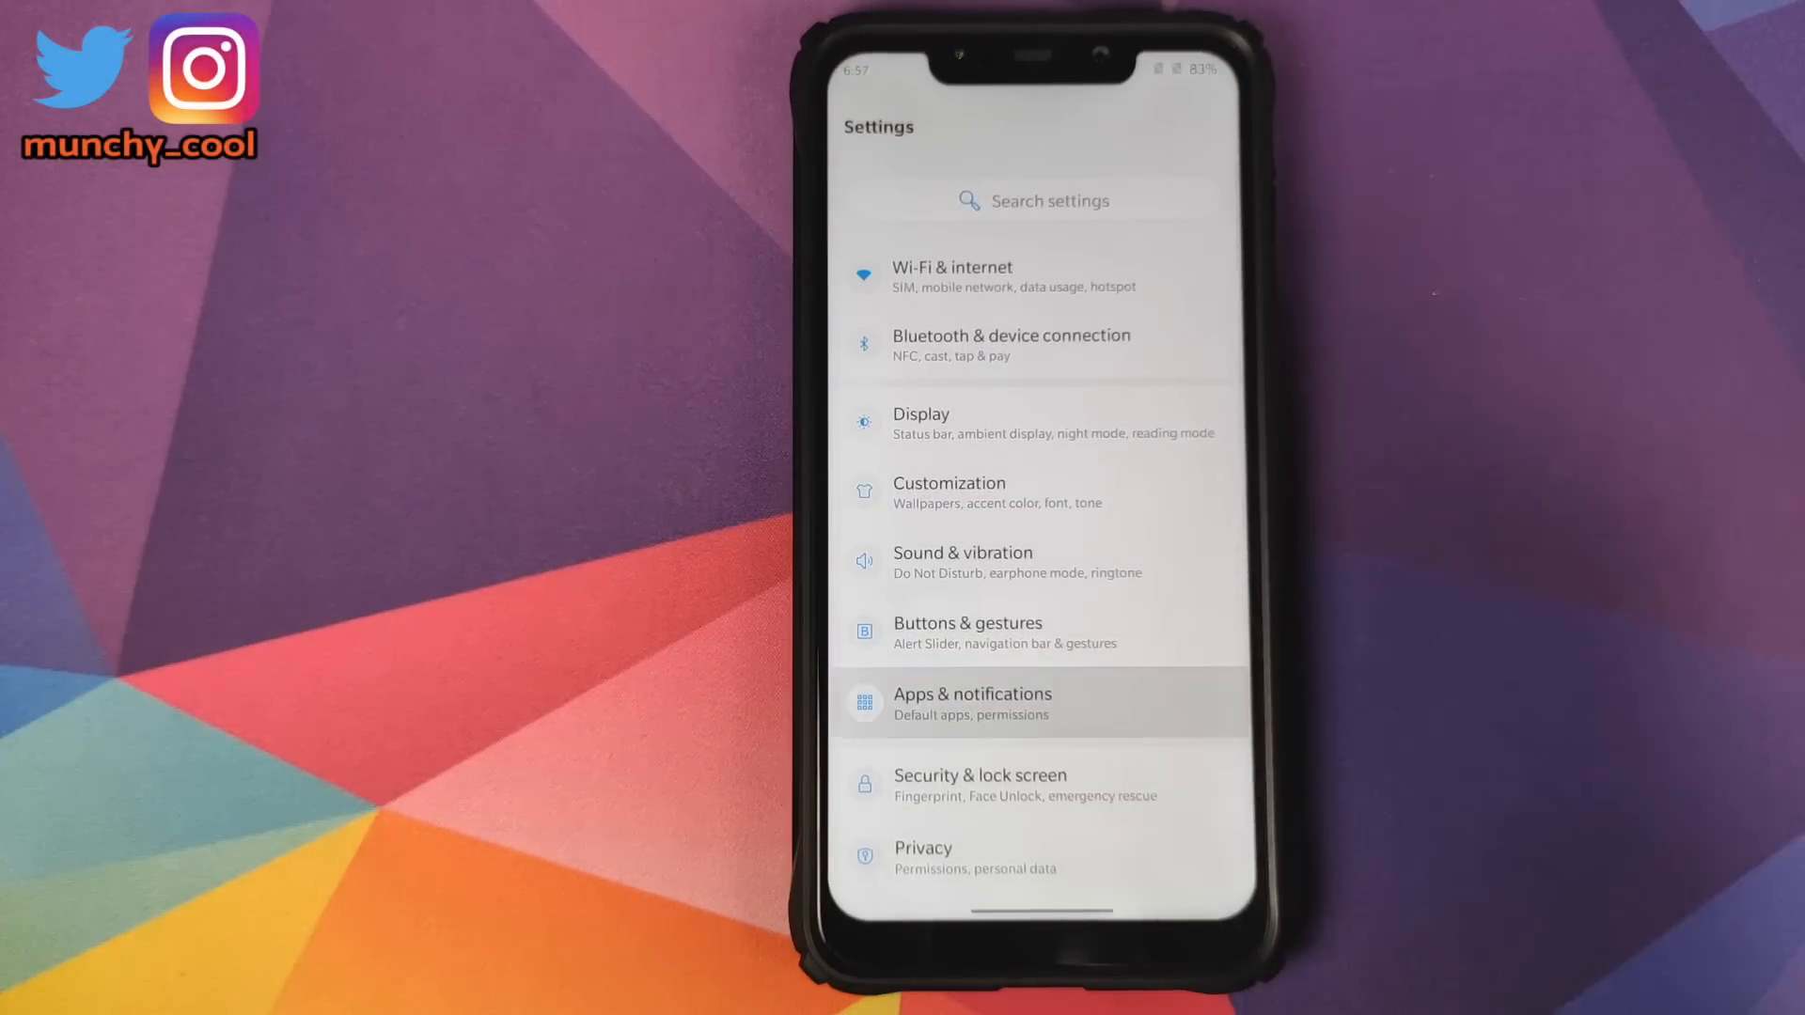
left_click(971, 703)
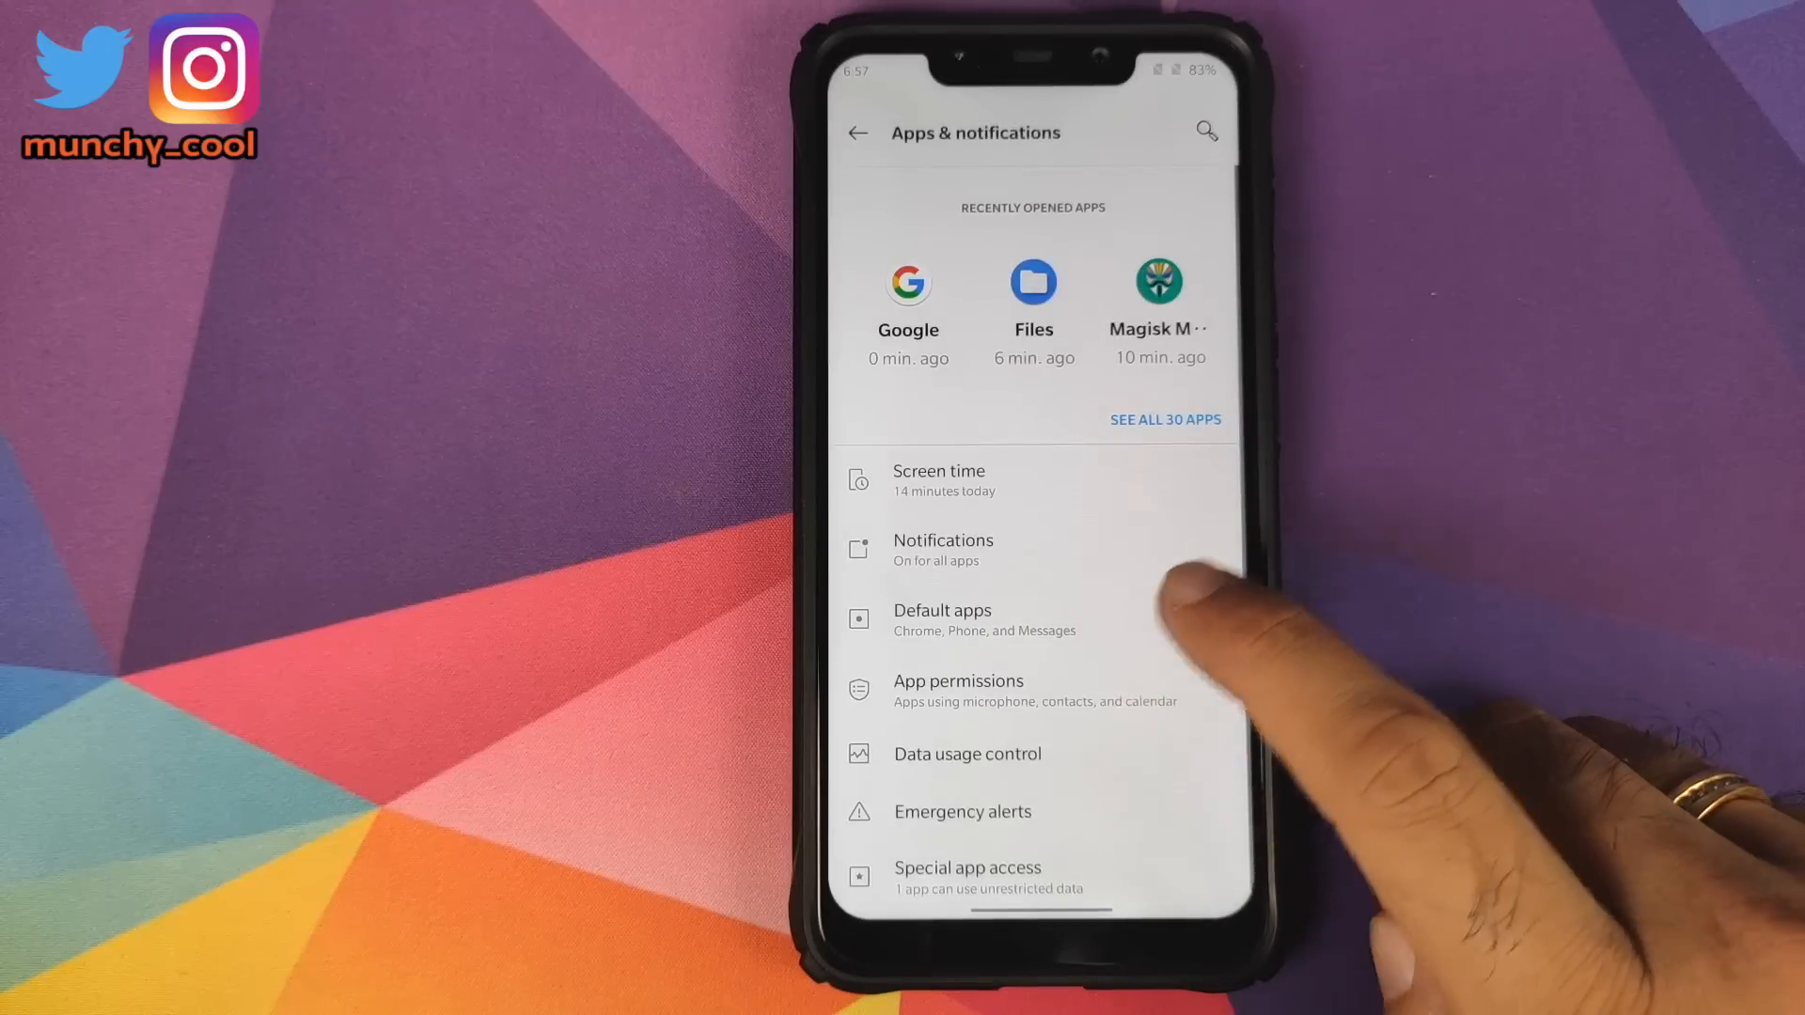
left_click(942, 610)
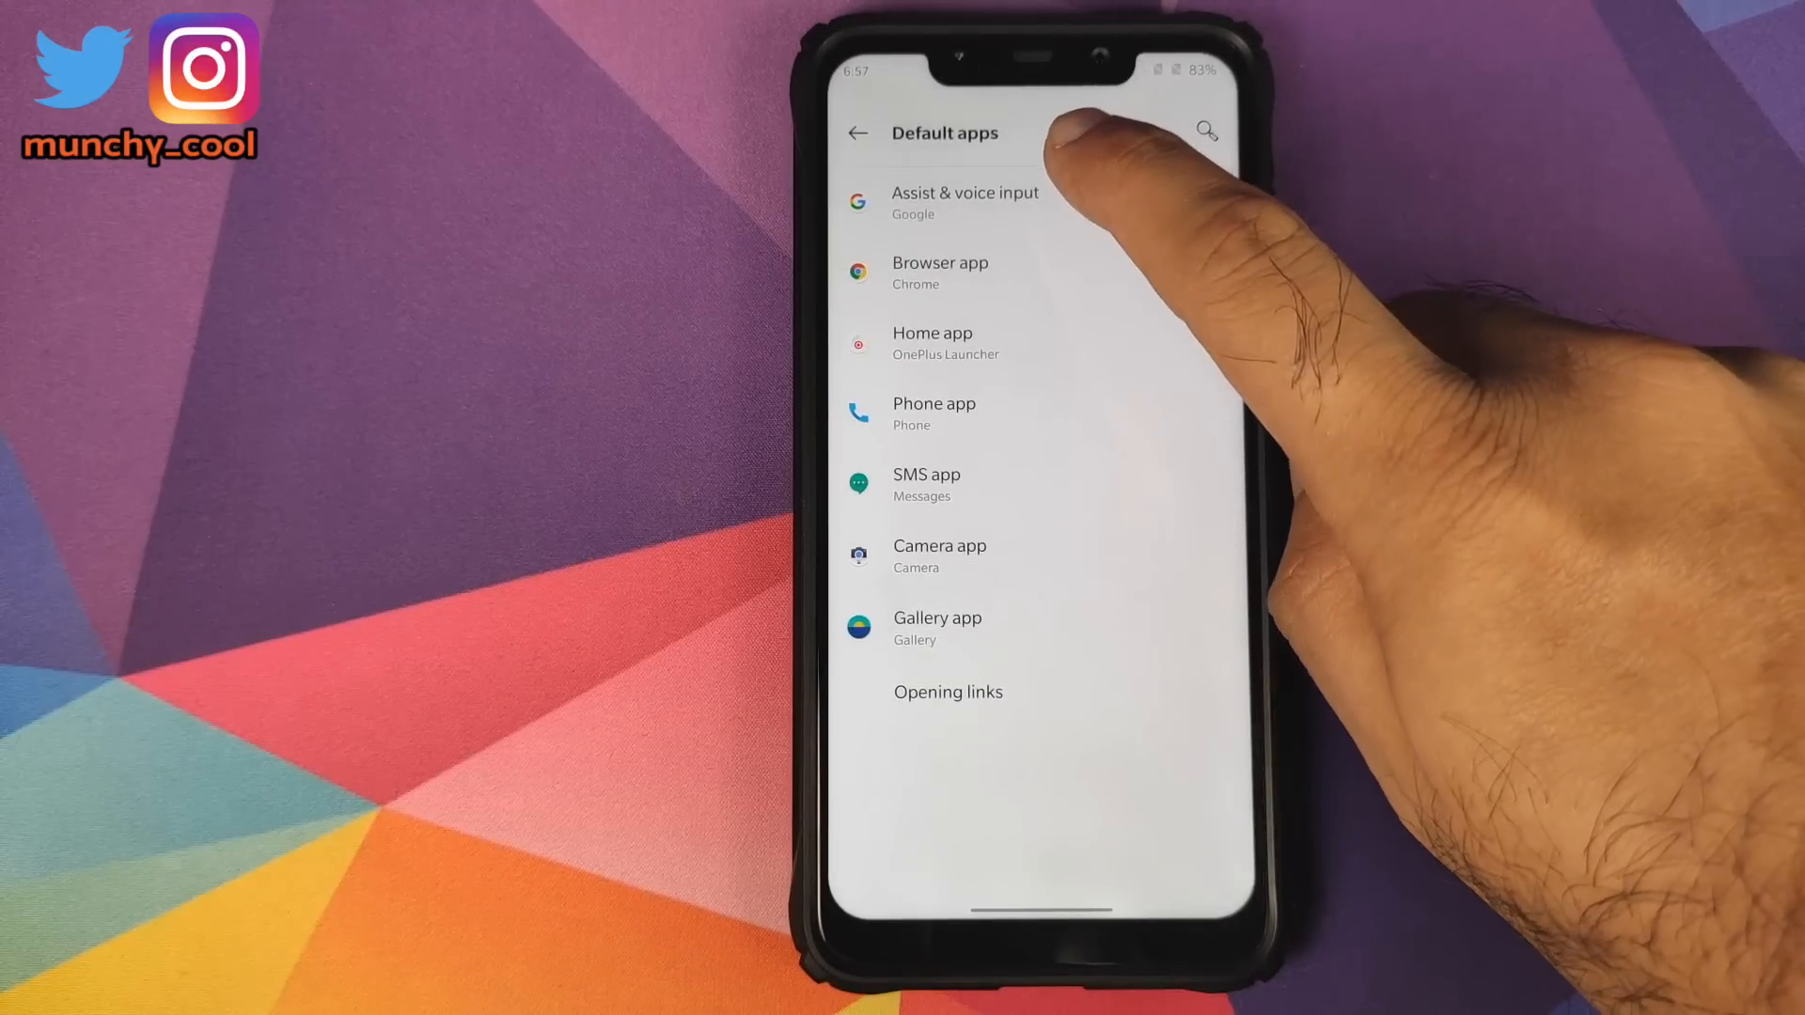
left_click(965, 203)
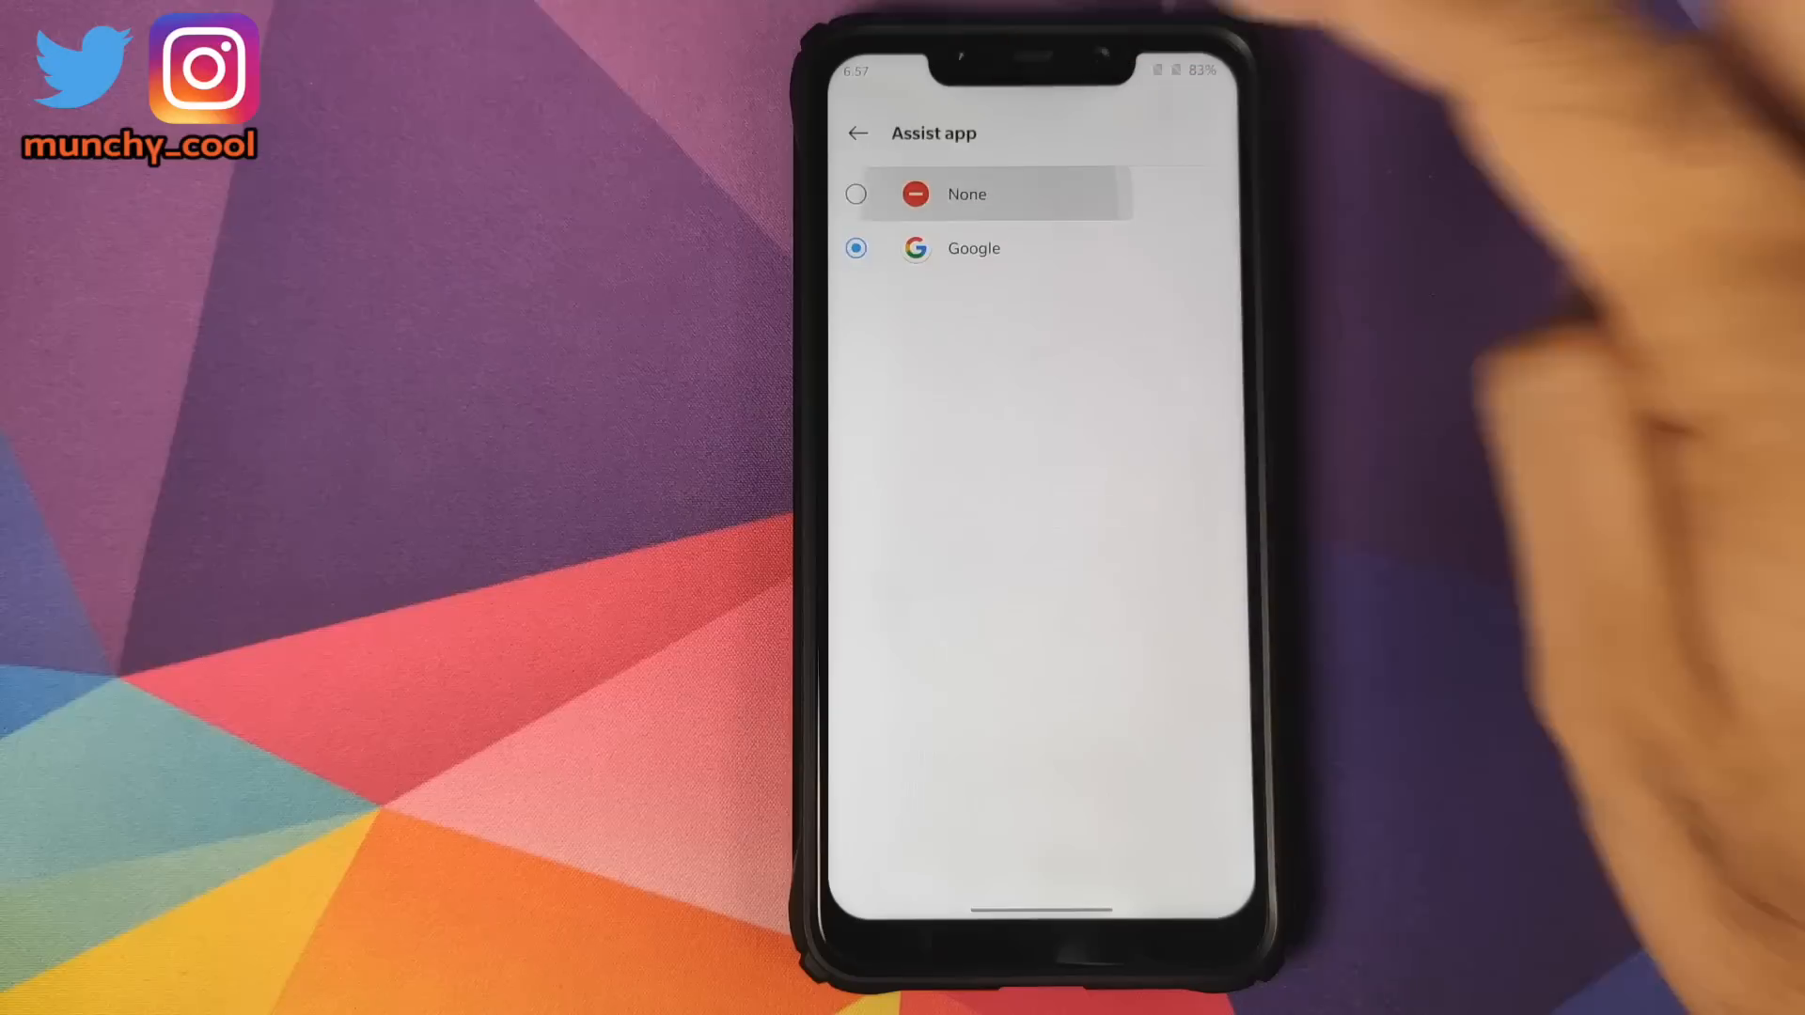
left_click(857, 133)
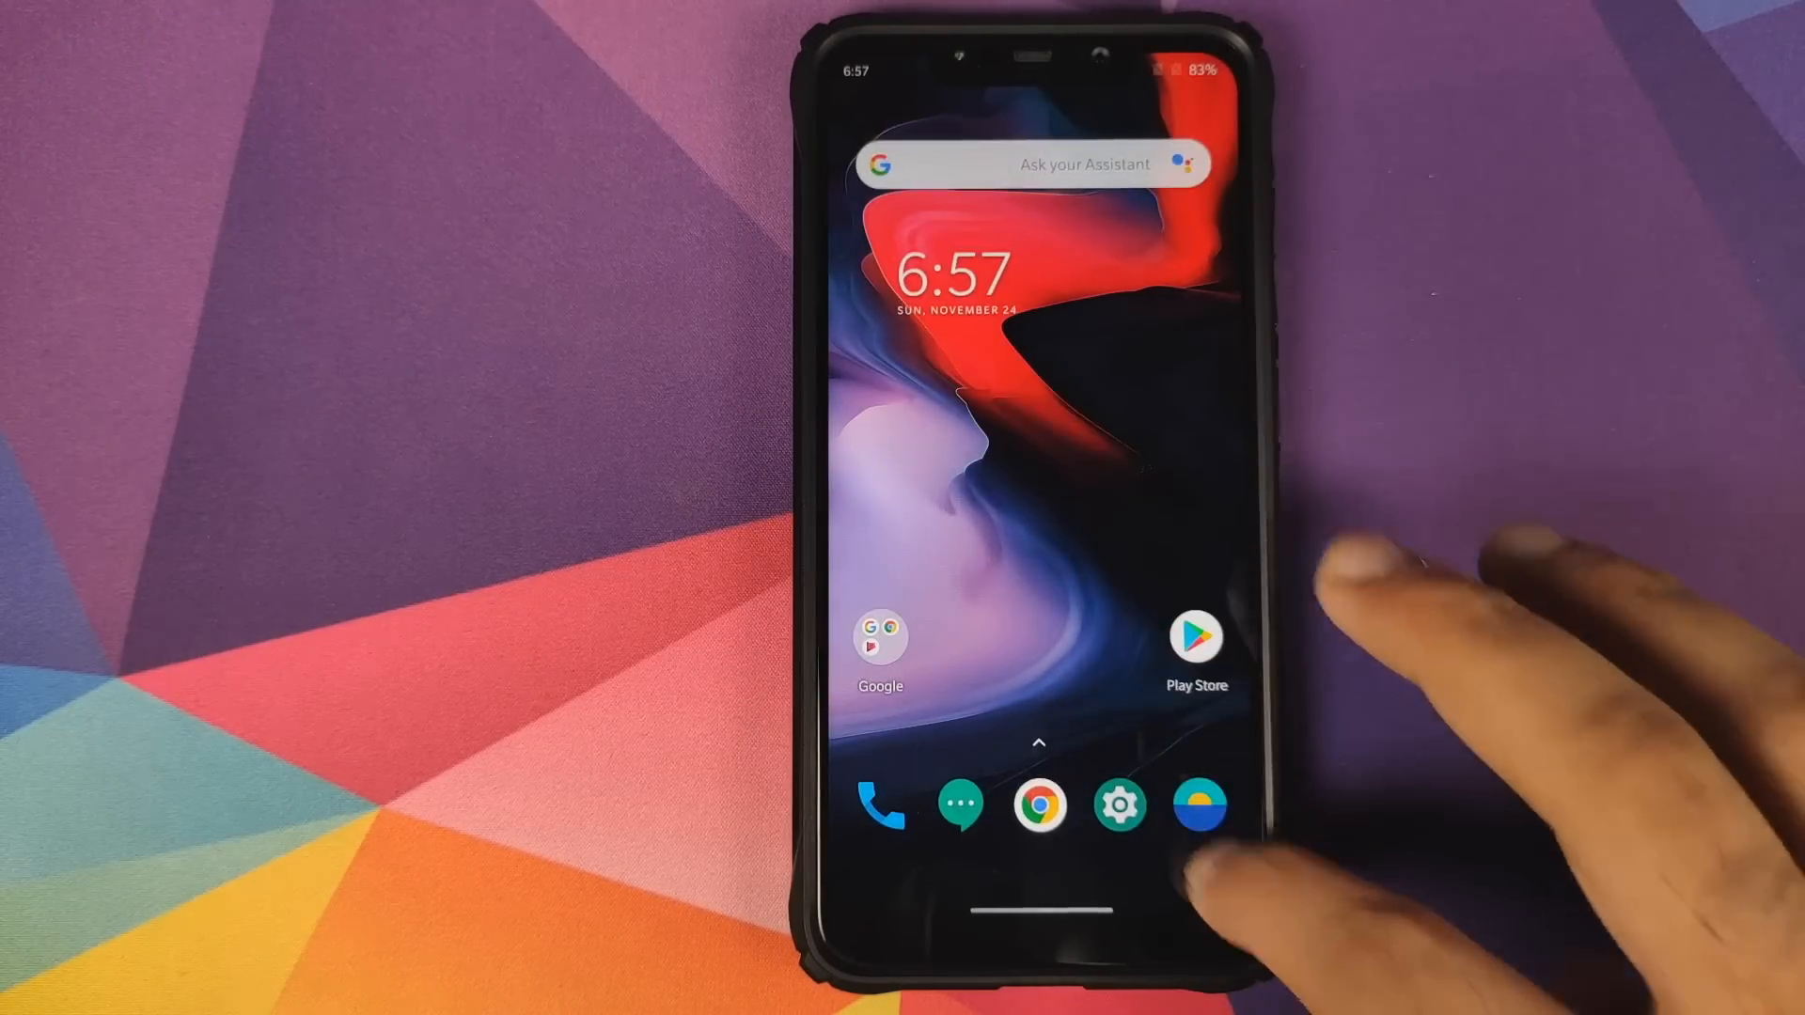
left_click(1117, 805)
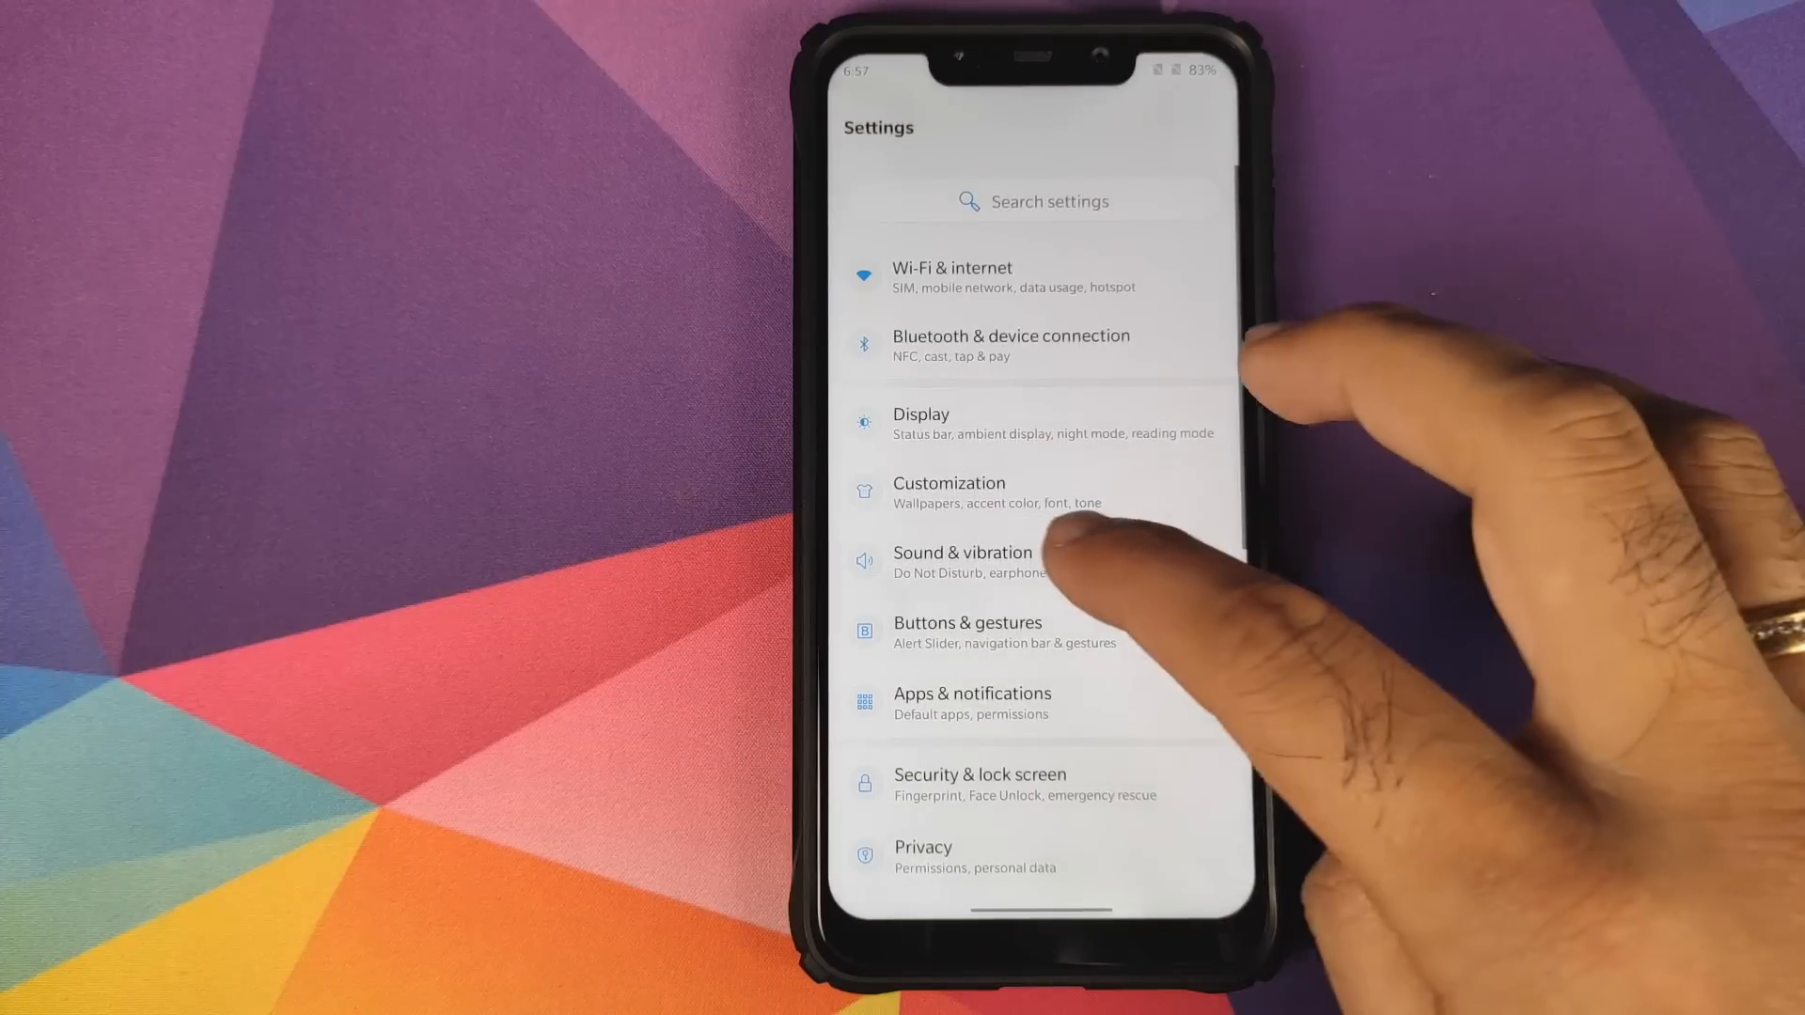
Switch navigation to bottom-edge gestures and go home to try them.
left_click(967, 632)
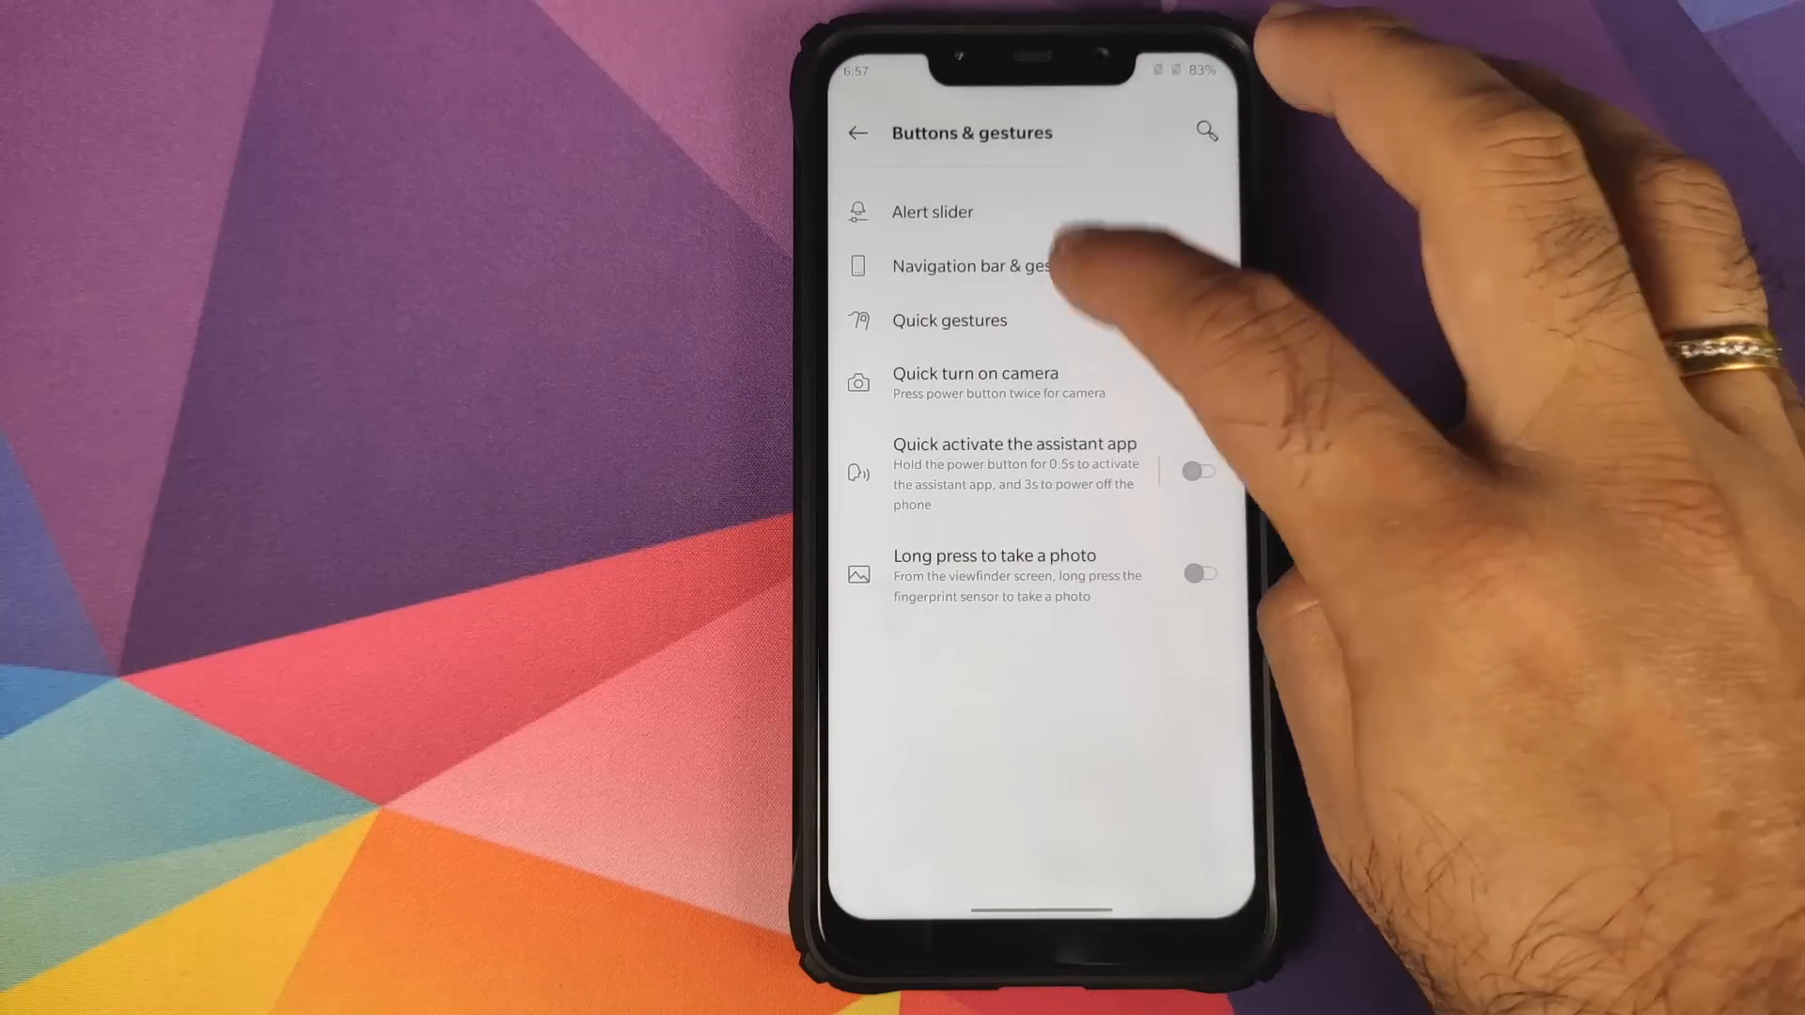
left_click(970, 266)
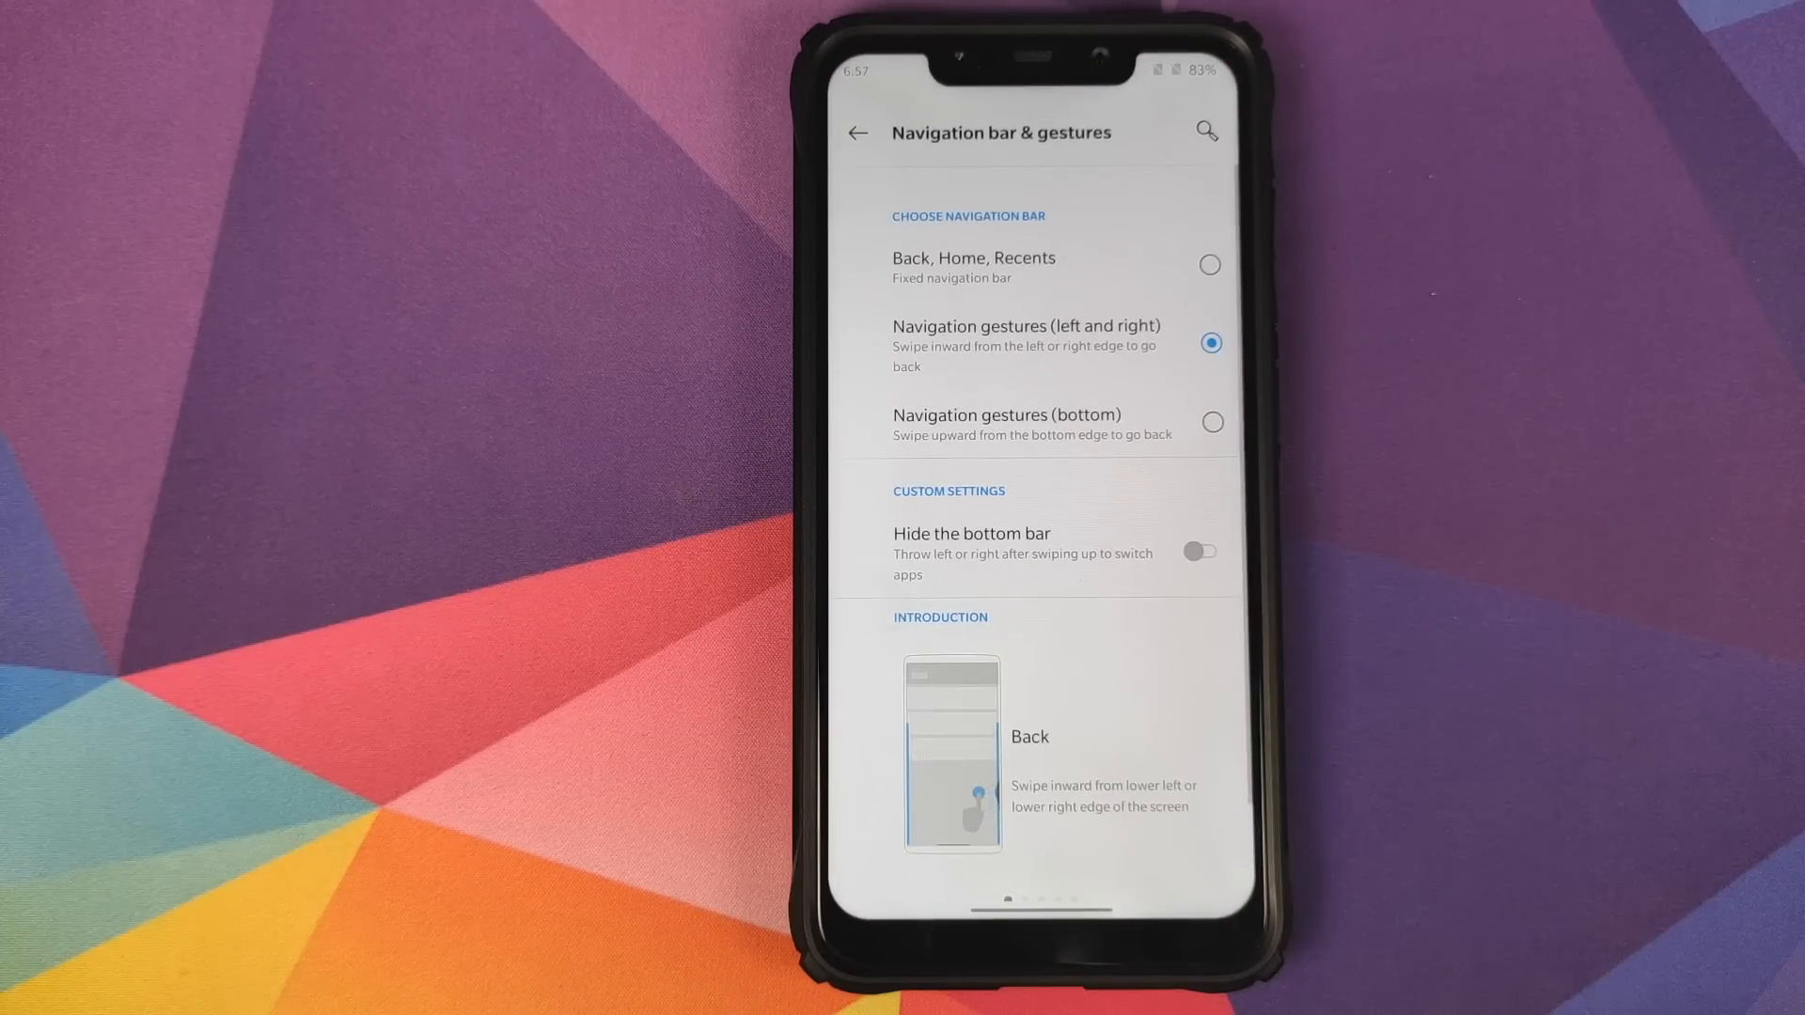
left_click(1210, 421)
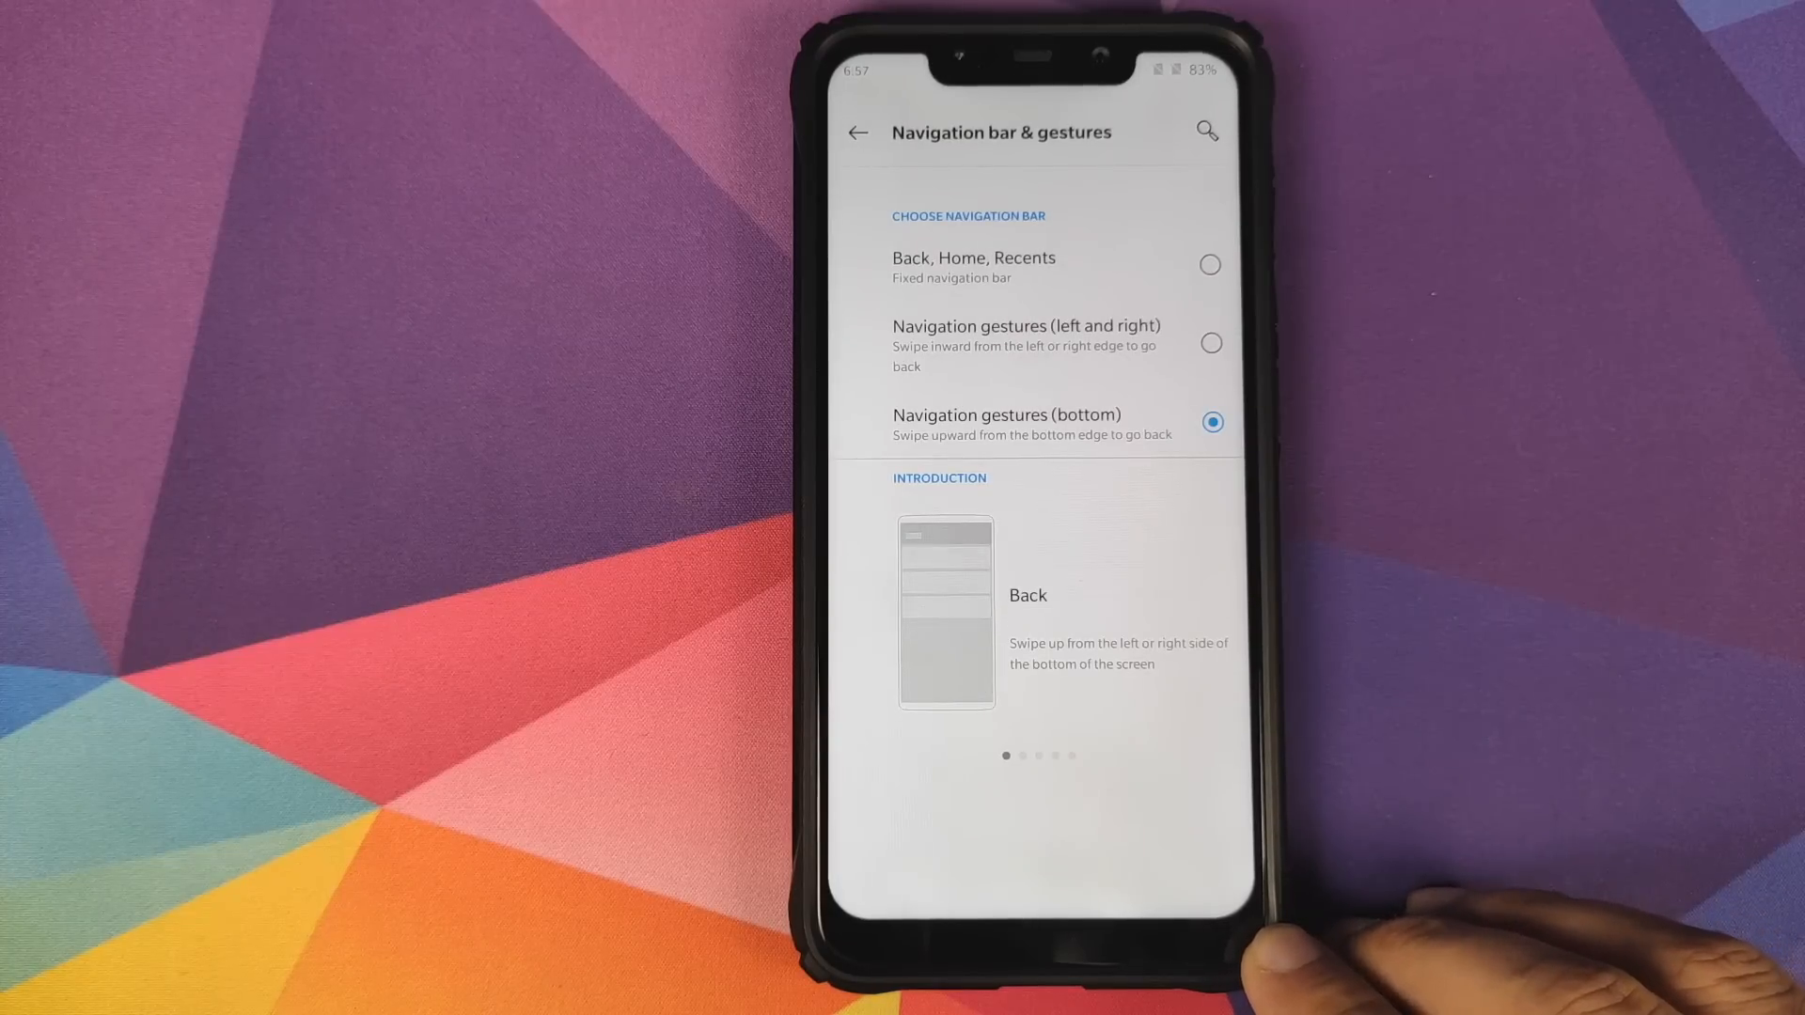
left_click(857, 131)
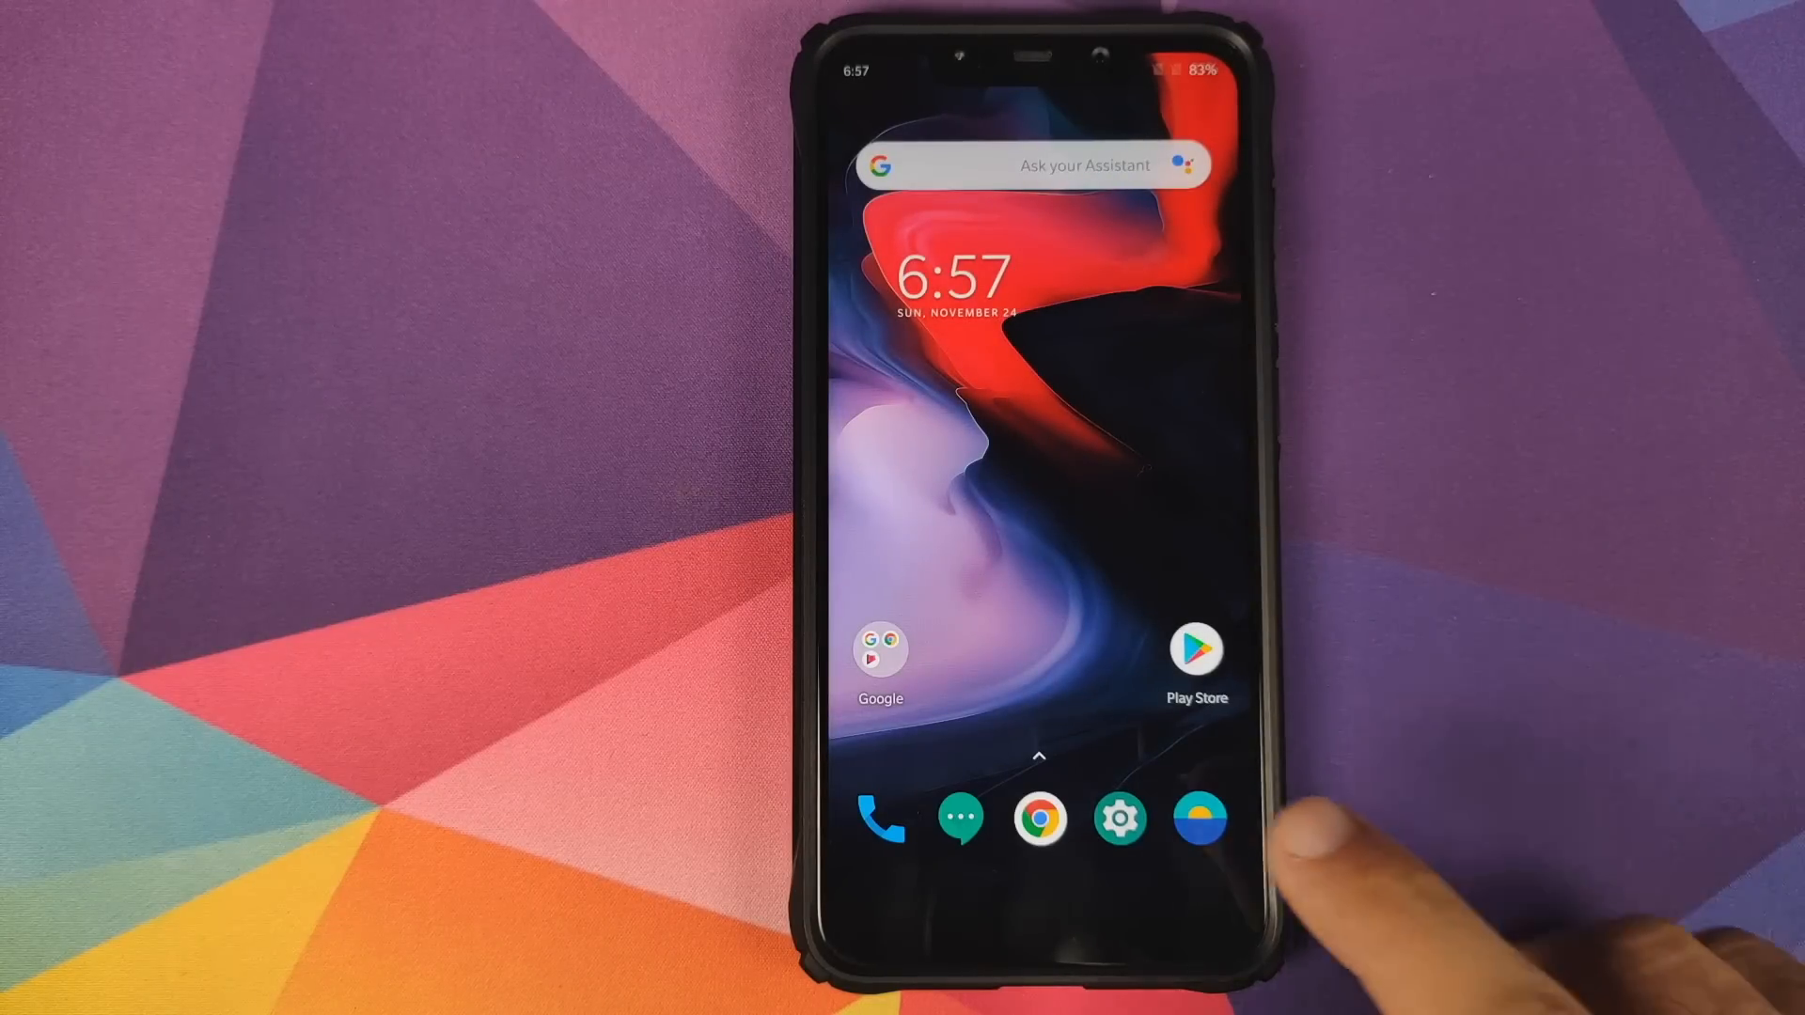
Try left-and-right edge gestures, then settle on the Back, Home, Recents button bar.
left_click(1118, 818)
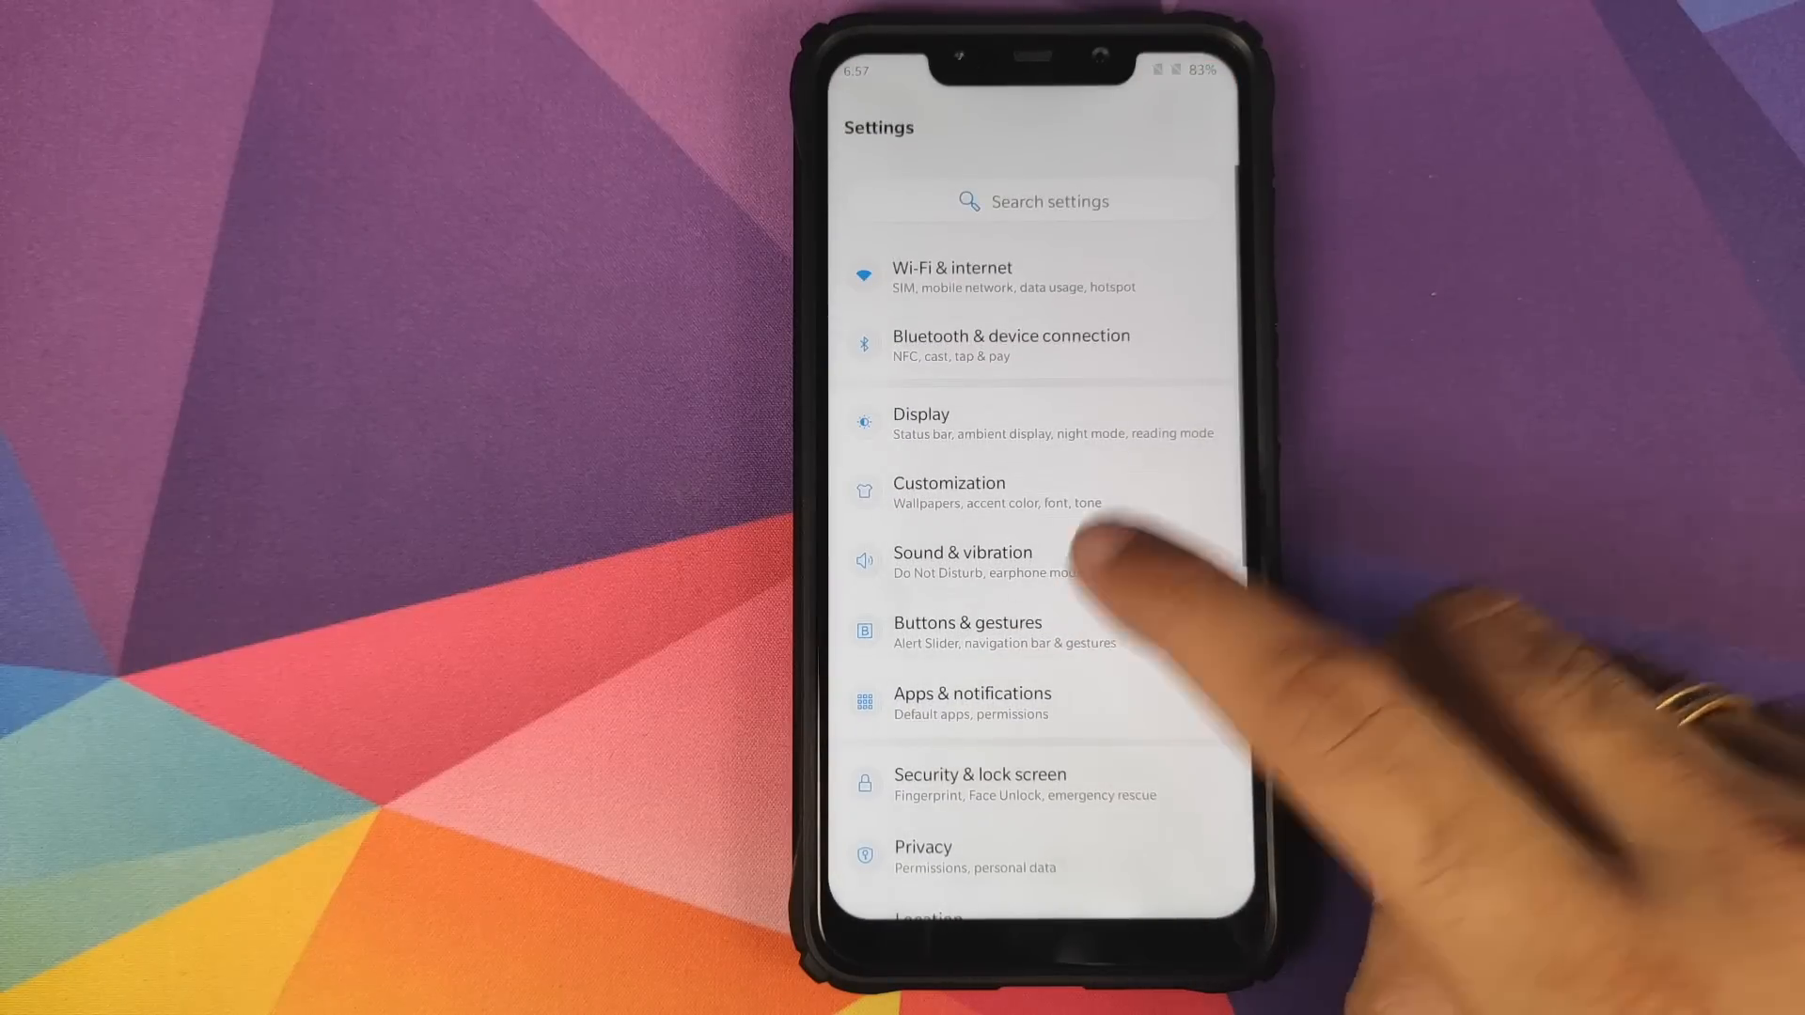
left_click(967, 631)
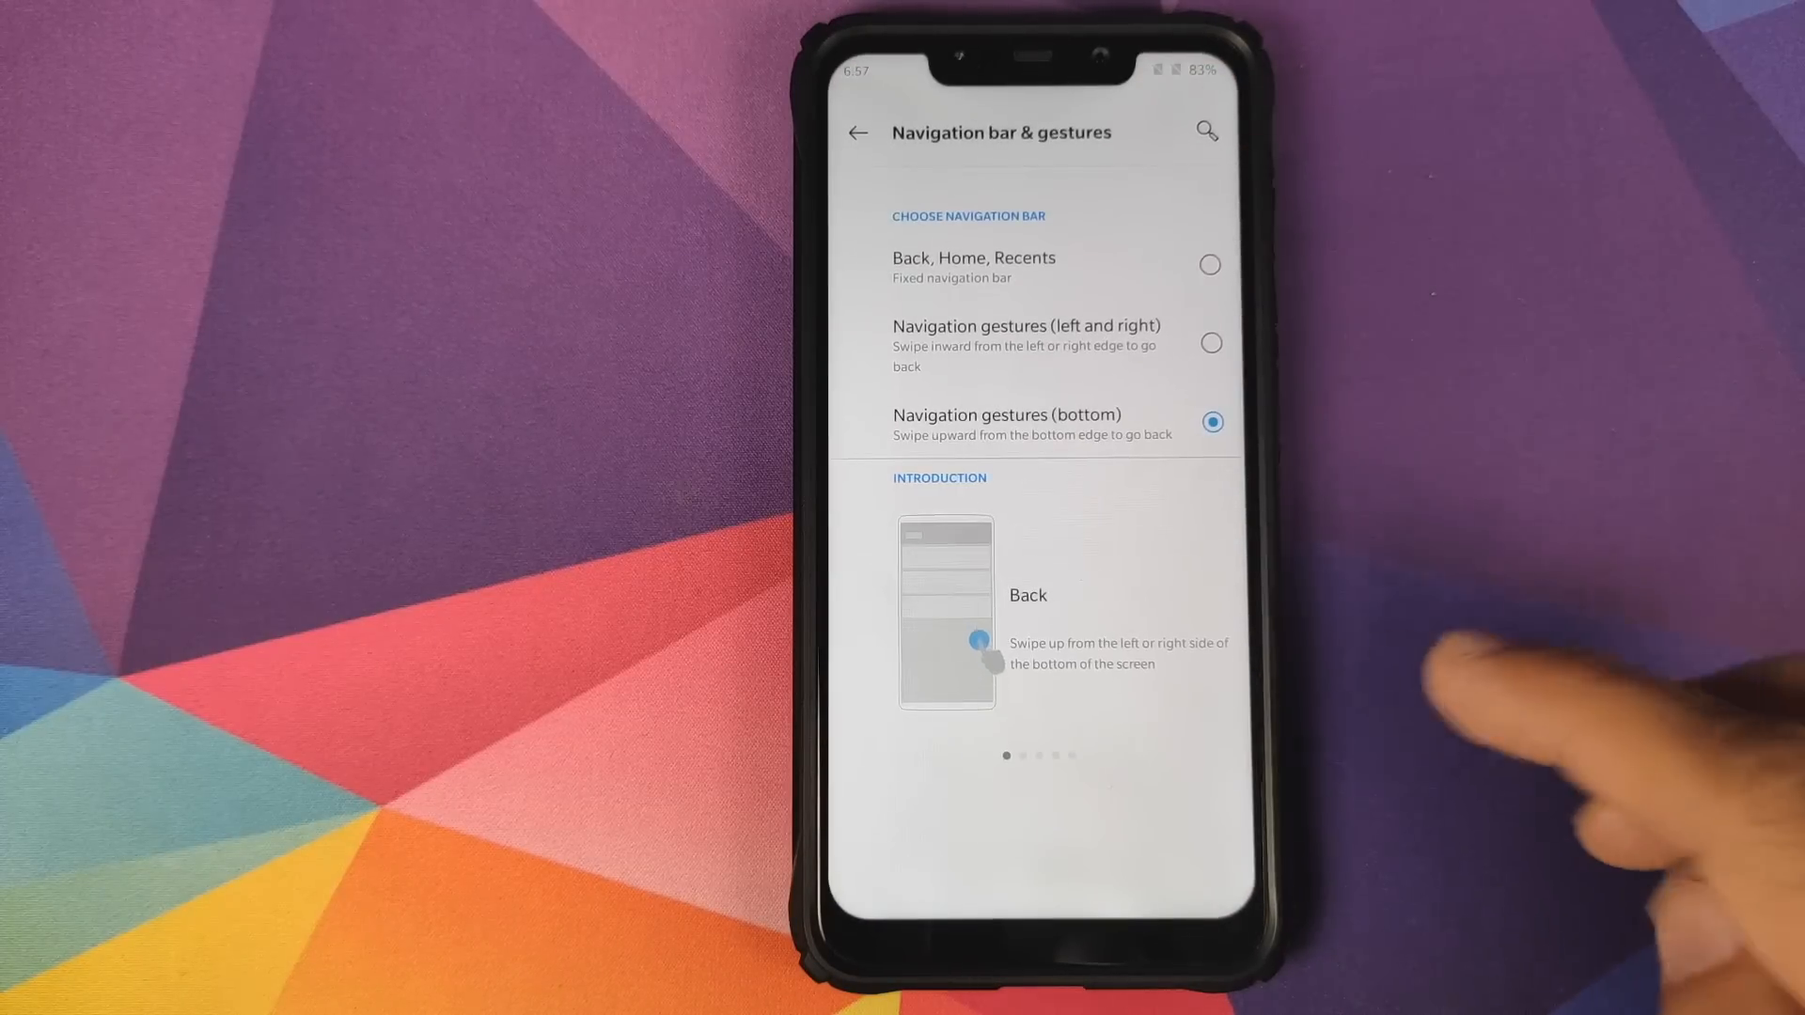
left_click(1210, 343)
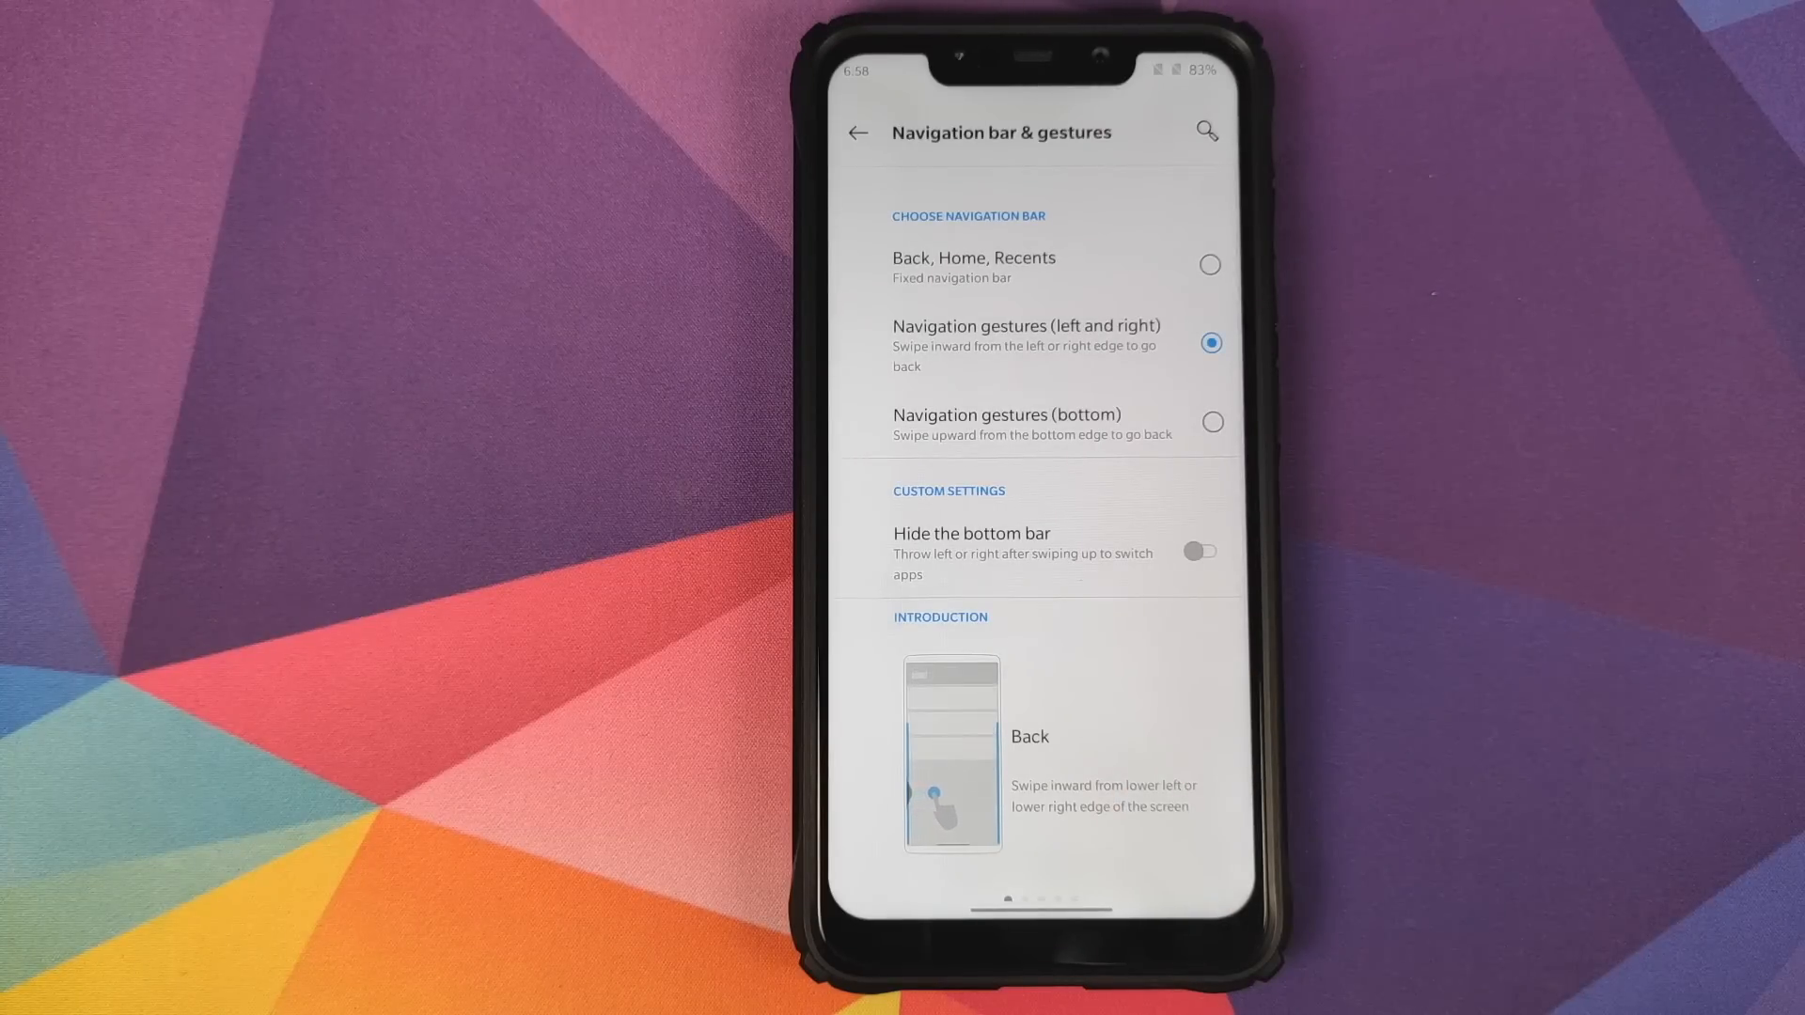
left_click(1210, 263)
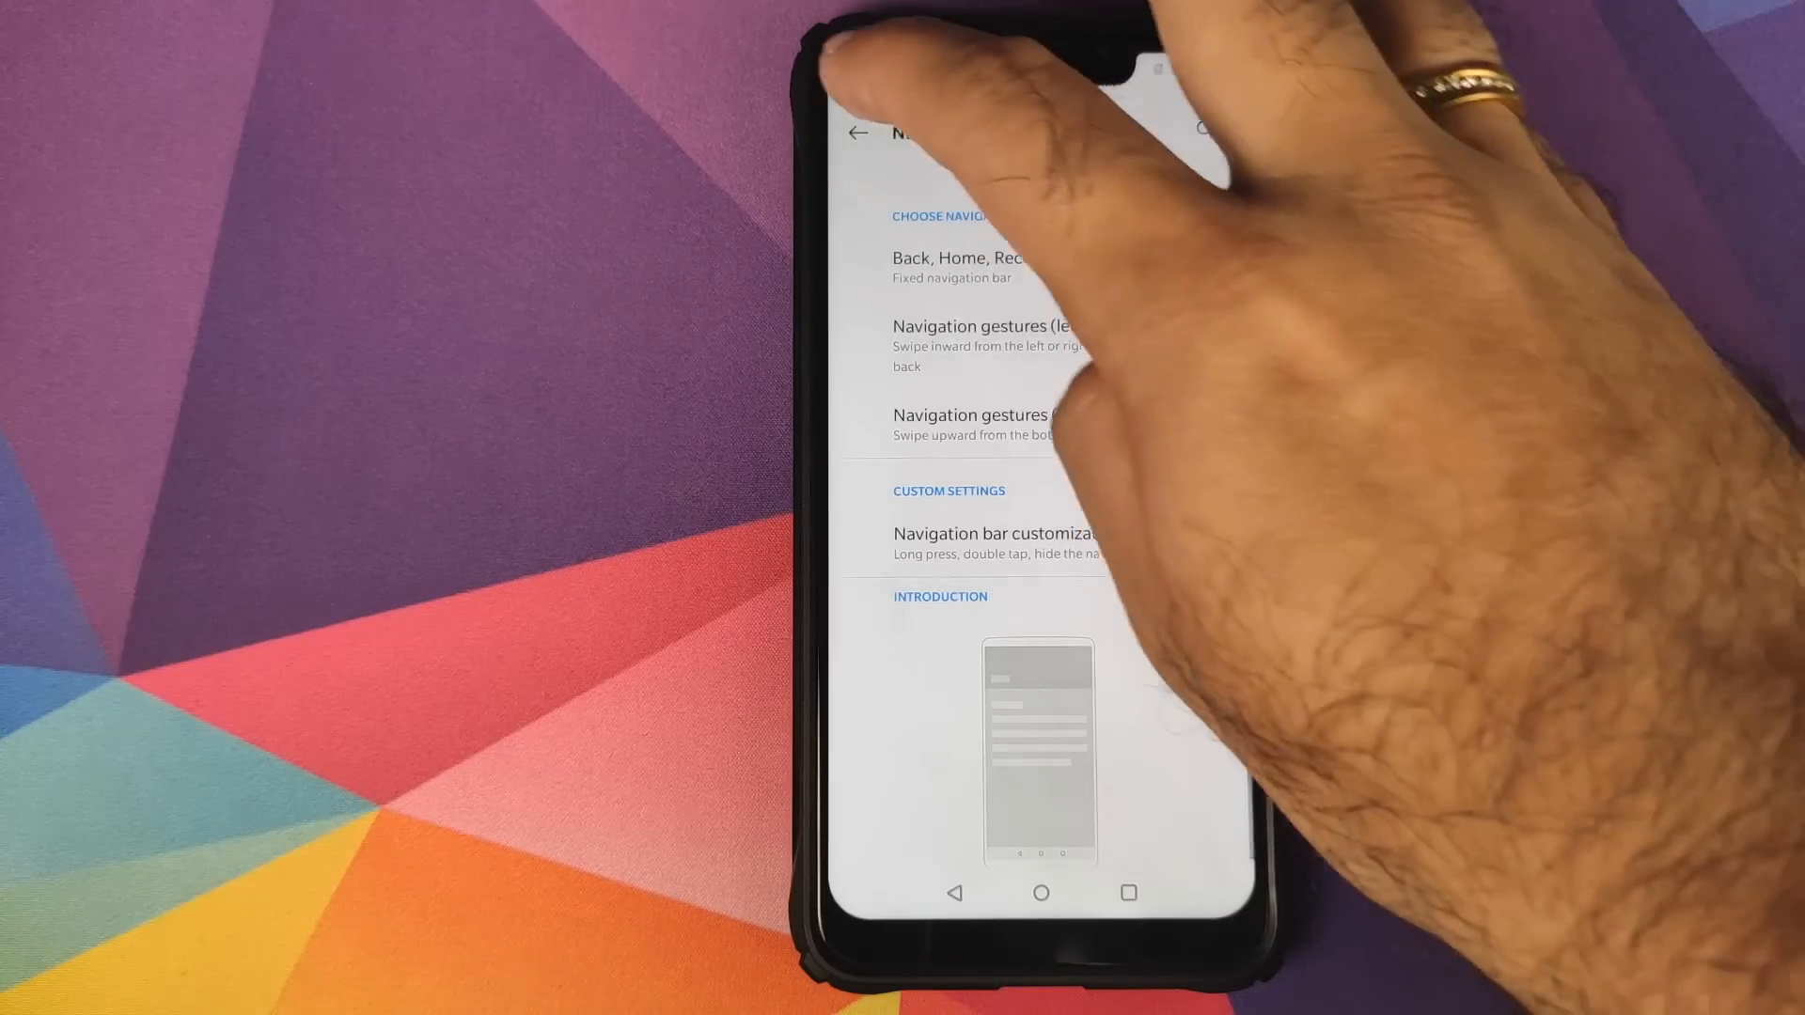
Go back and scroll through Quick gestures, where three-finger screenshot is enabled.
left_click(857, 133)
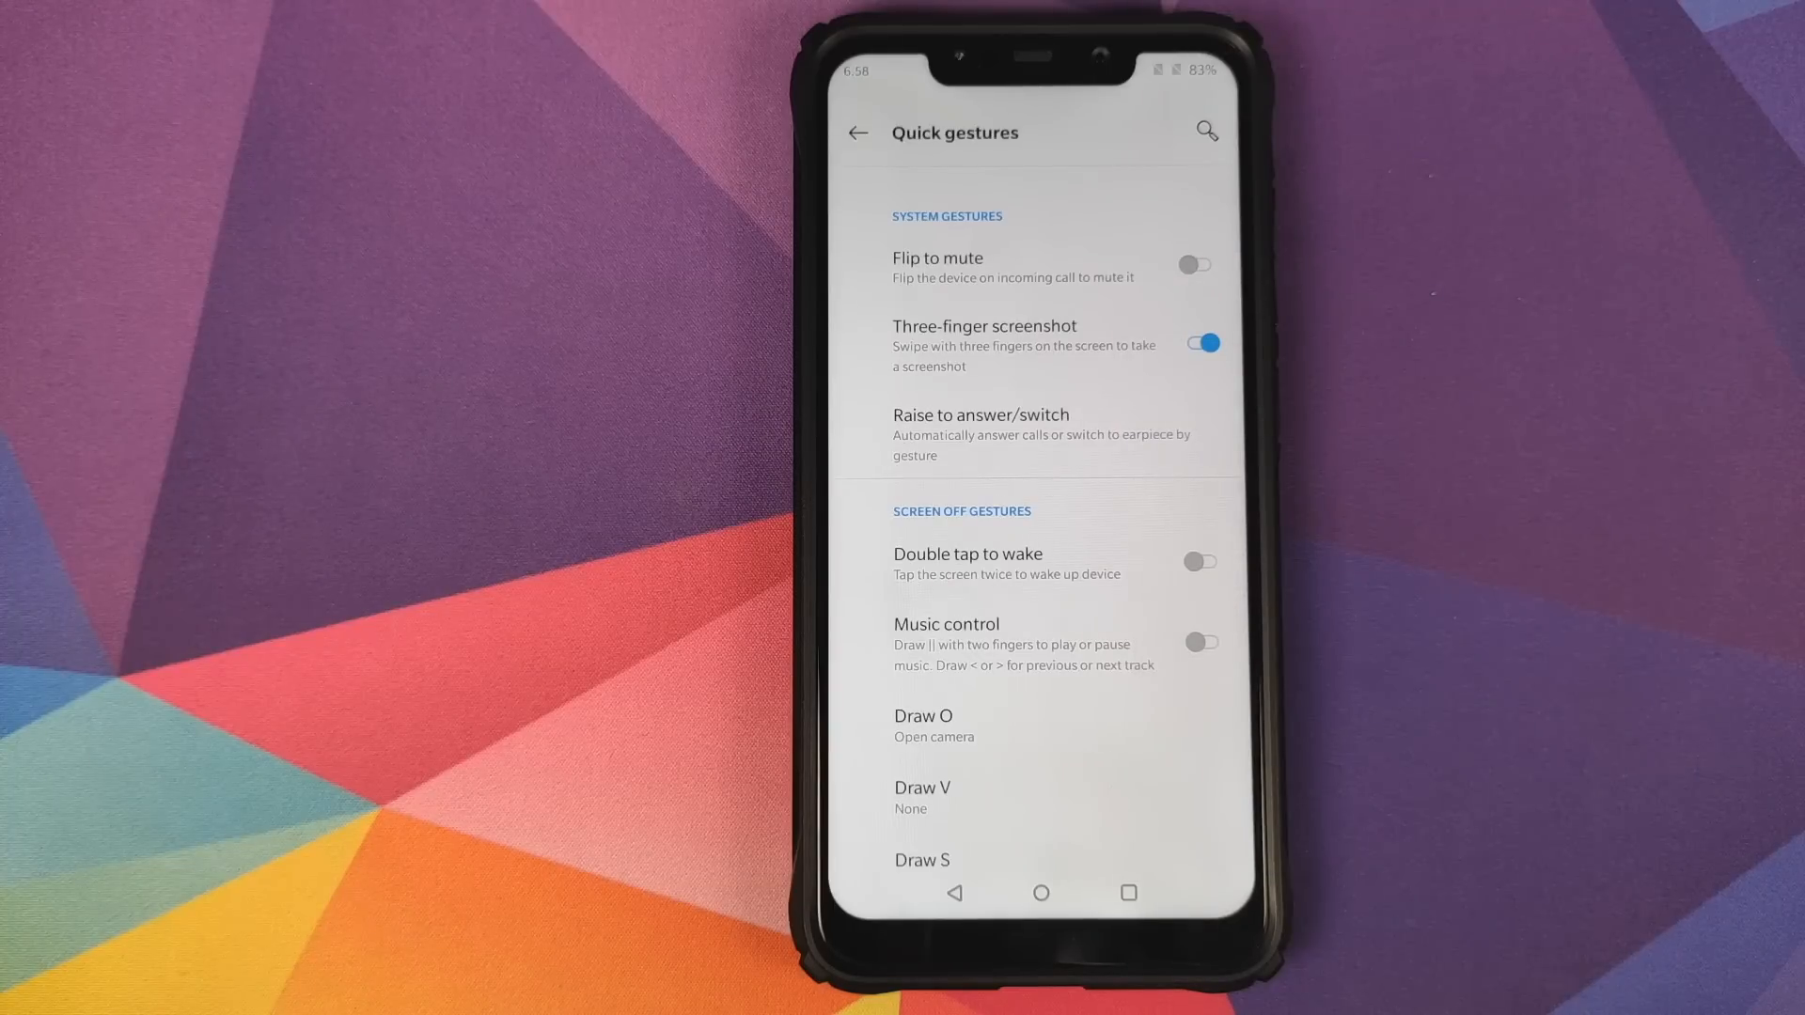
scroll("down", 3)
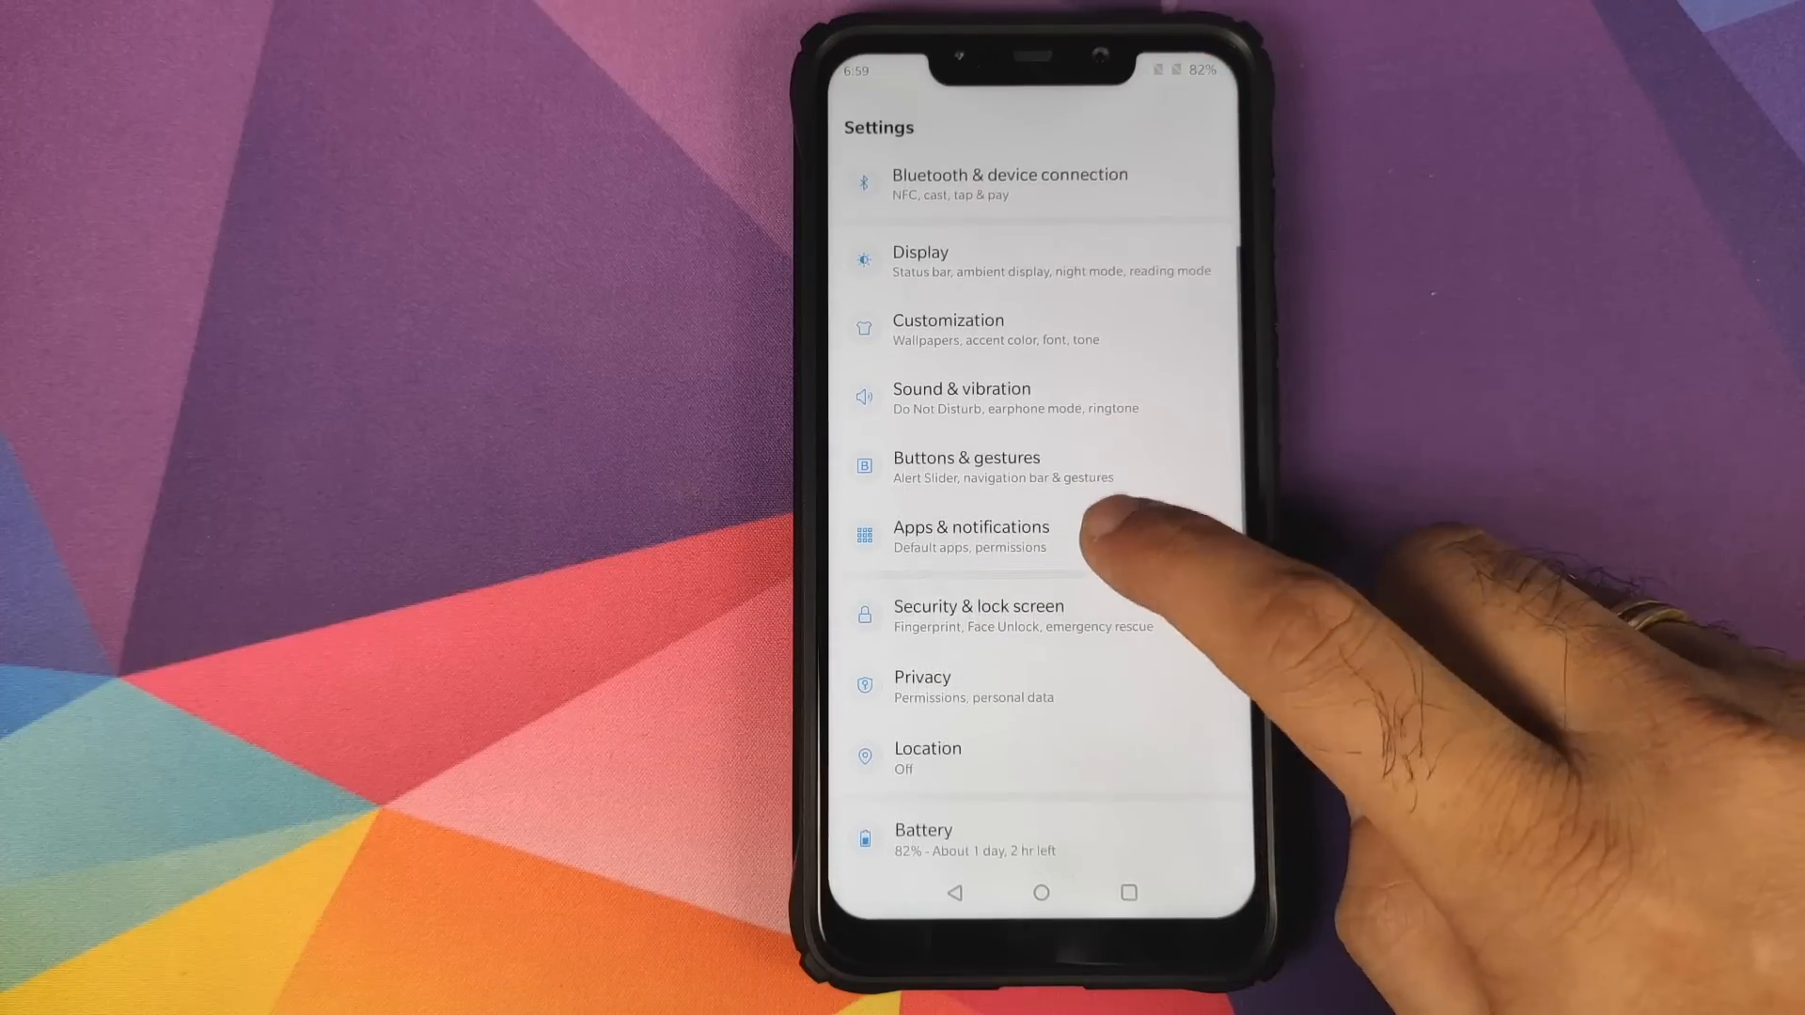
View the Apps & notifications and Security & lock screen settings pages.
left_click(970, 535)
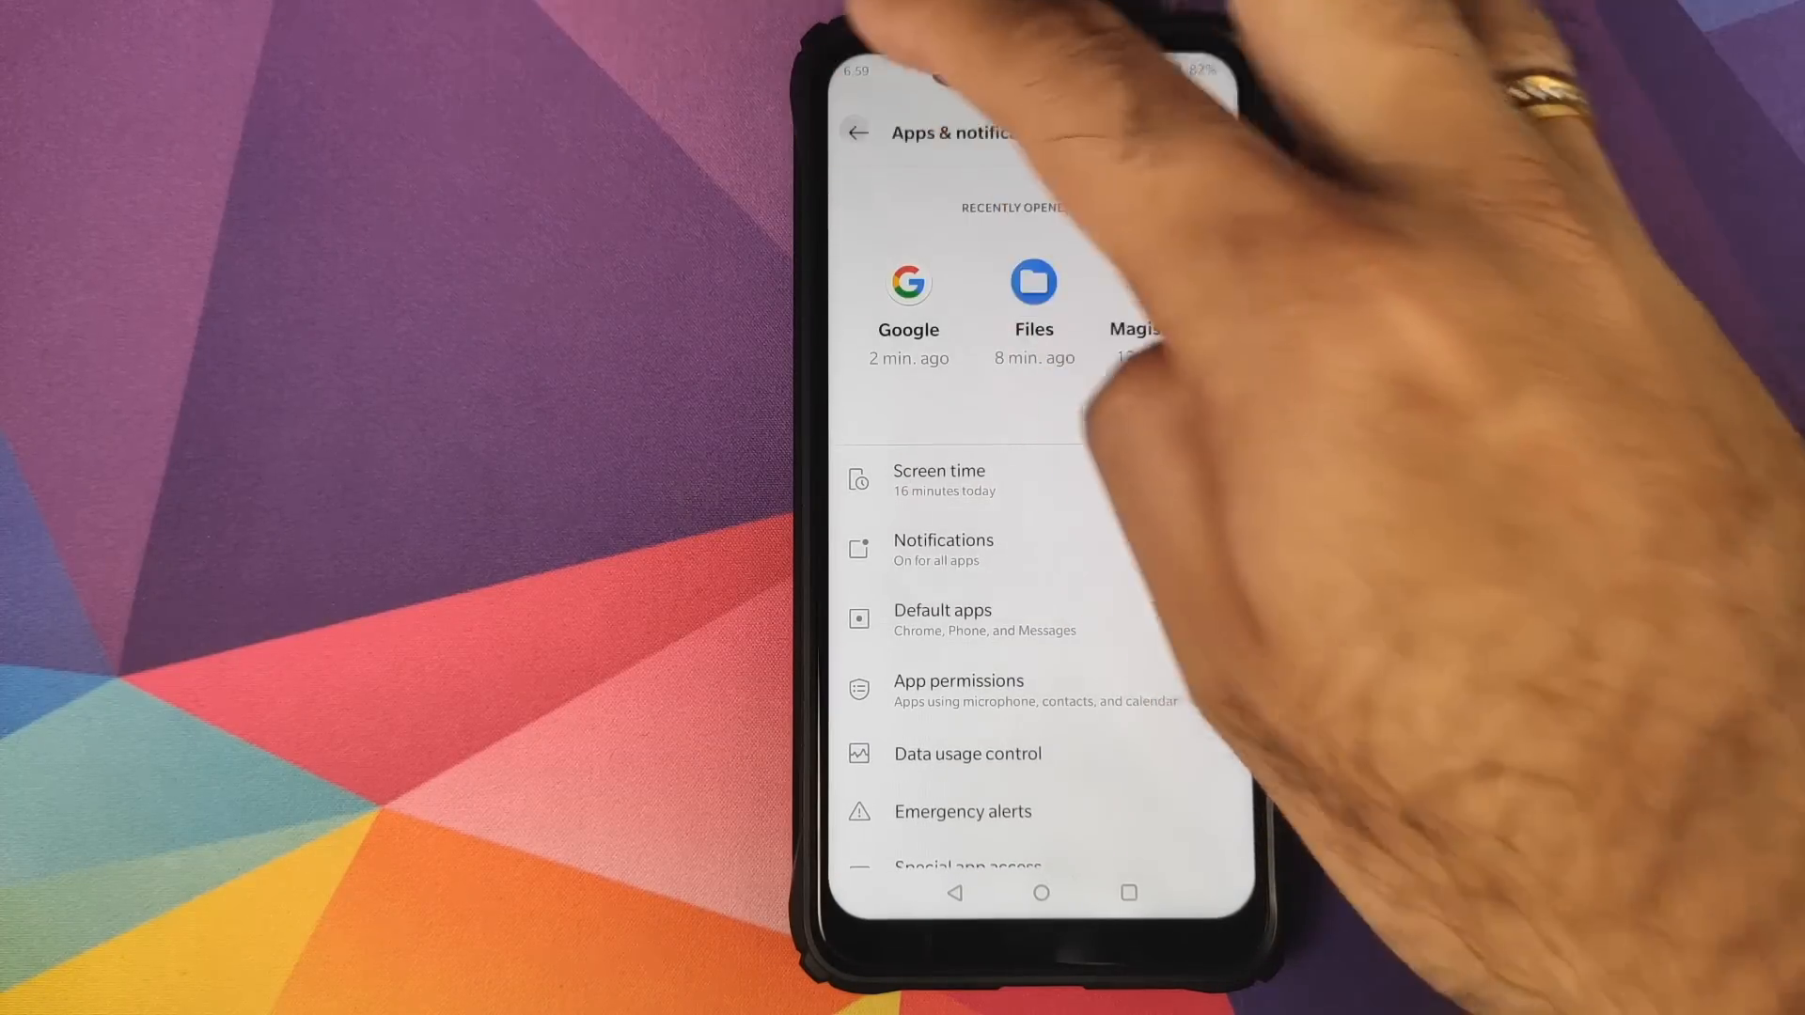
left_click(857, 132)
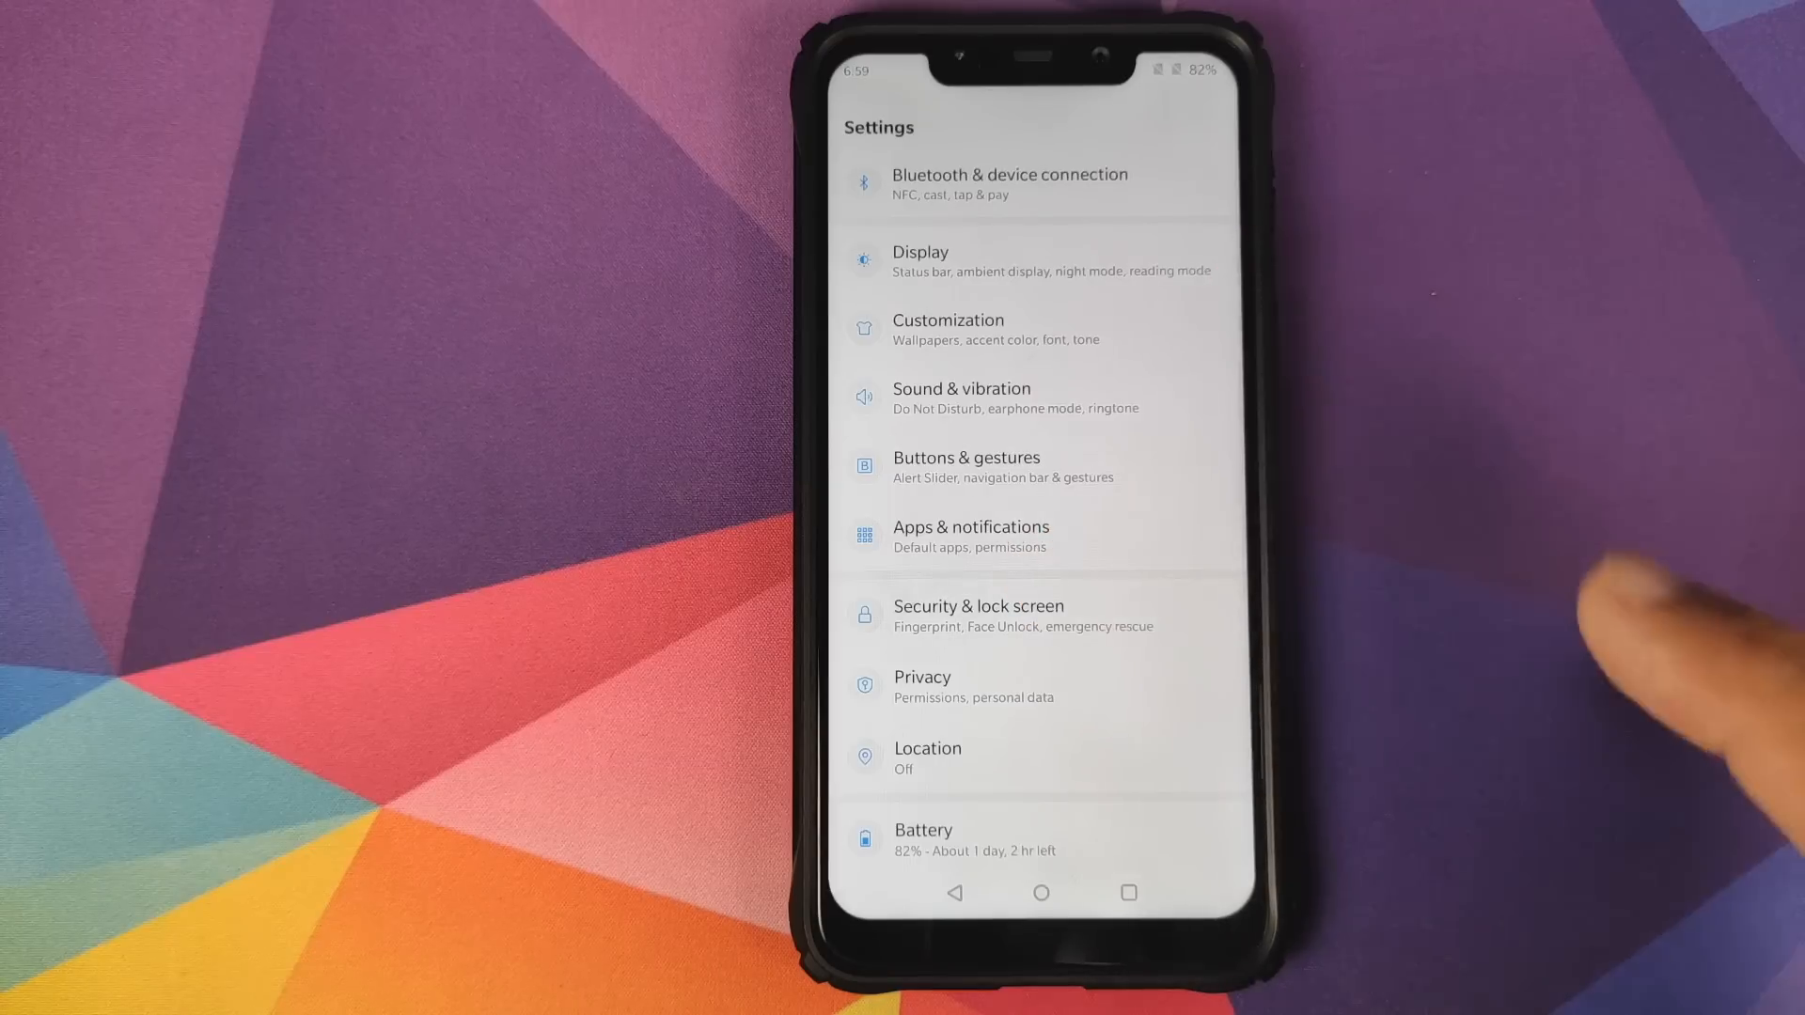
left_click(978, 615)
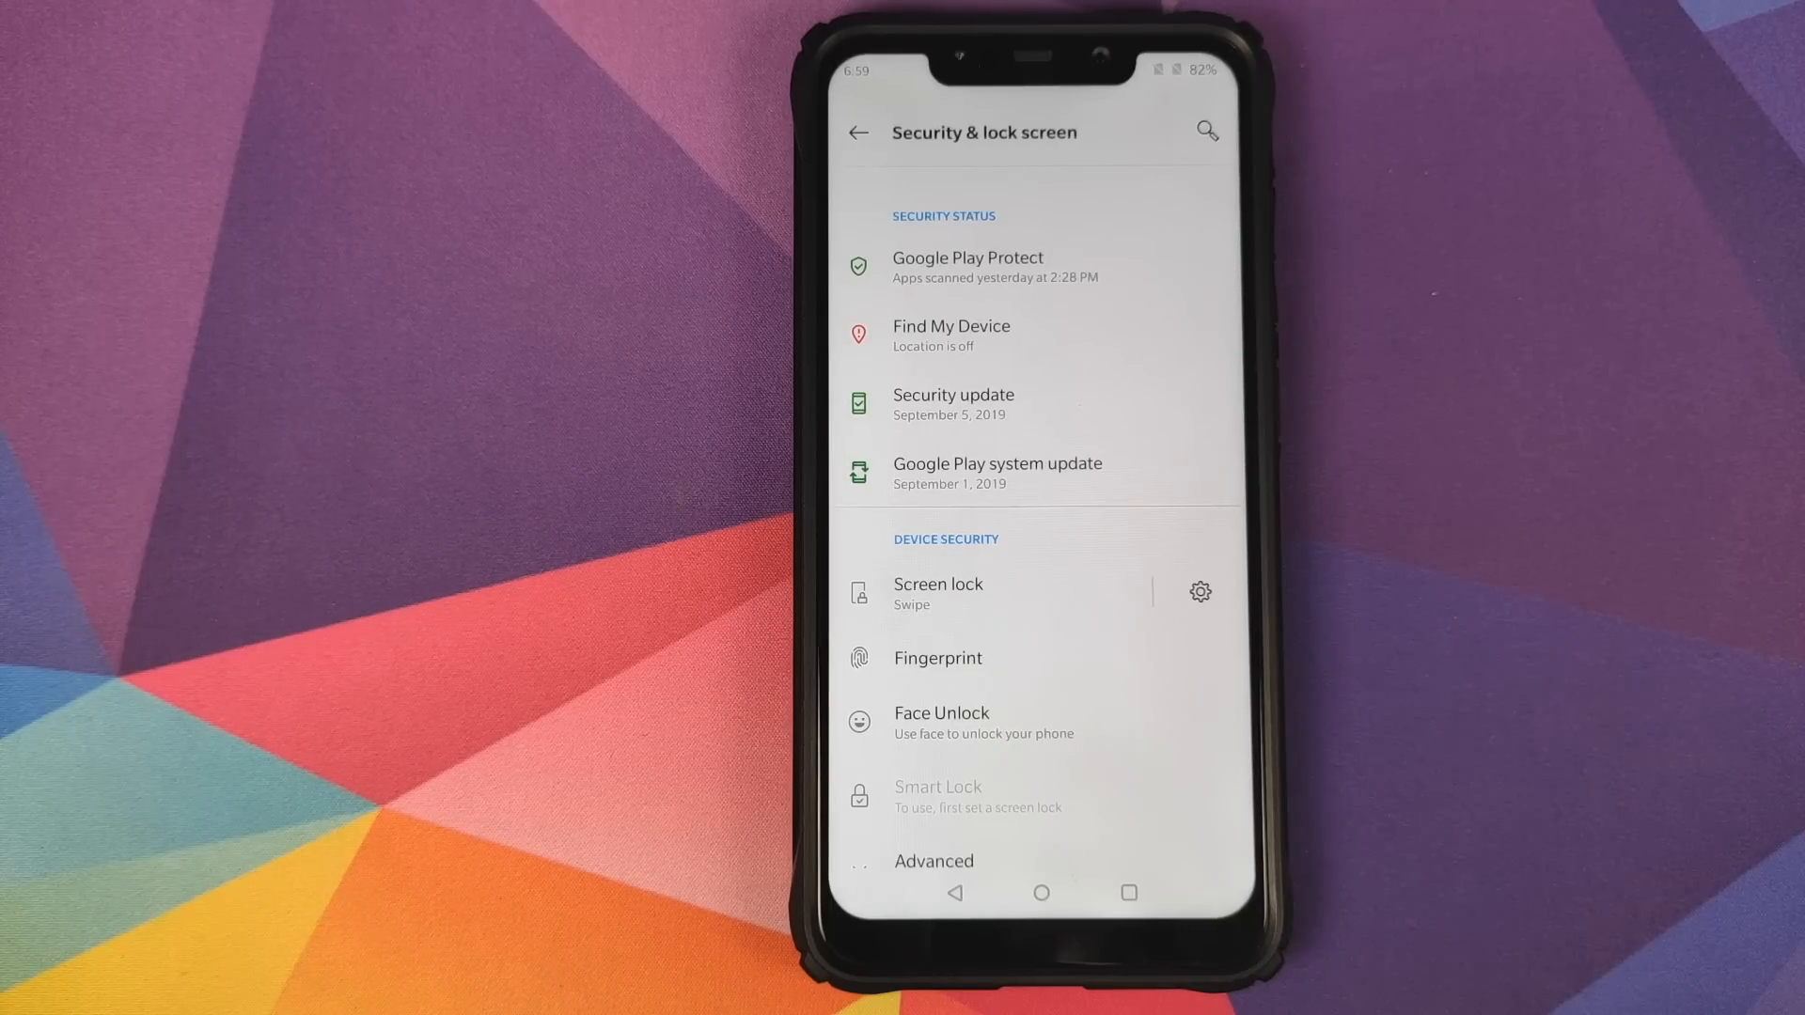
left_click(858, 132)
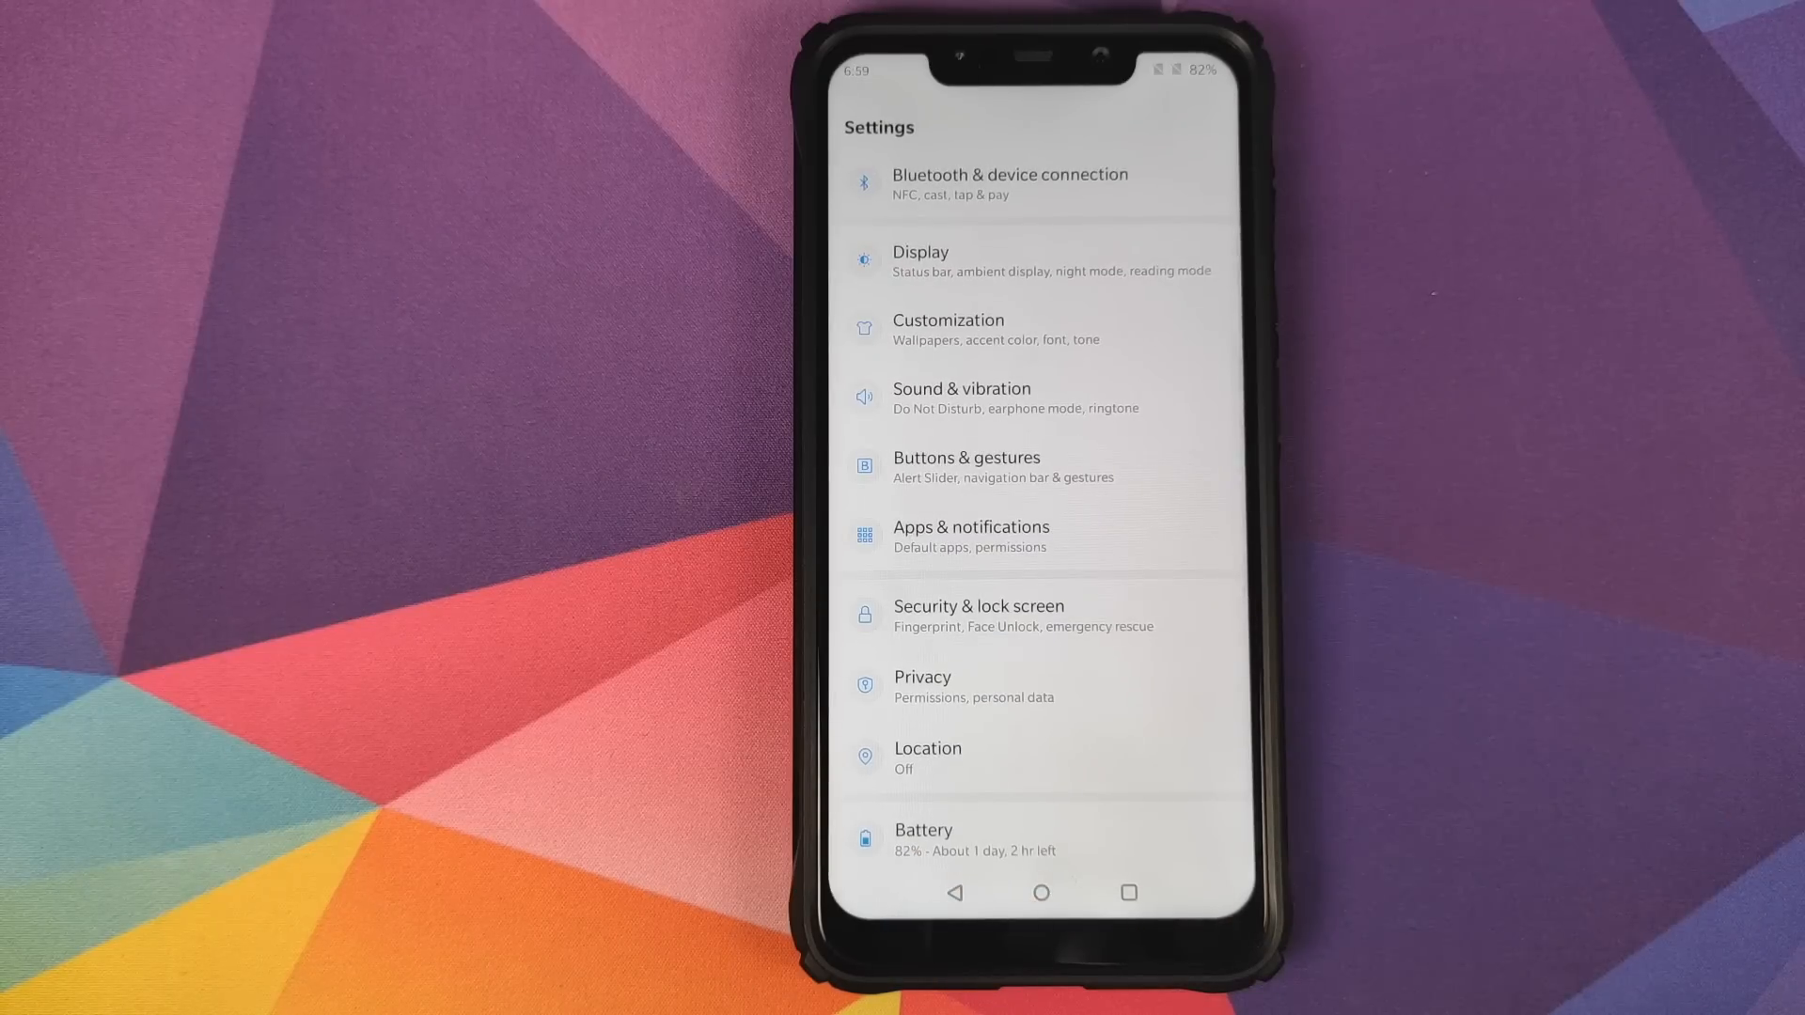
Check which apps may access contacts in Permission manager, then open Location.
left_click(922, 685)
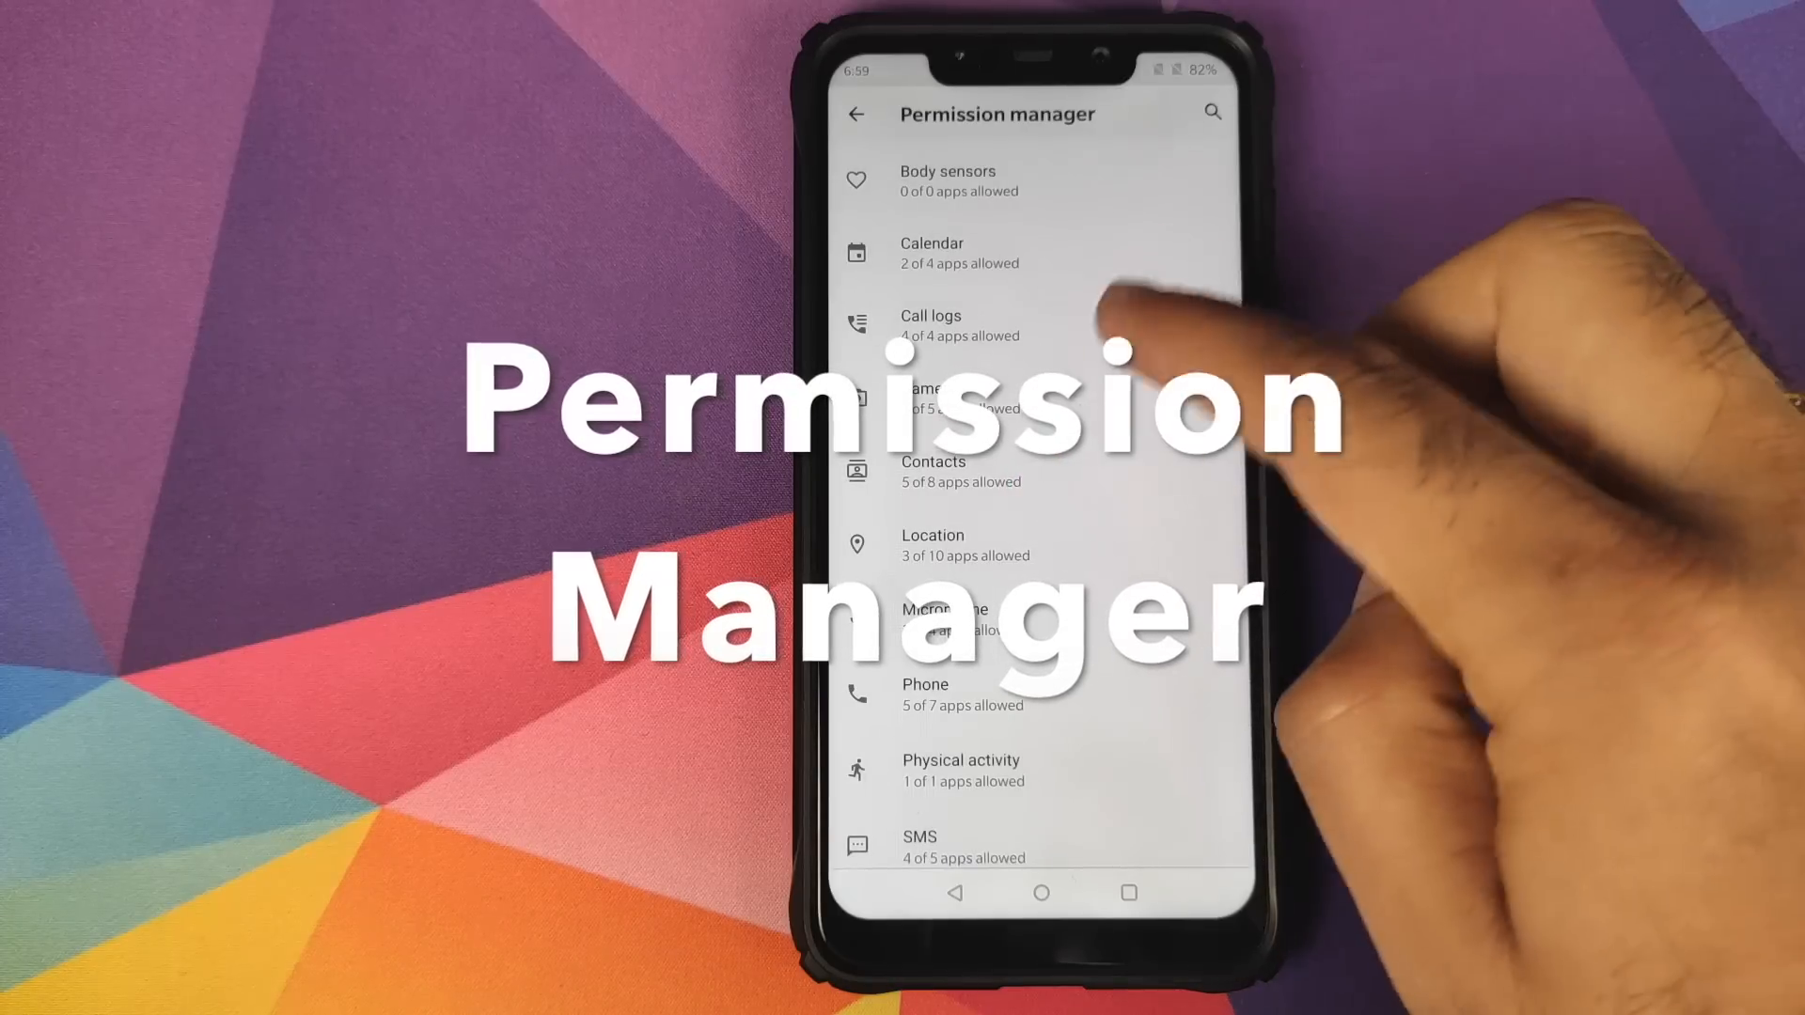
left_click(933, 471)
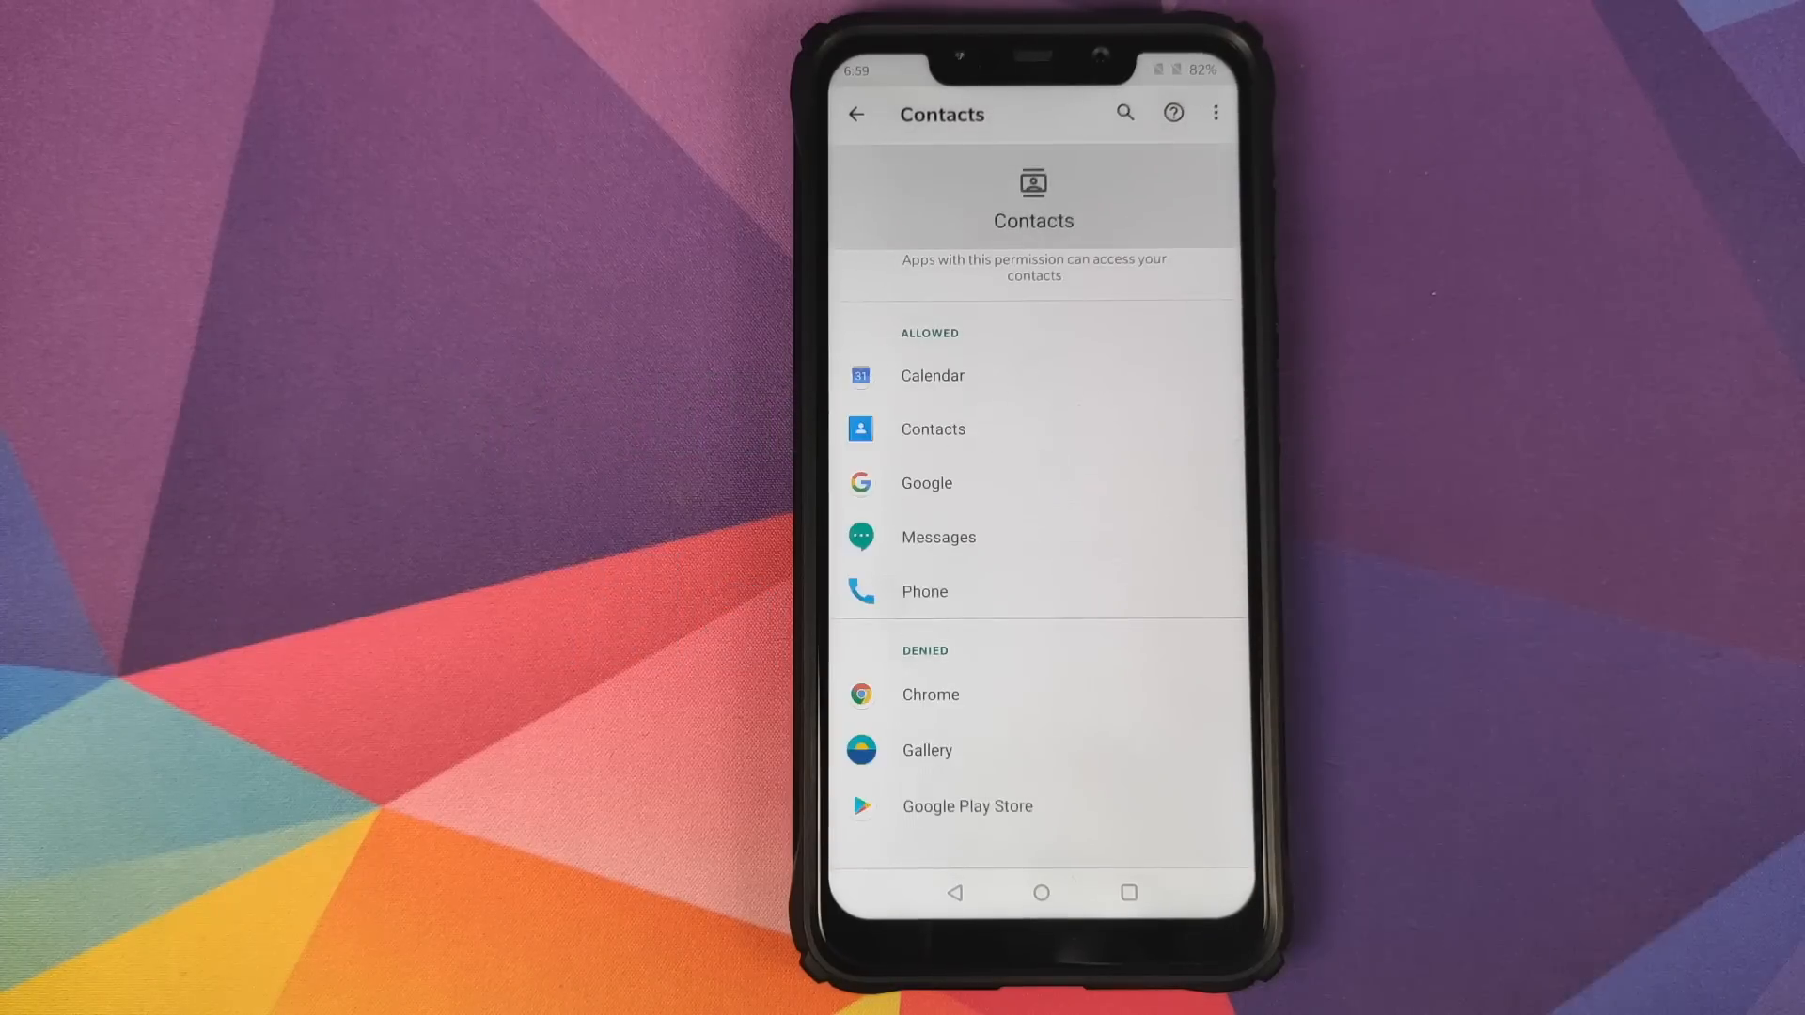
left_click(855, 113)
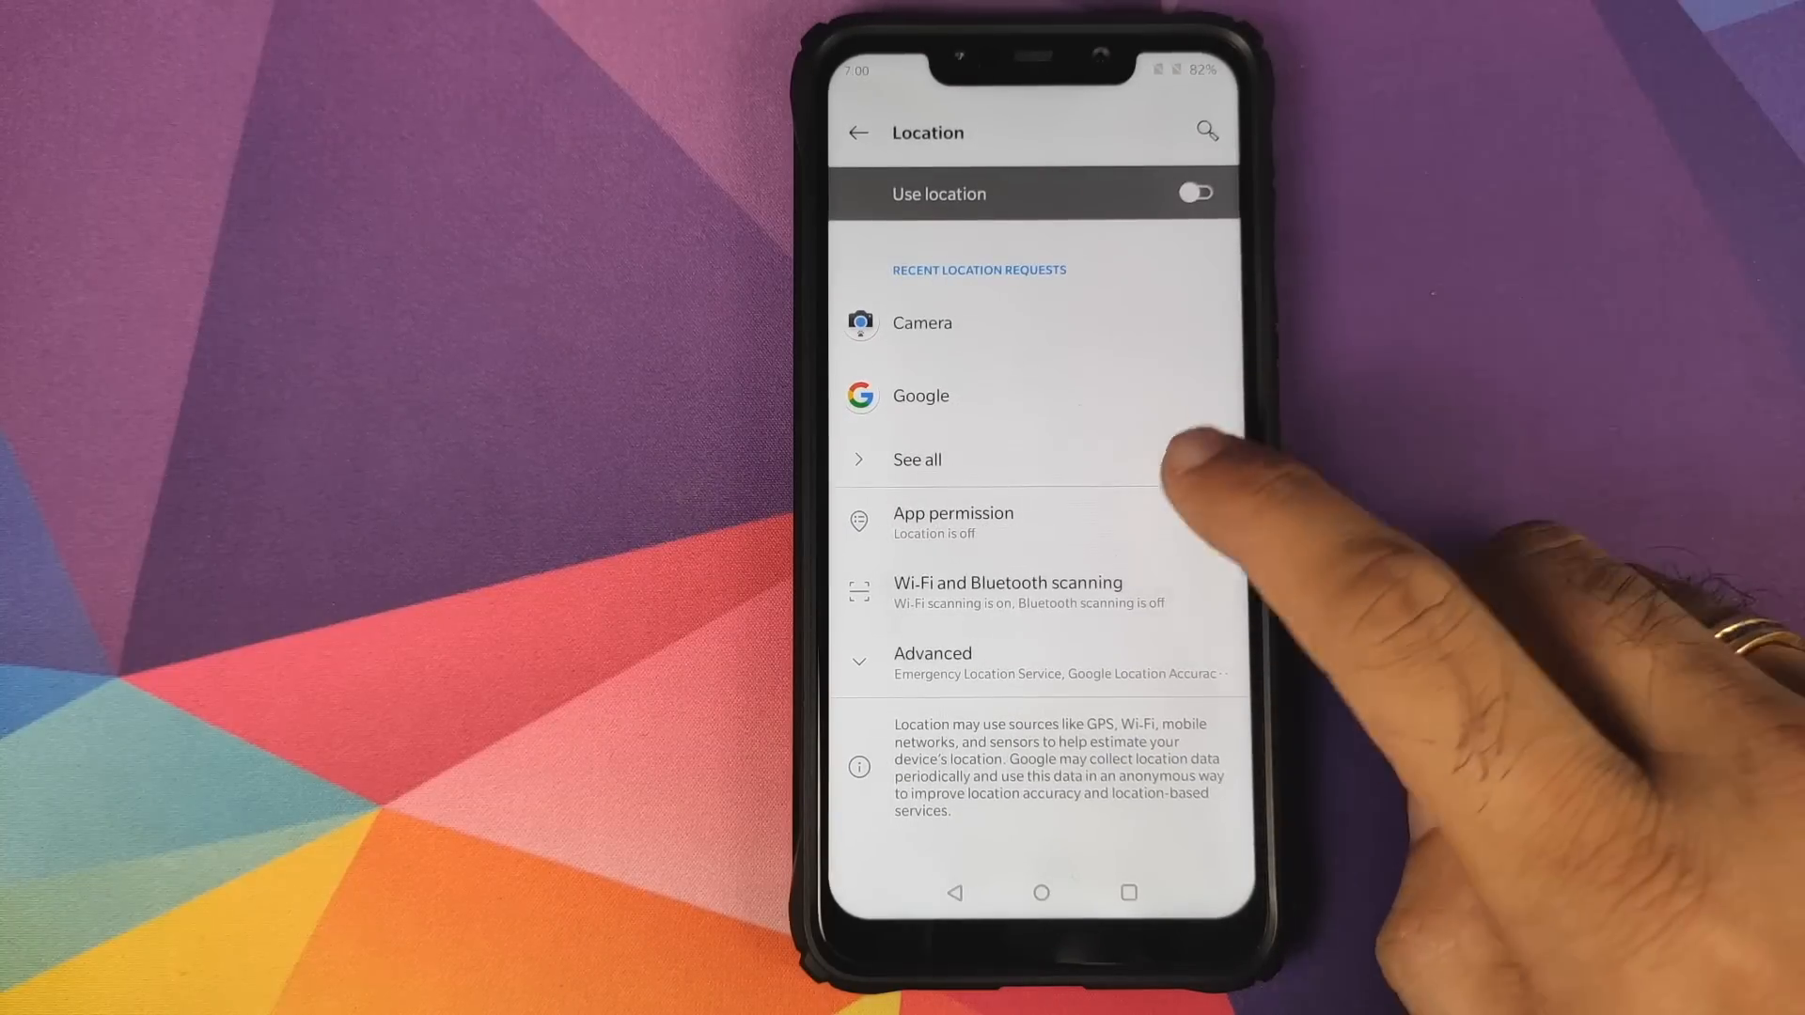
Exit the Location page back to Settings, showing Battery through About phone.
left_click(953, 522)
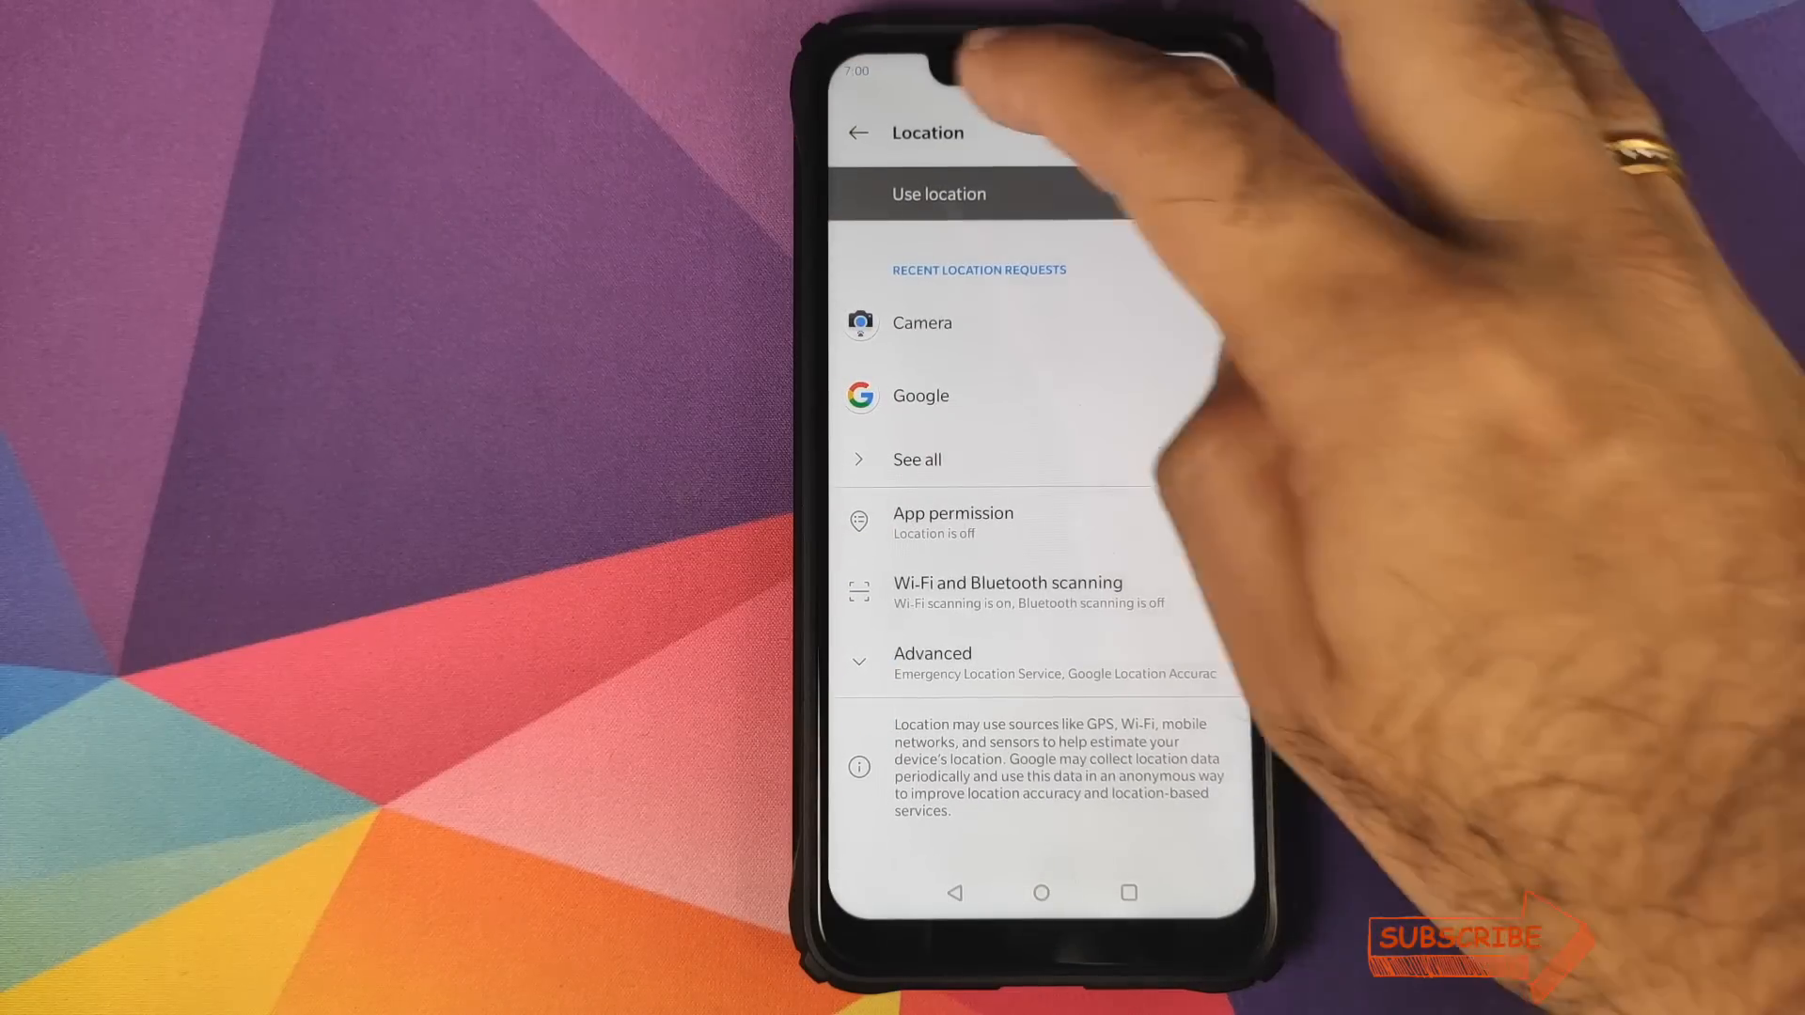
left_click(857, 132)
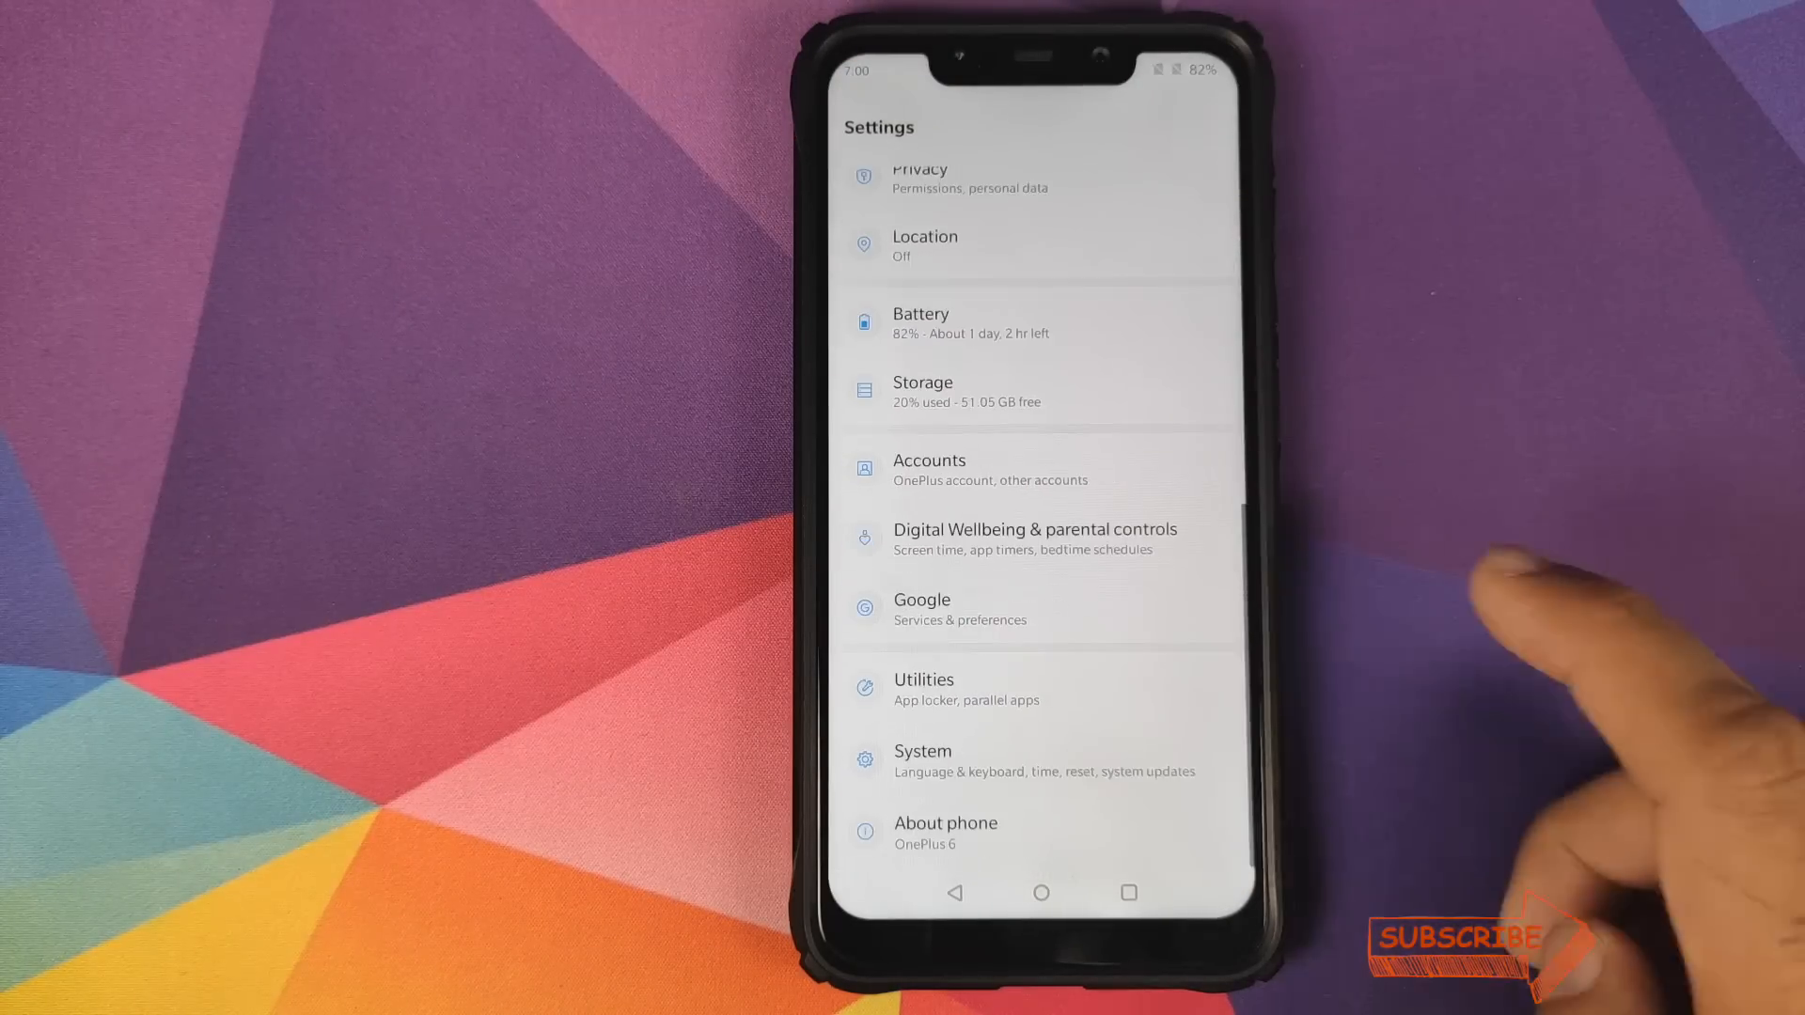
left_click(1032, 538)
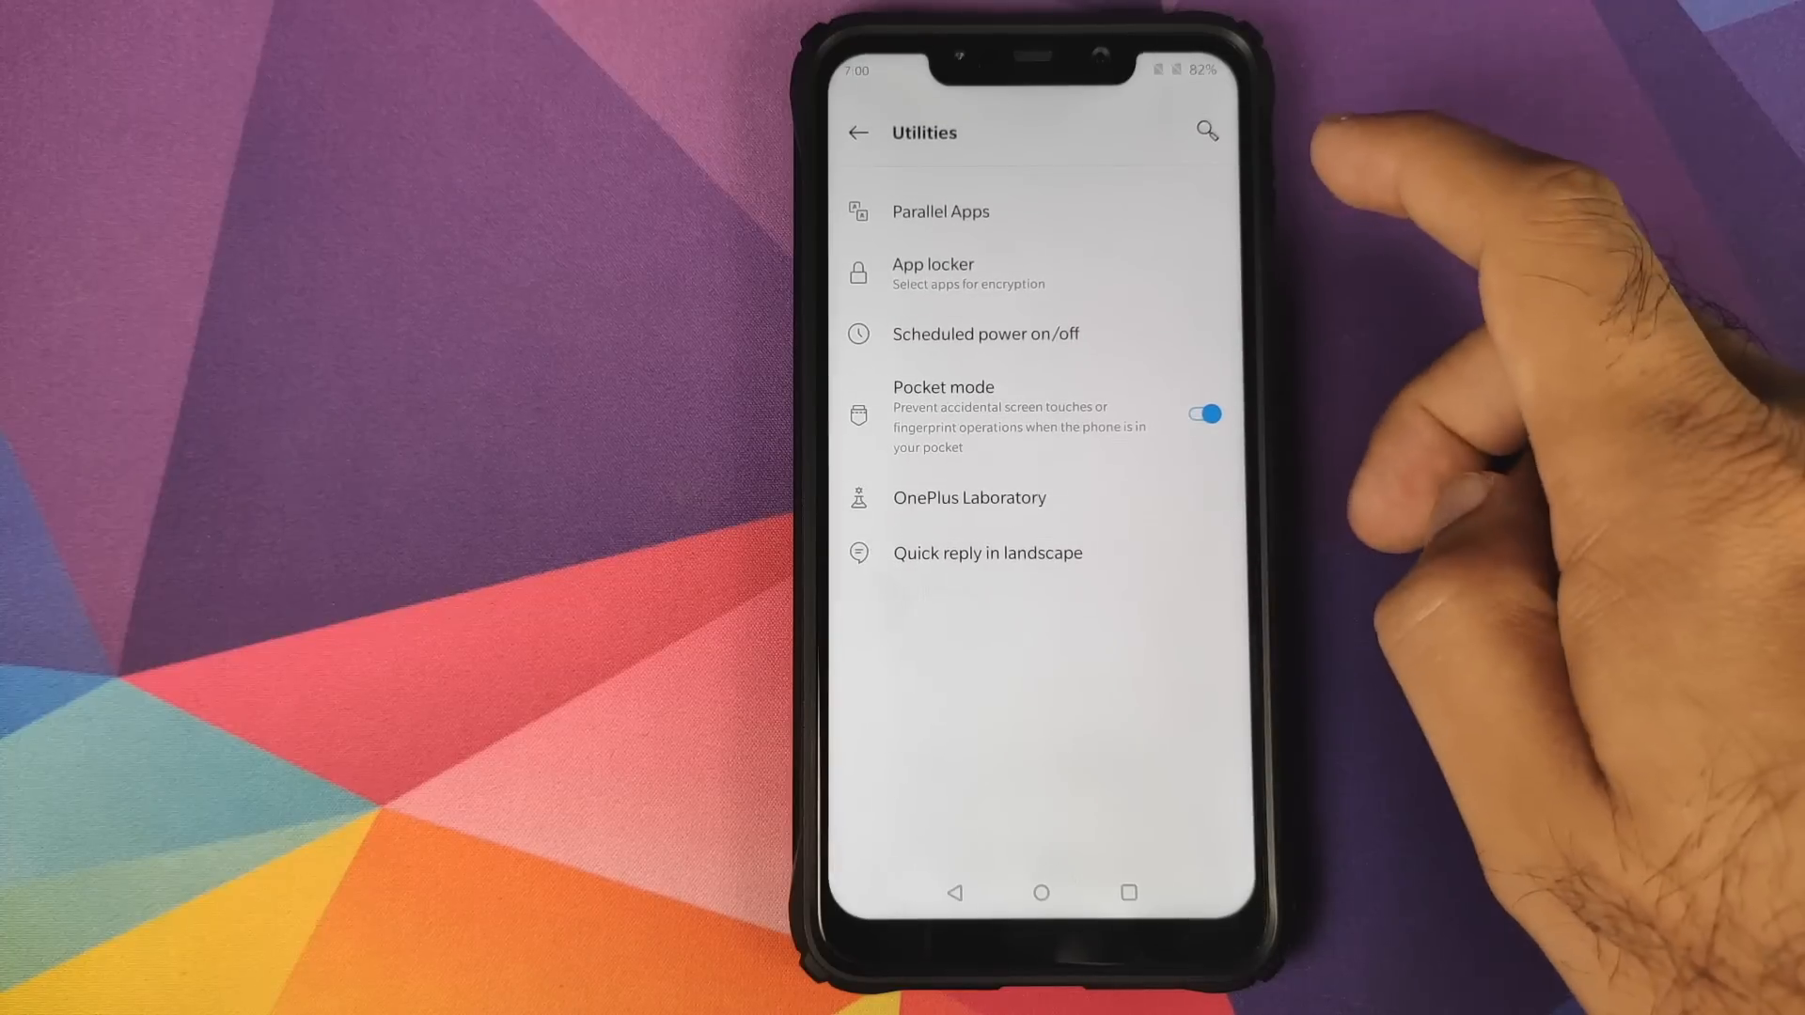
mouse_move(1243, 253)
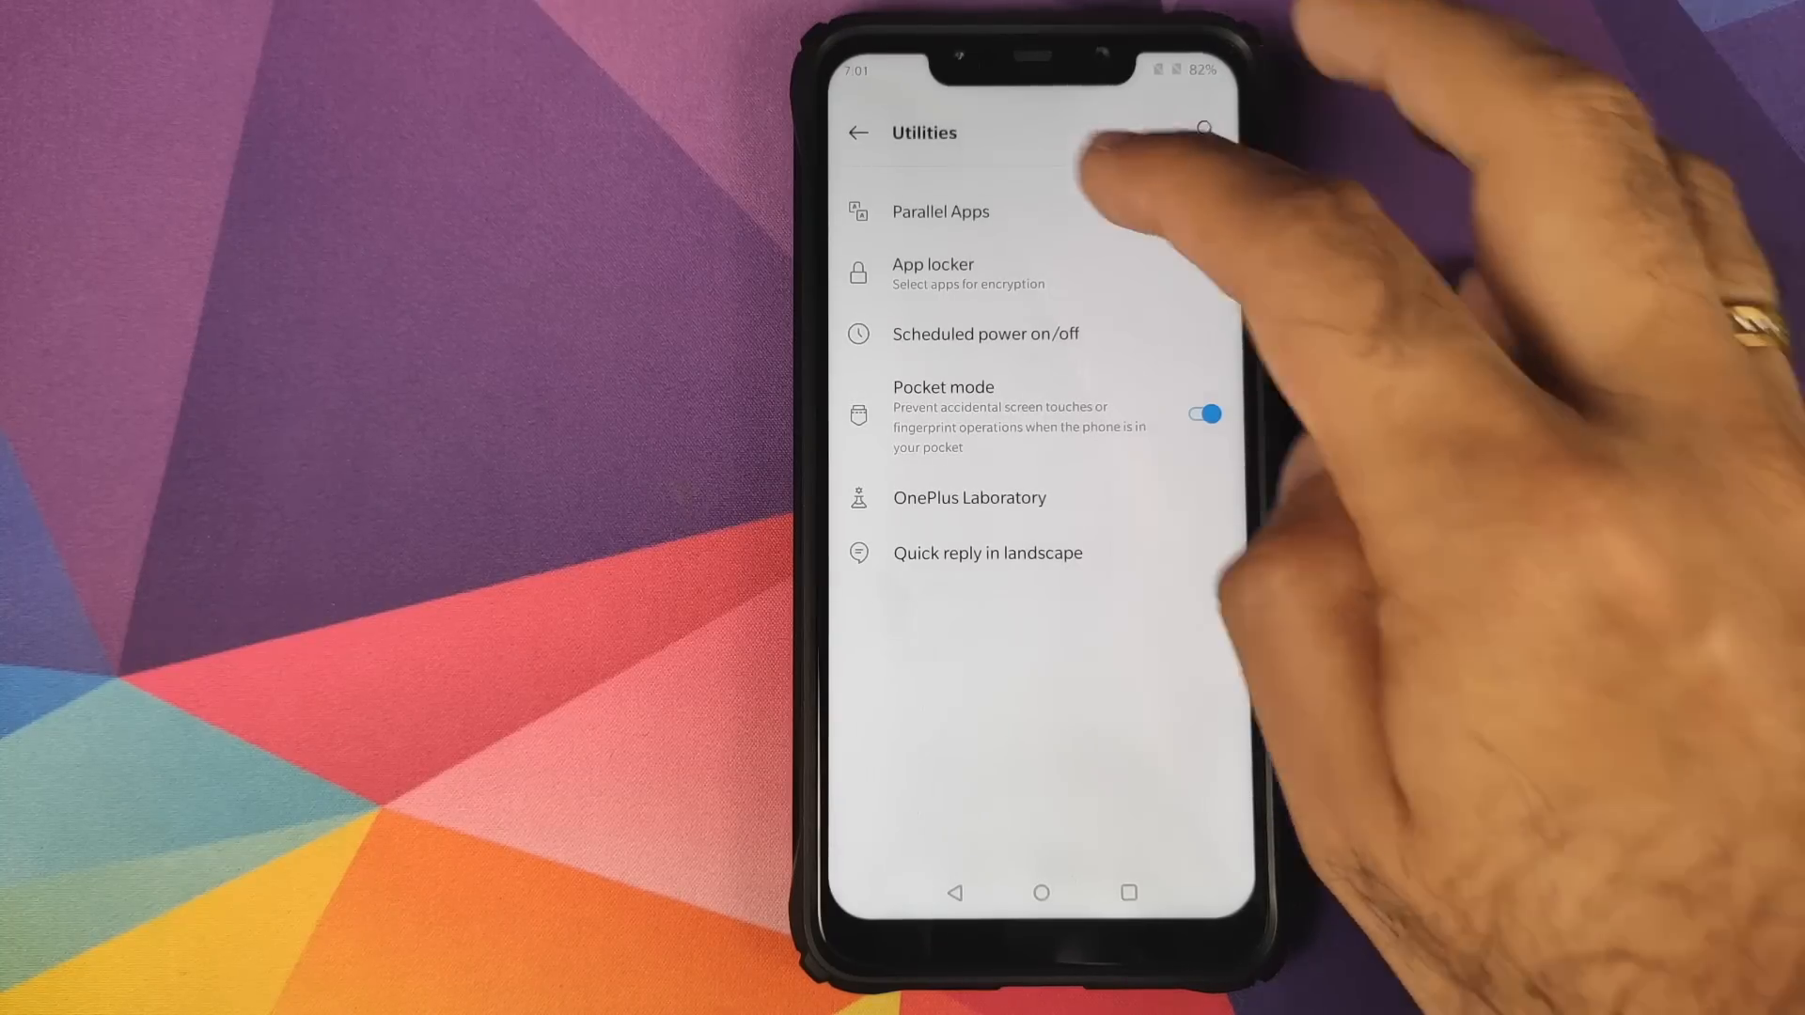
left_click(857, 133)
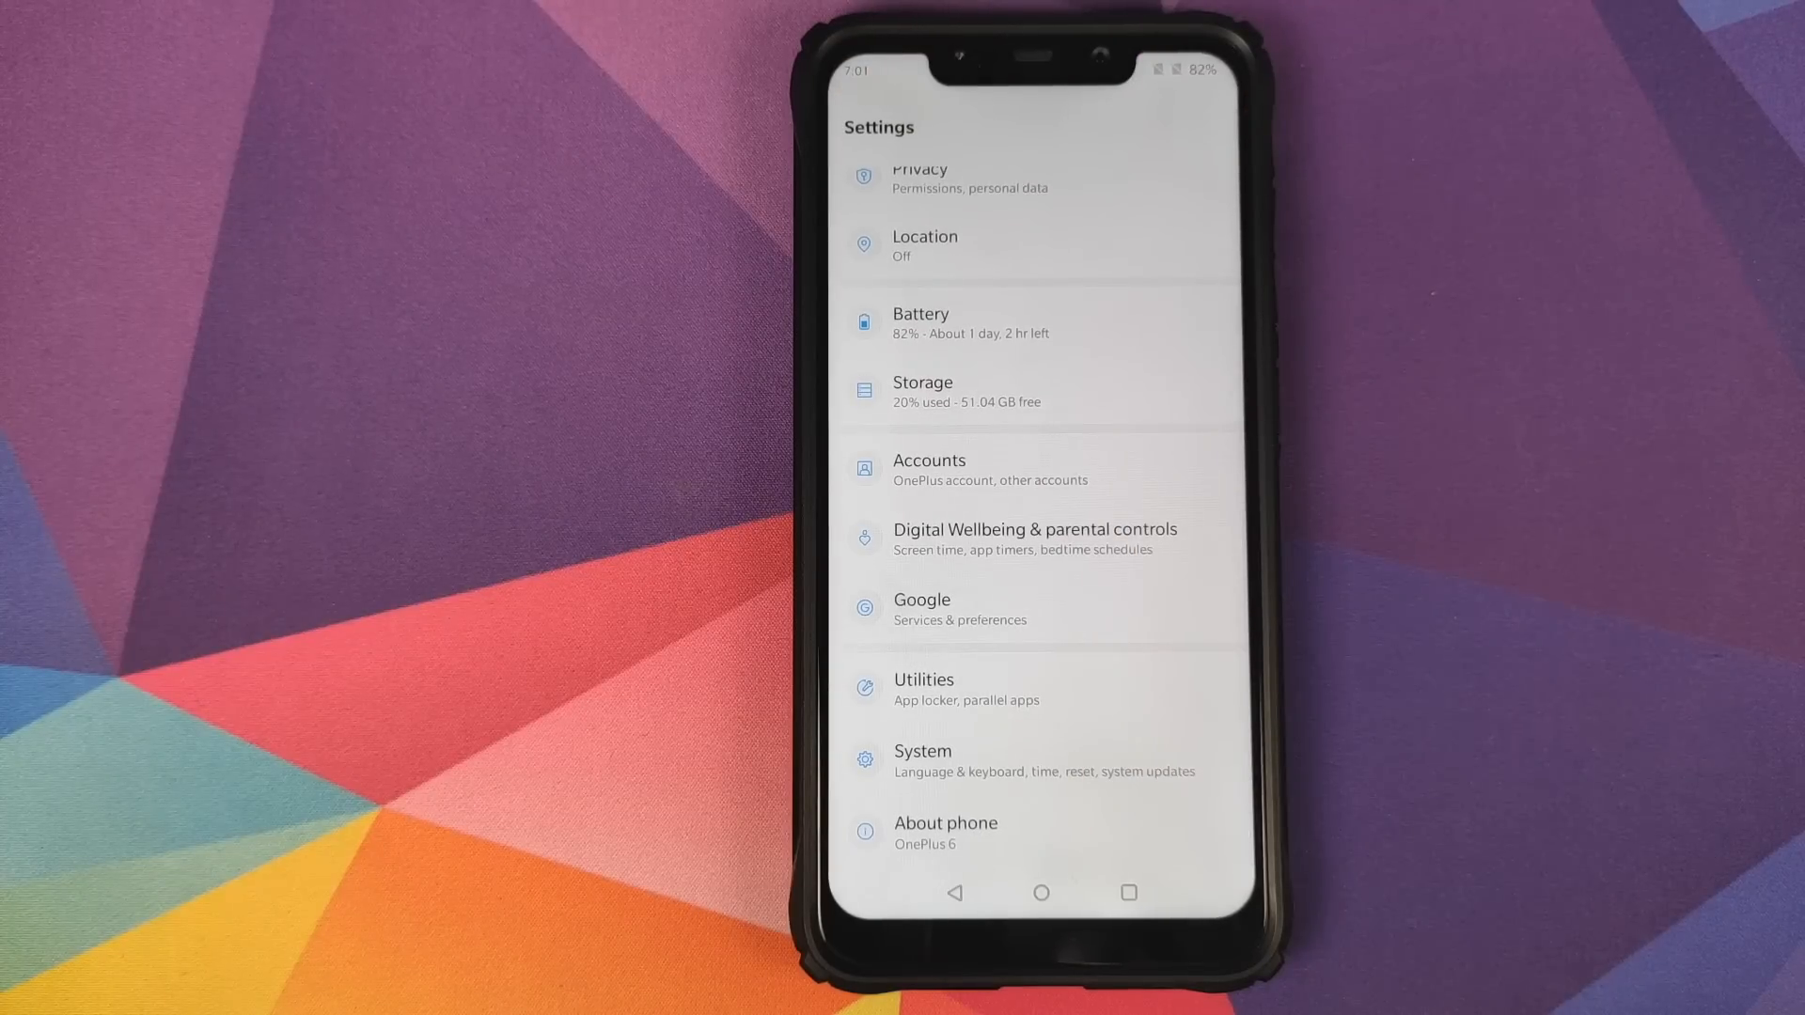
scroll("down", 3)
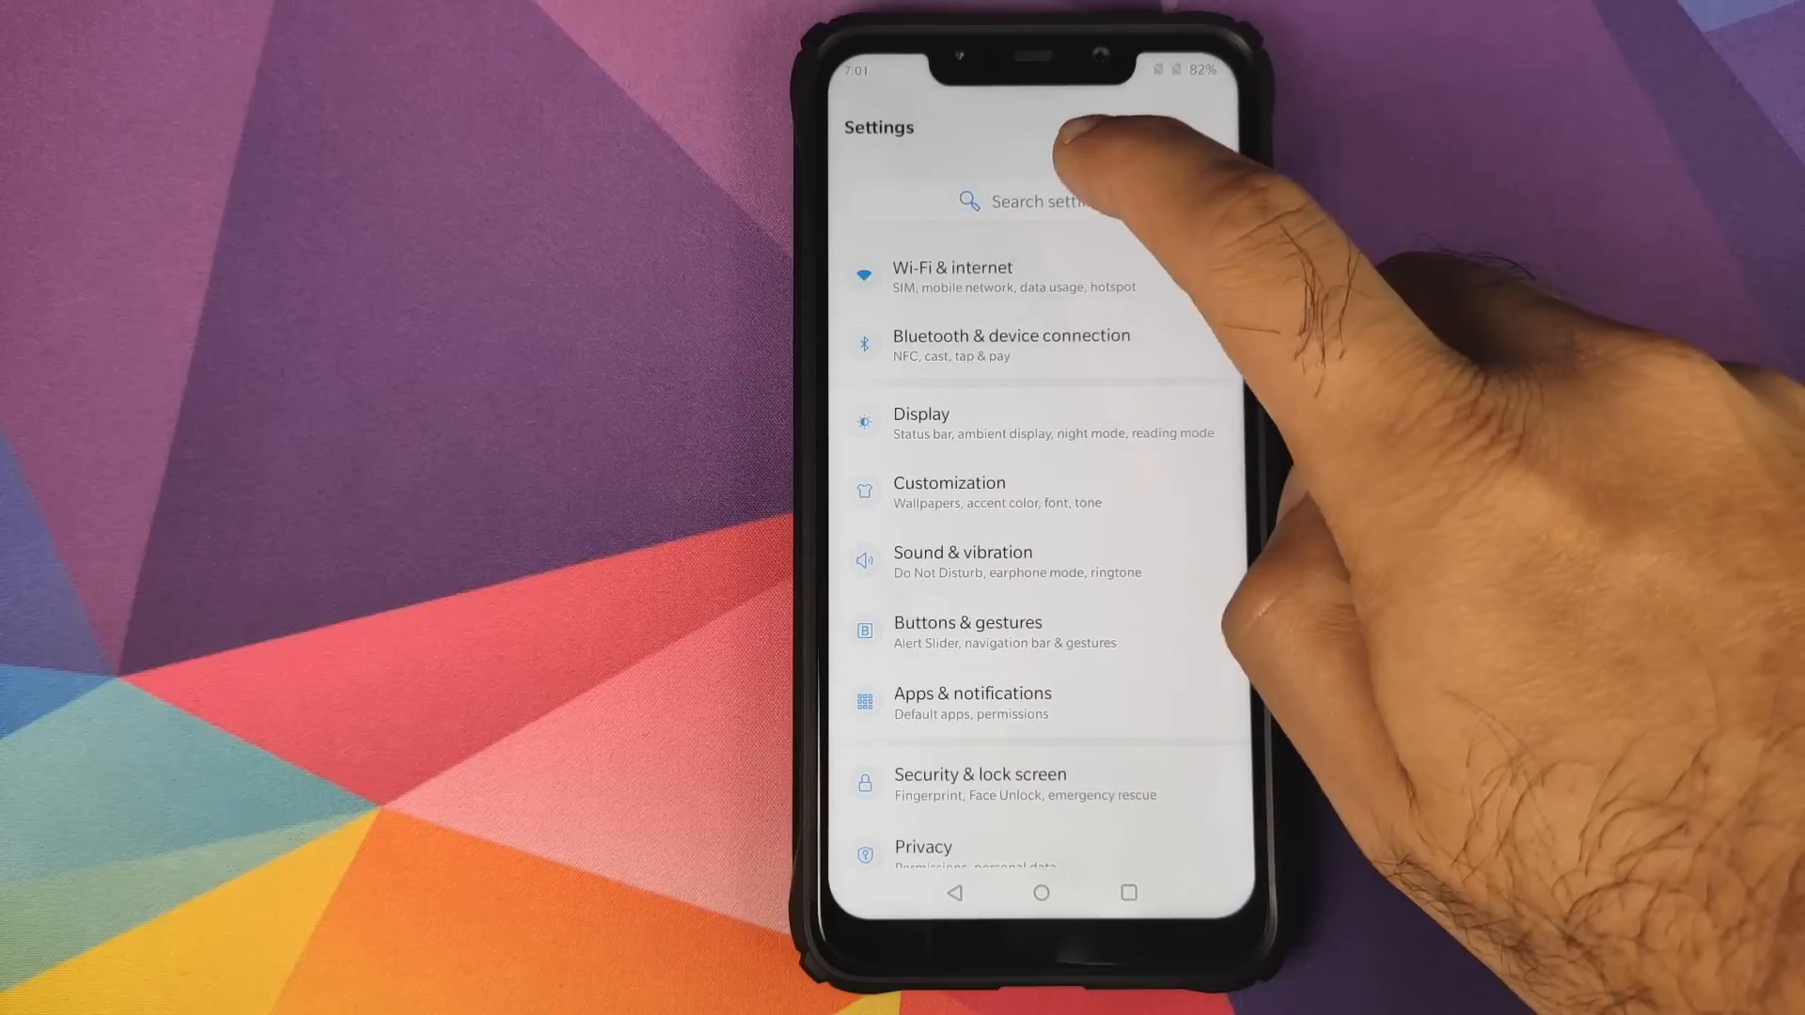
Search 'disp', set Display cutout to Hide in Developer options, and return to Settings.
left_click(1030, 201)
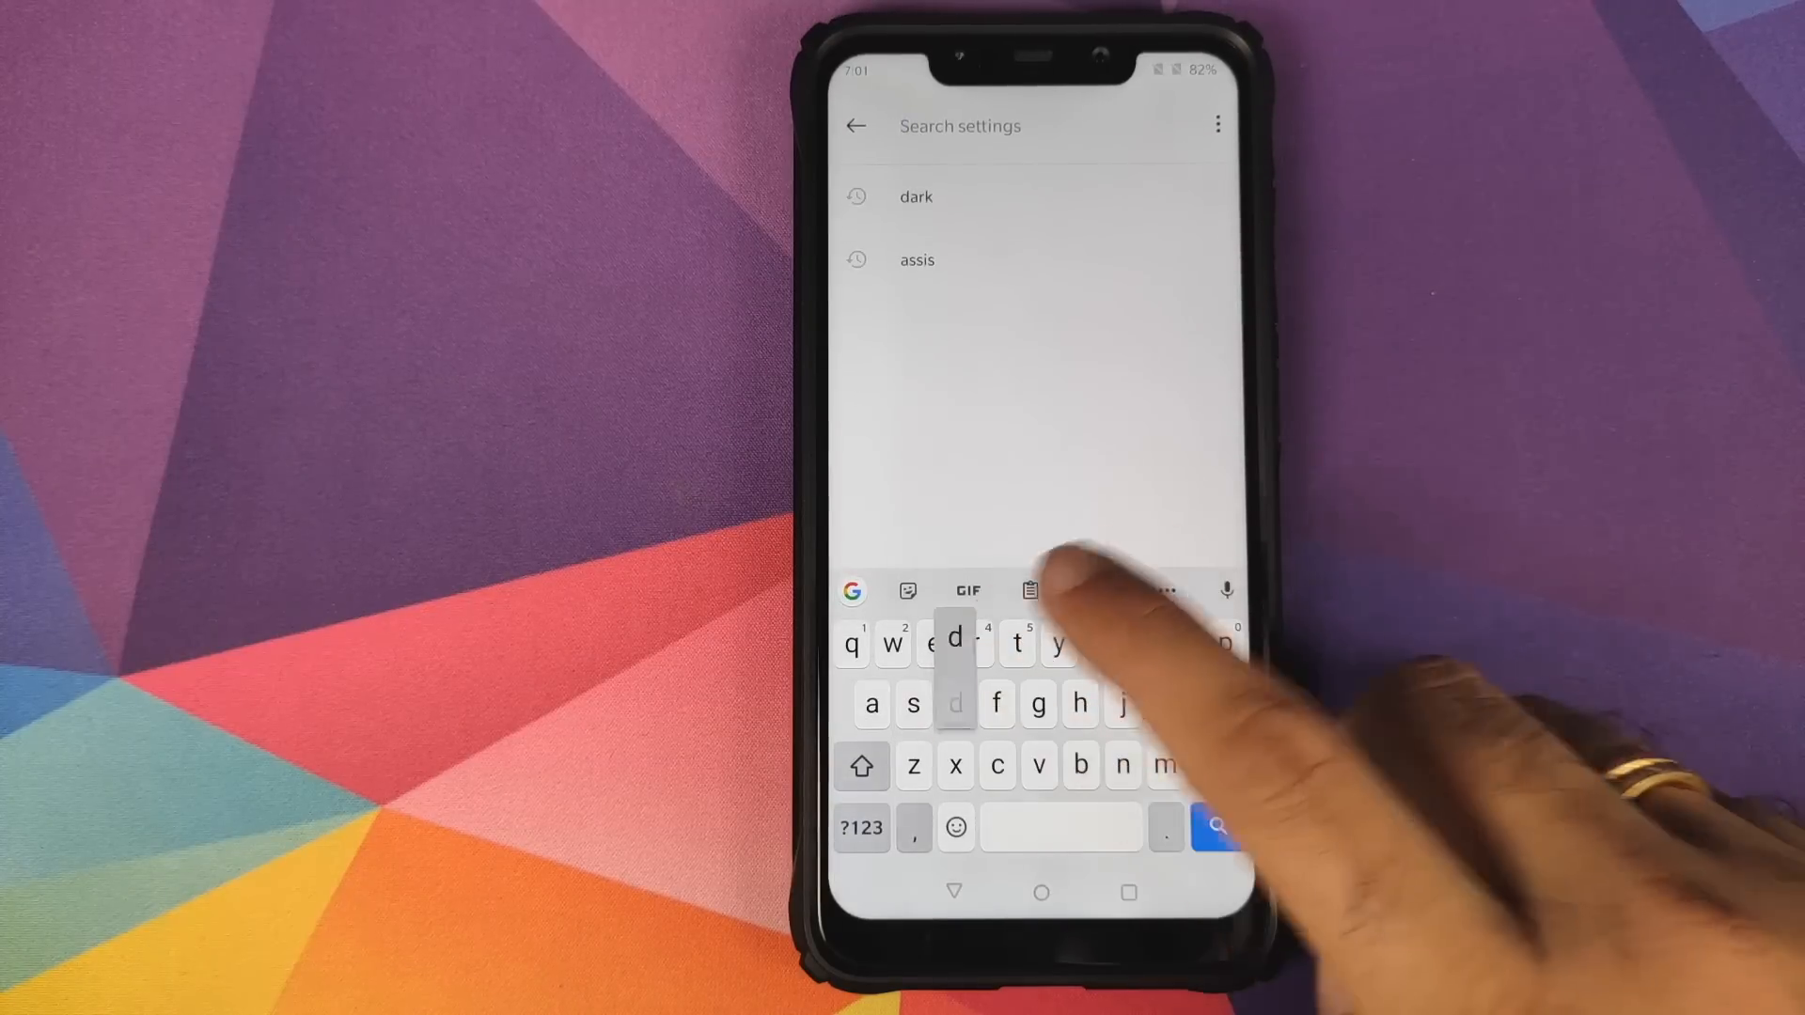
type("disp")
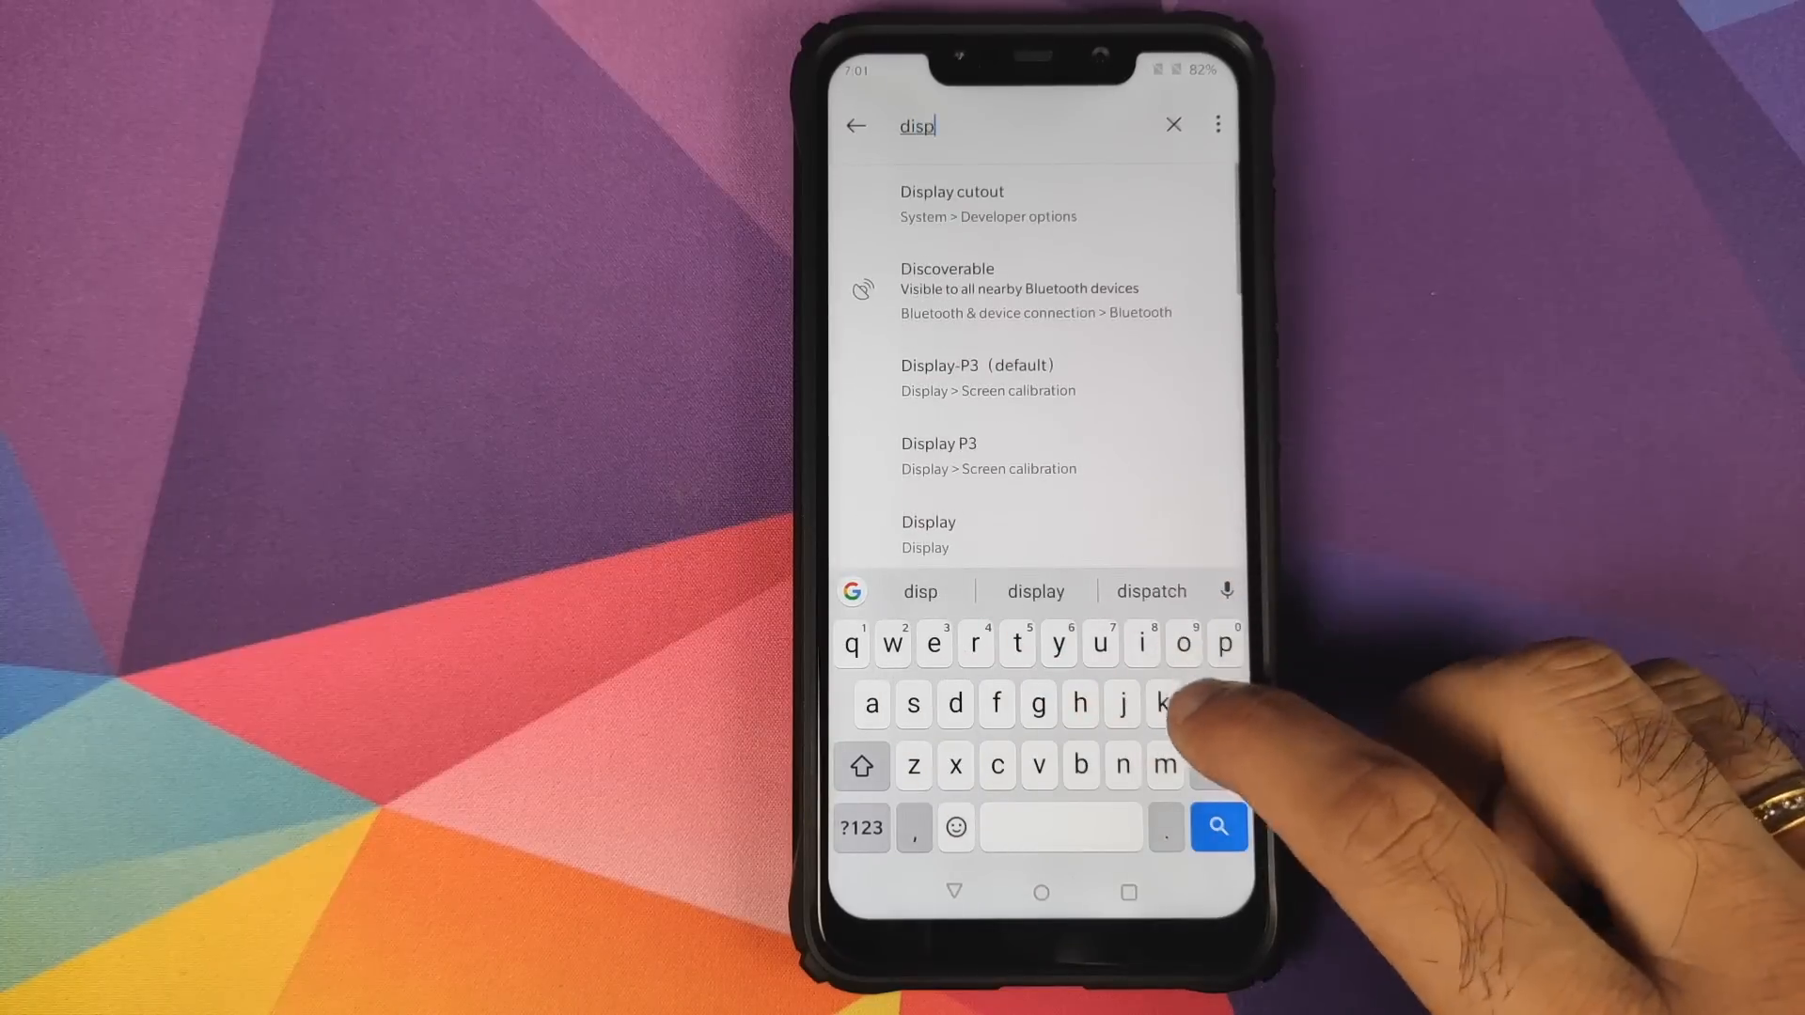
left_click(952, 204)
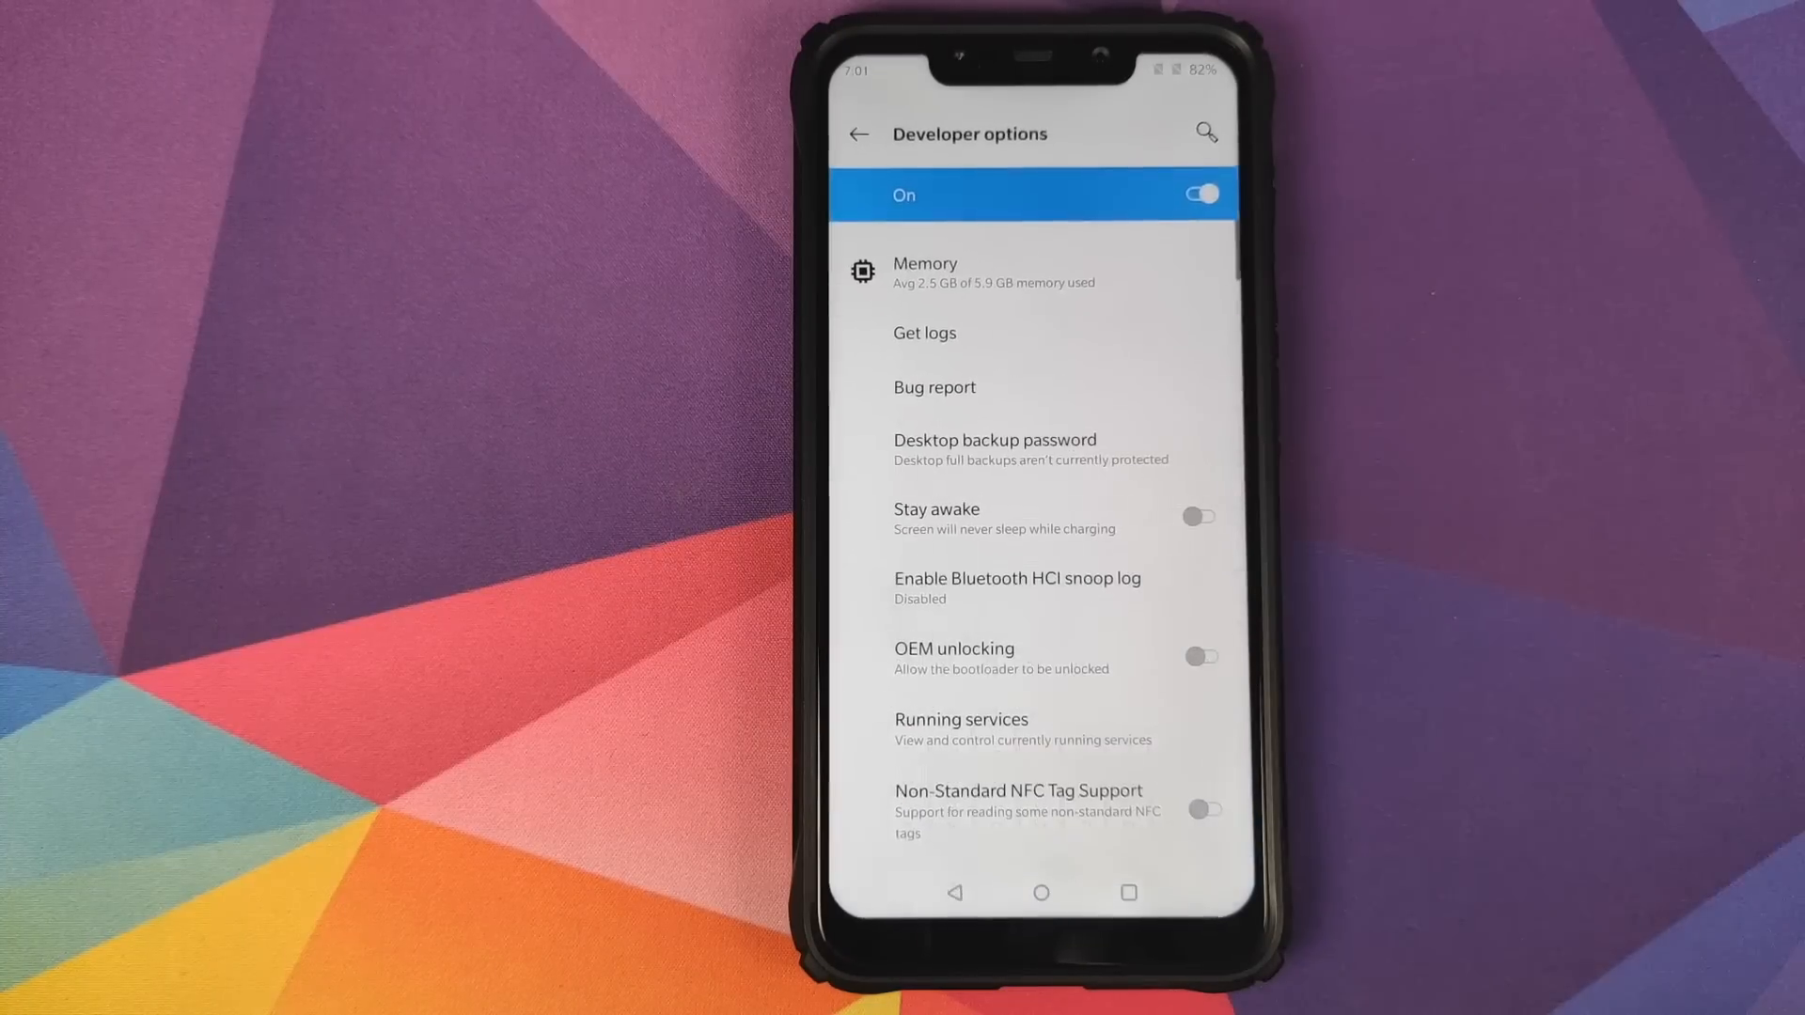
scroll("down", 3)
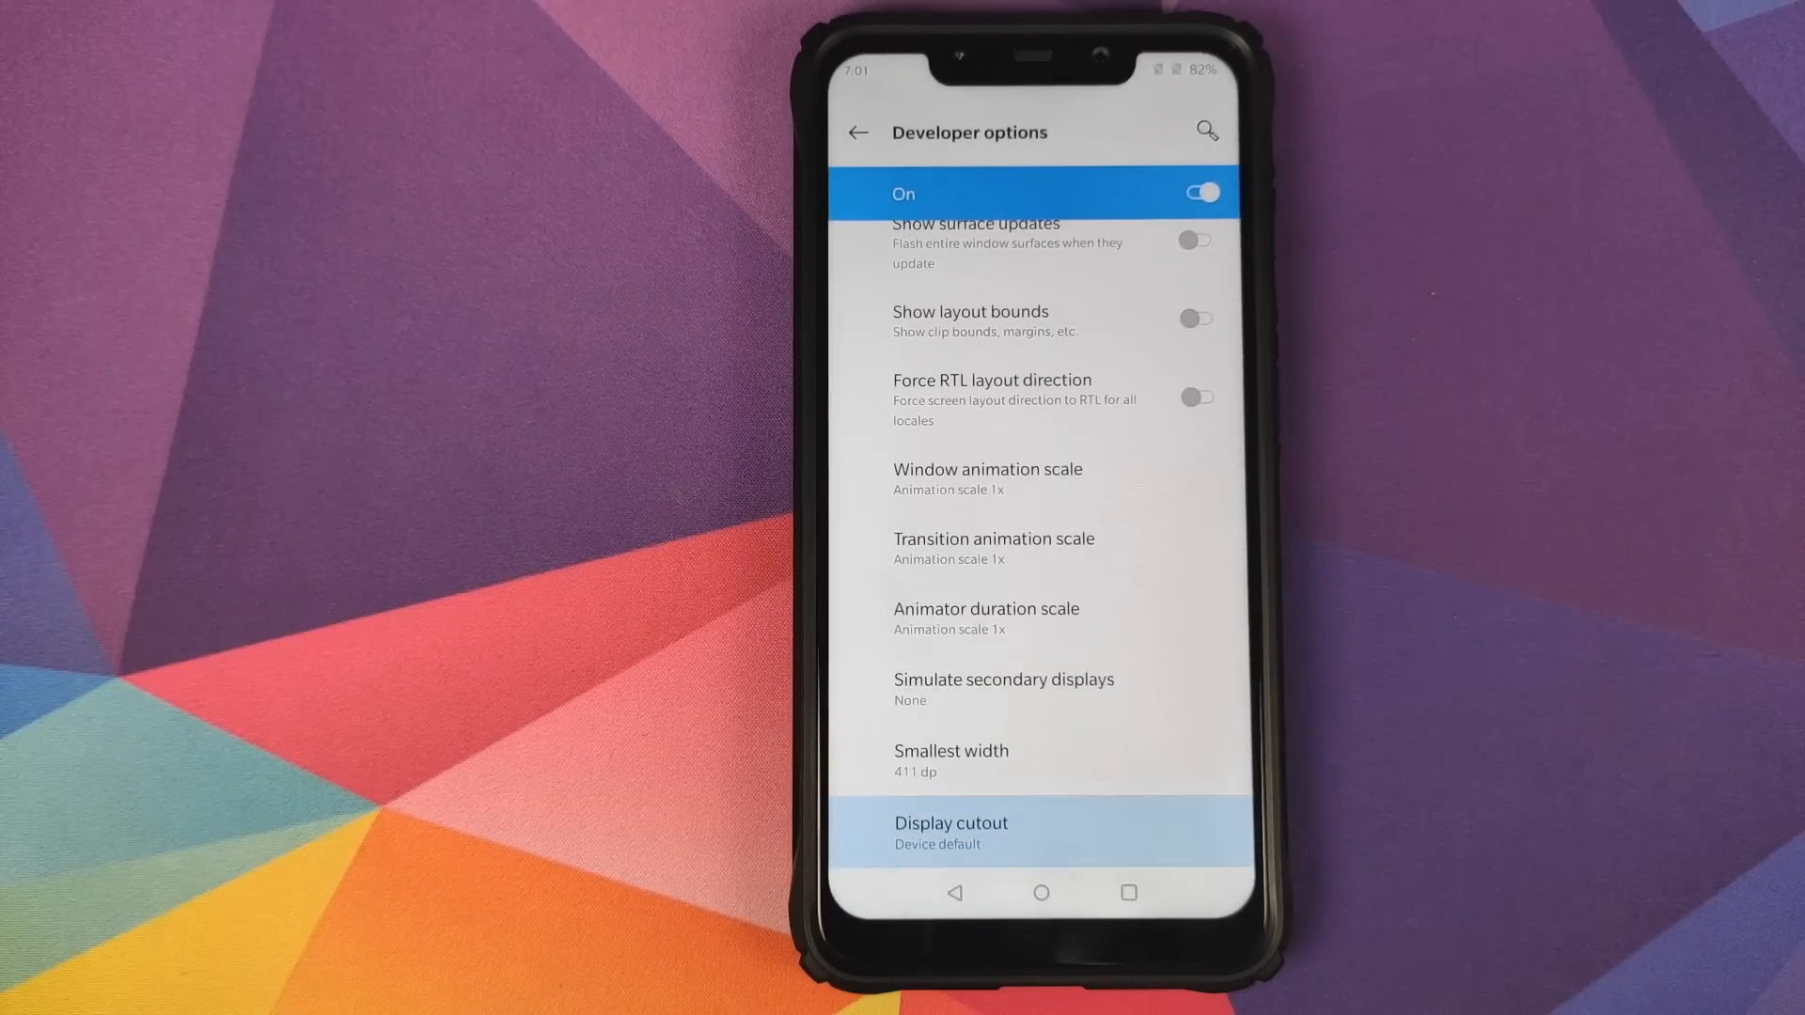
left_click(950, 831)
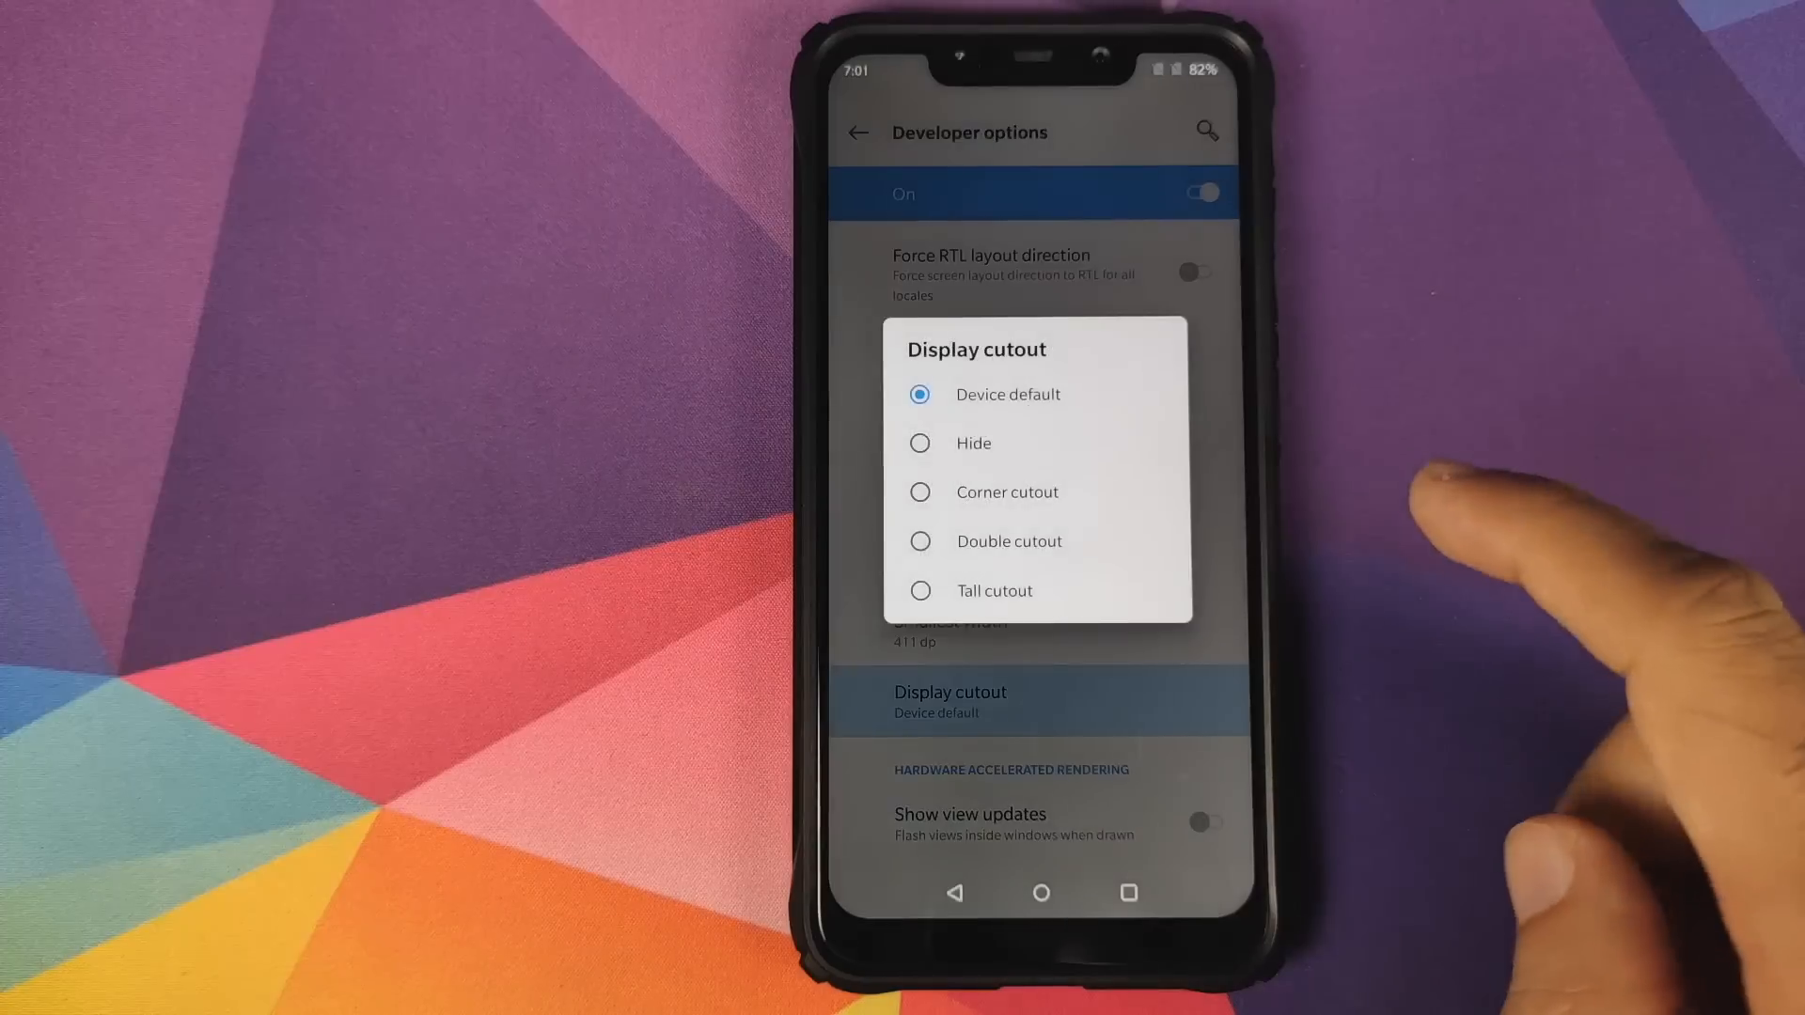
left_click(973, 443)
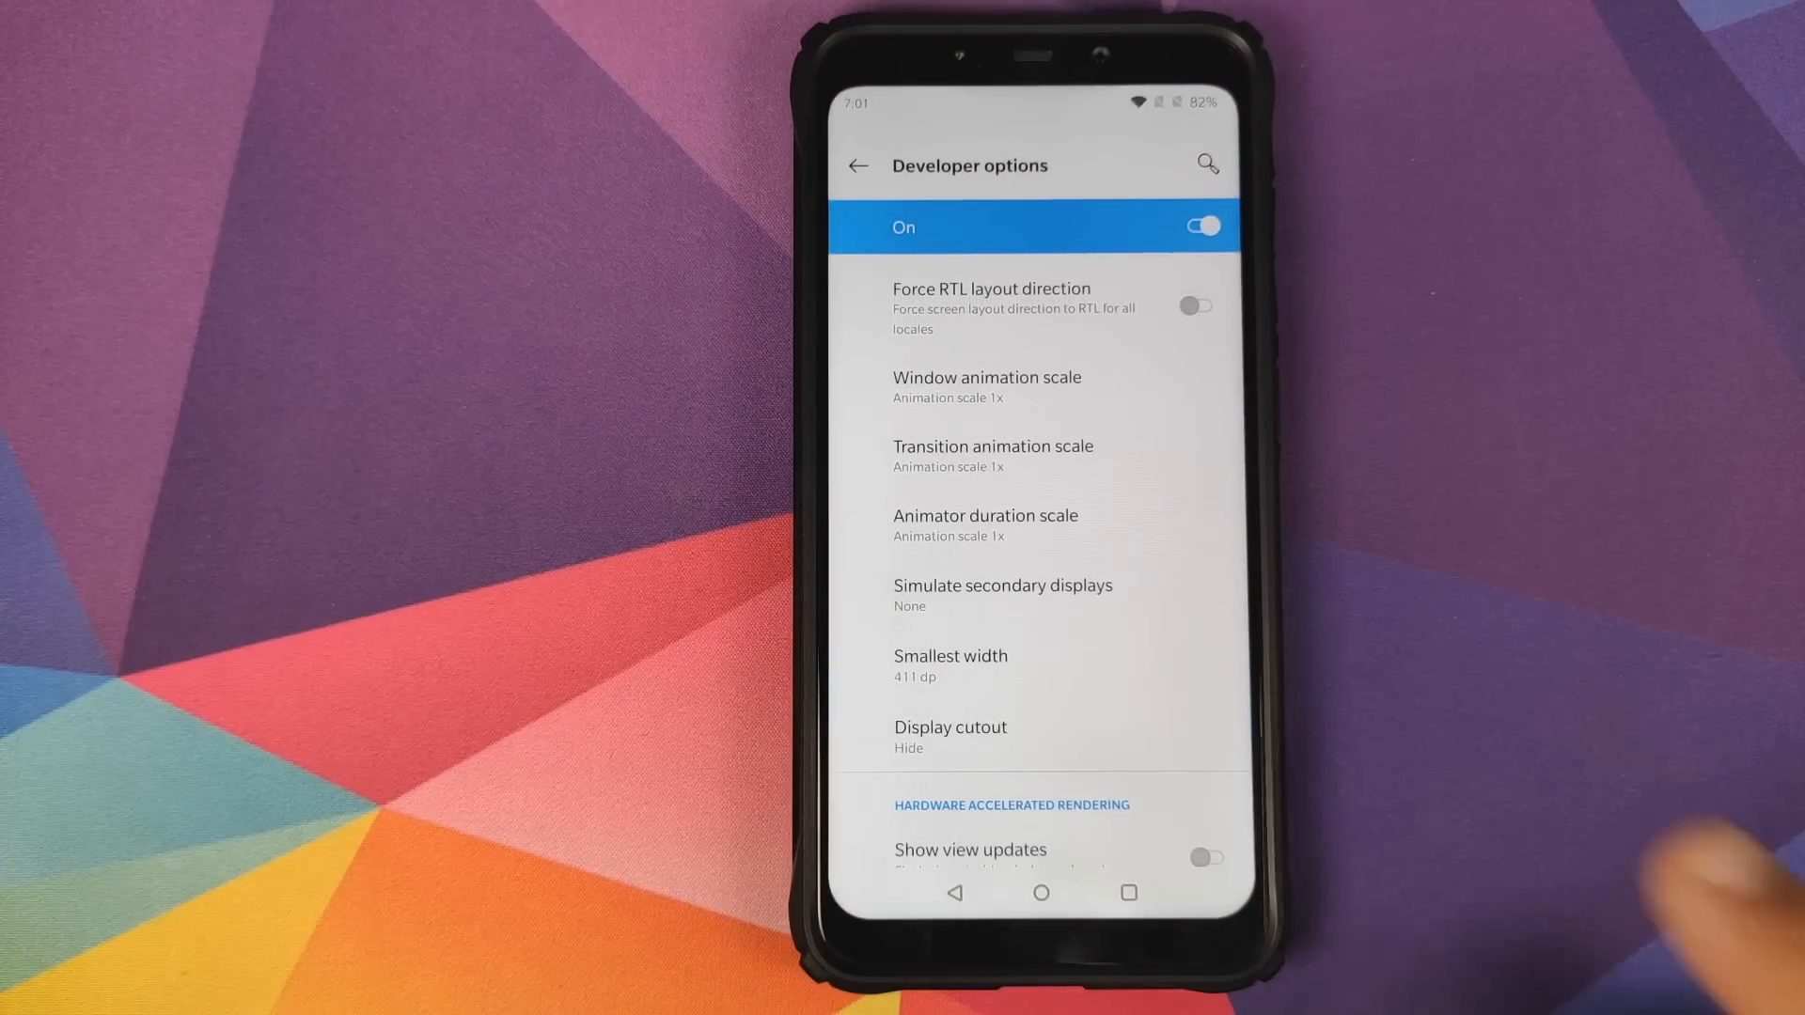
left_click(857, 164)
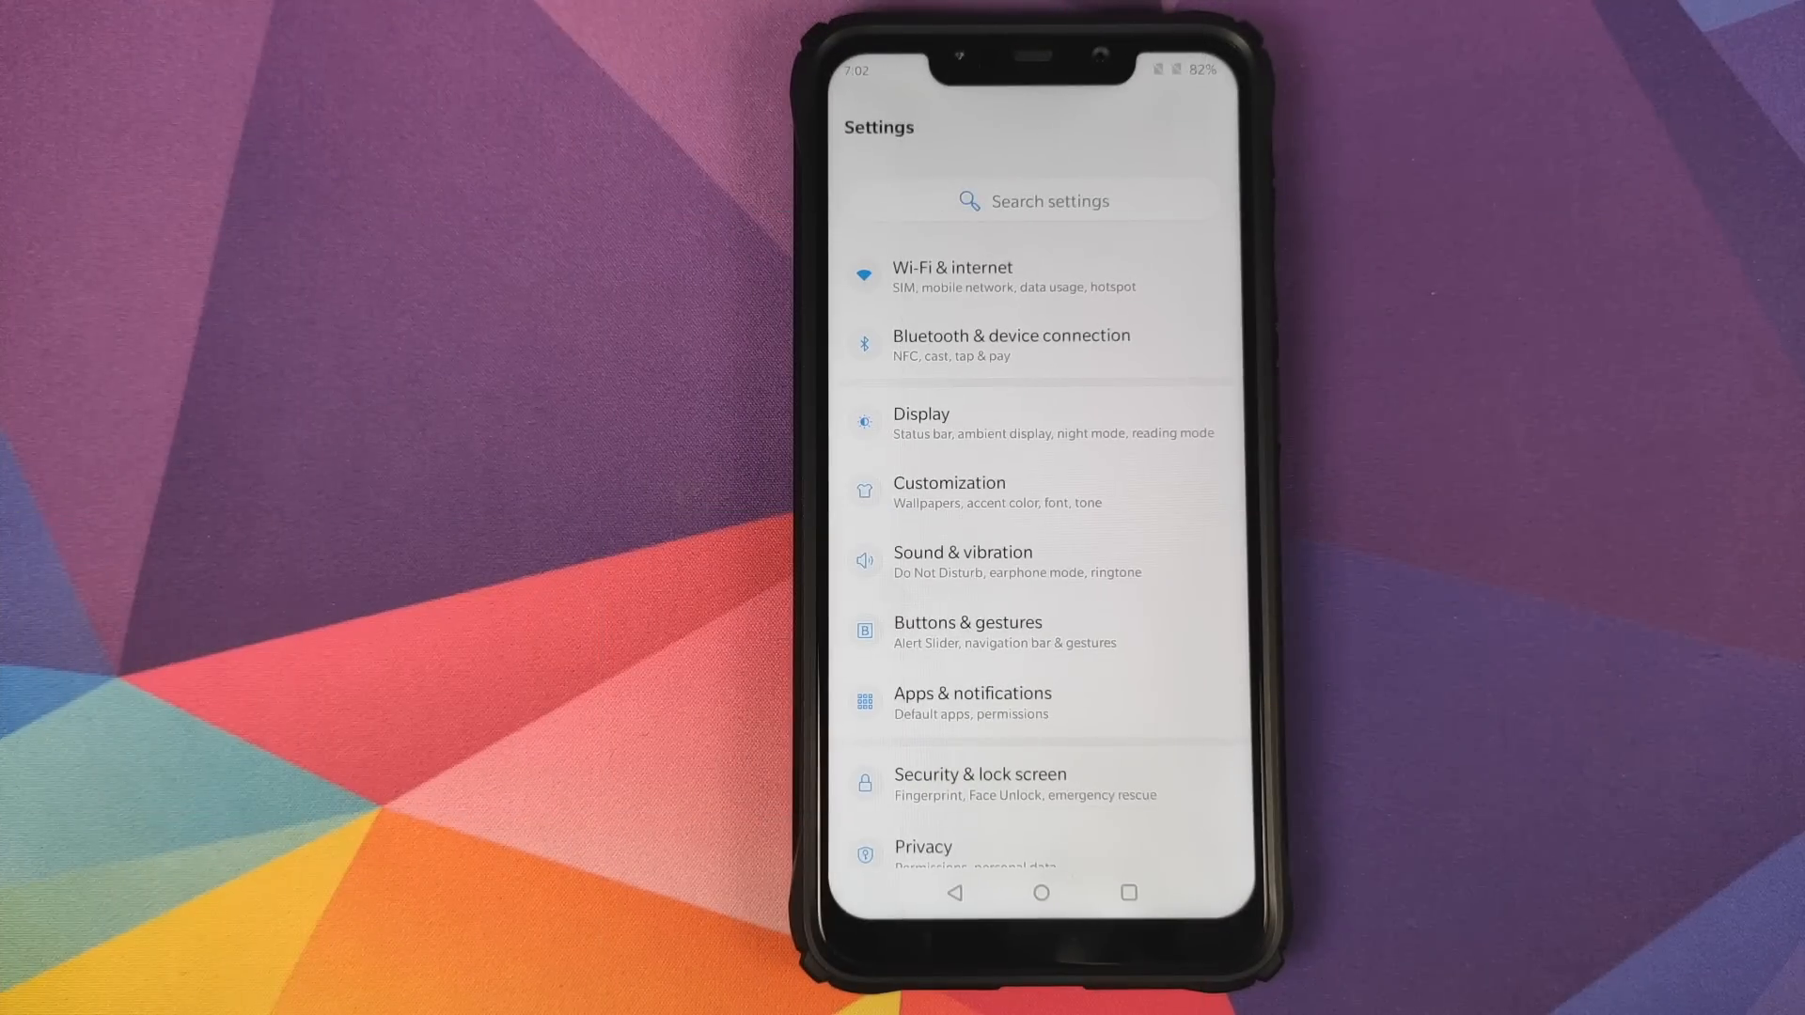
Search 'dar', toggle Override force-dark on then off, and launch Game Space.
left_click(1035, 201)
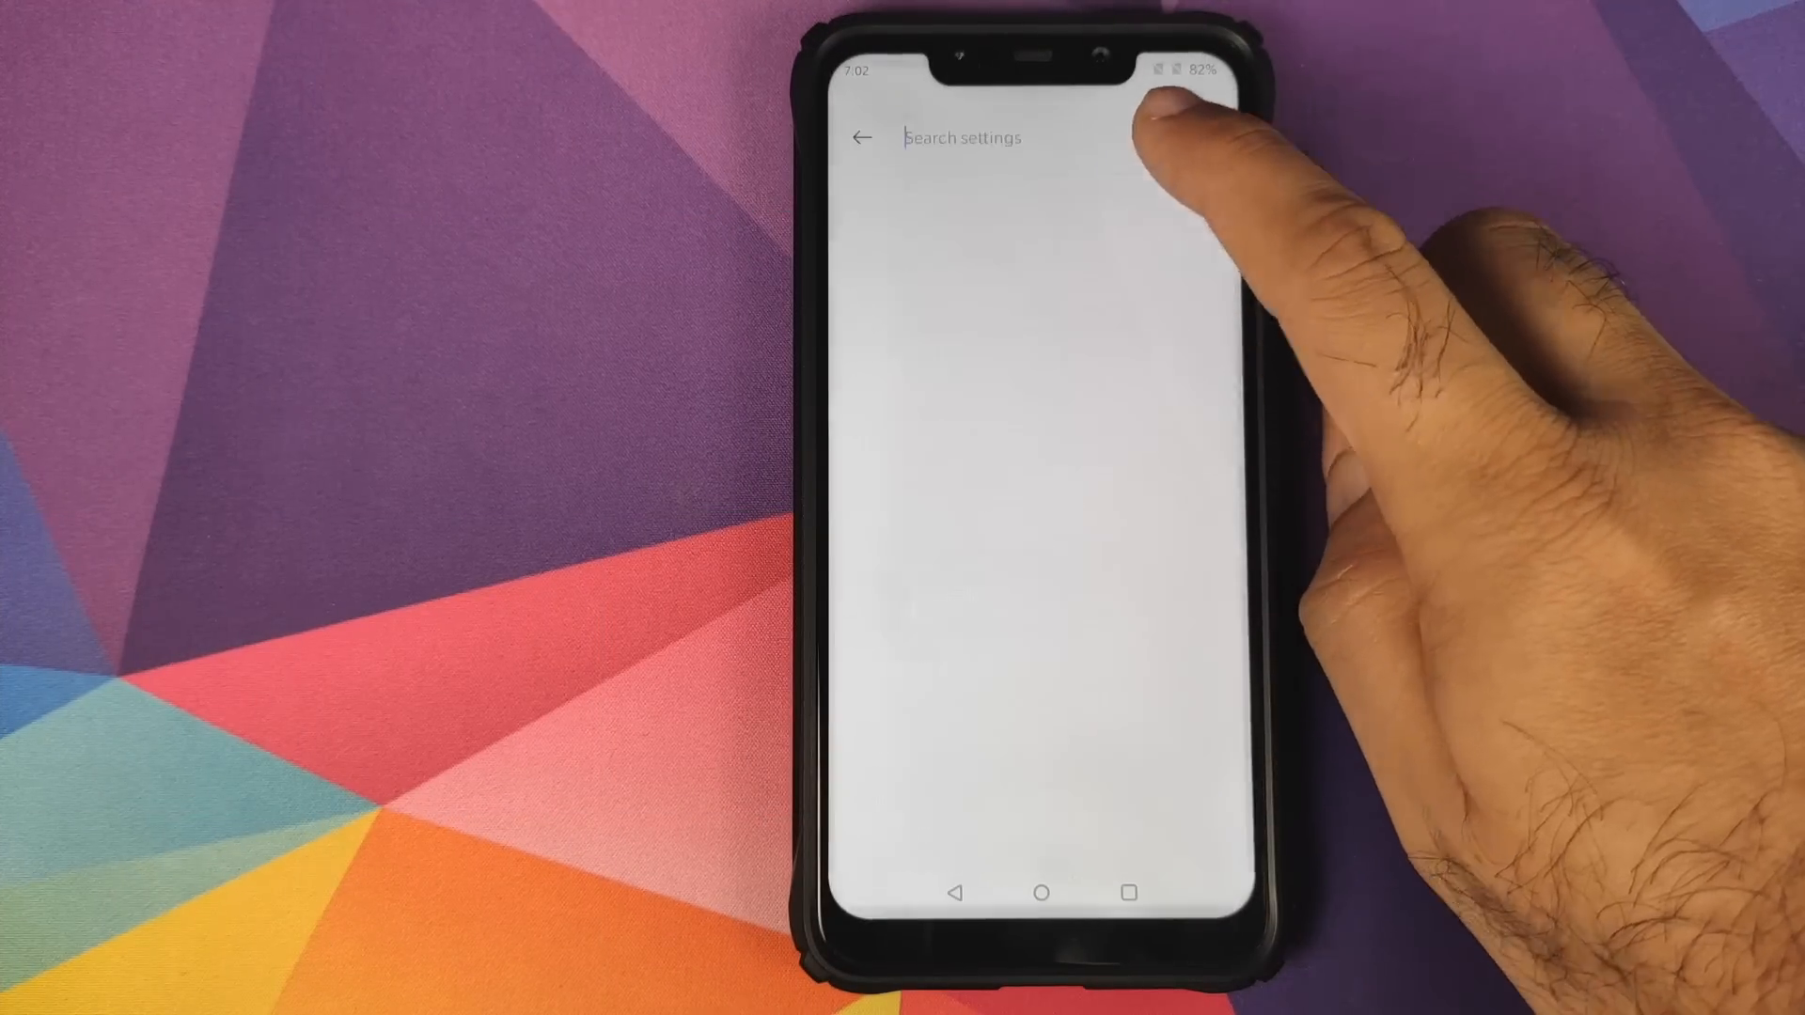
type("dar")
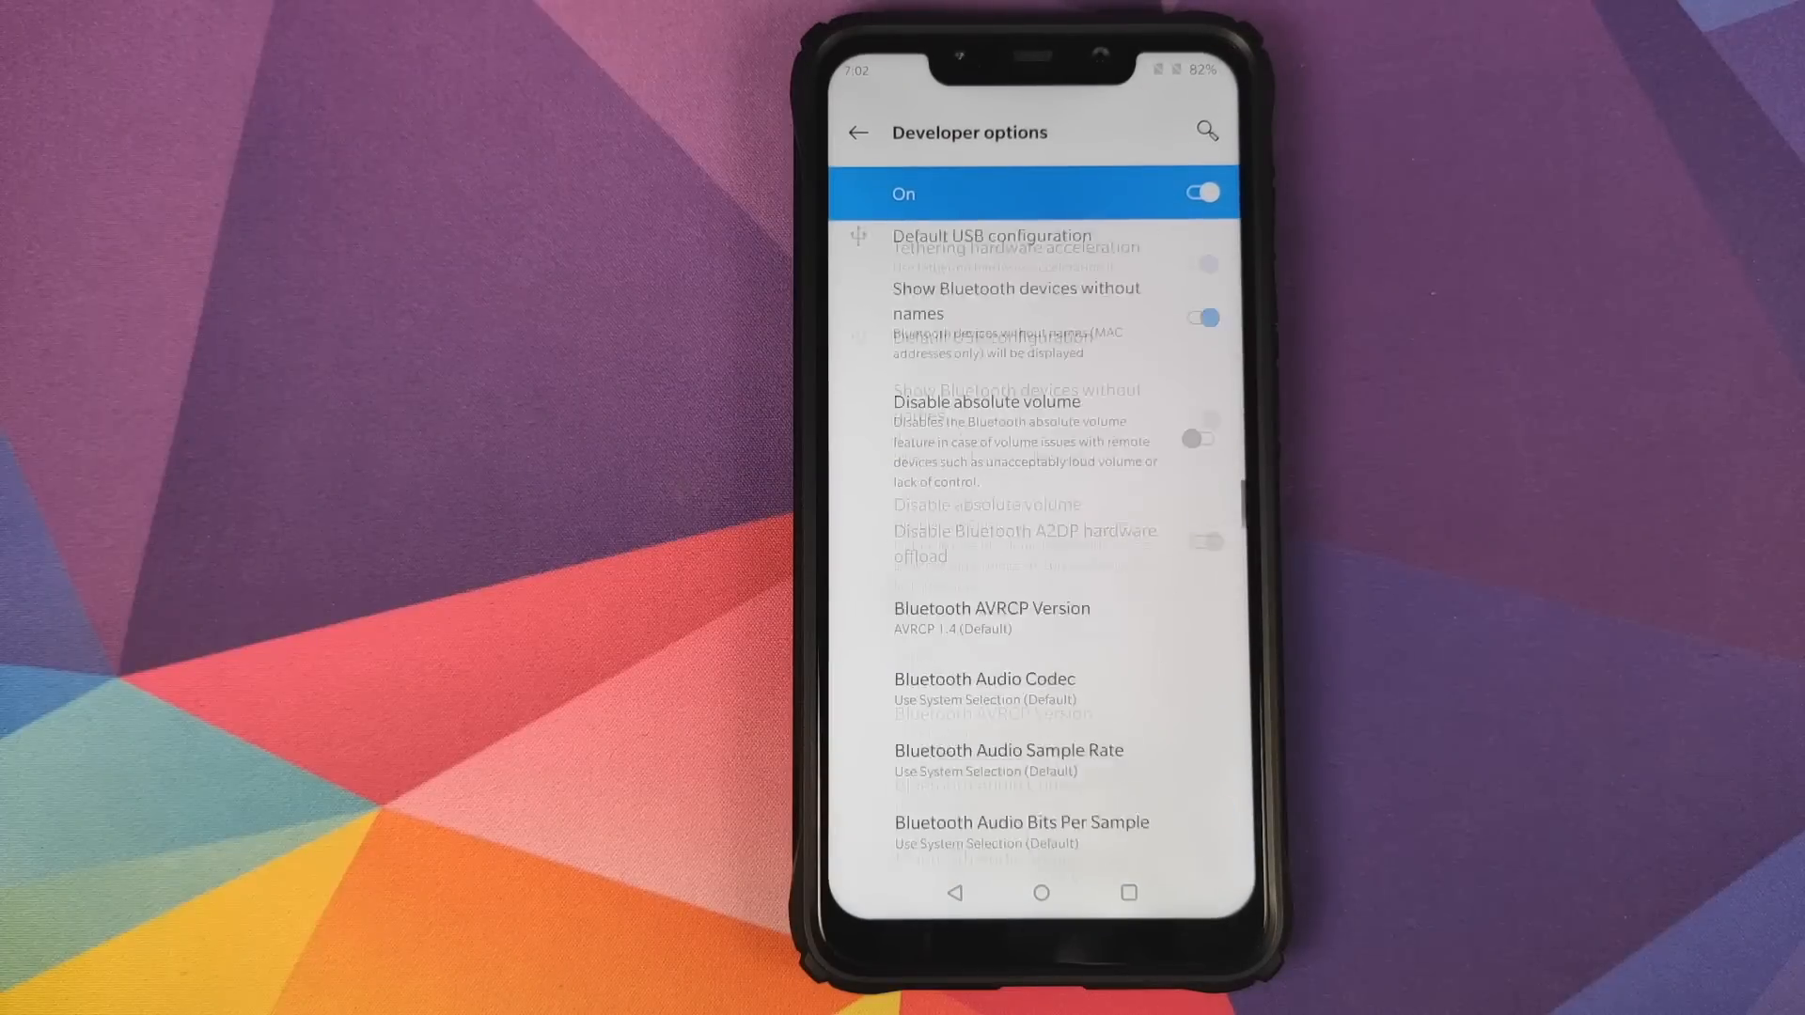
scroll("down", 3)
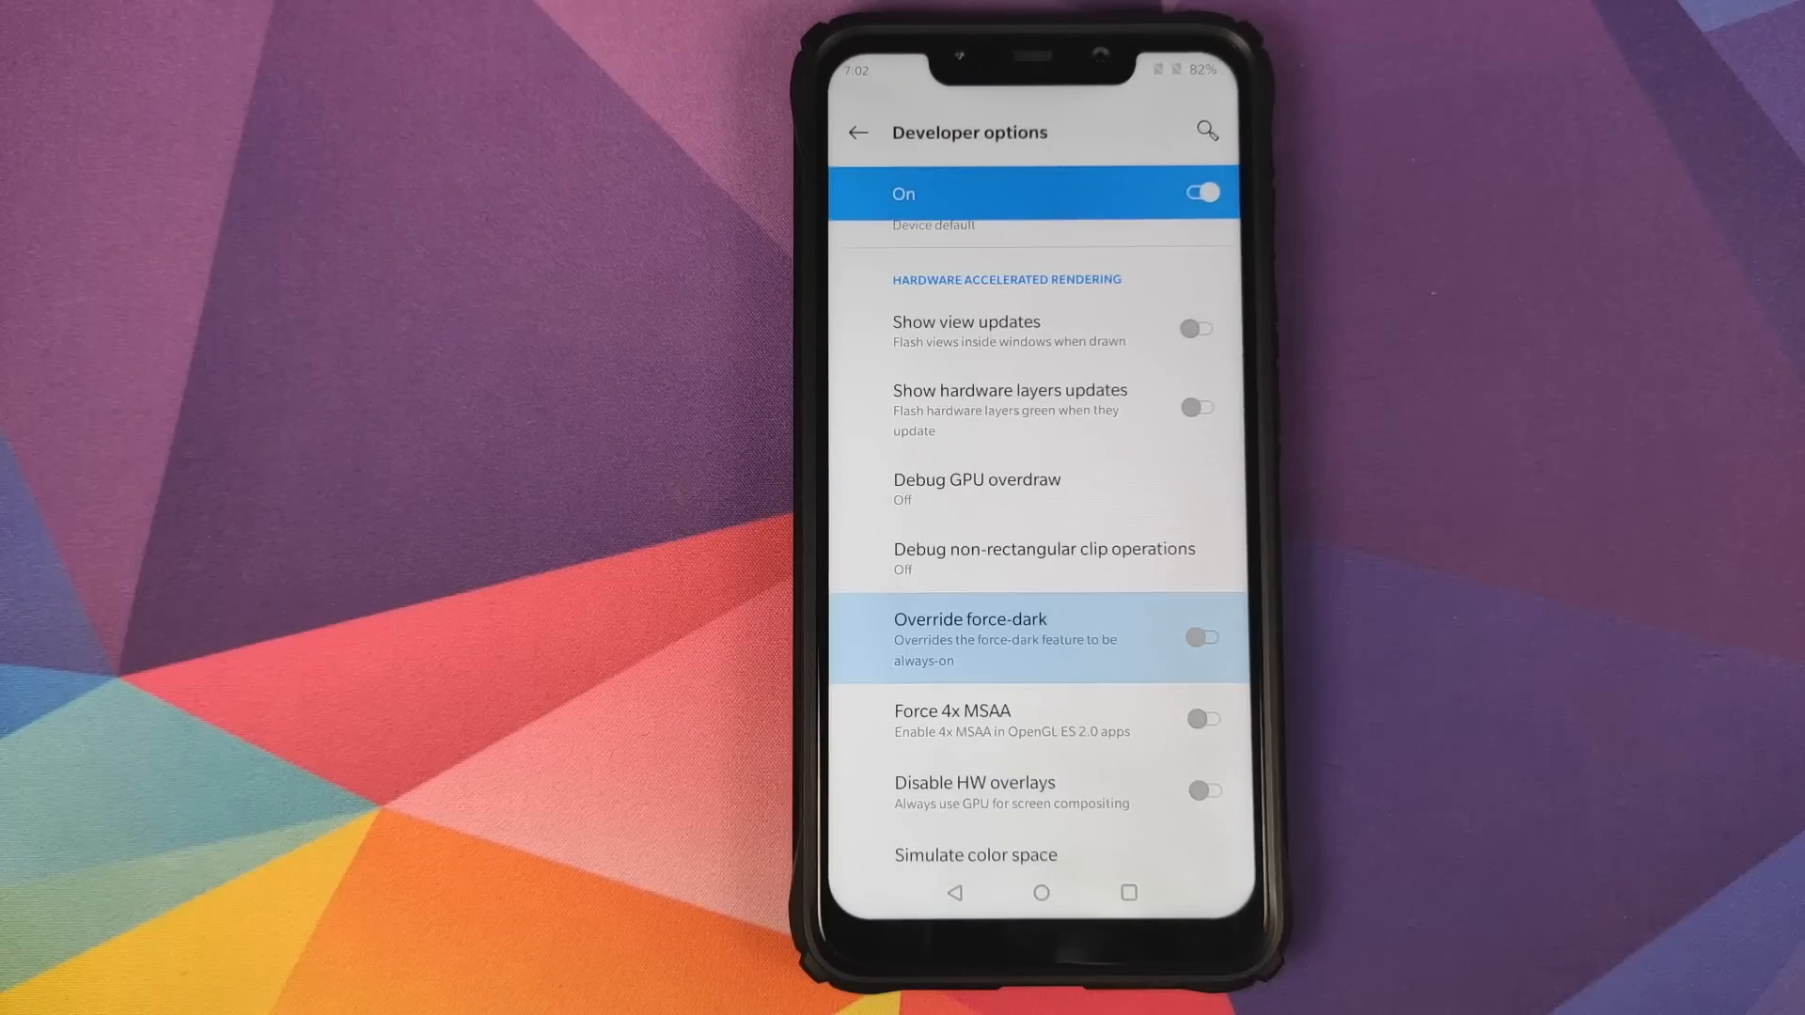
left_click(1202, 638)
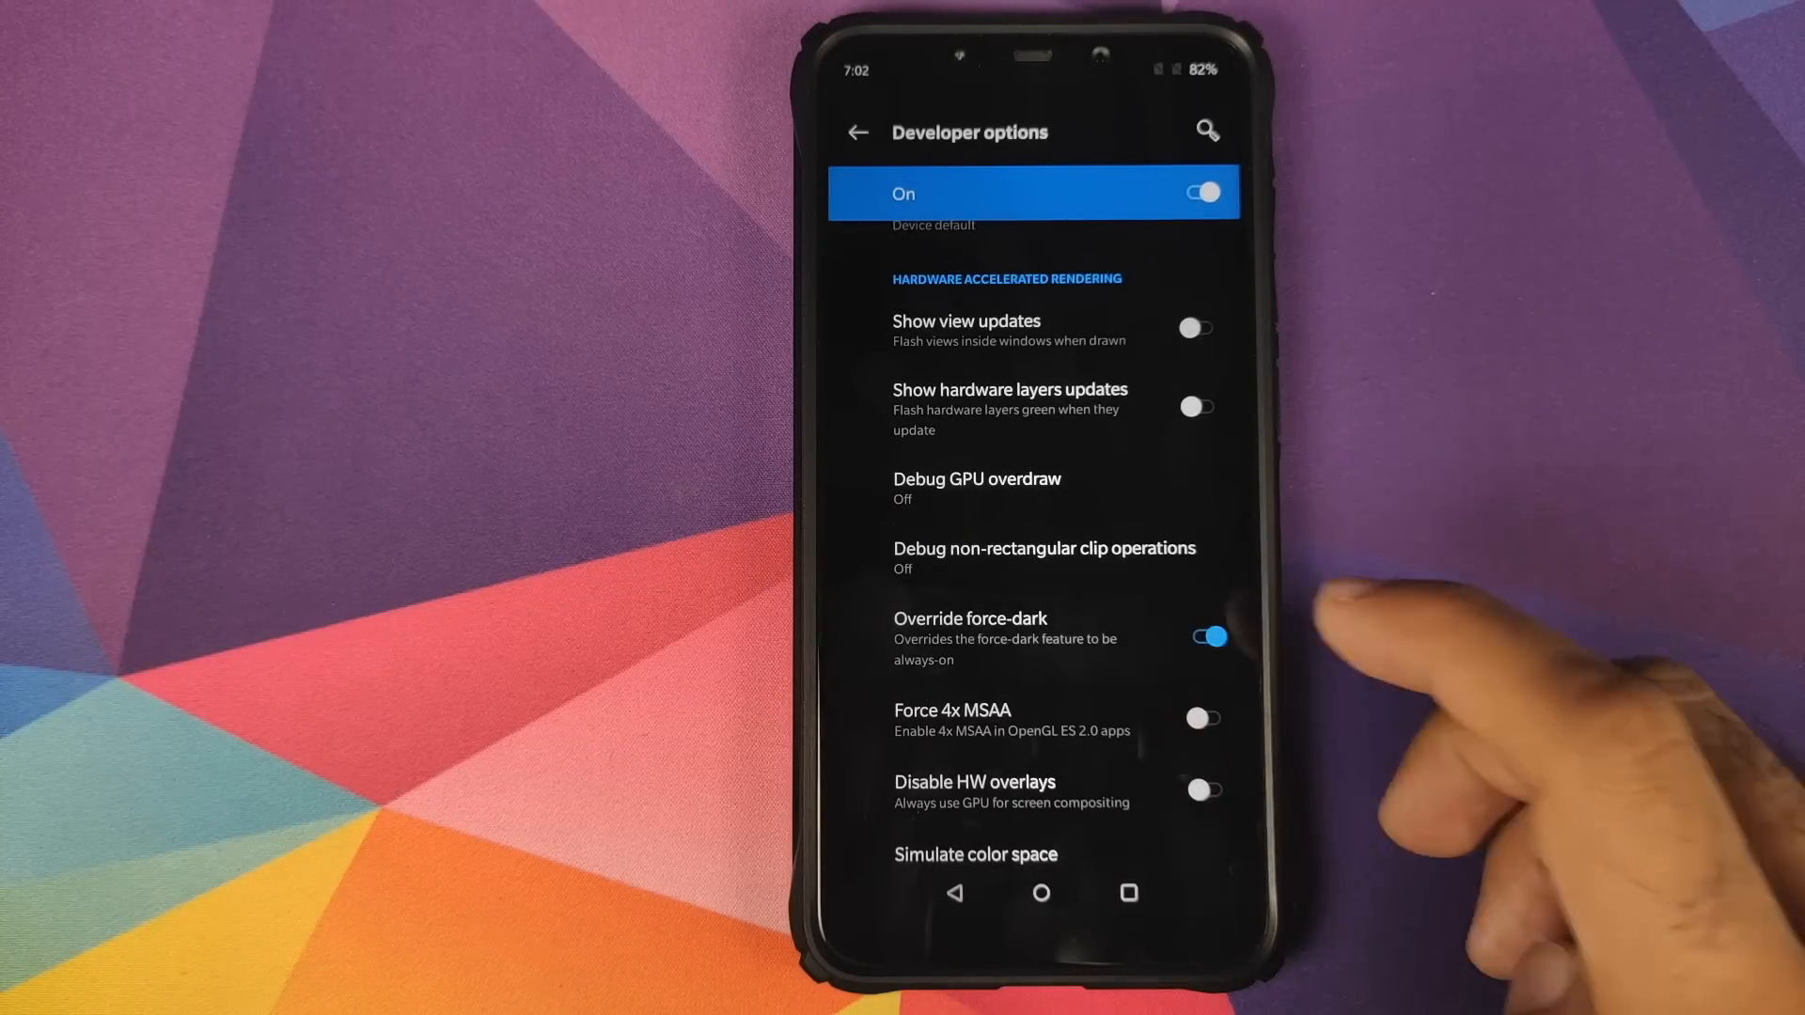
left_click(1205, 637)
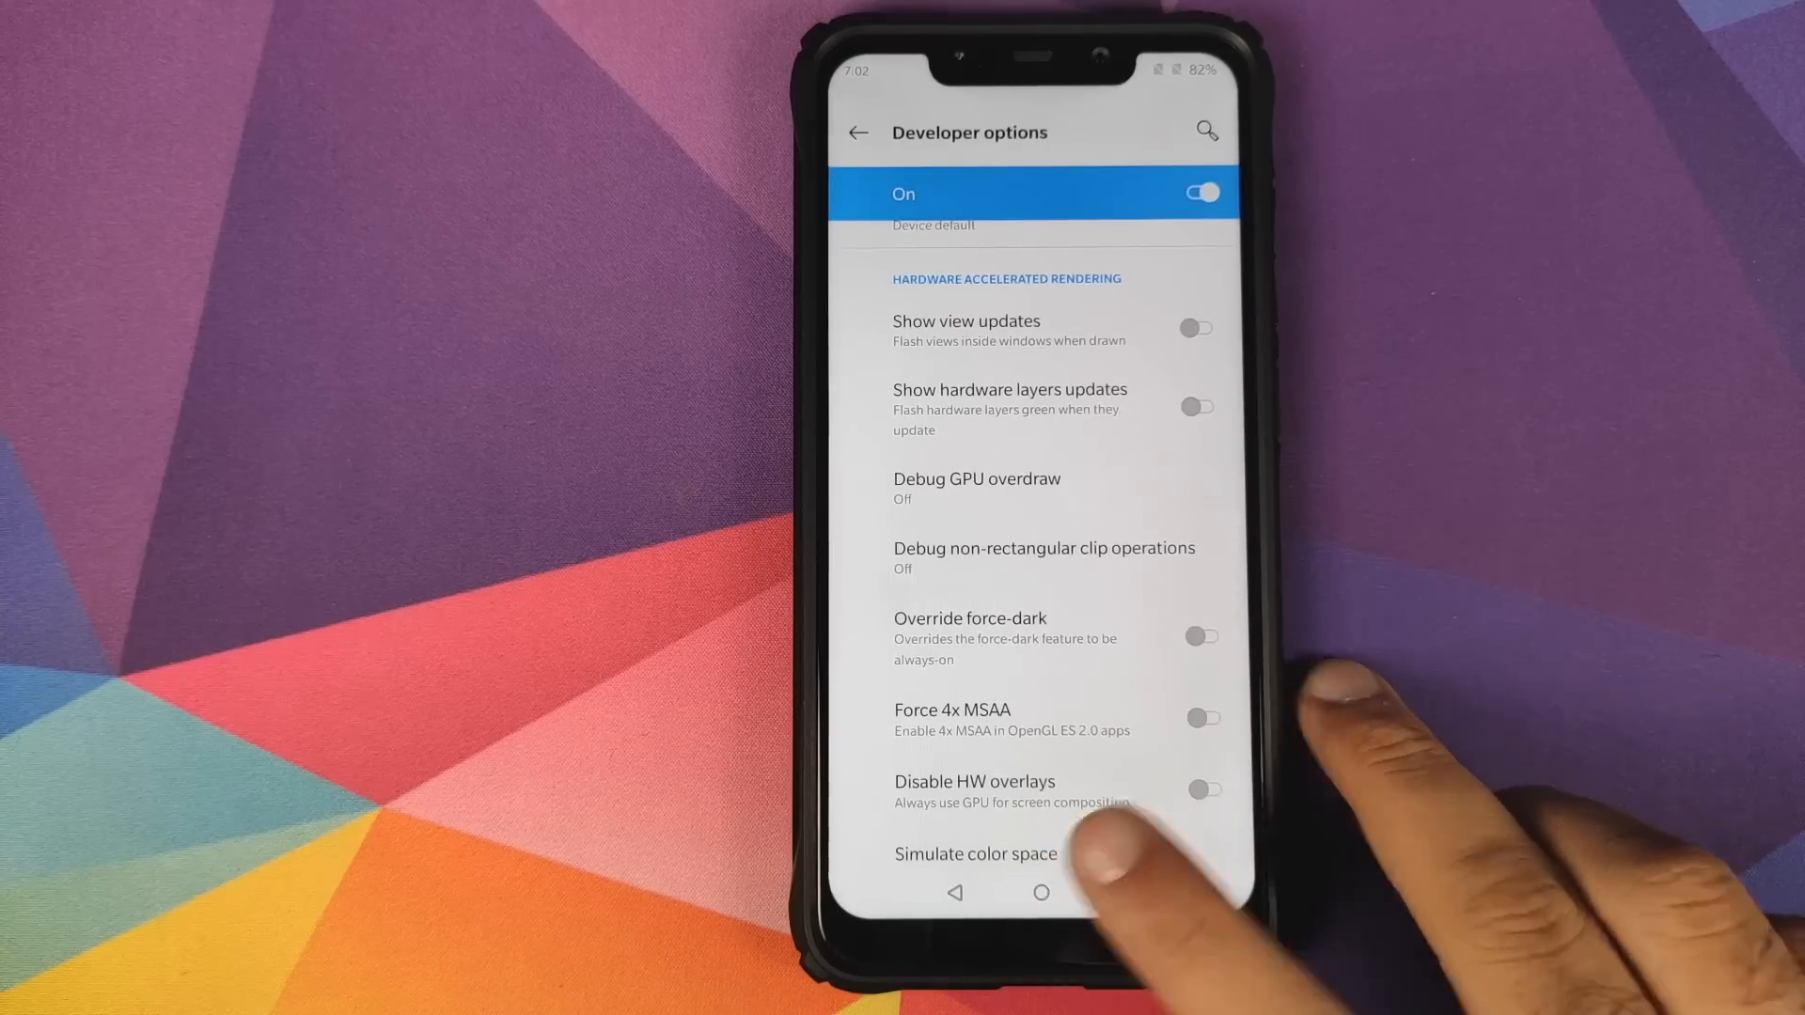
left_click(1040, 893)
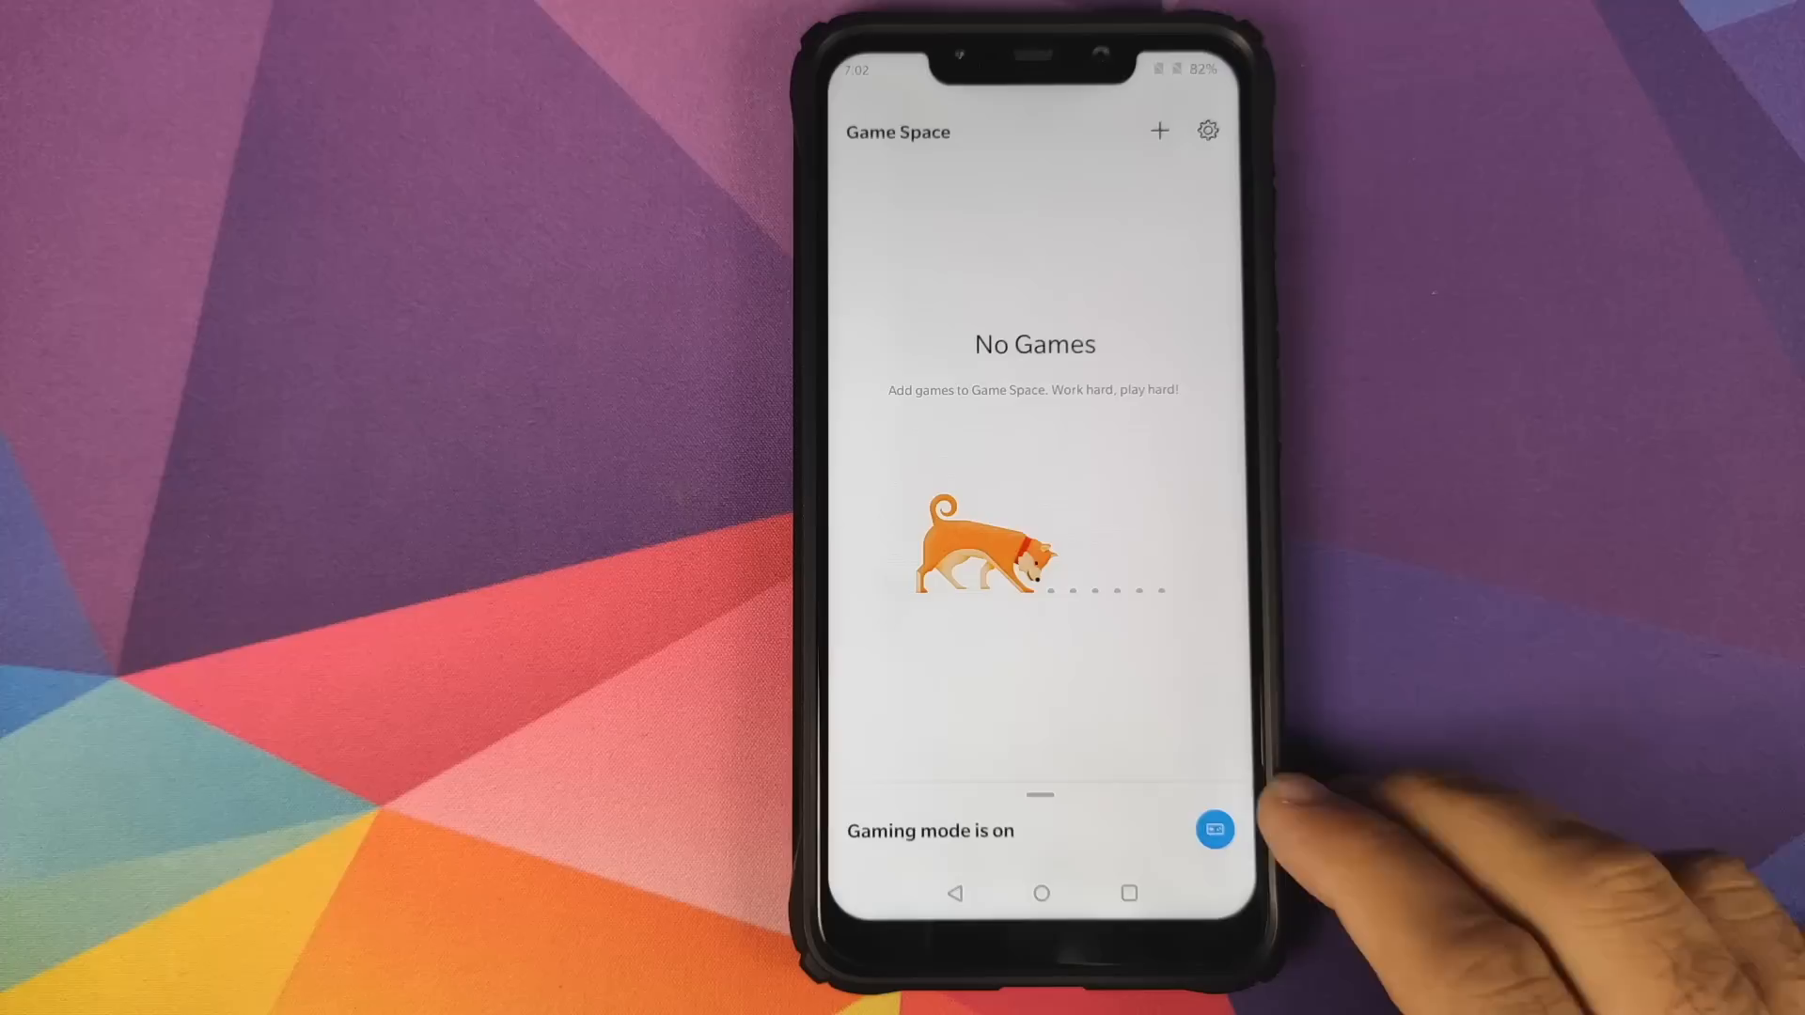
left_click(1212, 829)
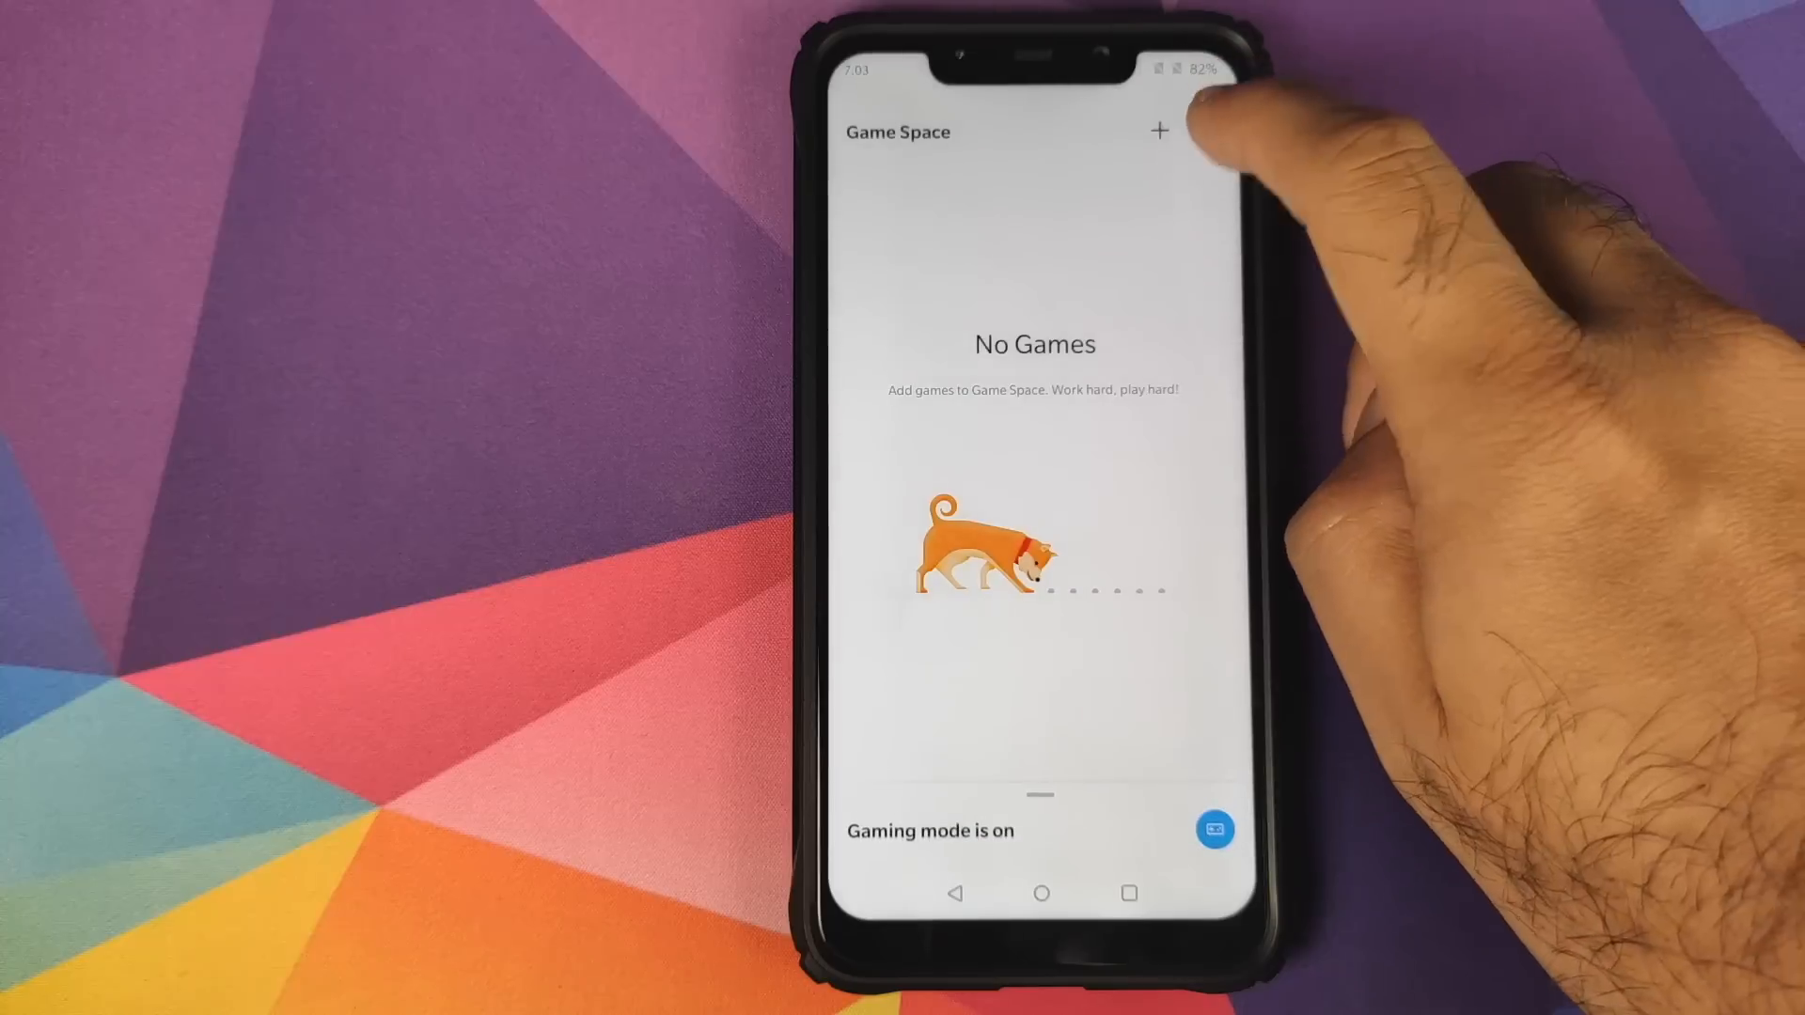
left_click(1160, 132)
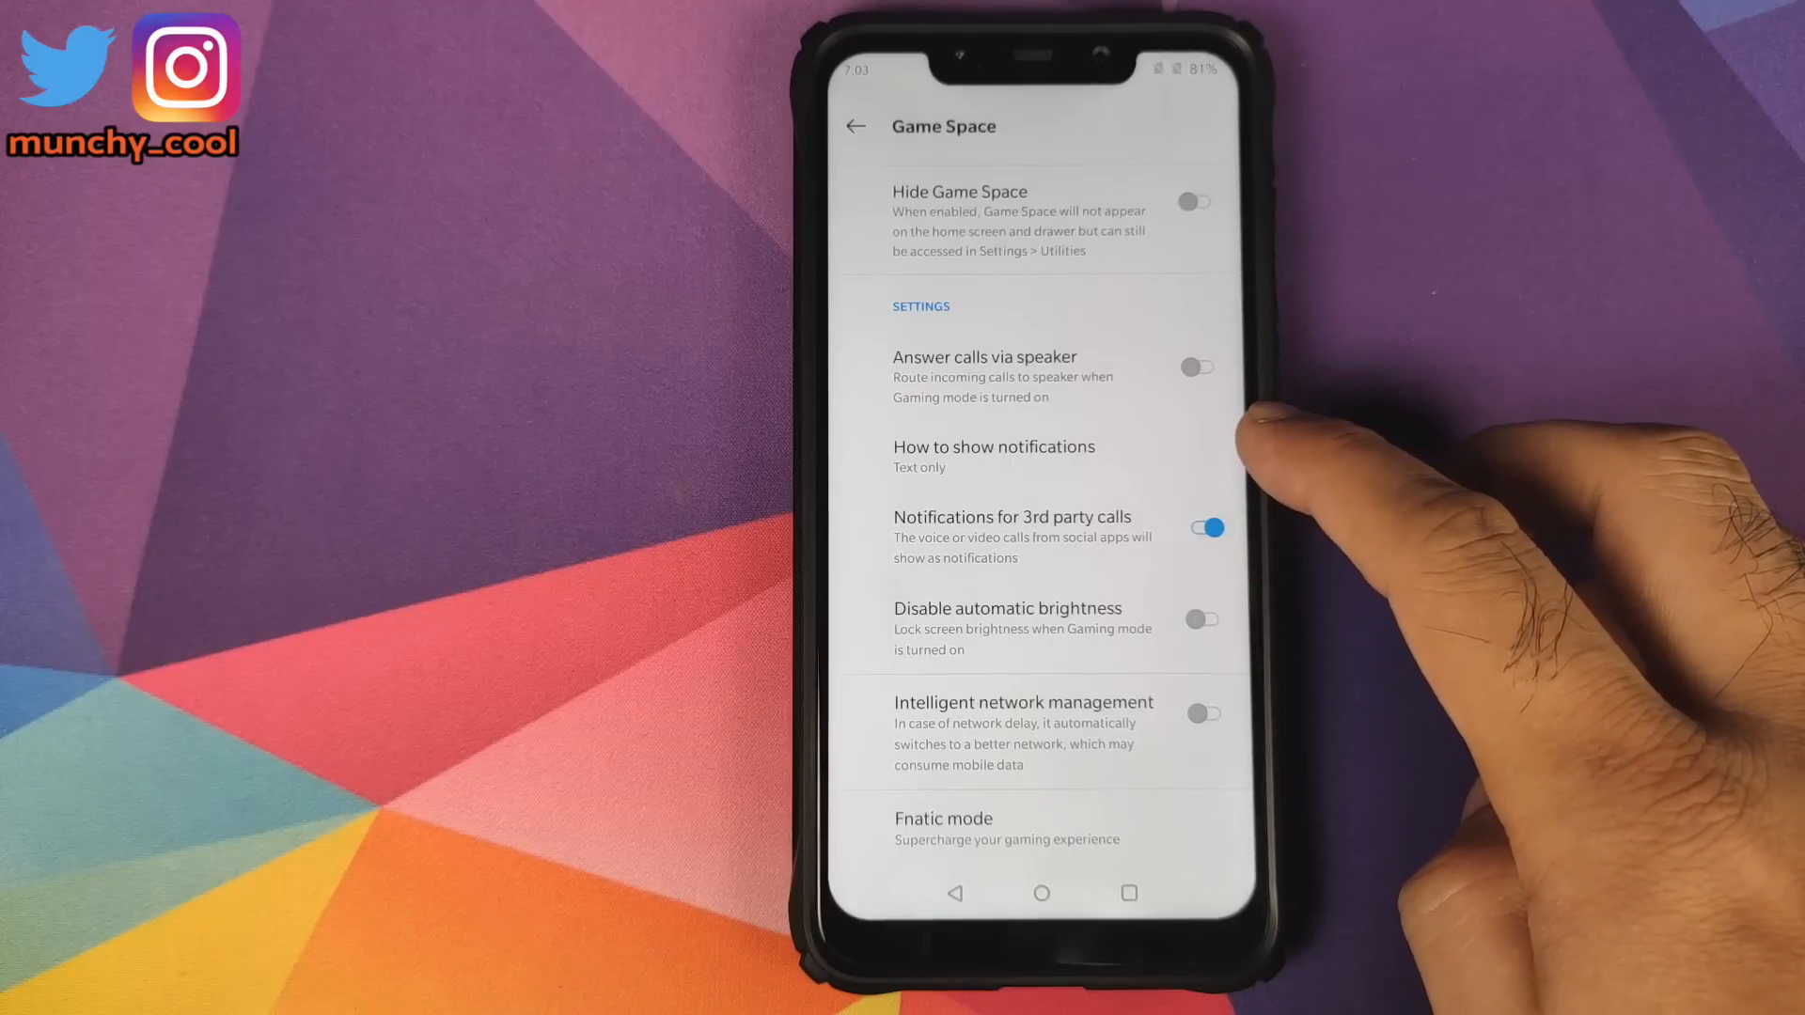
left_click(994, 456)
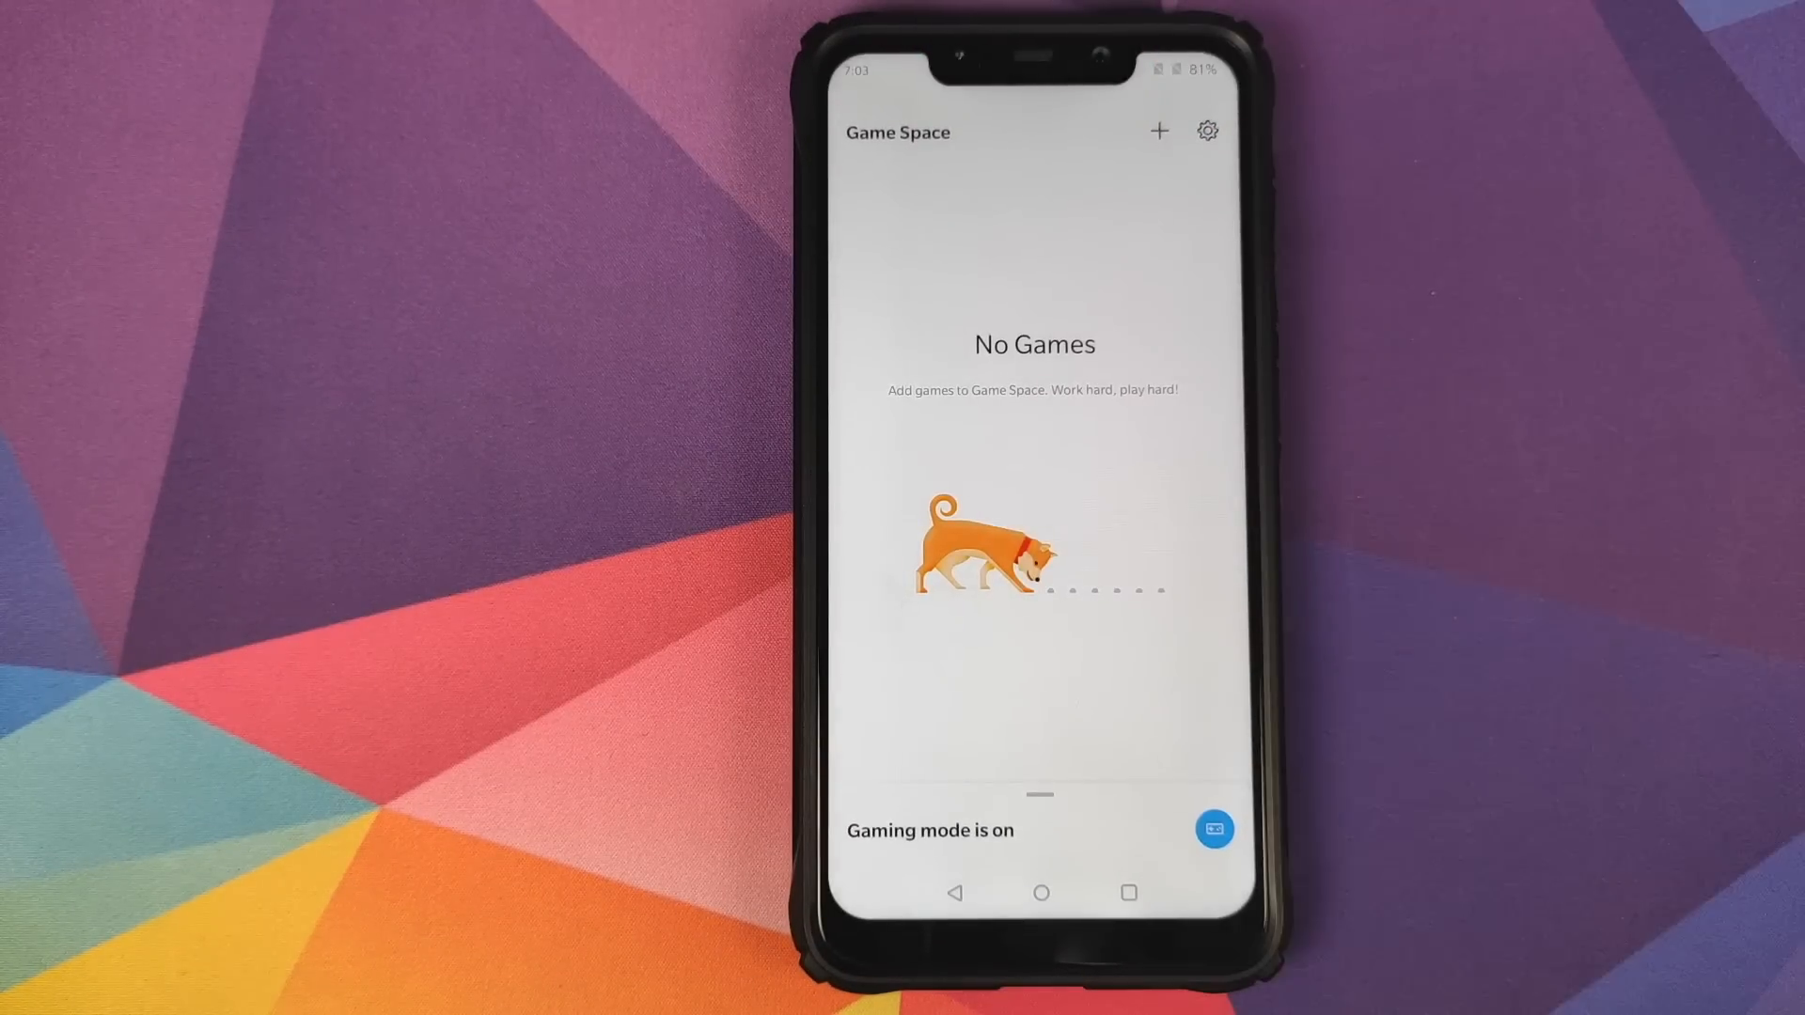
Turn Fnatic mode on from the Gaming mode panel, dismiss GOT IT, turn it off, and exit.
left_click(1213, 829)
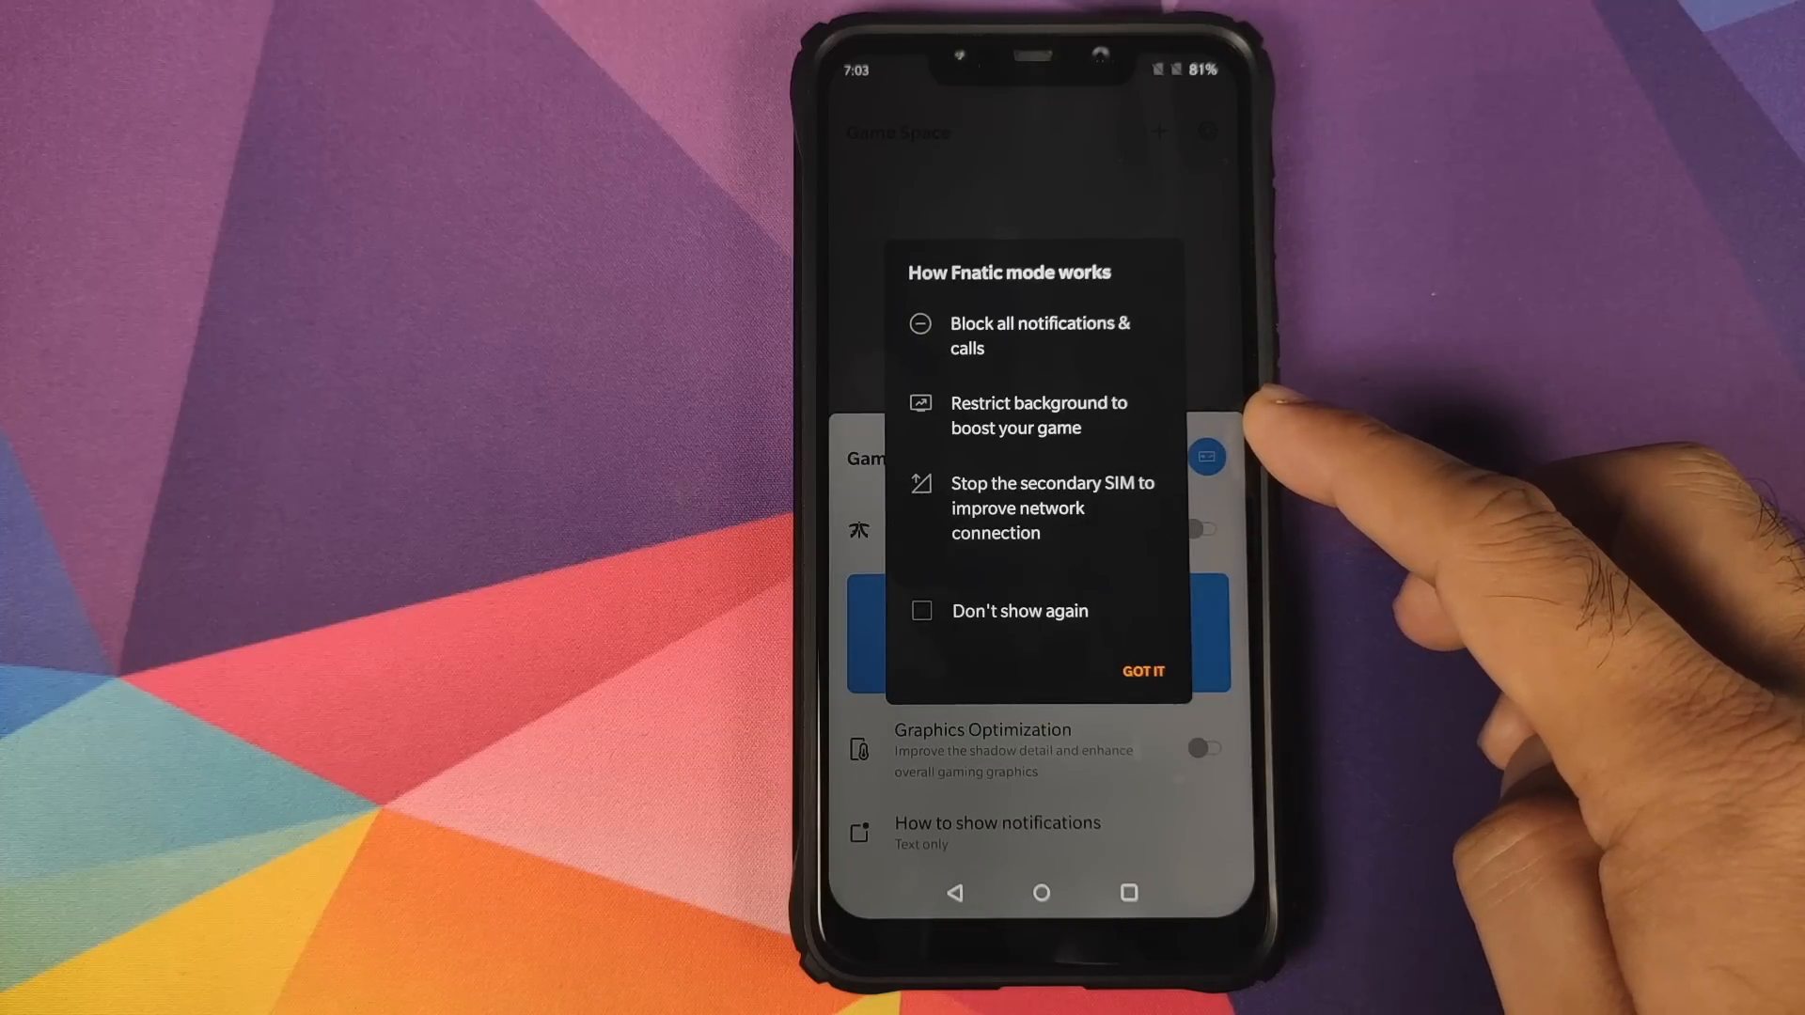
mouse_move(1243, 425)
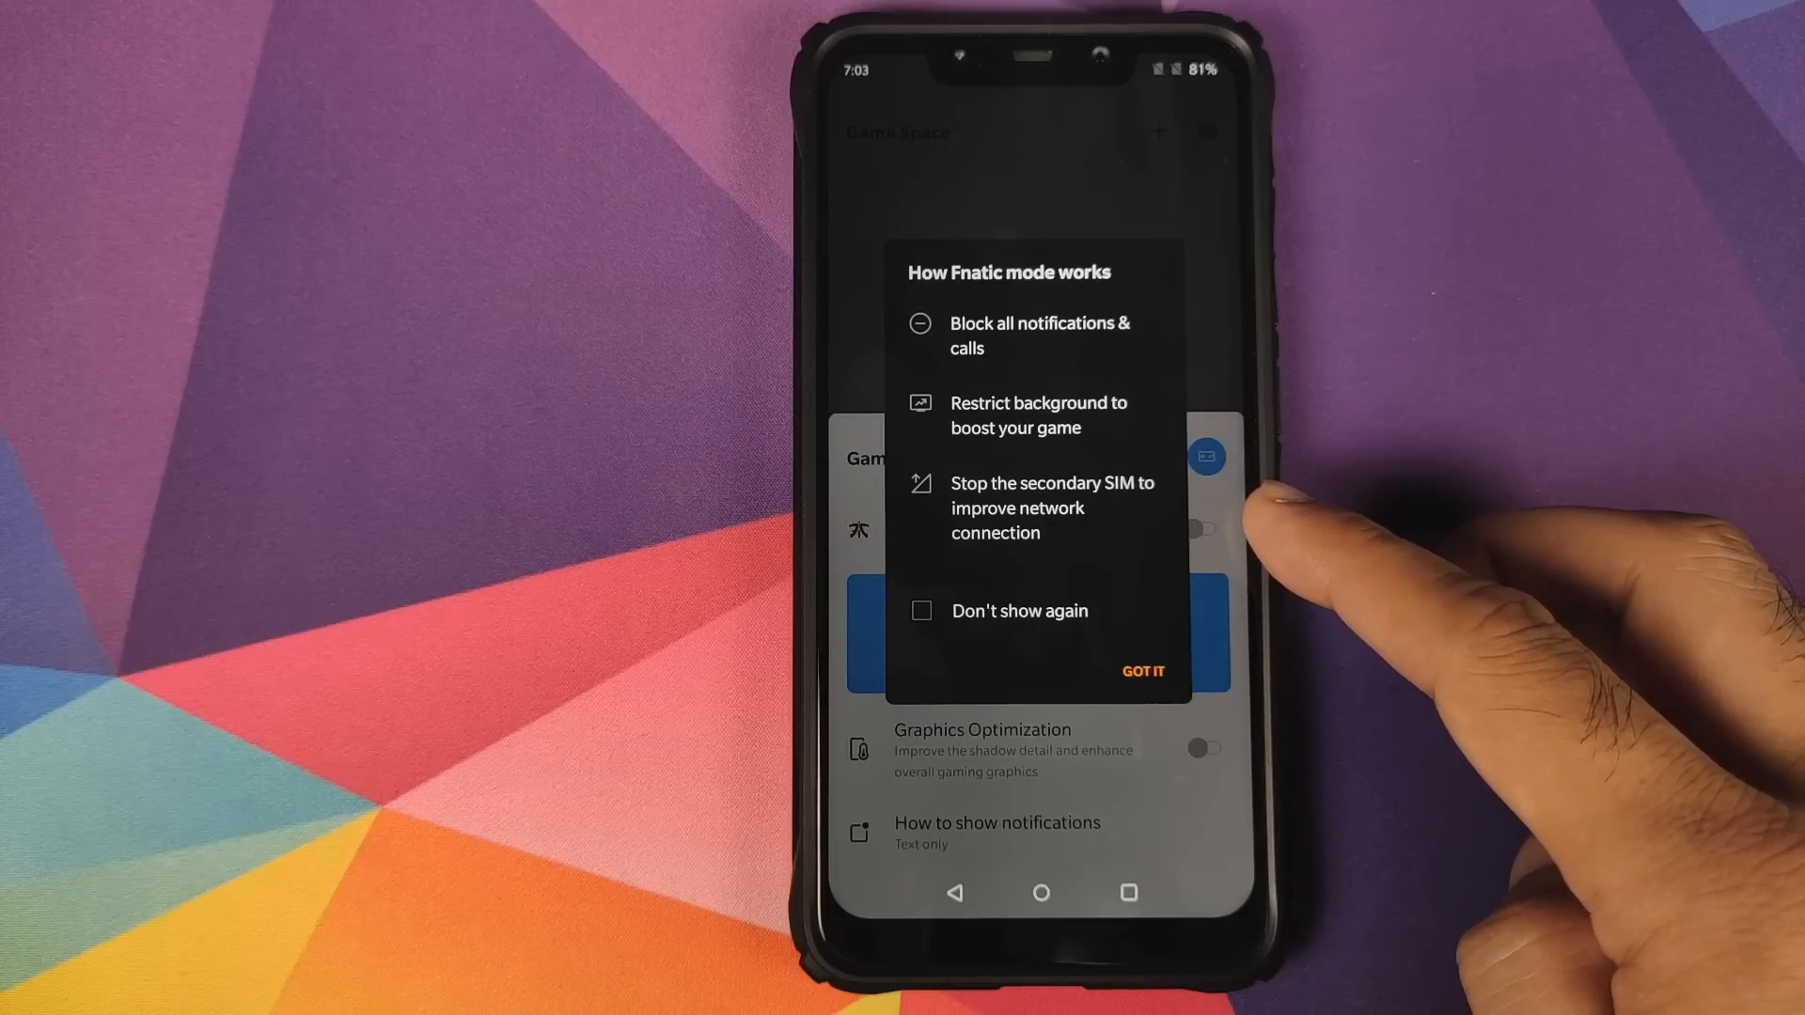
left_click(1142, 672)
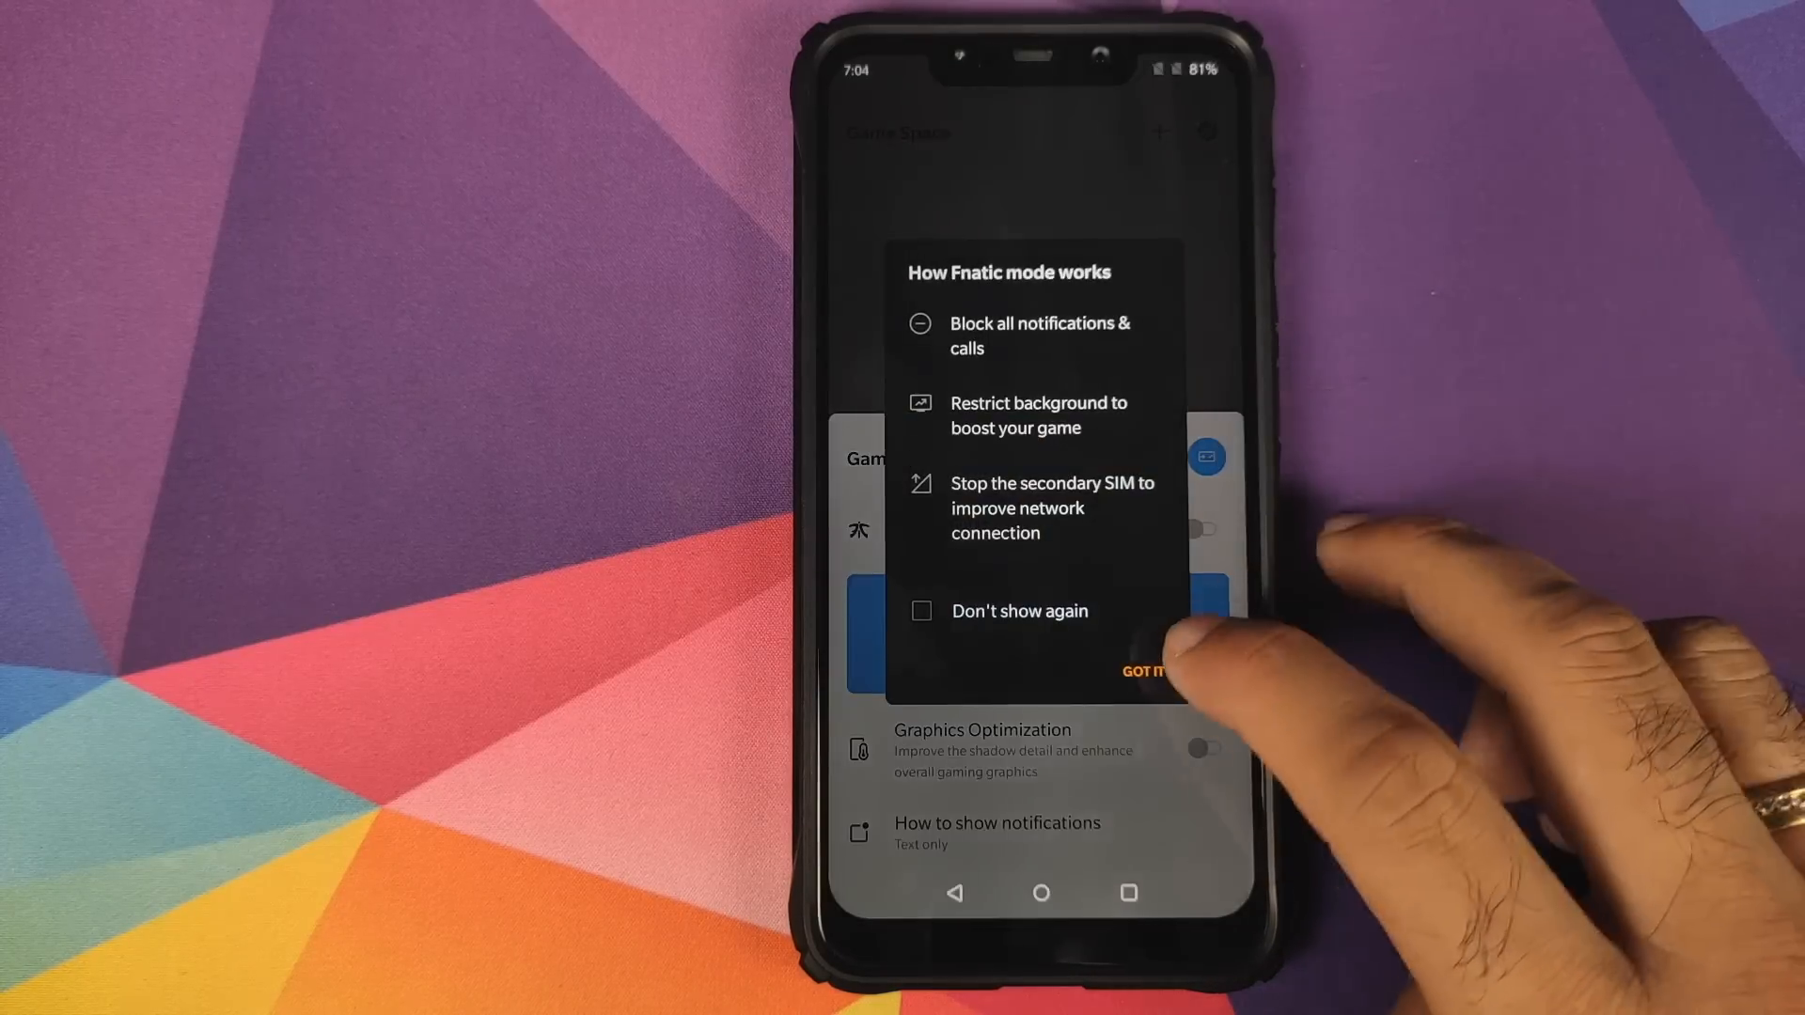
left_click(1144, 671)
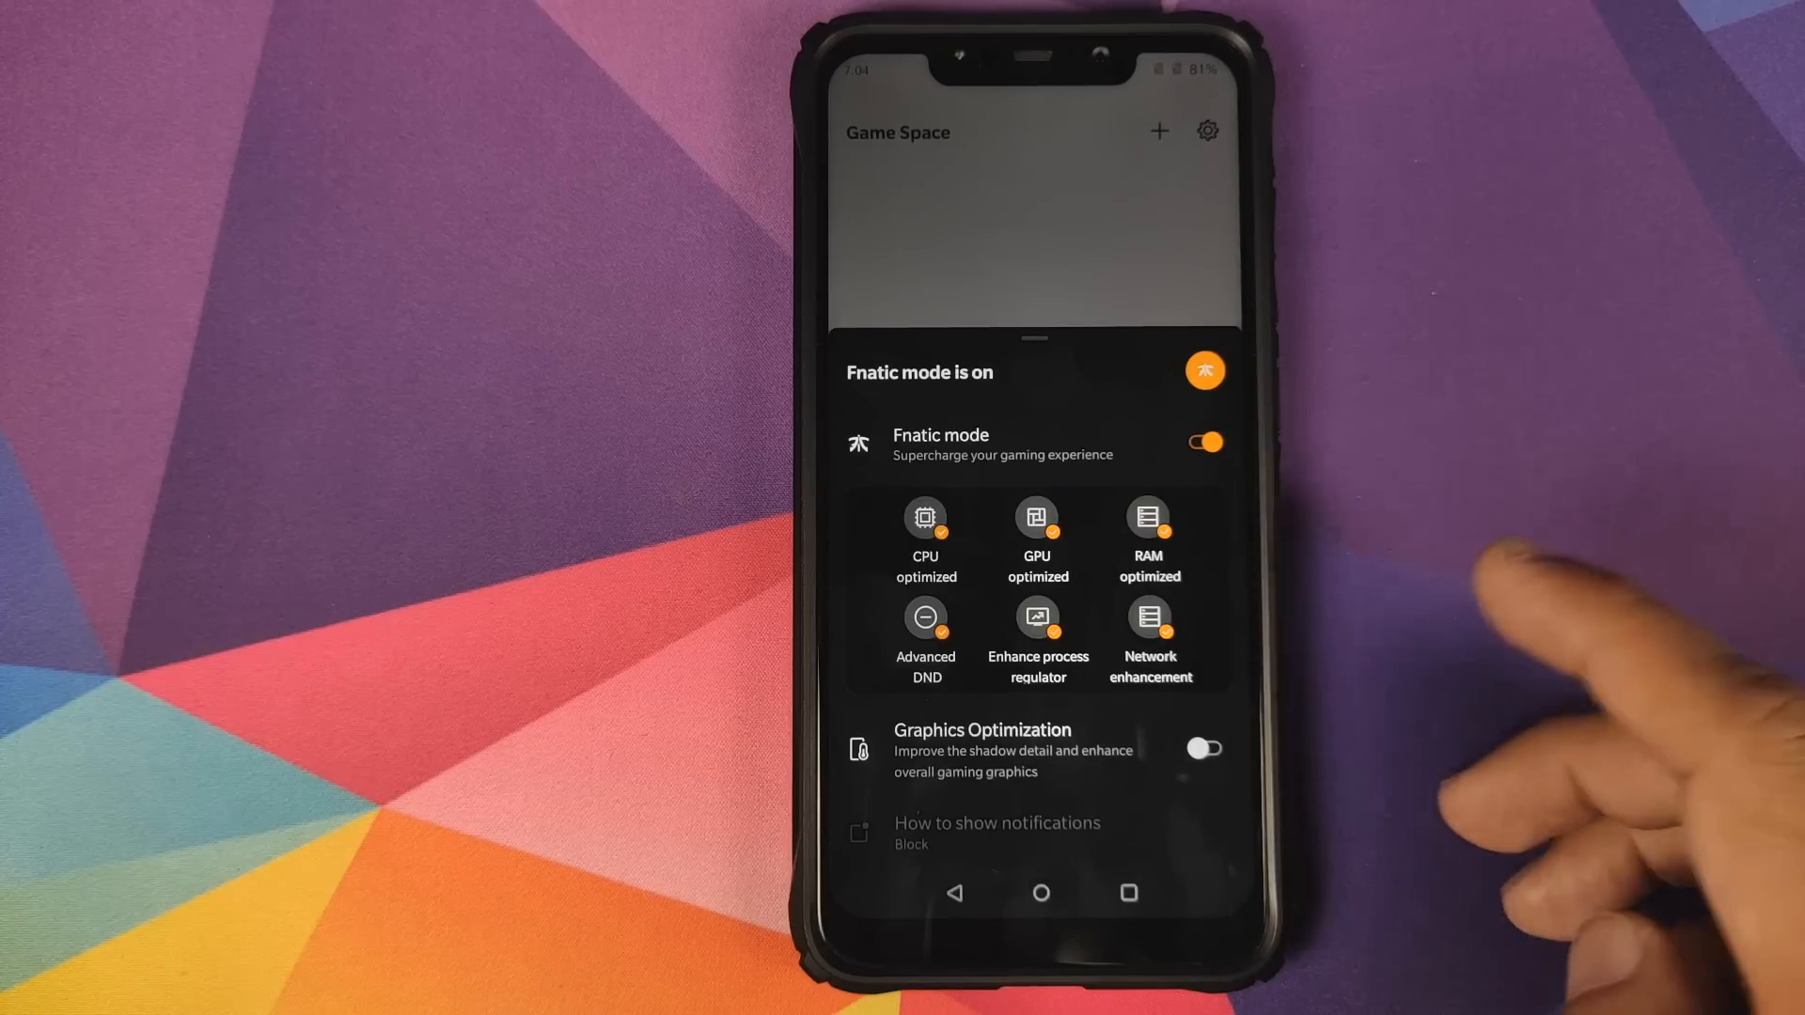
left_click(1202, 442)
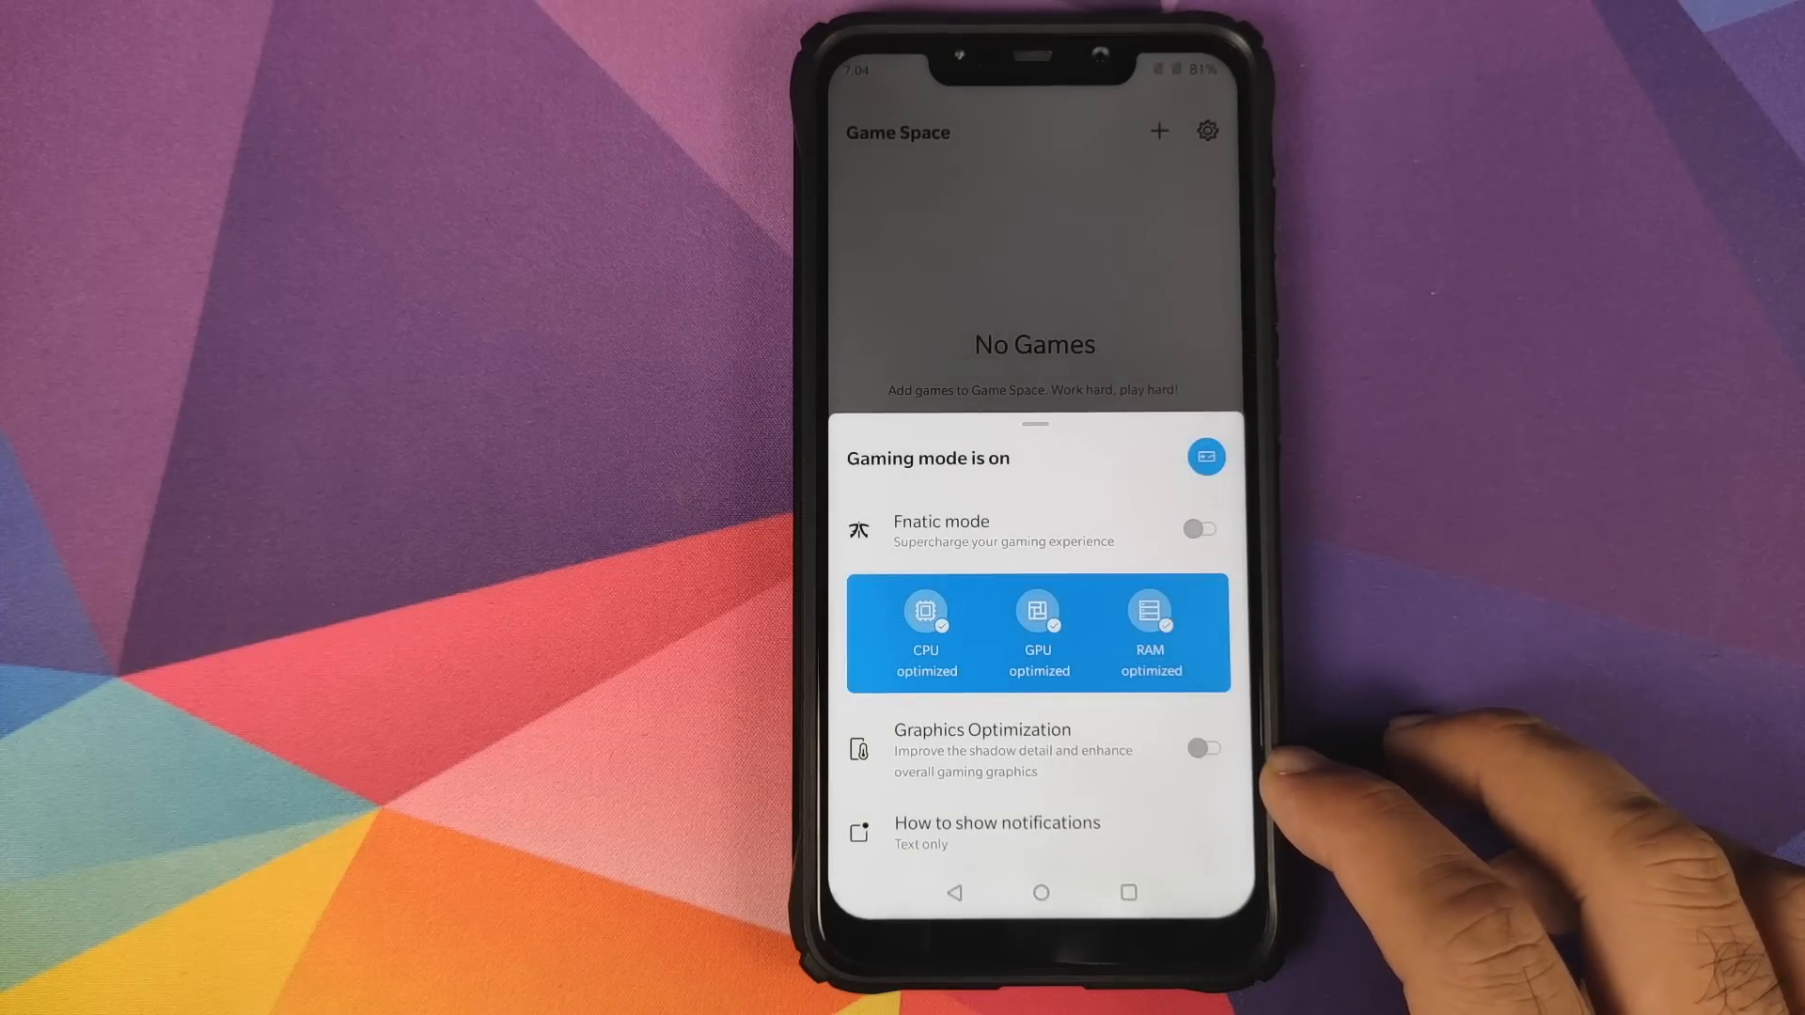
left_click(997, 832)
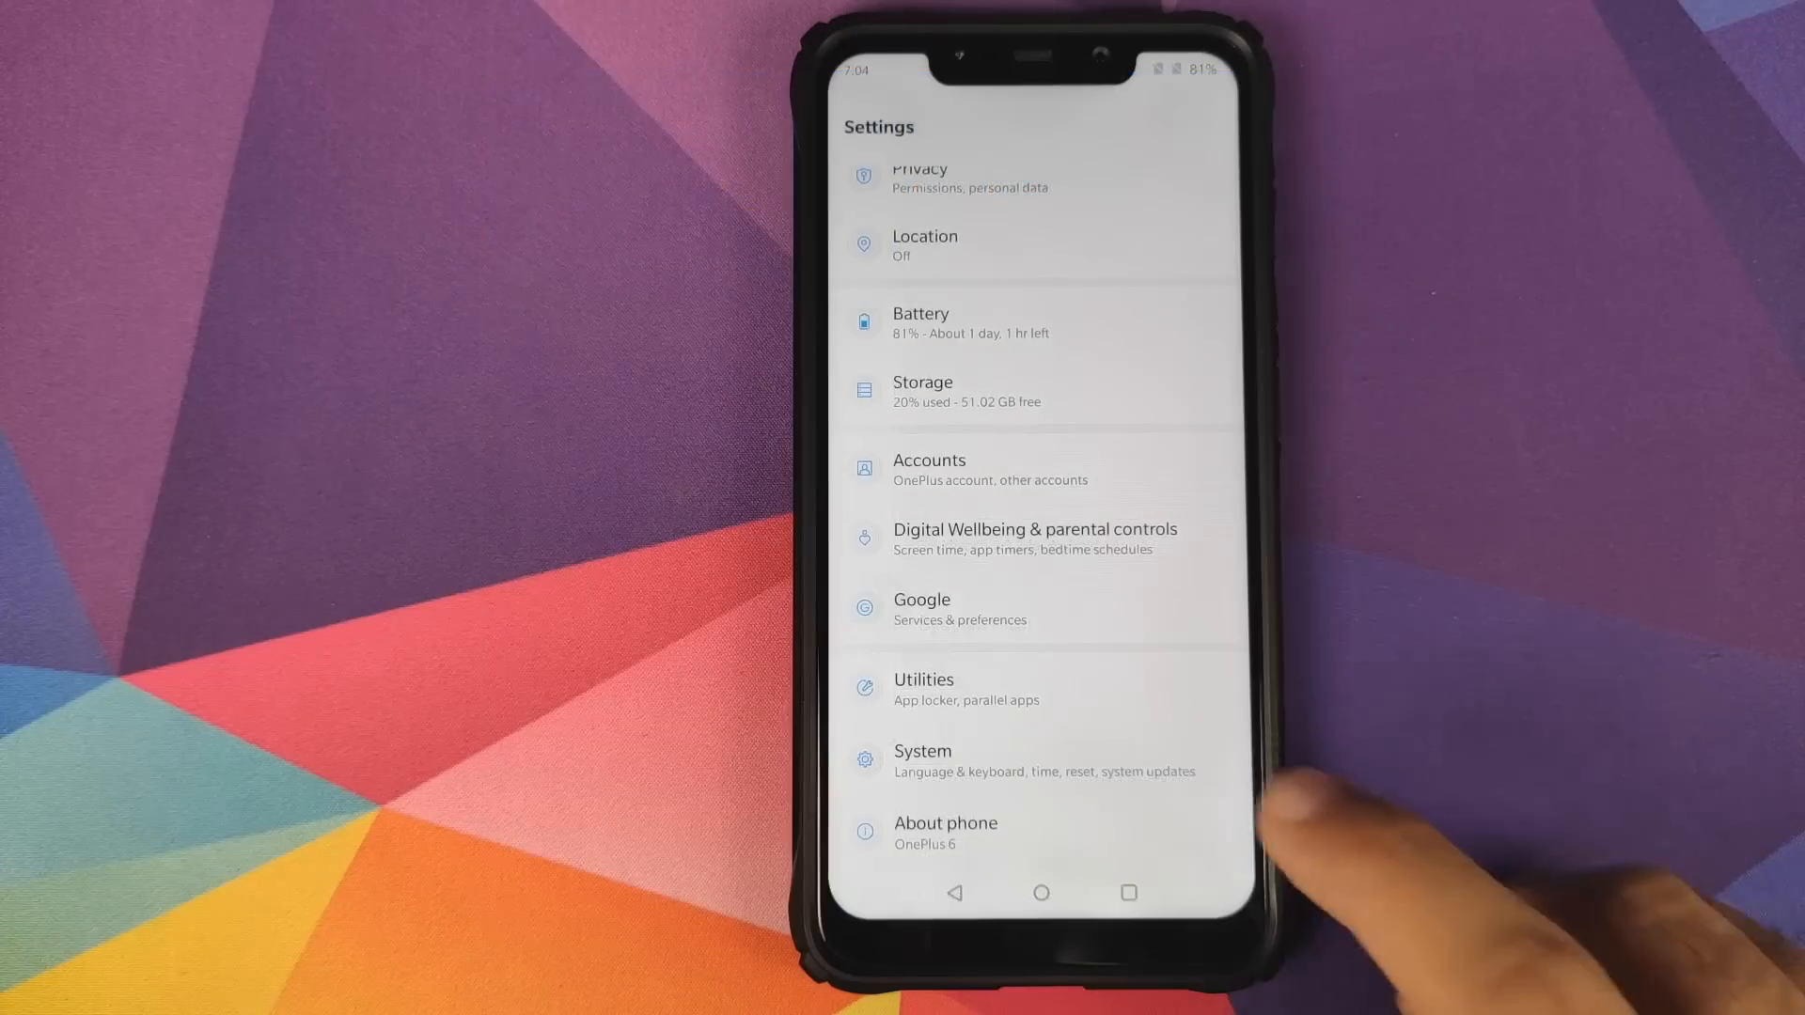
Open System settings and scroll to Languages & input, Reset options, Developer options, RAM Boost.
left_click(922, 760)
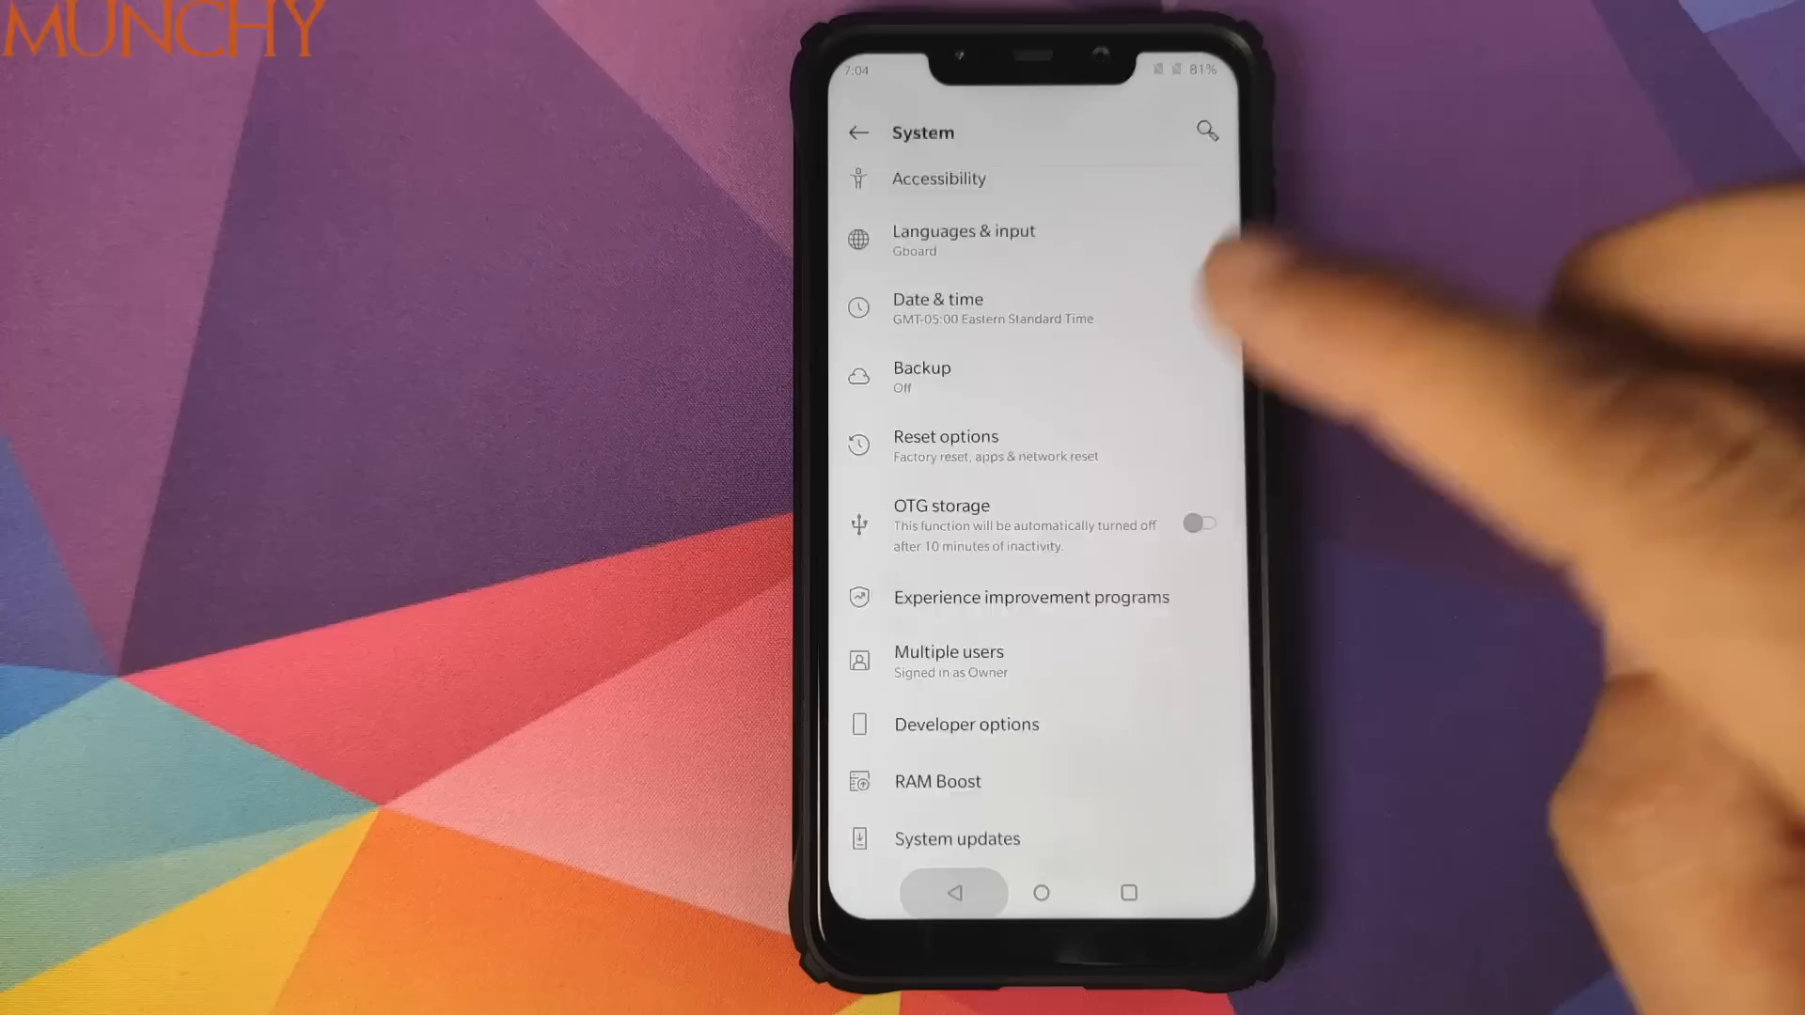
scroll("down", 3)
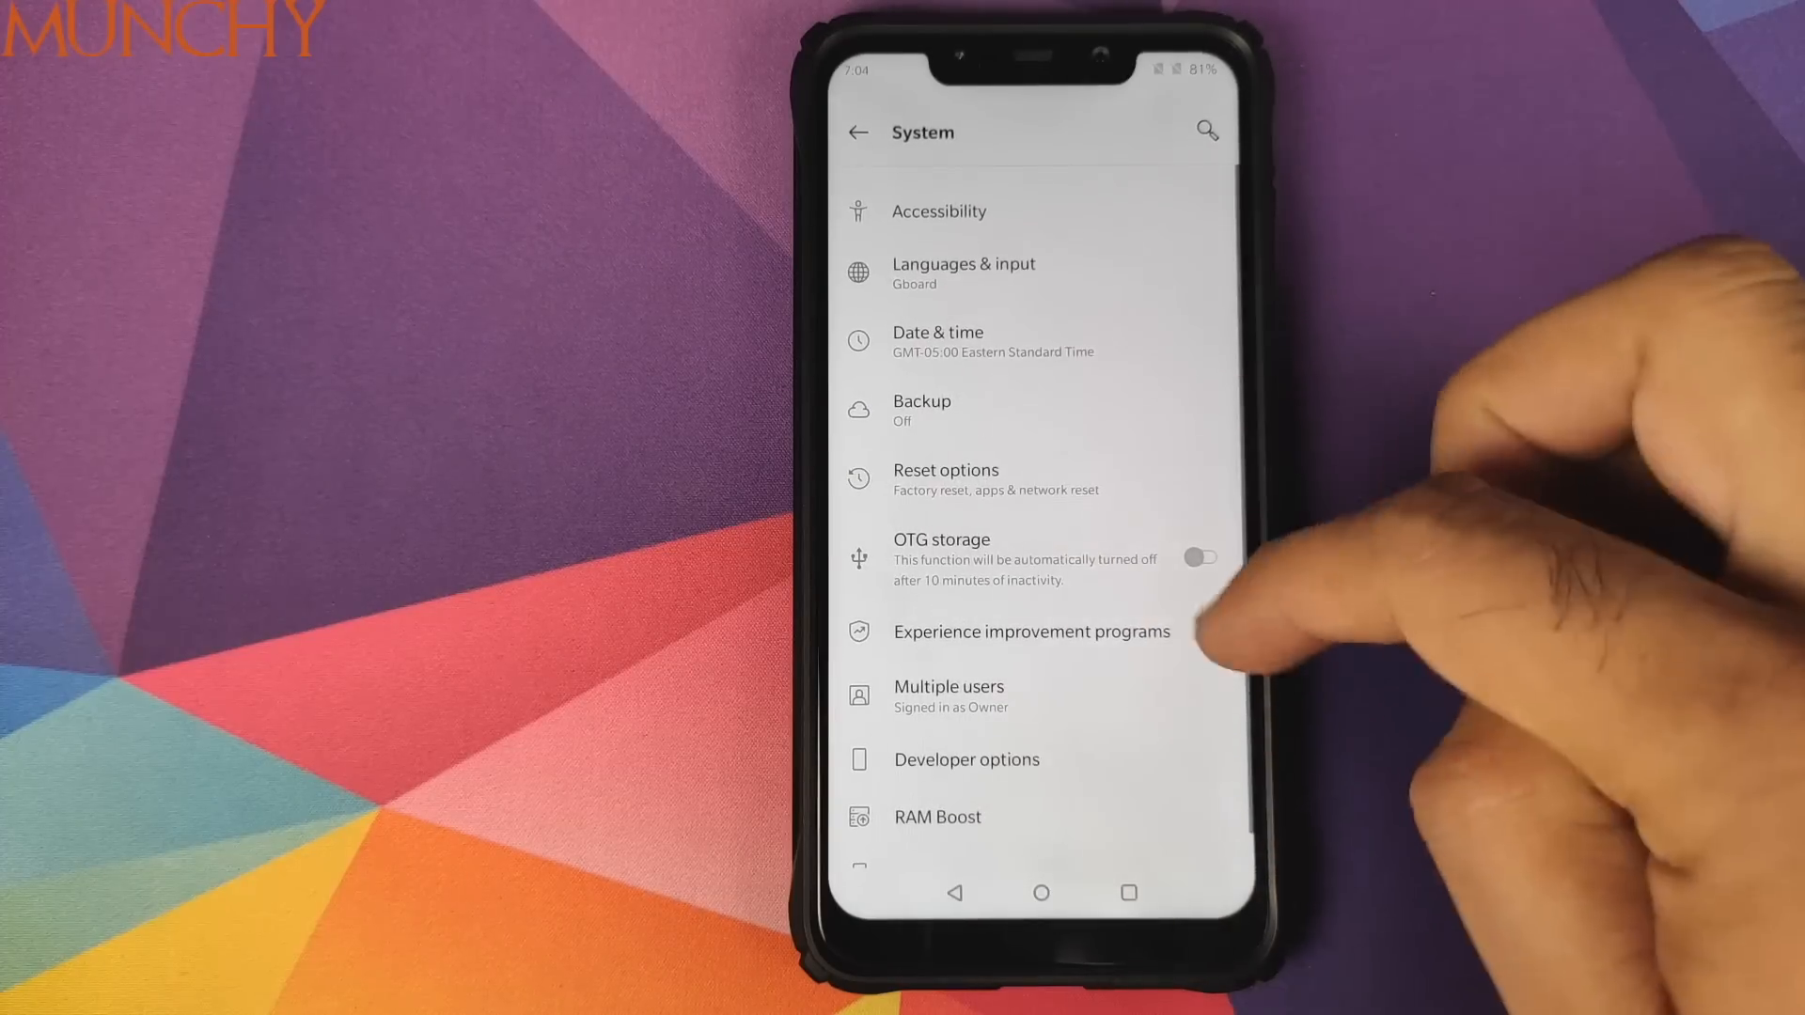